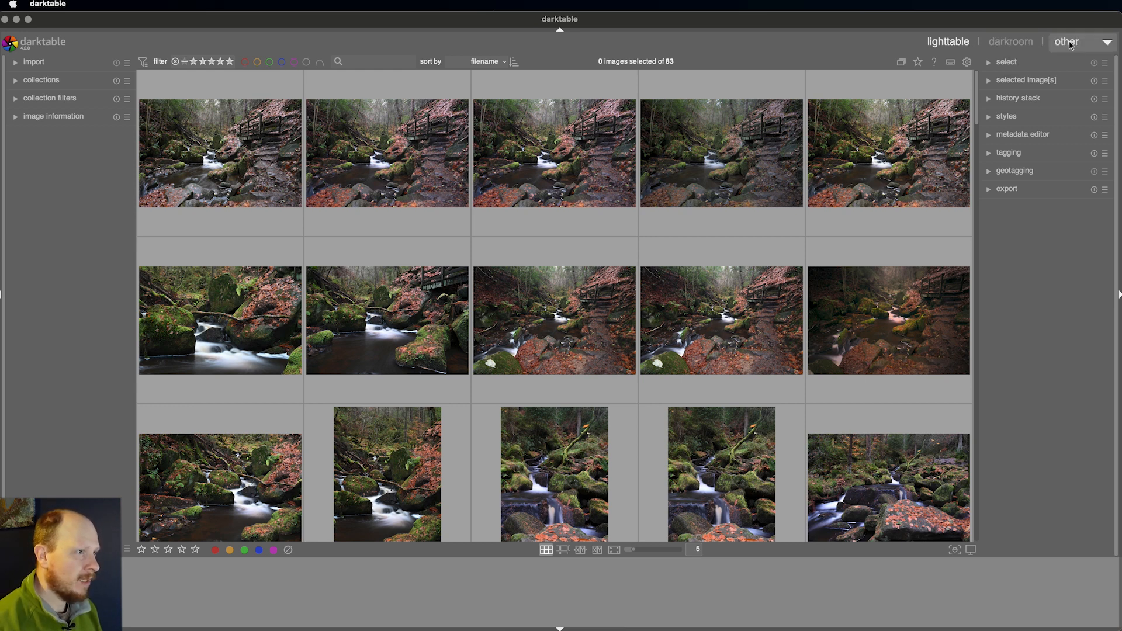
Peek at the other-views list, then expand the collections module to list the film rolls
{"action": "left_click", "coordinate": [1067, 42]}
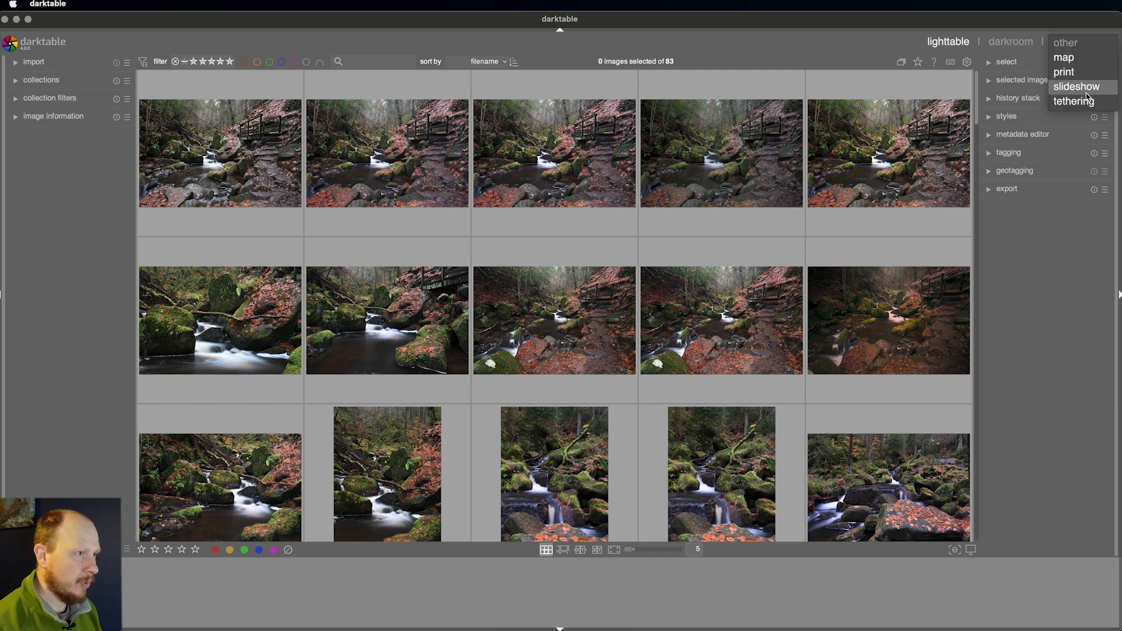
{"action": "mouse_move", "coordinate": [1073, 100]}
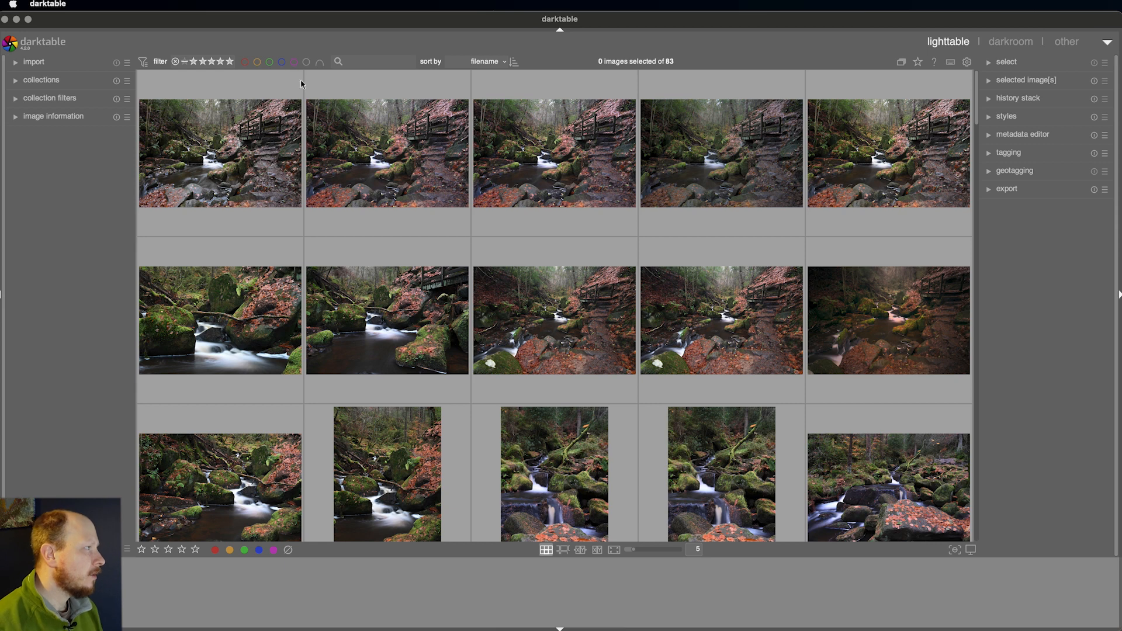
{"action": "left_click", "coordinate": [34, 62]}
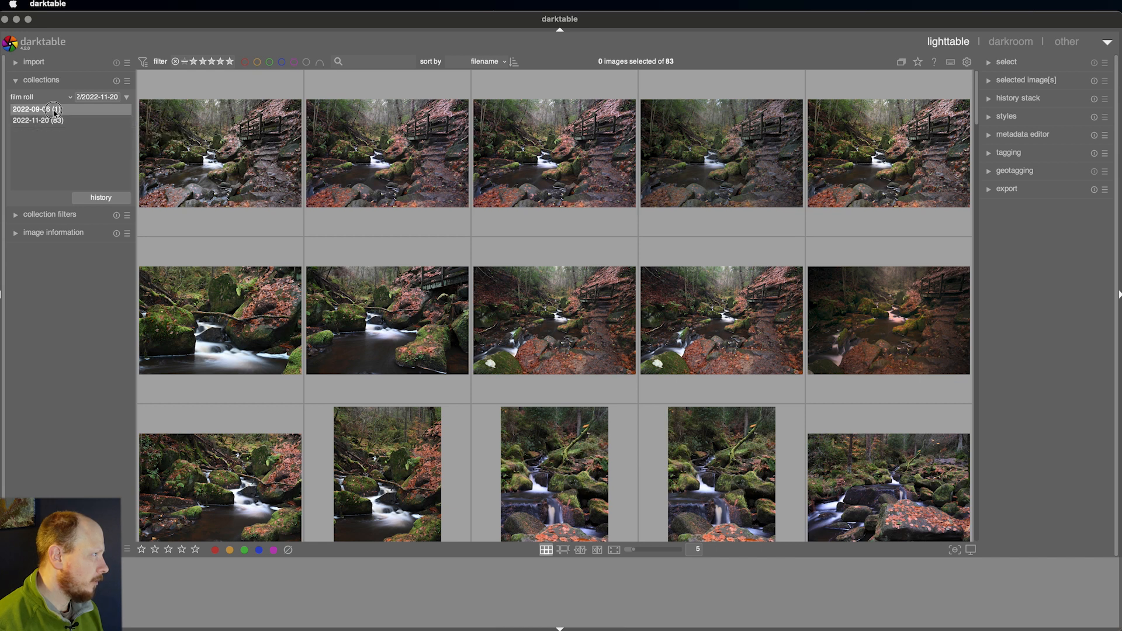
Filter to the 2022-09-06 film roll and select its mountain valley photo
{"action": "left_click", "coordinate": [36, 109]}
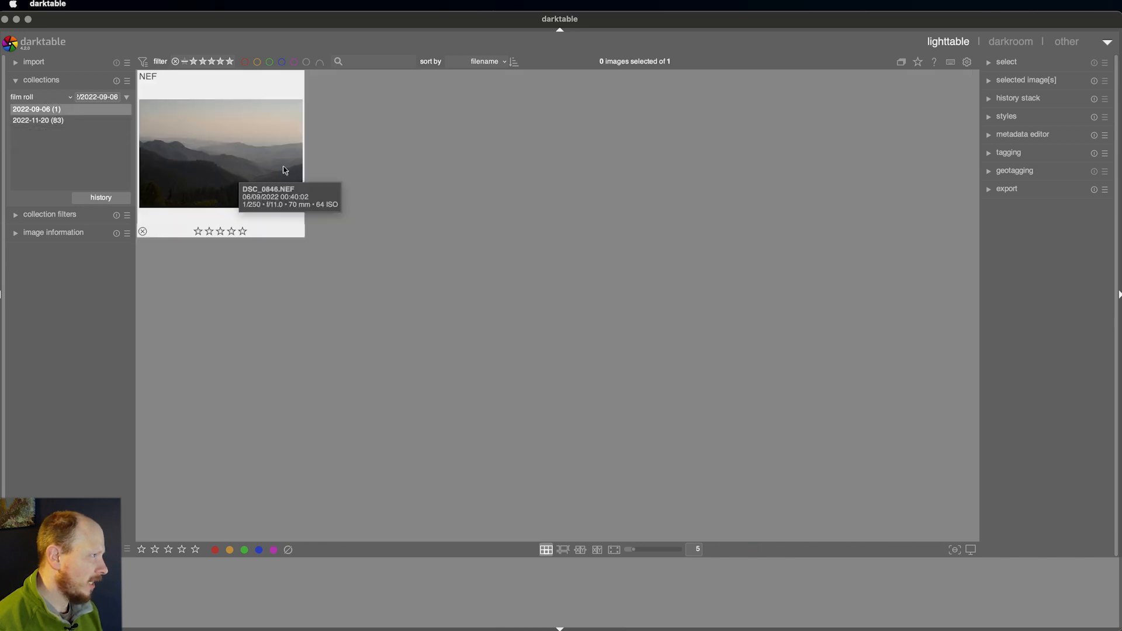
{"action": "left_click", "coordinate": [221, 152]}
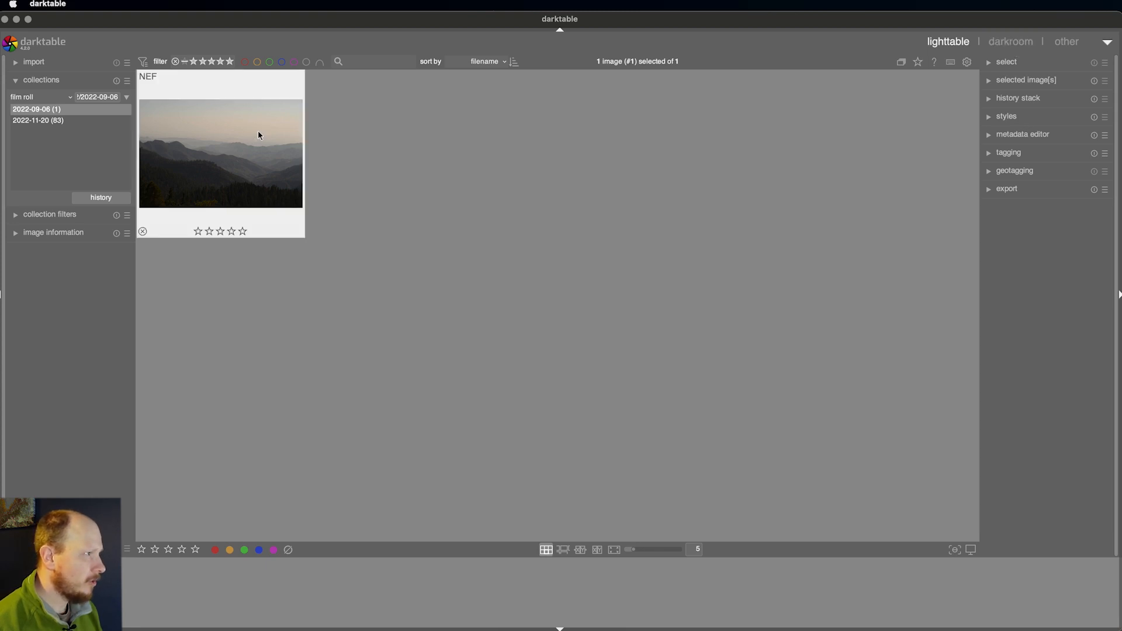
Enter darkroom with the mountain valley photo, collapse history, view quick access and active modules
{"action": "double_click", "coordinate": [220, 153]}
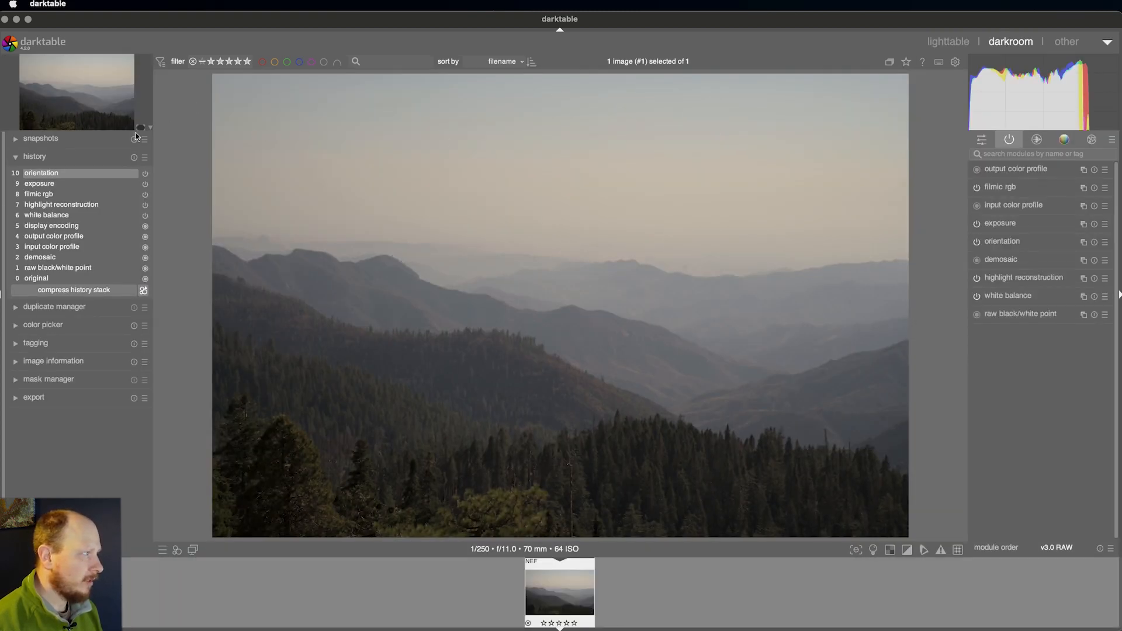
{"action": "left_click", "coordinate": [33, 155]}
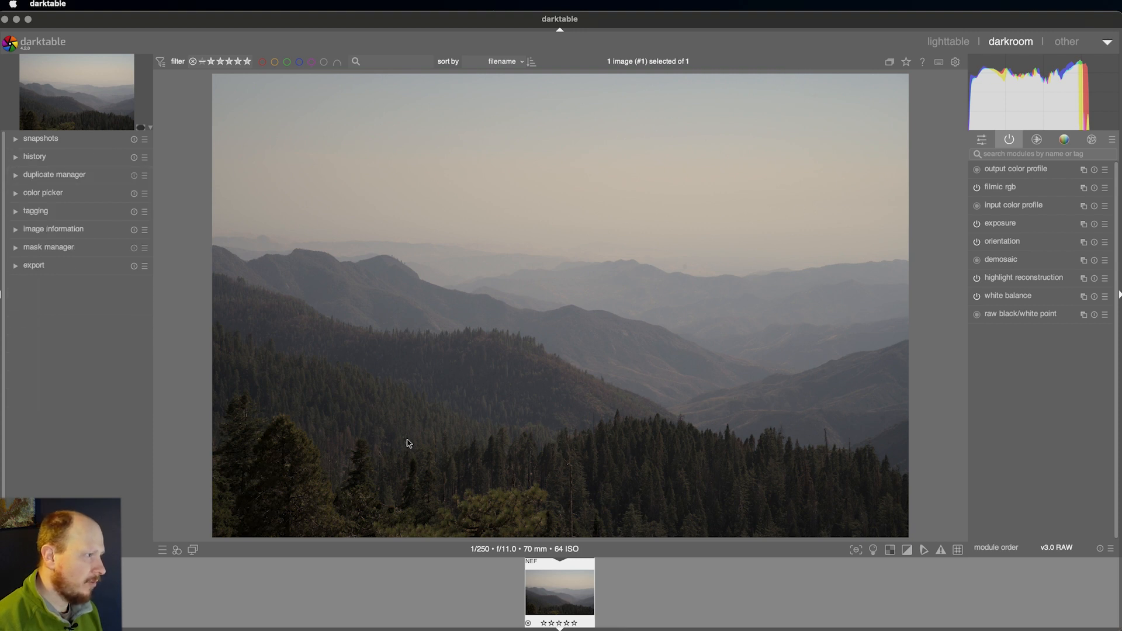
{"action": "mouse_move", "coordinate": [699, 385]}
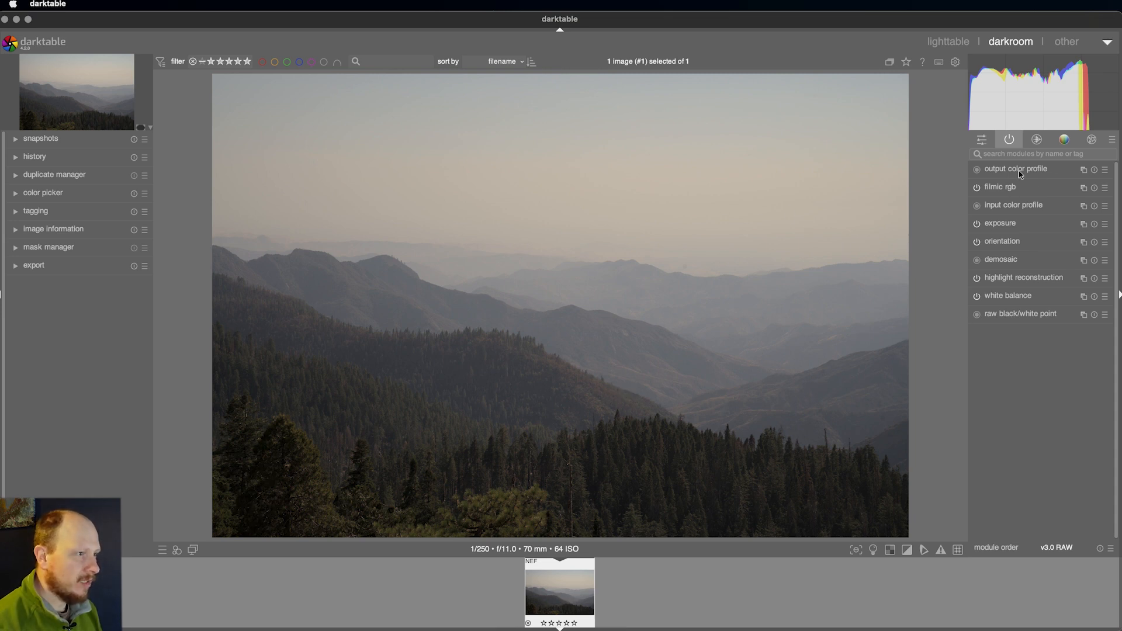
{"action": "mouse_move", "coordinate": [1021, 231]}
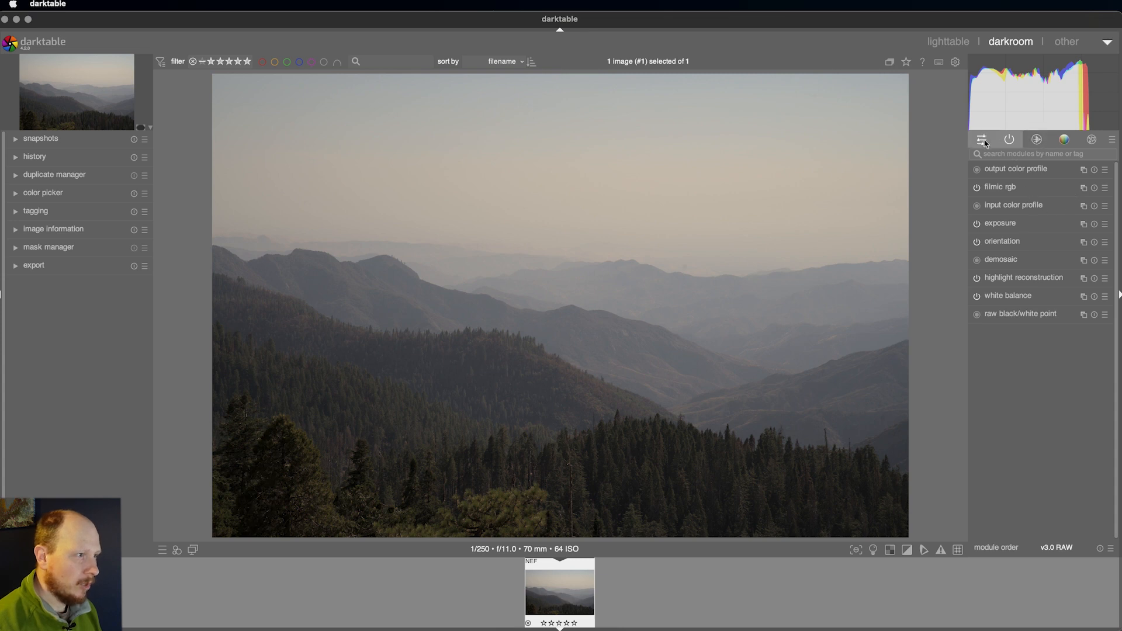
{"action": "left_click", "coordinate": [981, 139]}
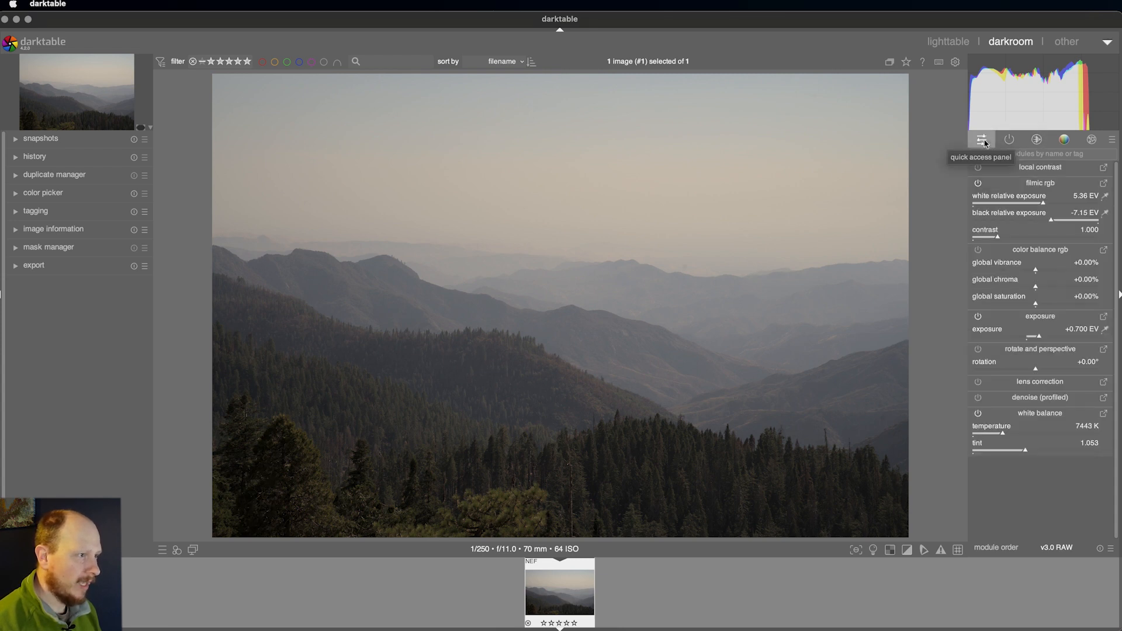
{"action": "left_click", "coordinate": [1009, 139]}
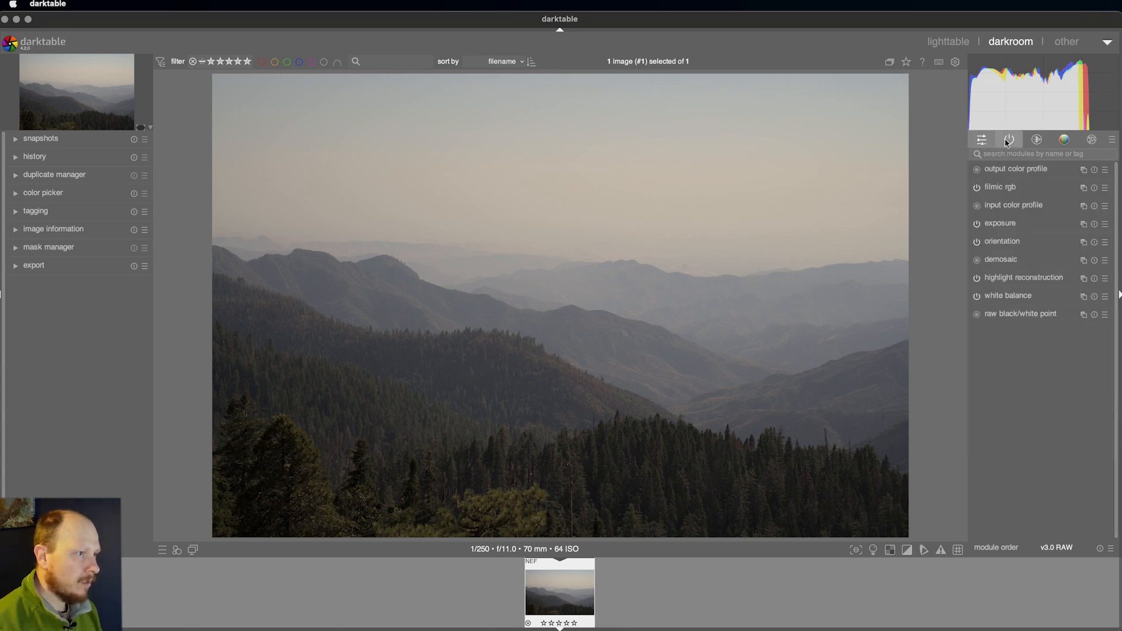
{"action": "mouse_move", "coordinate": [1014, 168]}
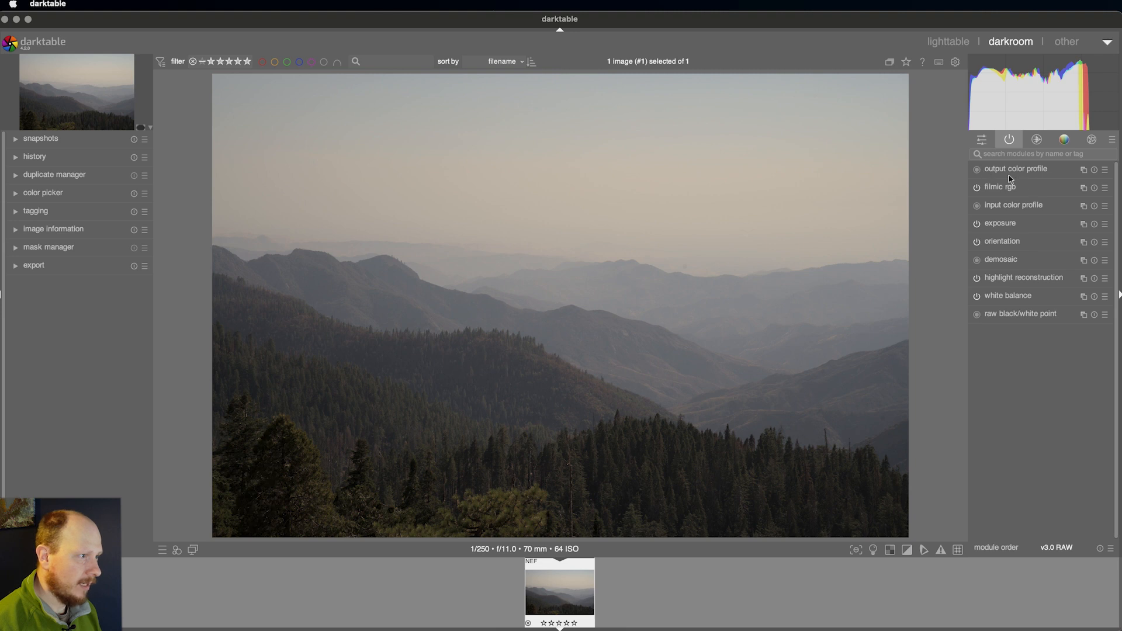
{"action": "mouse_move", "coordinate": [1011, 298]}
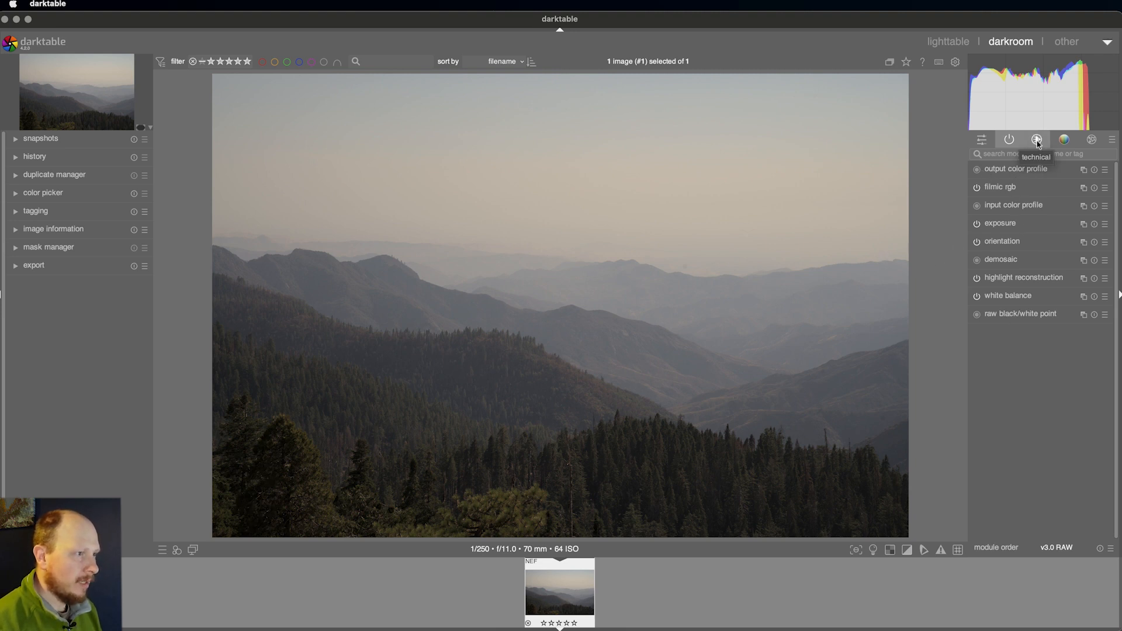
Browse the technical, grading and effects module groups, ending on the active modules list
{"action": "left_click", "coordinate": [1064, 139]}
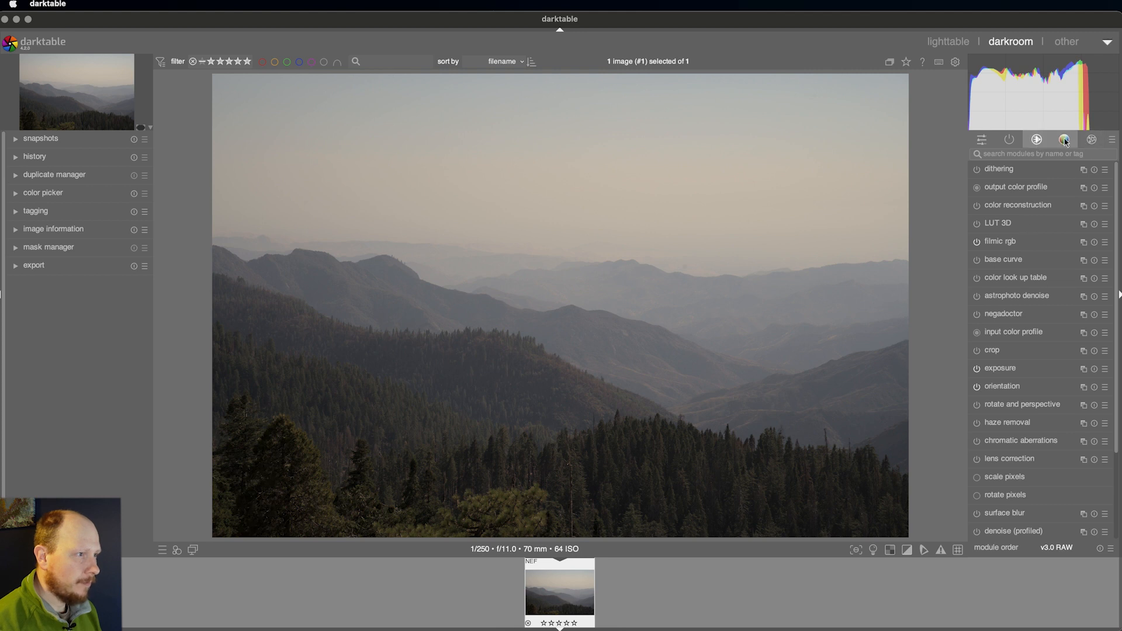
{"action": "left_click", "coordinate": [1064, 139]}
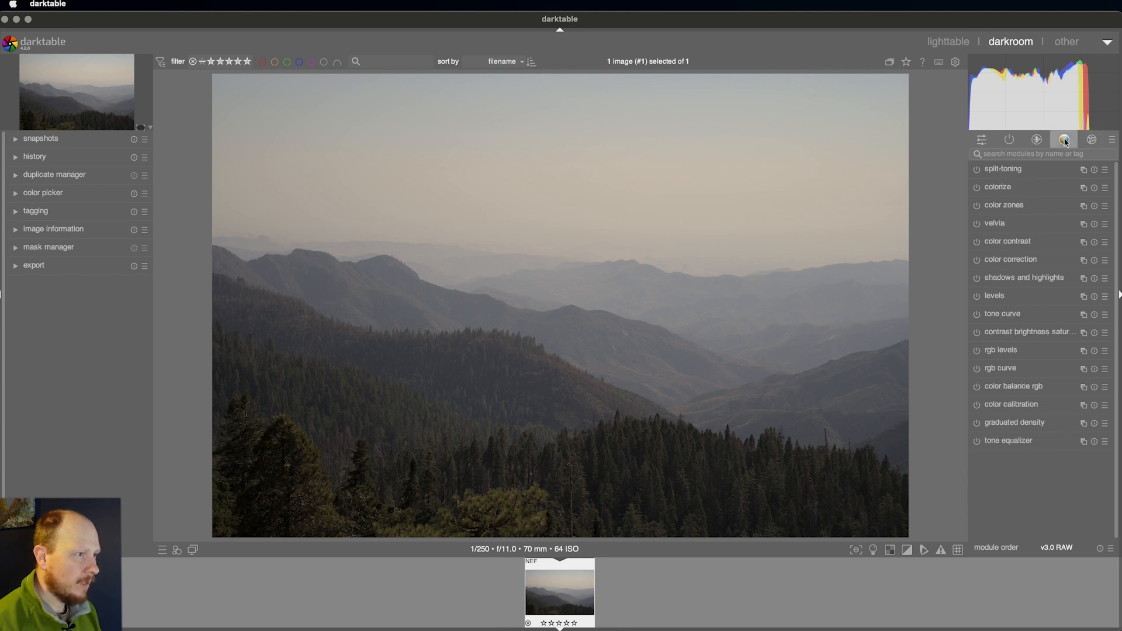
{"action": "left_click", "coordinate": [1092, 139]}
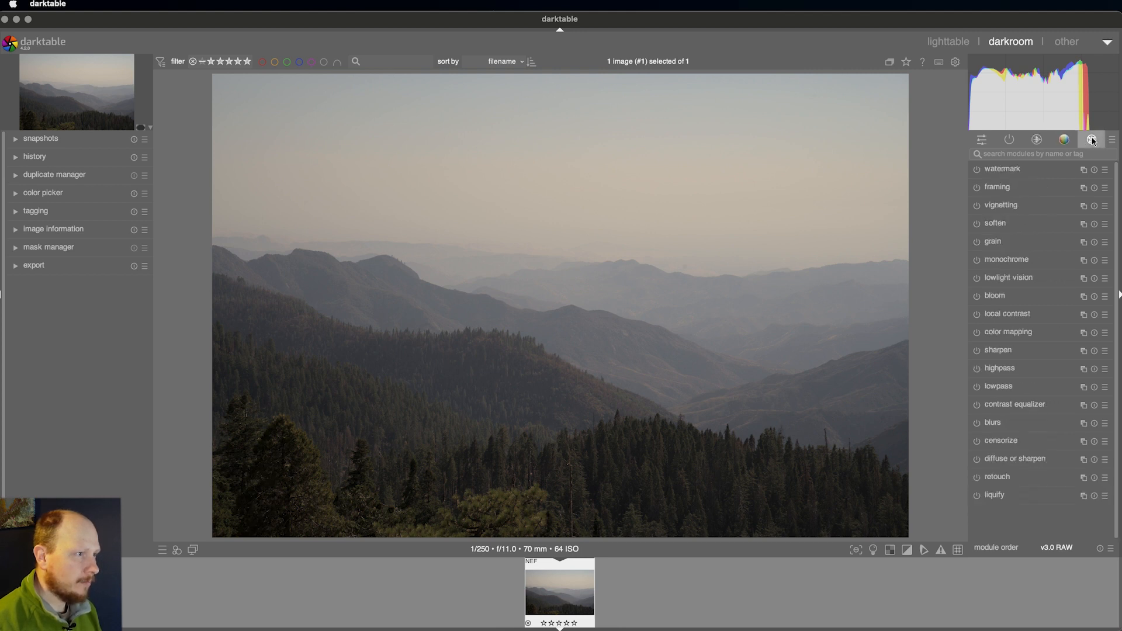
{"action": "left_click", "coordinate": [1010, 139]}
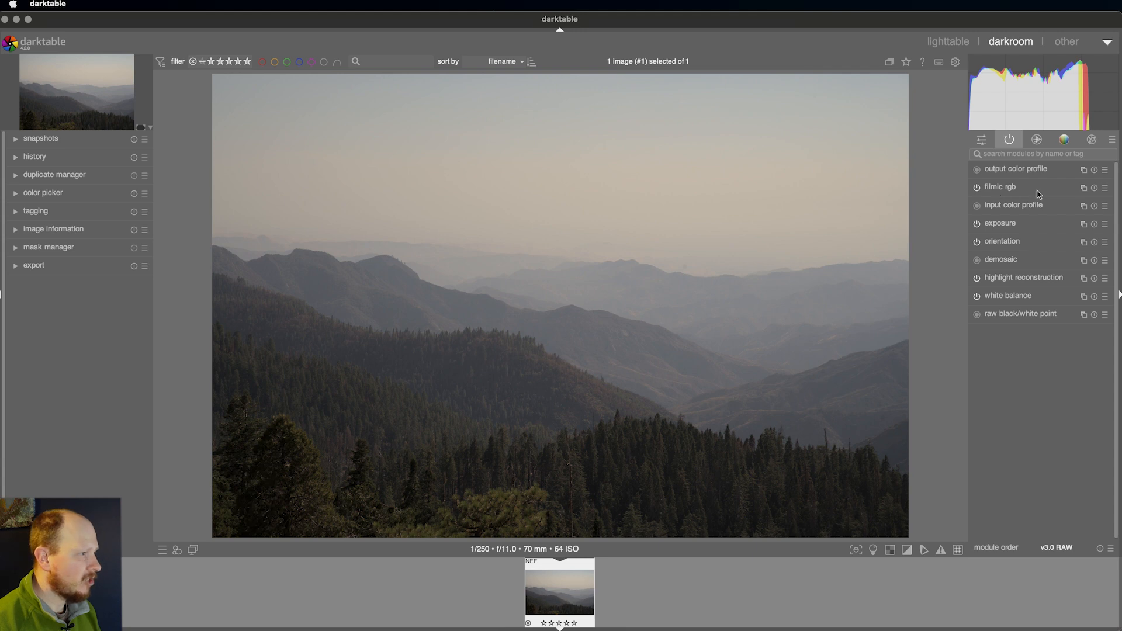
{"action": "mouse_move", "coordinate": [1047, 193]}
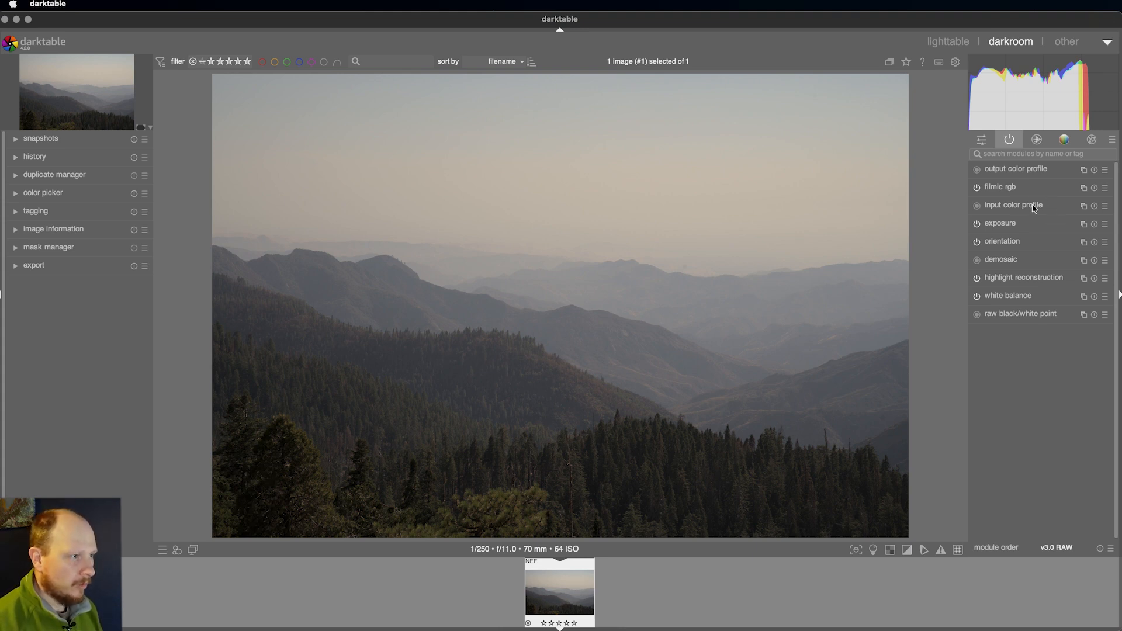
{"action": "left_click", "coordinate": [1002, 187]}
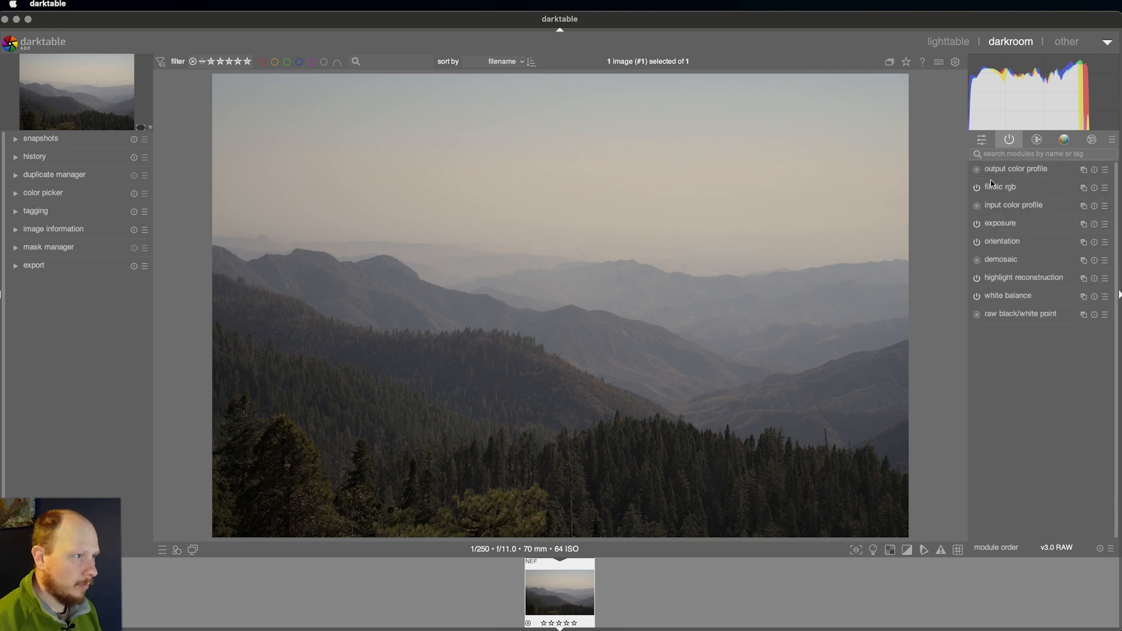
{"action": "left_click", "coordinate": [976, 187]}
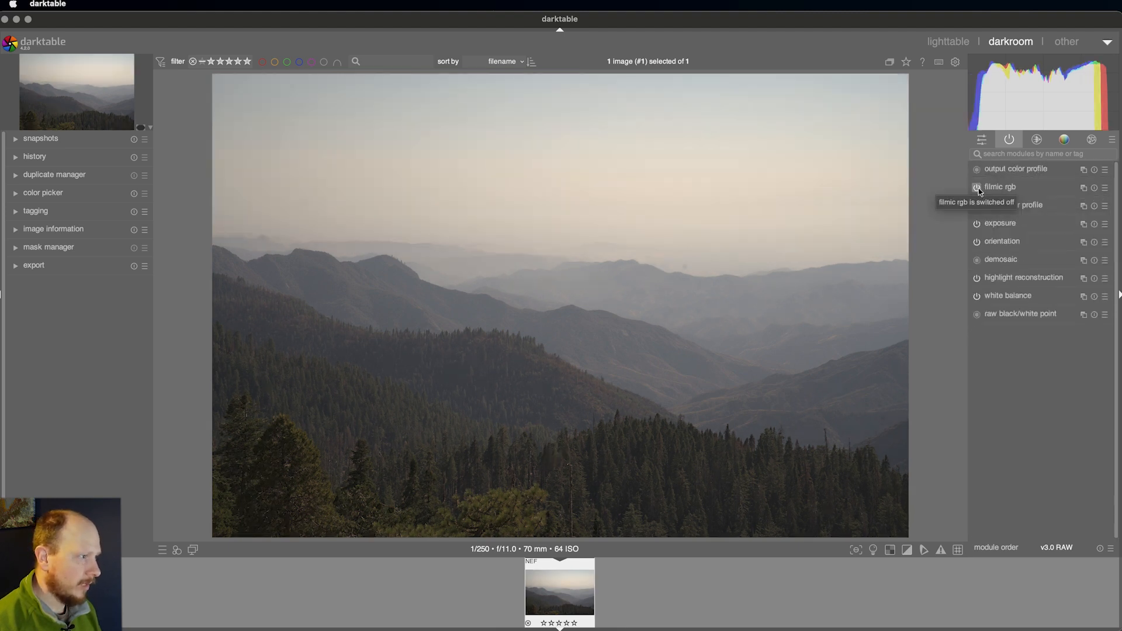
{"action": "left_click", "coordinate": [976, 187]}
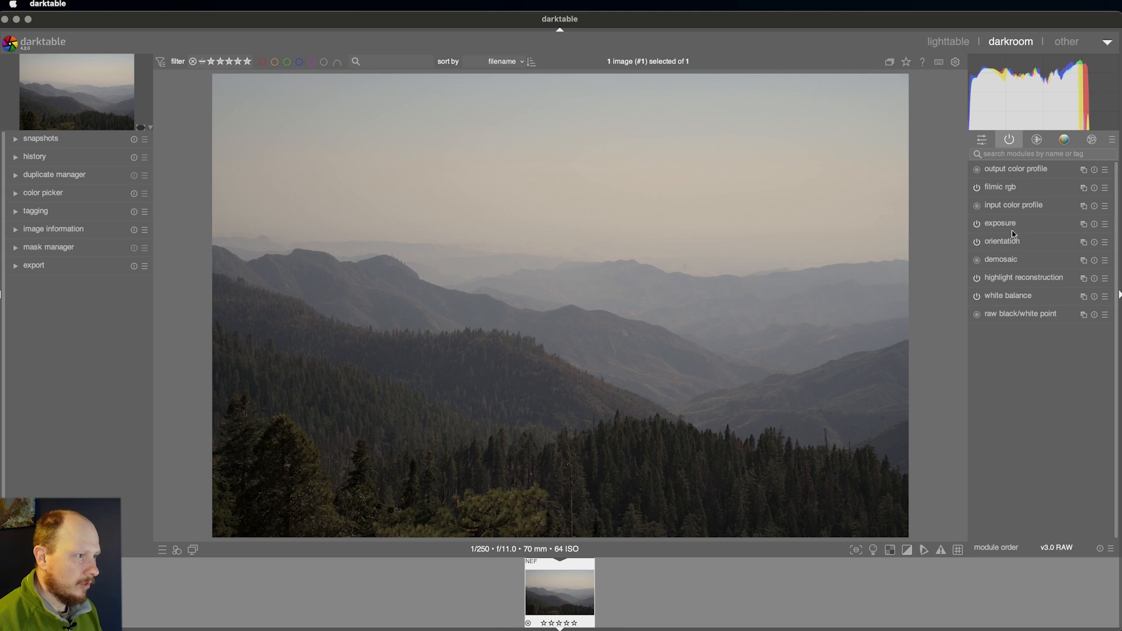
{"action": "left_click", "coordinate": [999, 222]}
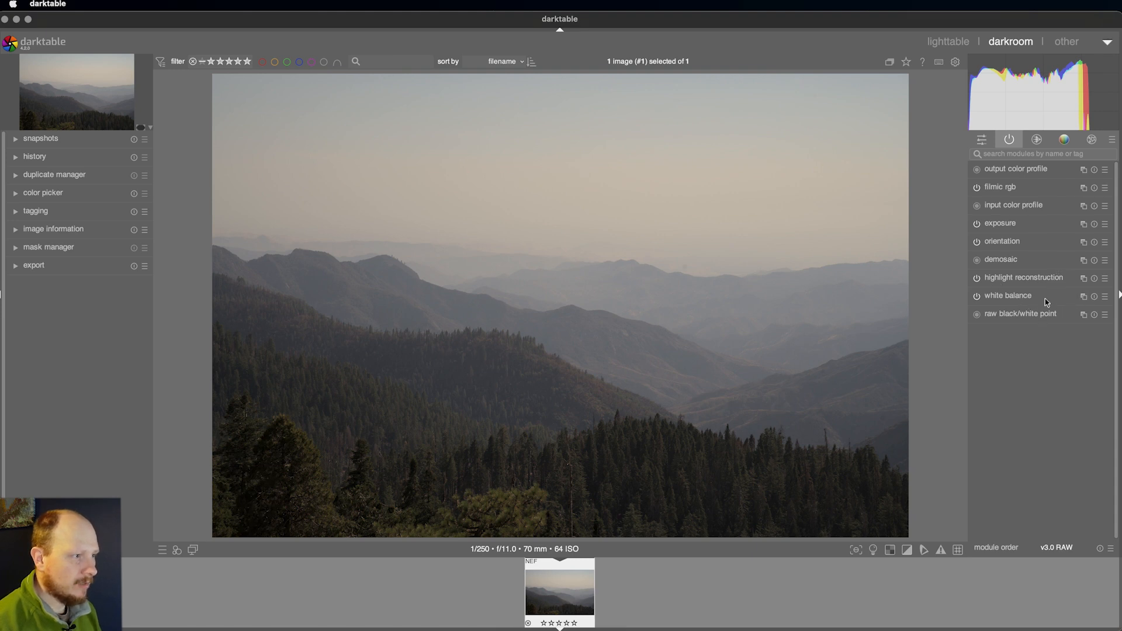
Raise the white balance temperature to about 10484 K for a warmer tone
{"action": "left_click", "coordinate": [1007, 296]}
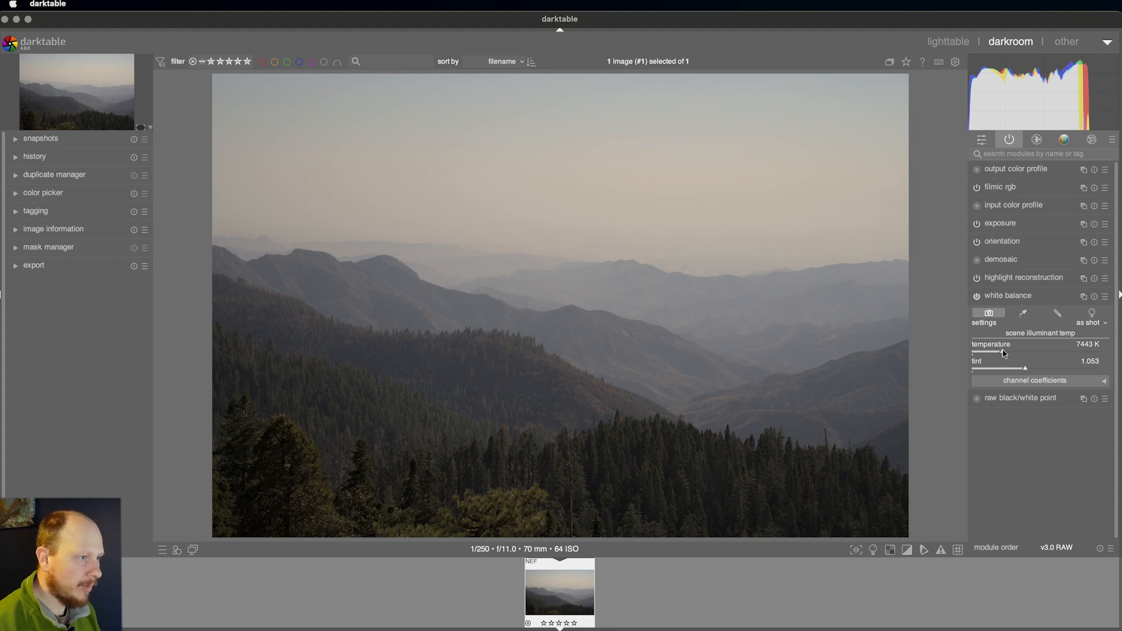
{"action": "left_click_drag", "start_coordinate": [1002, 351], "coordinate": [1052, 351]}
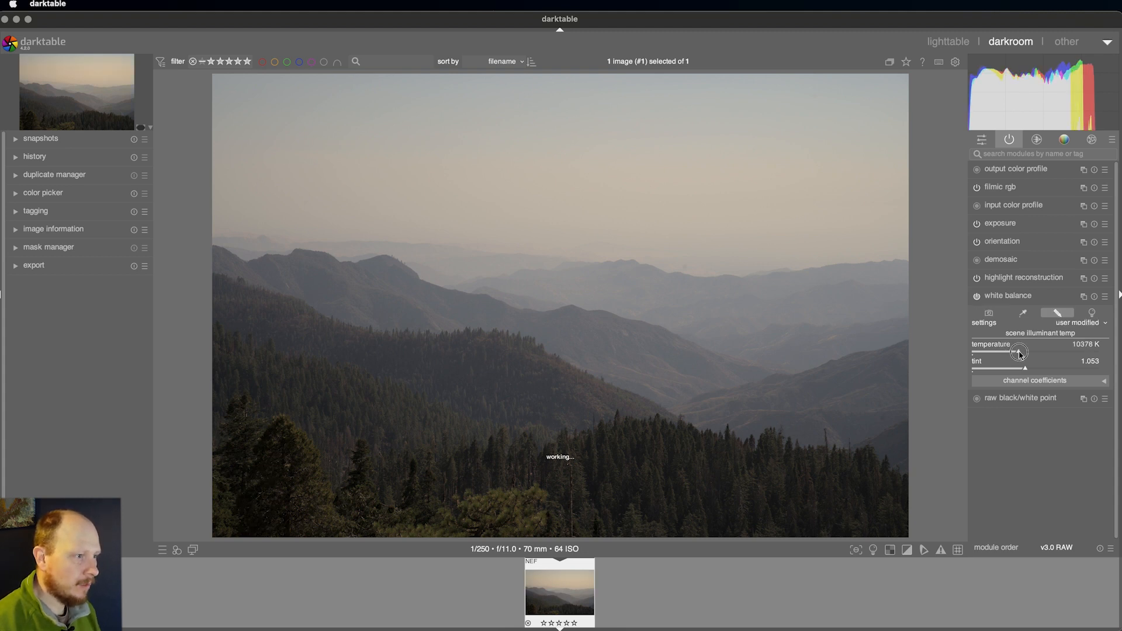
{"action": "left_click_drag", "start_coordinate": [1015, 351], "coordinate": [1025, 352]}
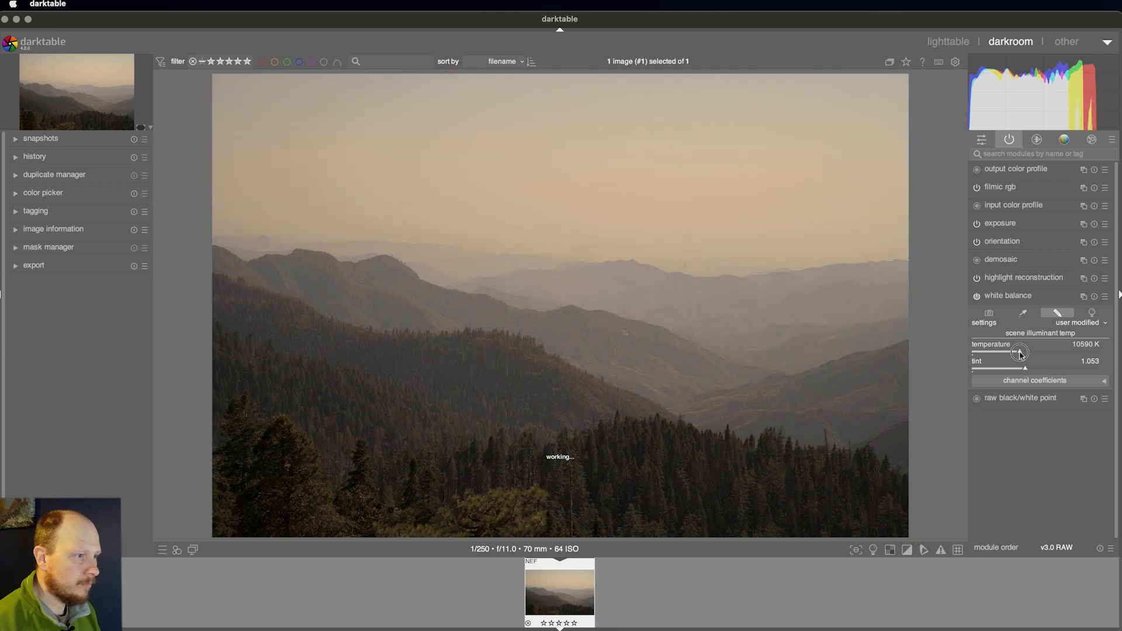
{"action": "left_click_drag", "start_coordinate": [1020, 351], "coordinate": [1022, 351]}
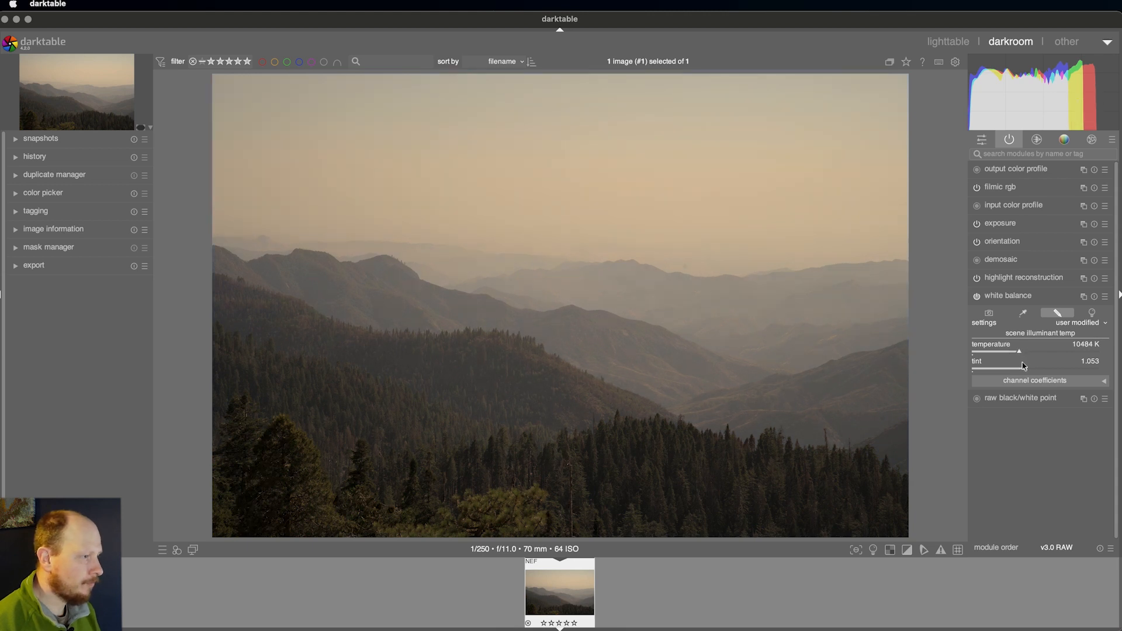
{"action": "mouse_move", "coordinate": [1025, 370]}
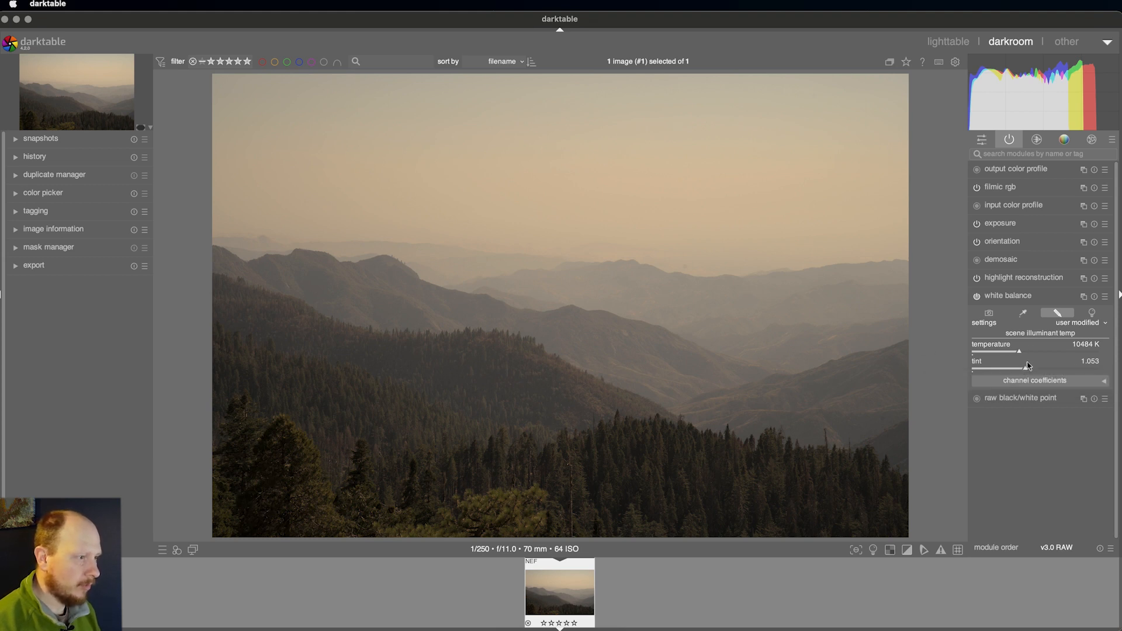
{"action": "mouse_move", "coordinate": [1025, 370]}
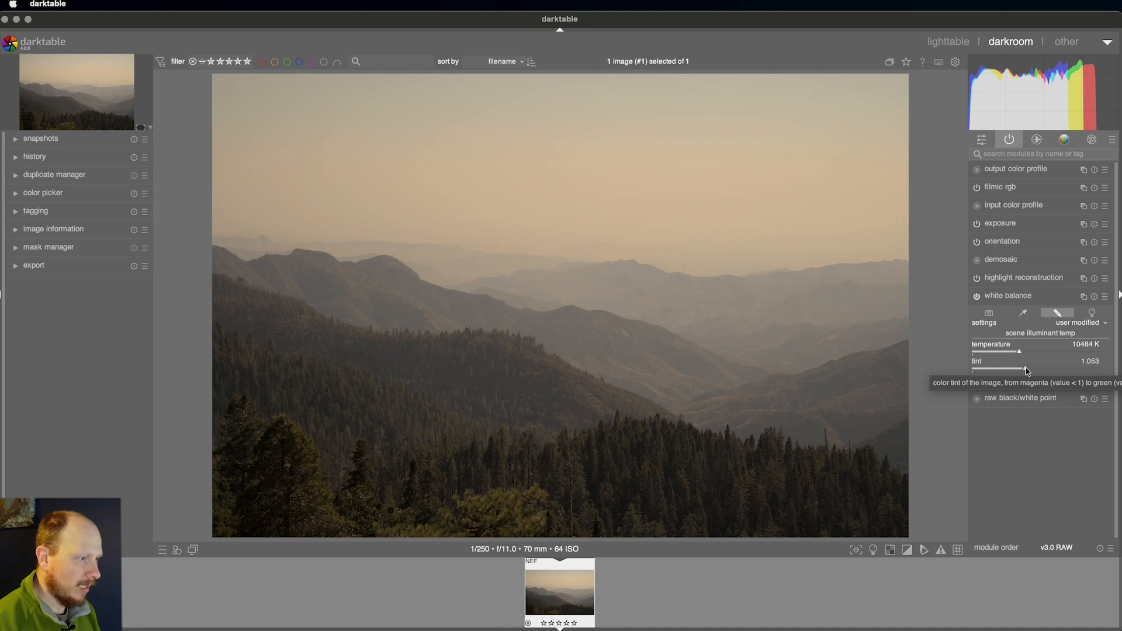
Swing the white balance tint toward green, then drop it to about 0.7 to remove the green cast
{"action": "left_click_drag", "start_coordinate": [1024, 371], "coordinate": [1059, 371]}
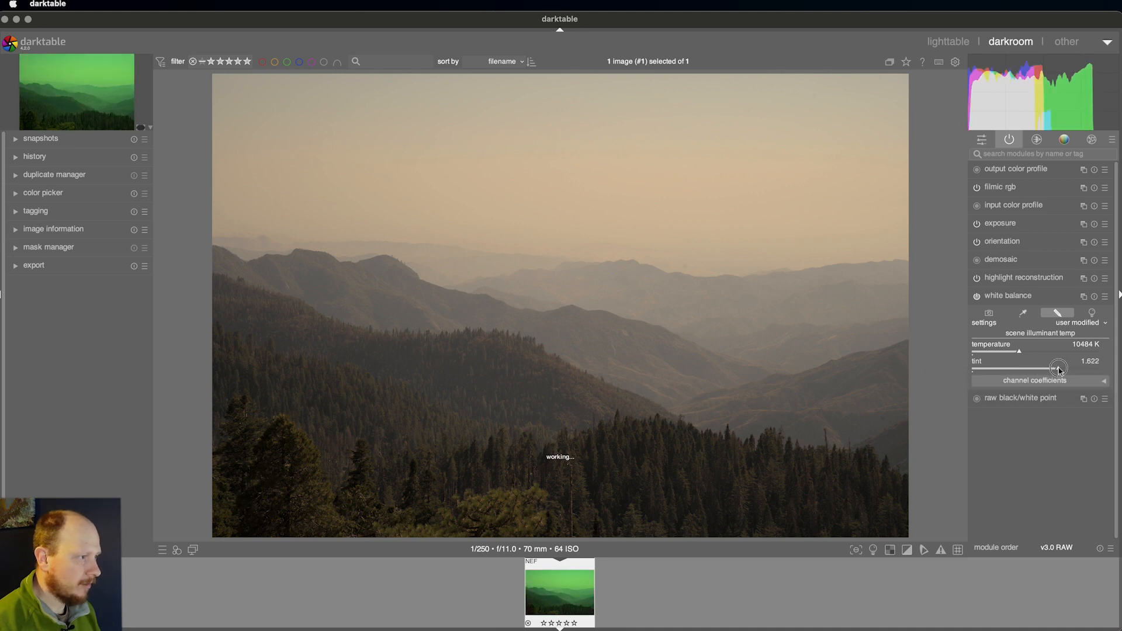
{"action": "left_click_drag", "start_coordinate": [1059, 368], "coordinate": [1041, 369]}
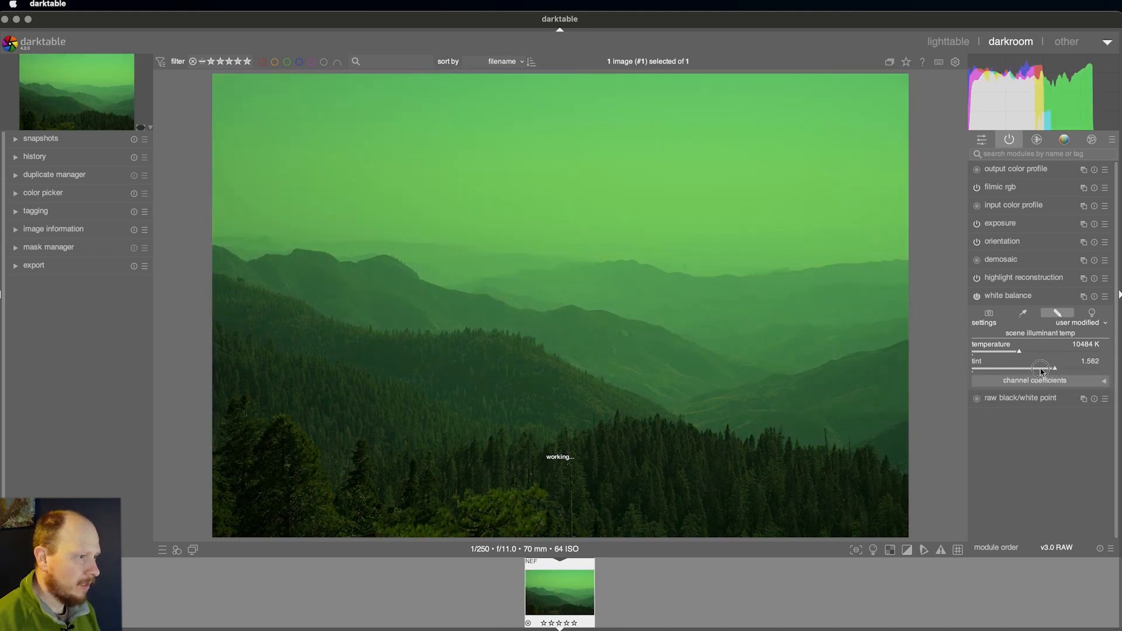
{"action": "left_click_drag", "start_coordinate": [1053, 368], "coordinate": [1005, 368]}
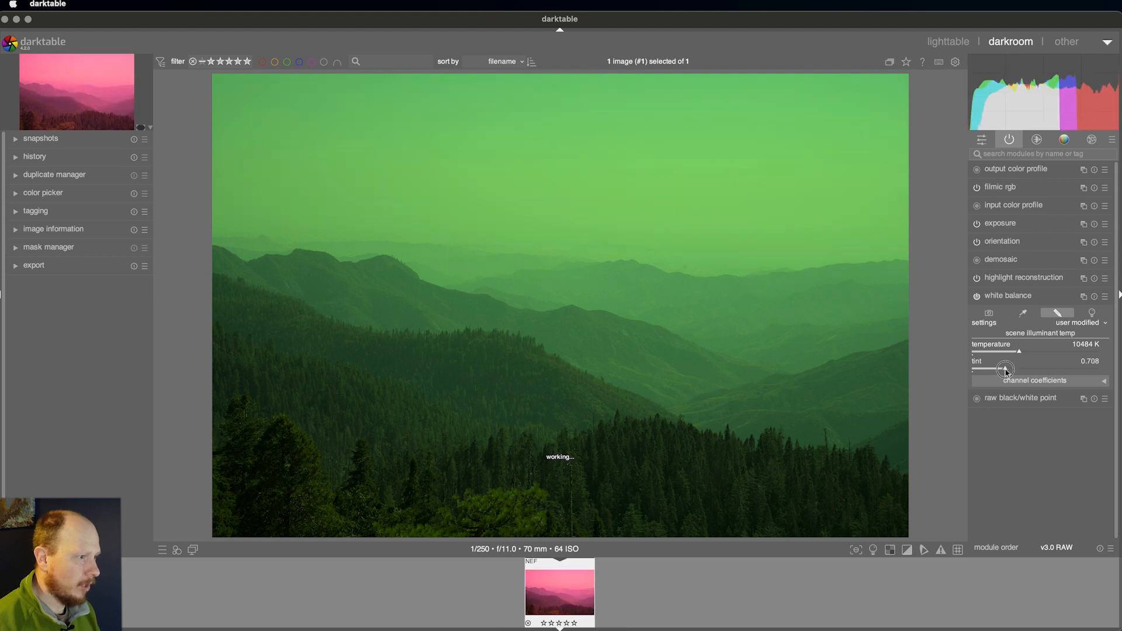
{"action": "left_click_drag", "start_coordinate": [1008, 371], "coordinate": [1005, 370]}
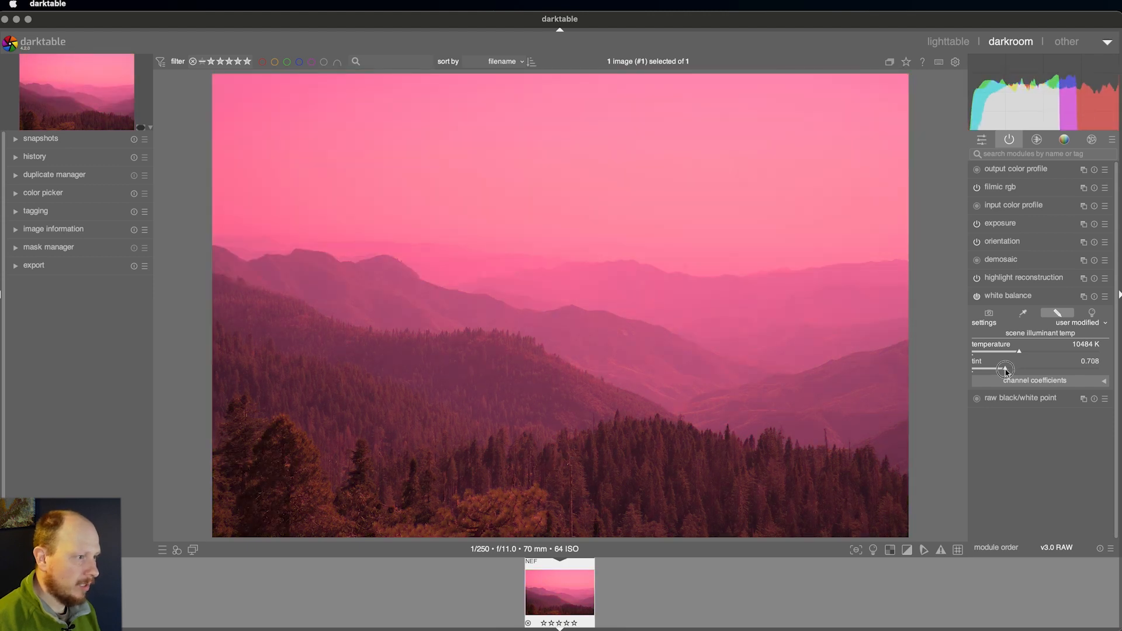
{"action": "left_click_drag", "start_coordinate": [1005, 371], "coordinate": [1009, 371]}
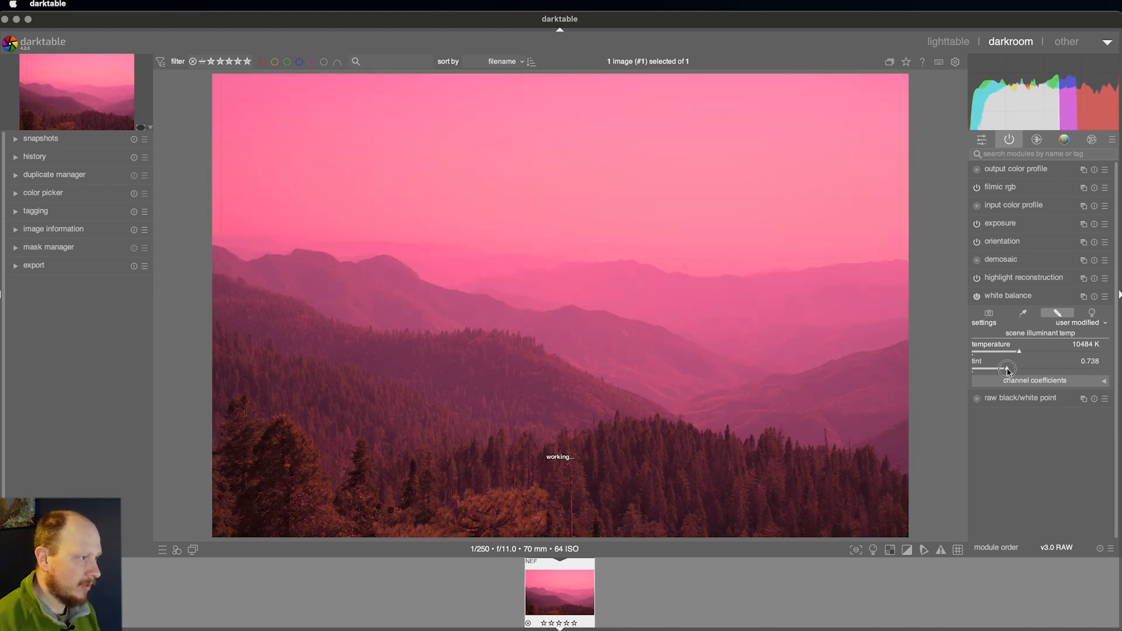
{"action": "left_click_drag", "start_coordinate": [1008, 370], "coordinate": [1011, 370]}
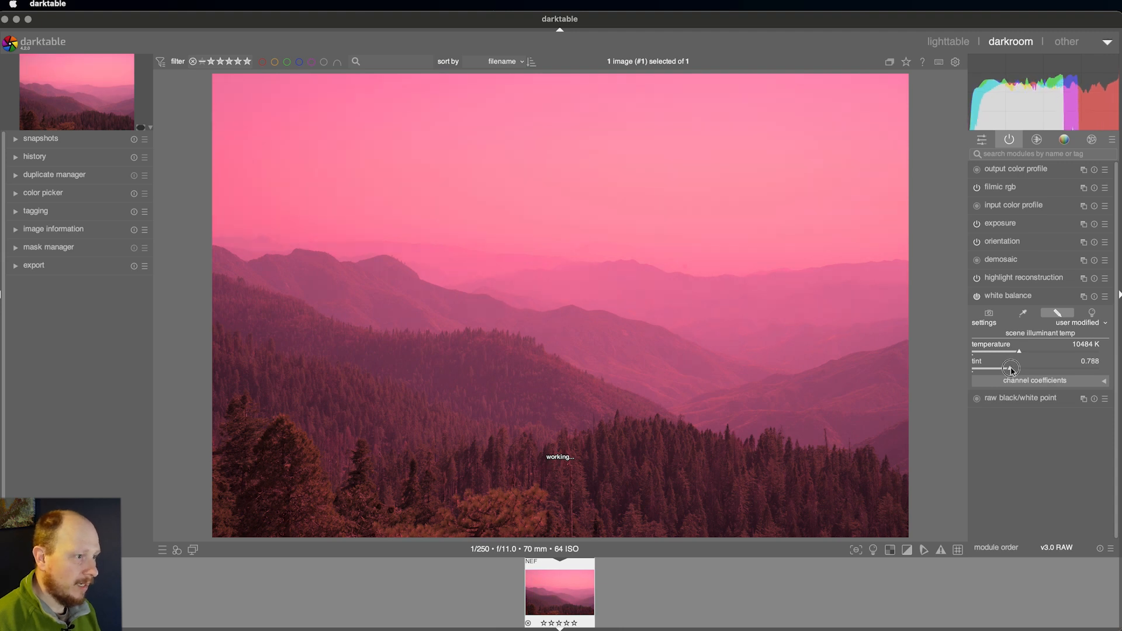
Nudge the tint back up to about 0.99 for a soft, warm pink-orange balance
{"action": "left_click_drag", "start_coordinate": [1010, 368], "coordinate": [1014, 368]}
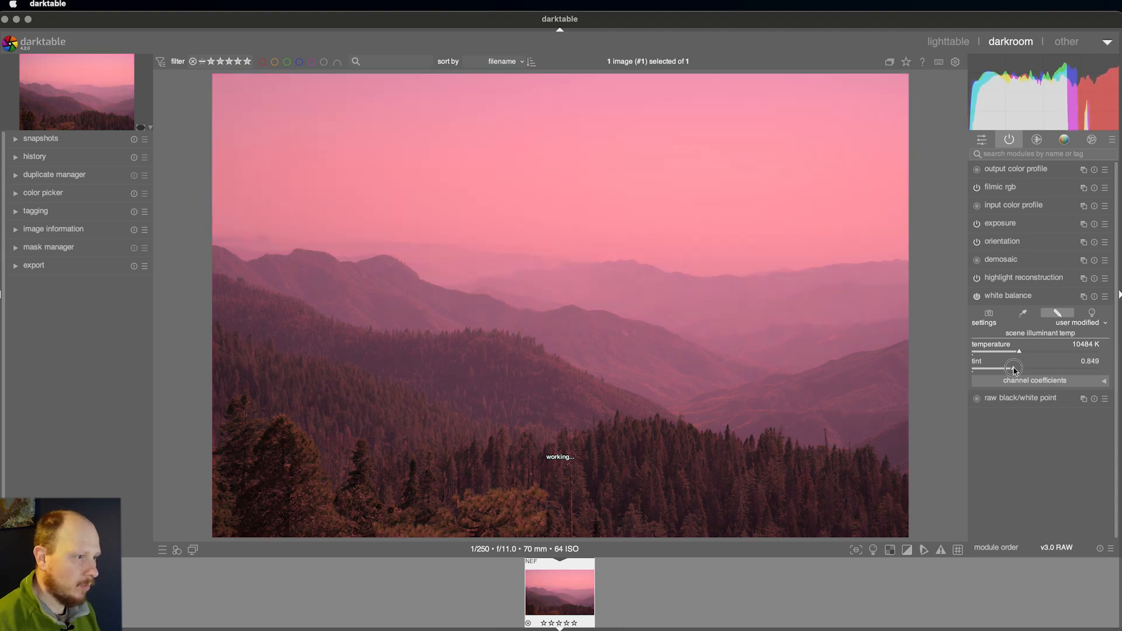
{"action": "left_click_drag", "start_coordinate": [1002, 367], "coordinate": [1015, 367]}
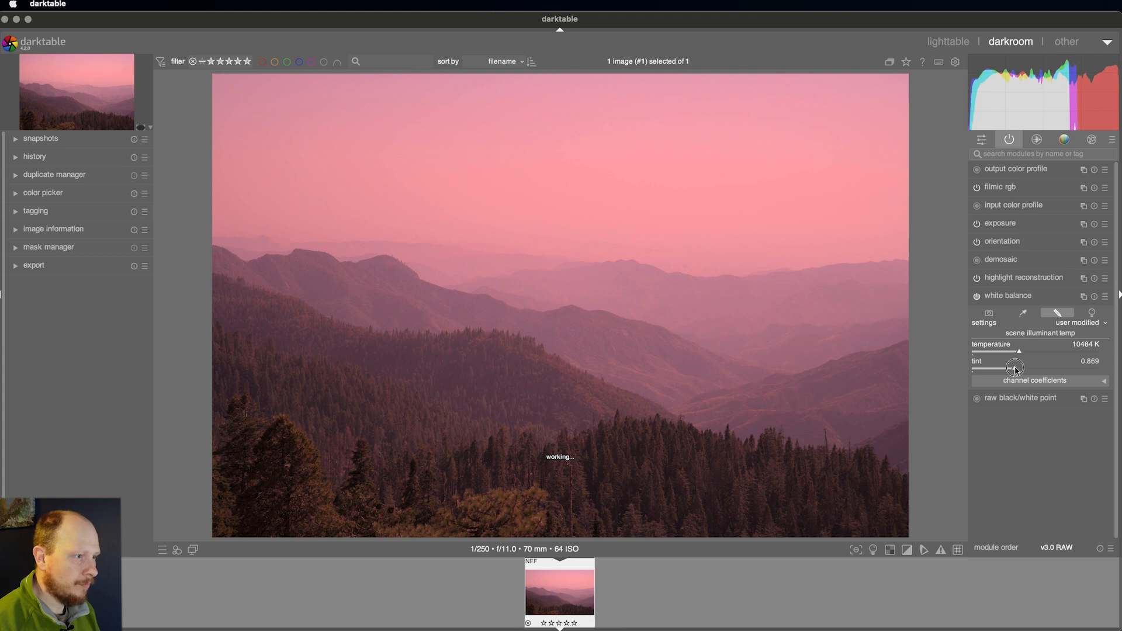
{"action": "left_click_drag", "start_coordinate": [1002, 367], "coordinate": [1016, 367]}
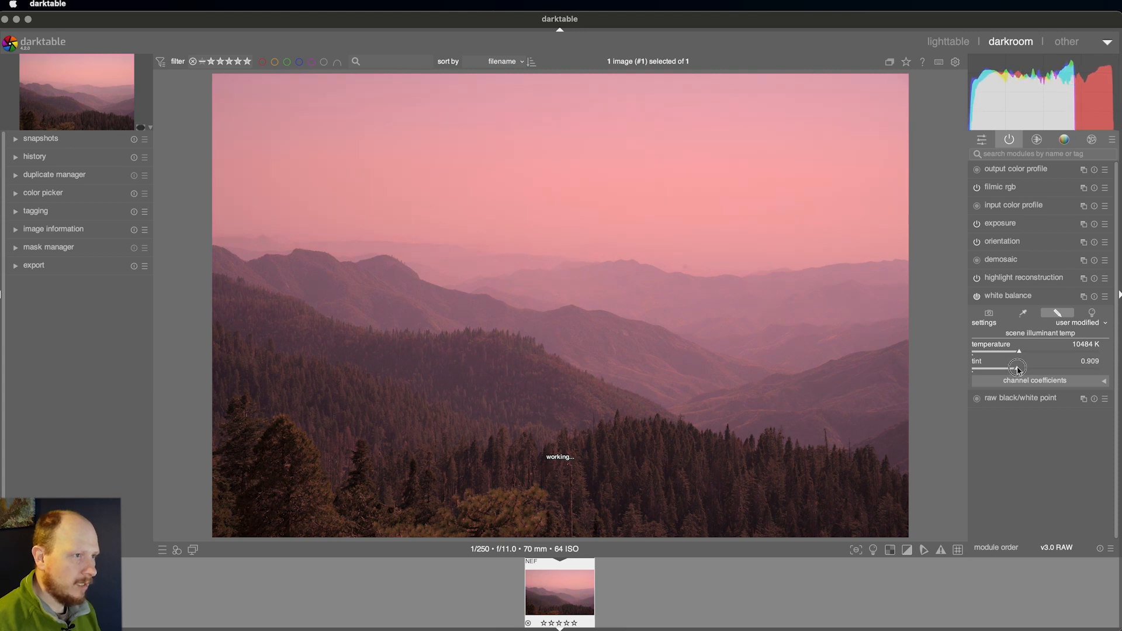
{"action": "left_click_drag", "start_coordinate": [1009, 367], "coordinate": [1019, 367]}
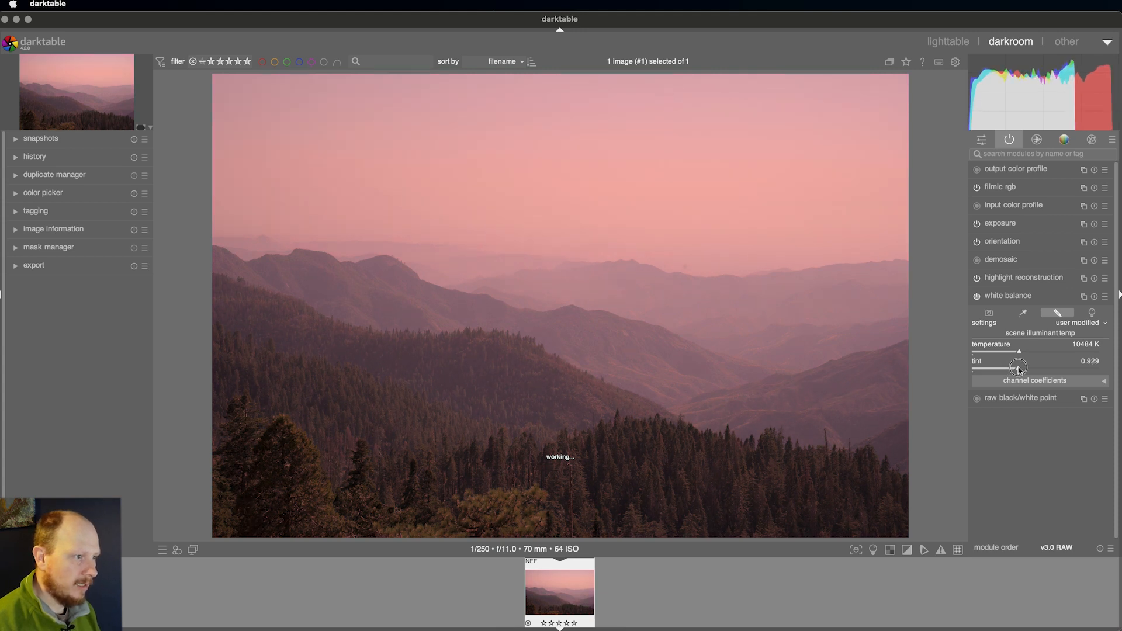
{"action": "left_click_drag", "start_coordinate": [1015, 371], "coordinate": [1022, 367]}
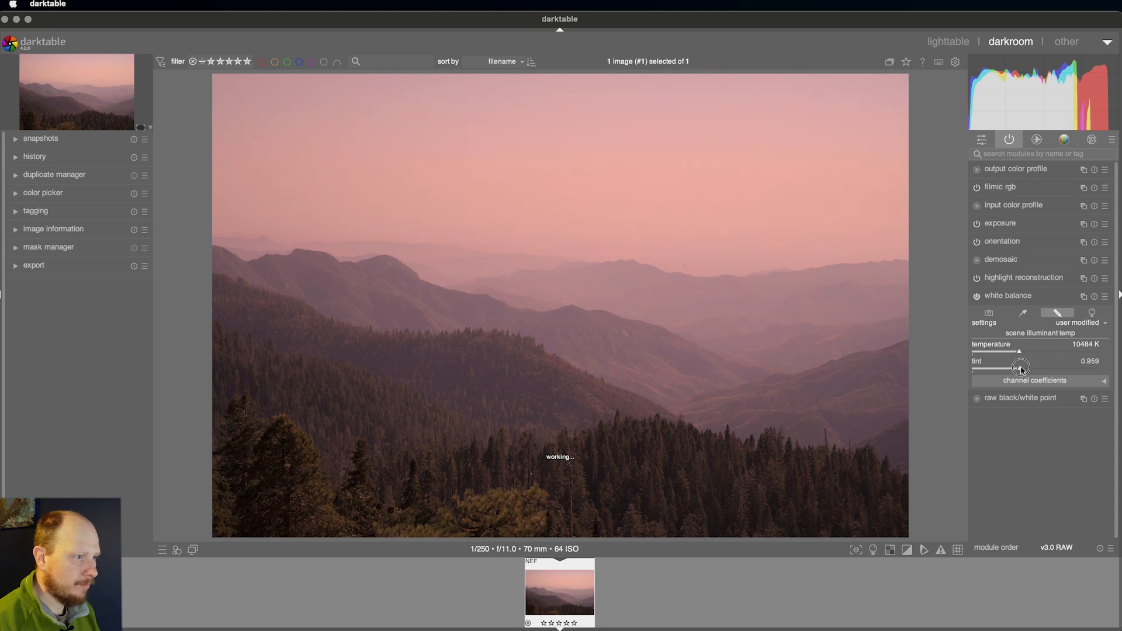
{"action": "left_click_drag", "start_coordinate": [1016, 361], "coordinate": [1022, 361]}
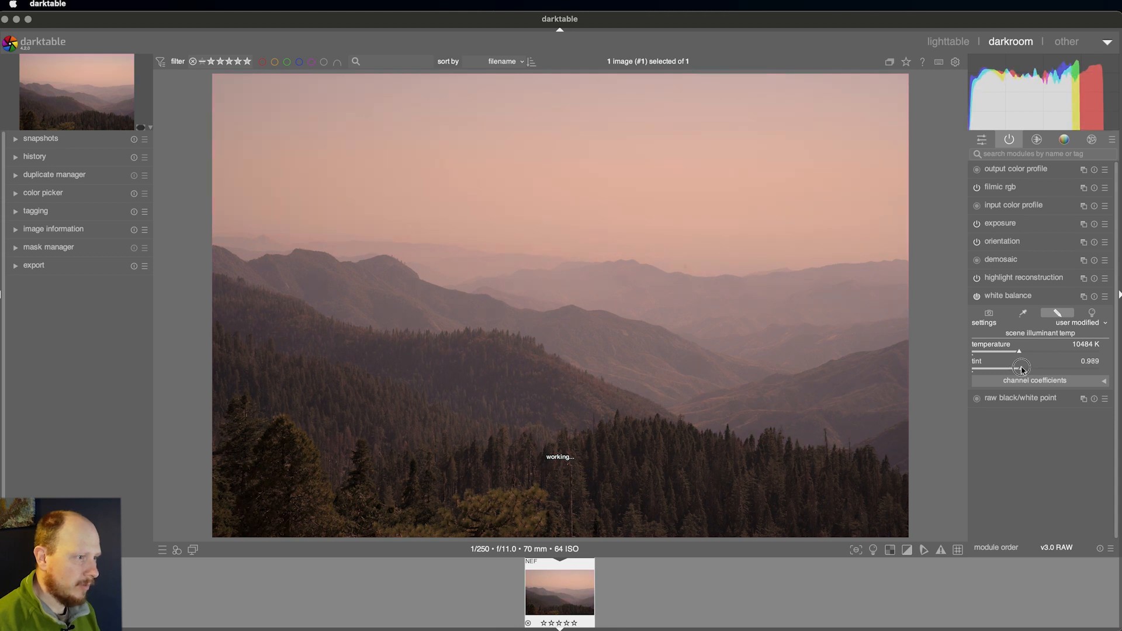
{"action": "mouse_move", "coordinate": [1022, 368]}
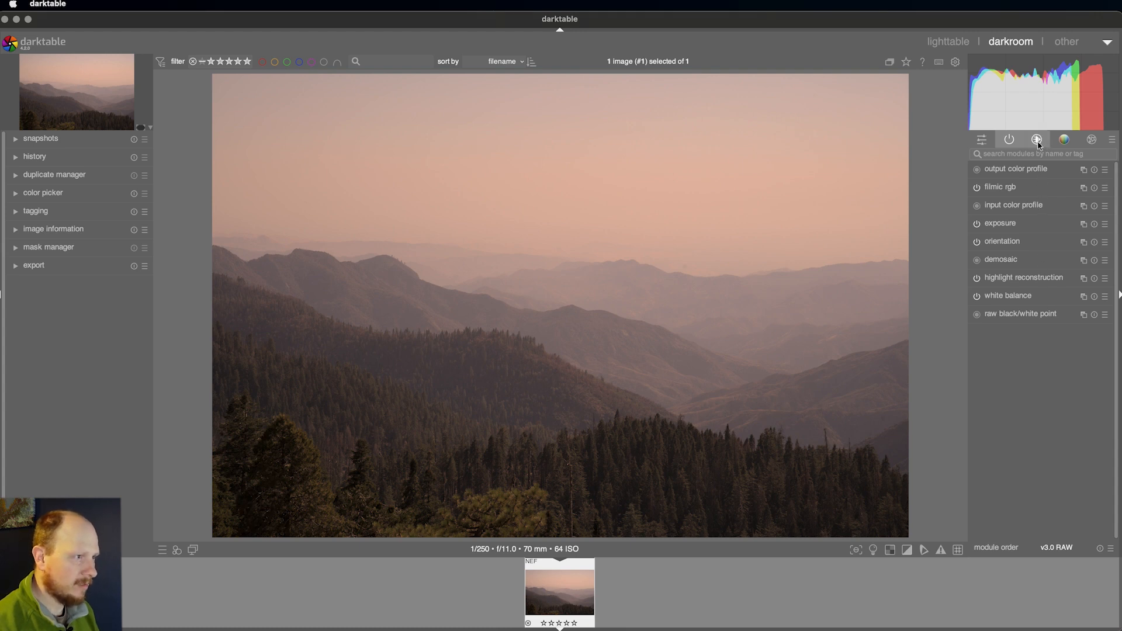
Switch to the base modules group showing crop, exposure and haze removal
{"action": "left_click", "coordinate": [1037, 139]}
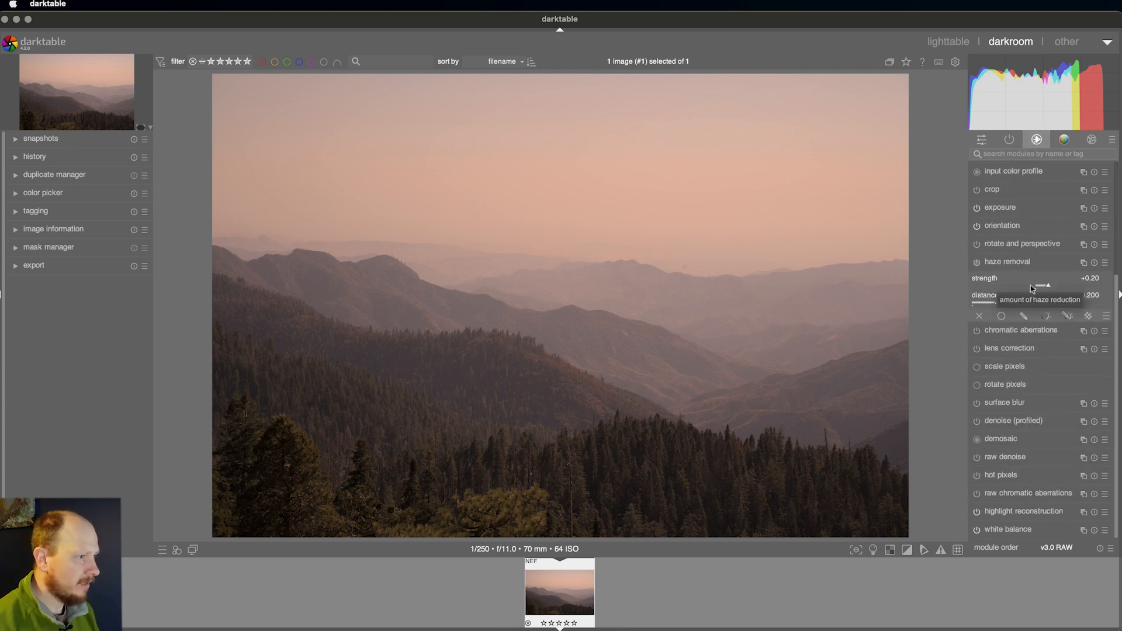
{"action": "mouse_move", "coordinate": [305, 276]}
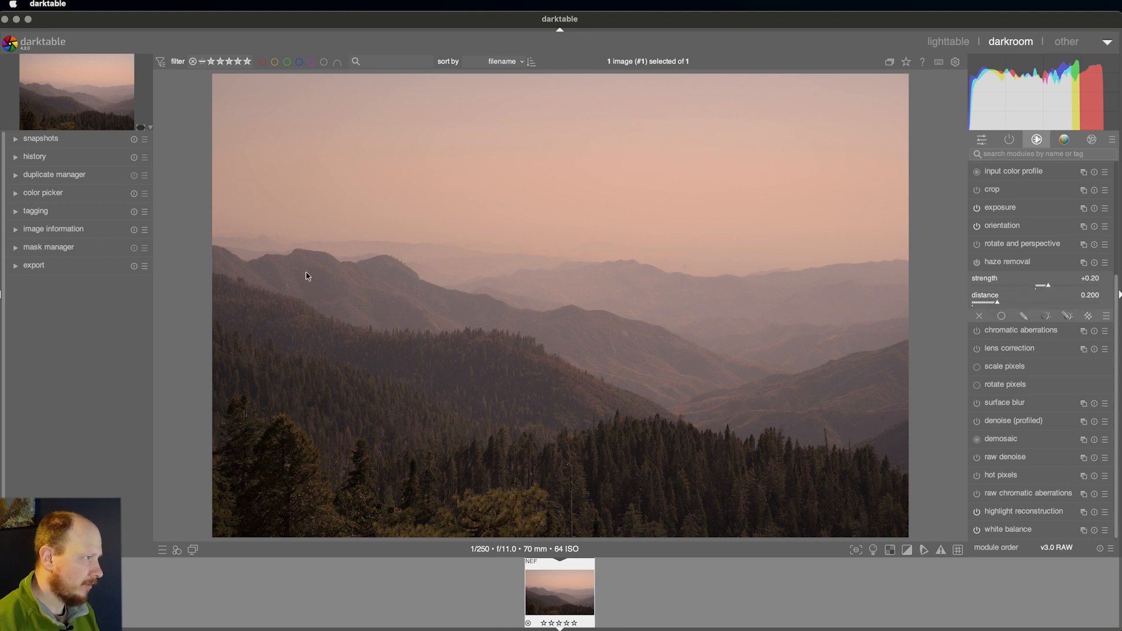
{"action": "mouse_move", "coordinate": [431, 285]}
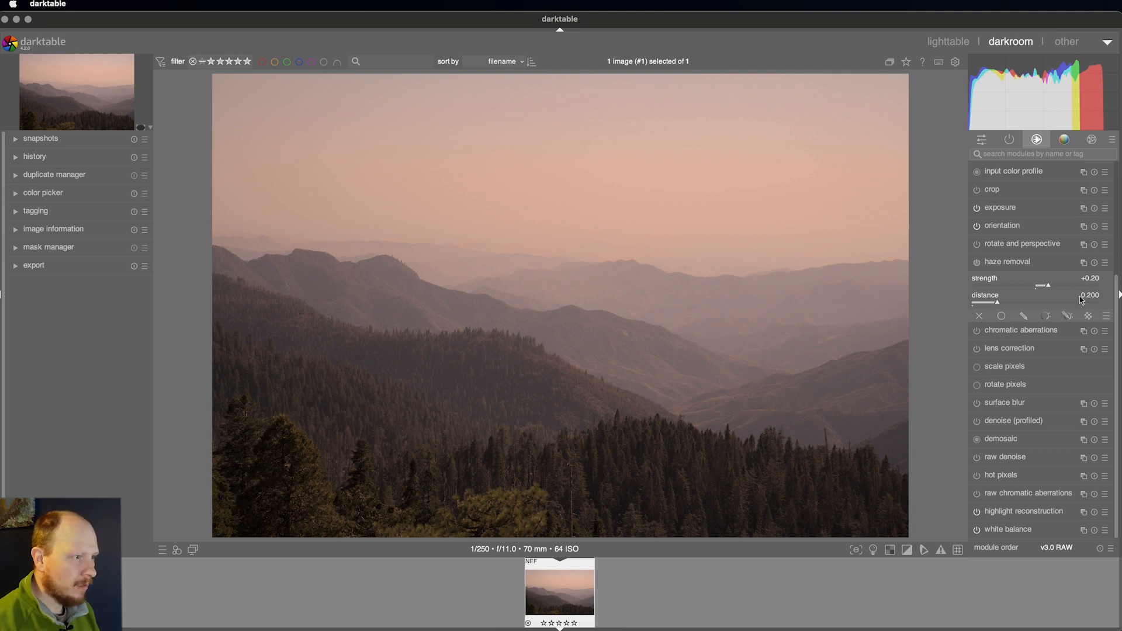
Set haze removal strength to +0.34 and distance to about 0.39
{"action": "left_click_drag", "start_coordinate": [1041, 285], "coordinate": [1052, 286]}
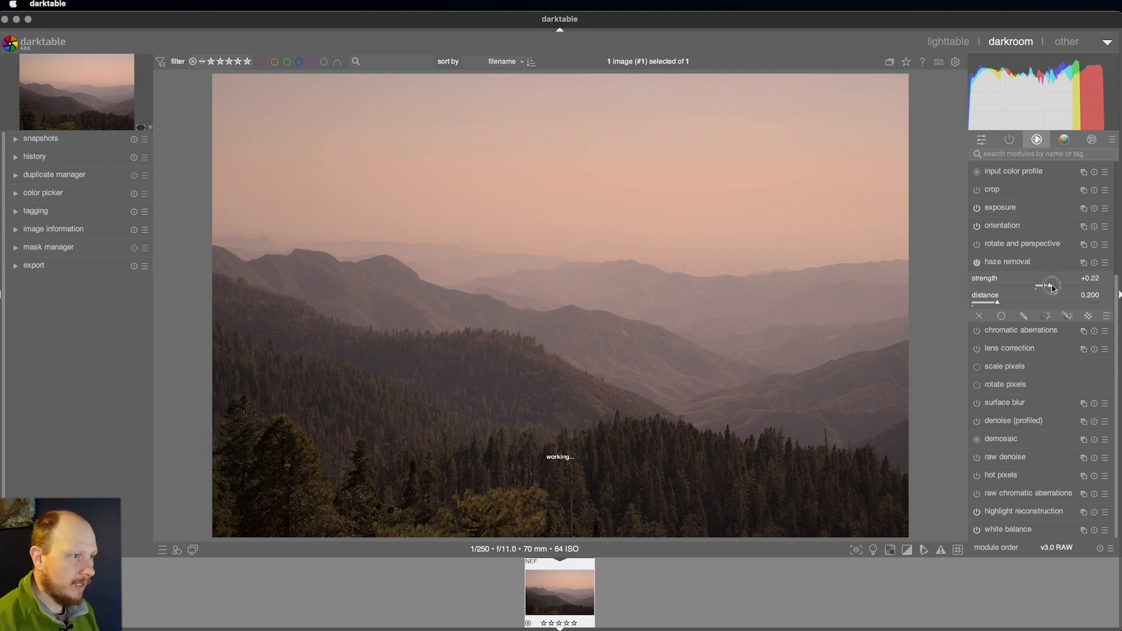
{"action": "left_click_drag", "start_coordinate": [1051, 285], "coordinate": [1058, 285]}
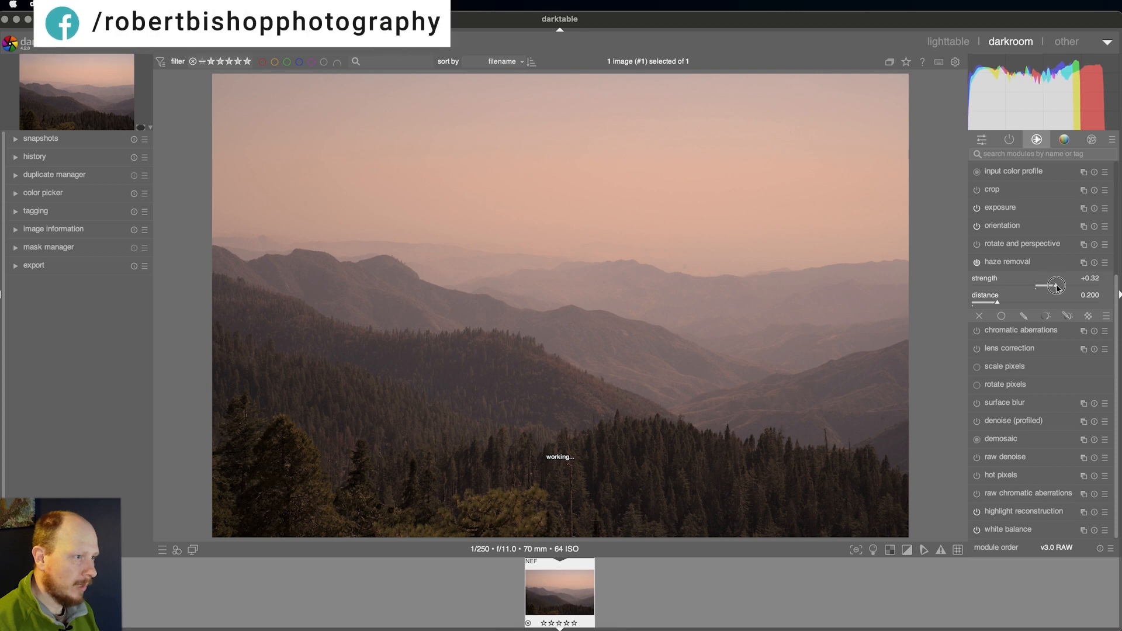
{"action": "left_click_drag", "start_coordinate": [1053, 286], "coordinate": [1059, 286]}
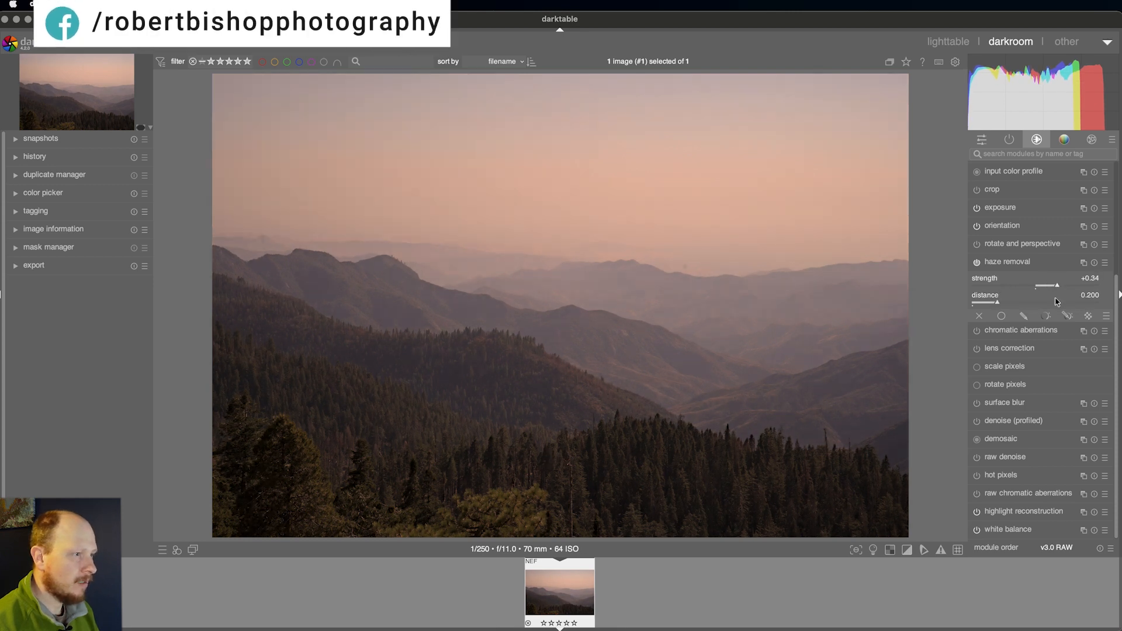
{"action": "left_click_drag", "start_coordinate": [998, 302], "coordinate": [1014, 302]}
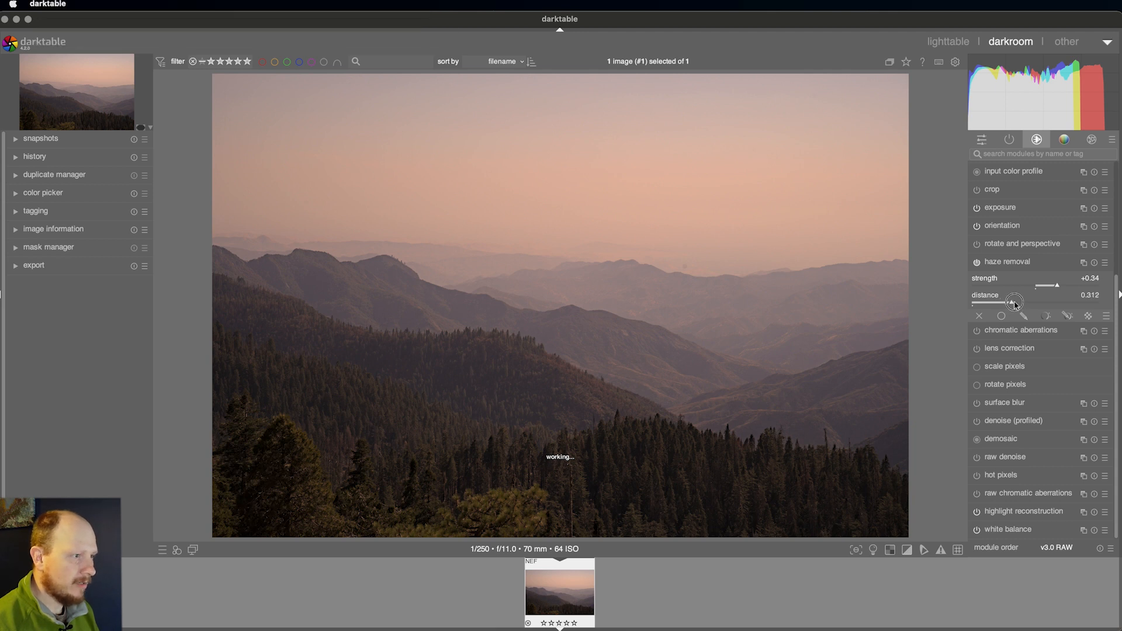
{"action": "left_click_drag", "start_coordinate": [1009, 303], "coordinate": [1019, 303]}
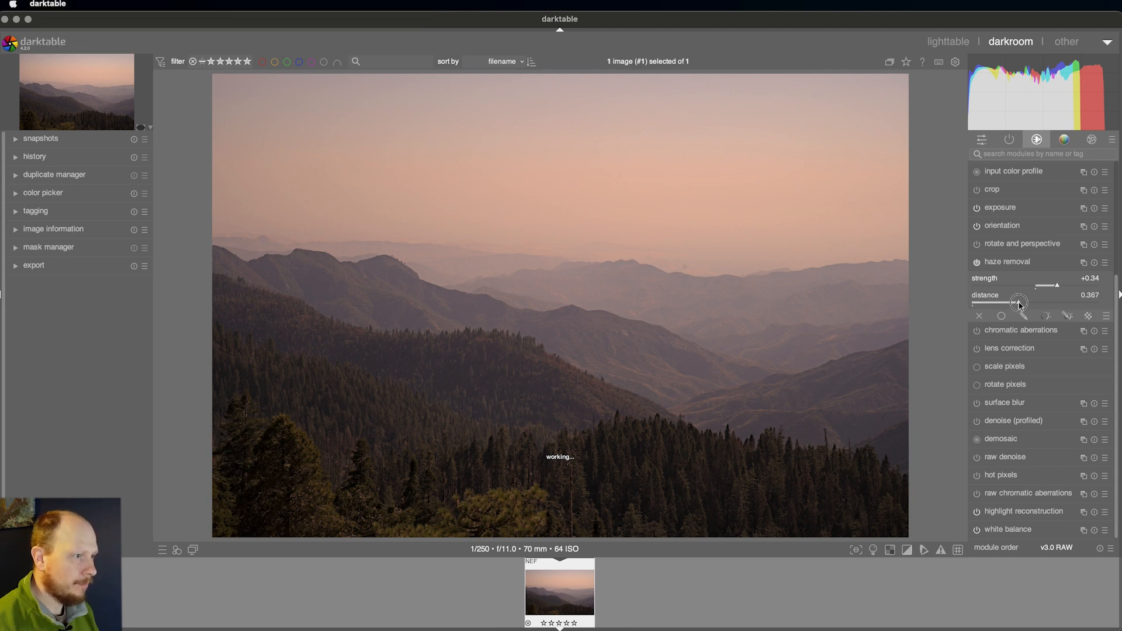
{"action": "mouse_move", "coordinate": [1019, 305]}
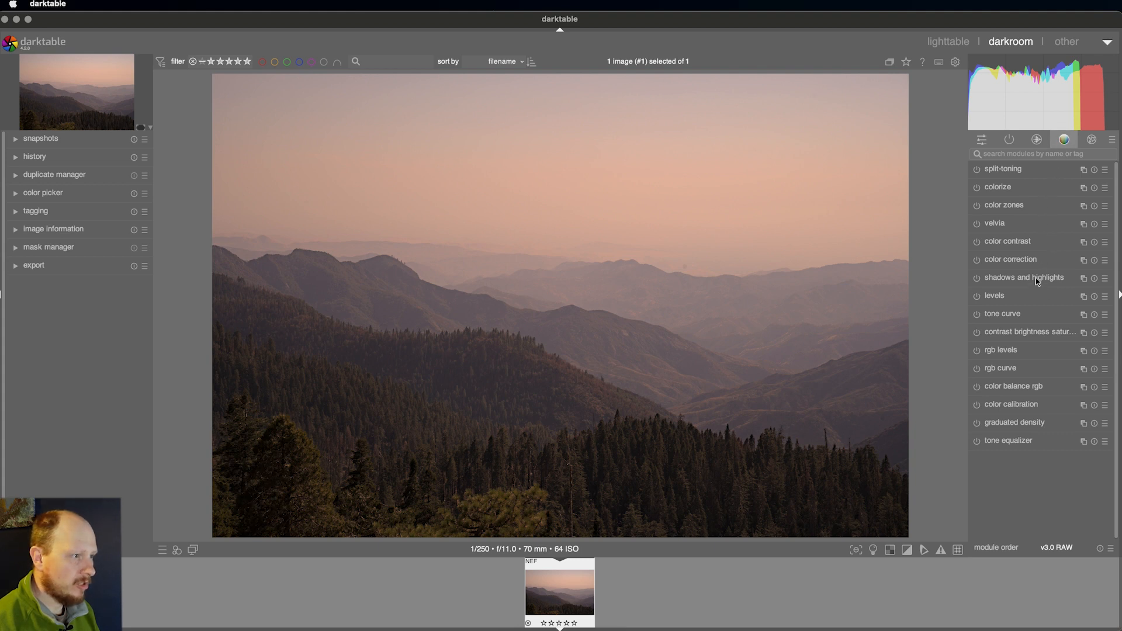
In shadows and highlights, set shadows to +44 and highlights to about -69
{"action": "left_click", "coordinate": [1025, 279]}
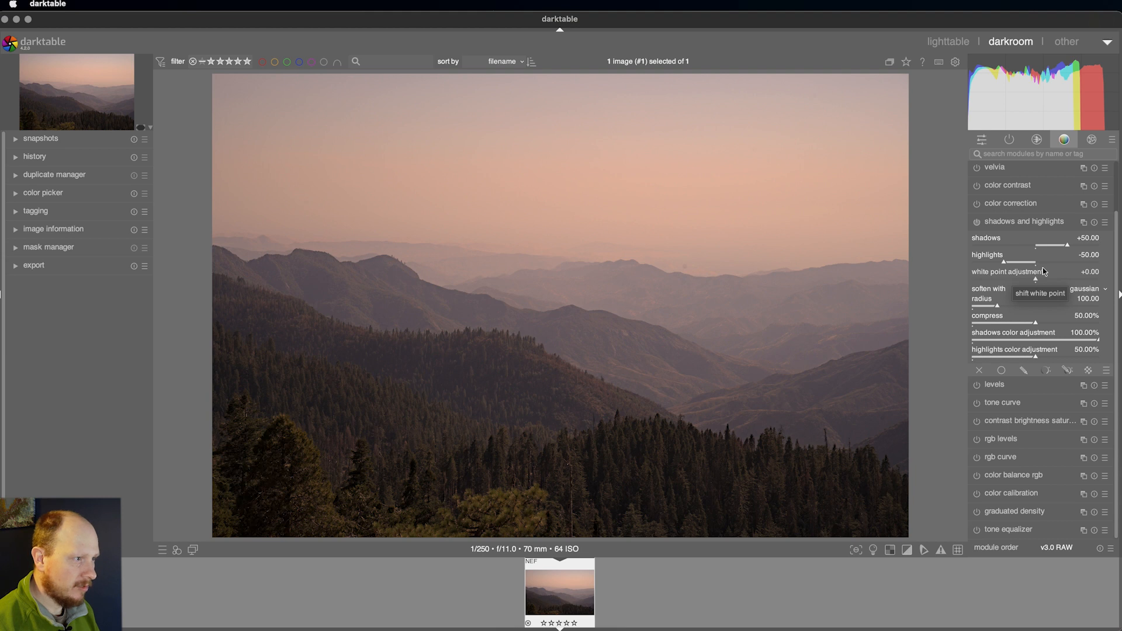
{"action": "mouse_move", "coordinate": [1066, 246]}
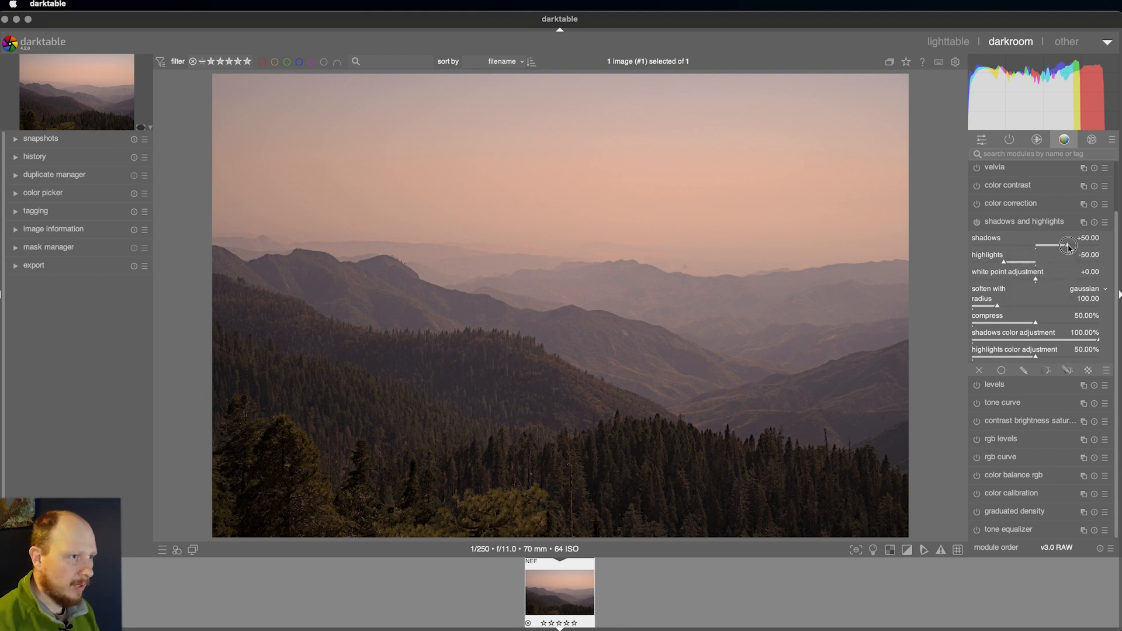
{"action": "left_click_drag", "start_coordinate": [1069, 246], "coordinate": [1064, 246]}
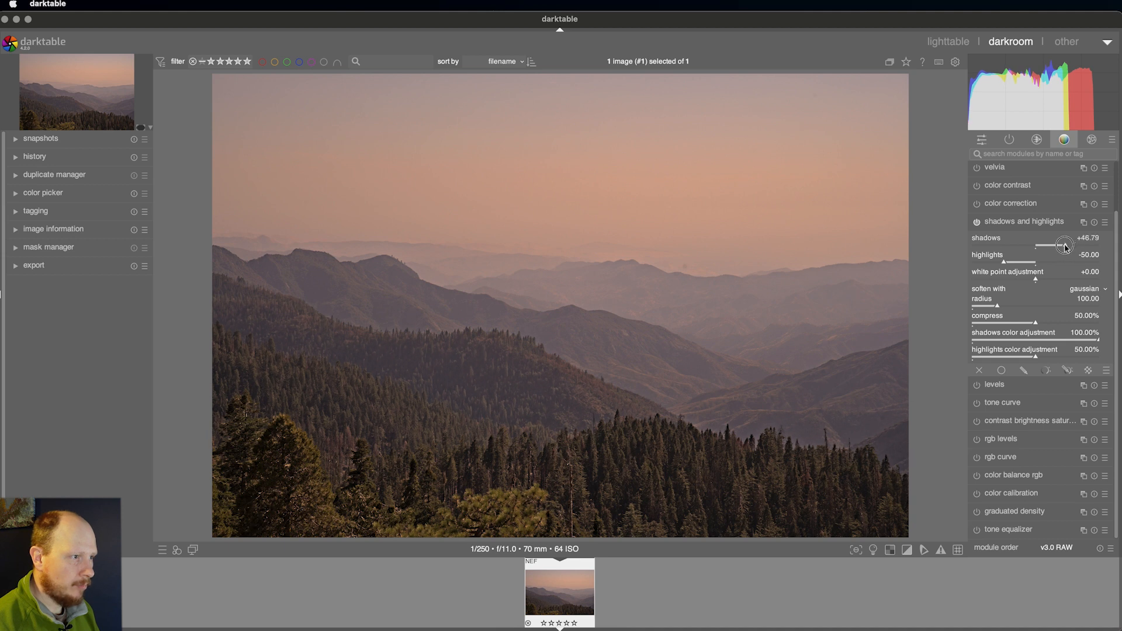
{"action": "left_click_drag", "start_coordinate": [1066, 245], "coordinate": [1062, 244]}
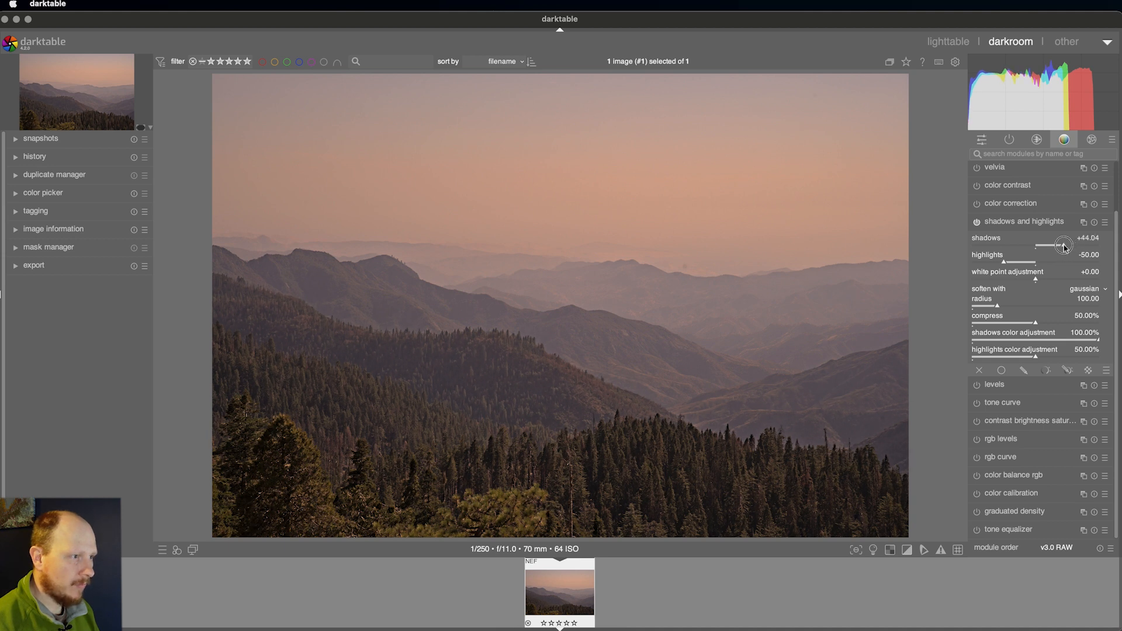
{"action": "mouse_move", "coordinate": [1064, 245]}
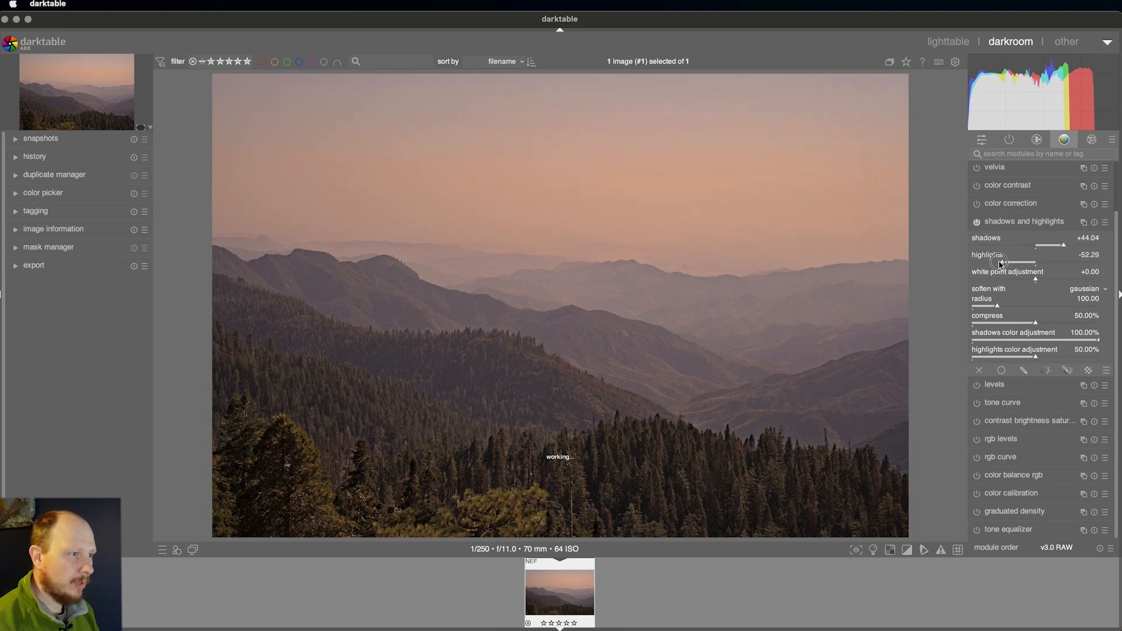
{"action": "left_click_drag", "start_coordinate": [1015, 263], "coordinate": [998, 263]}
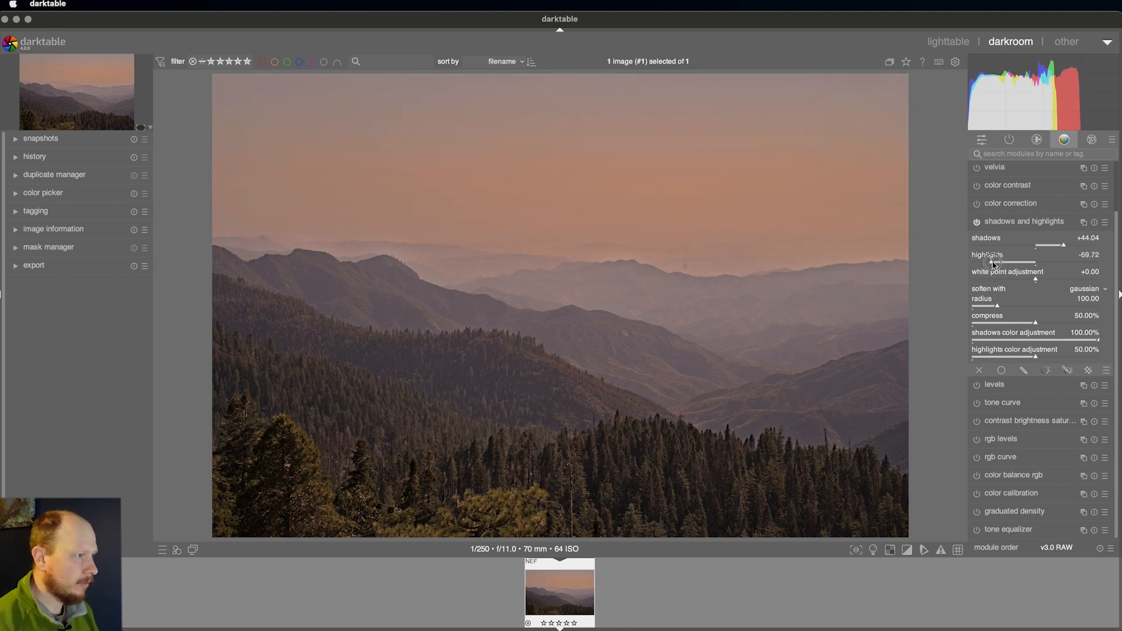
{"action": "left_click_drag", "start_coordinate": [1008, 262], "coordinate": [1012, 262]}
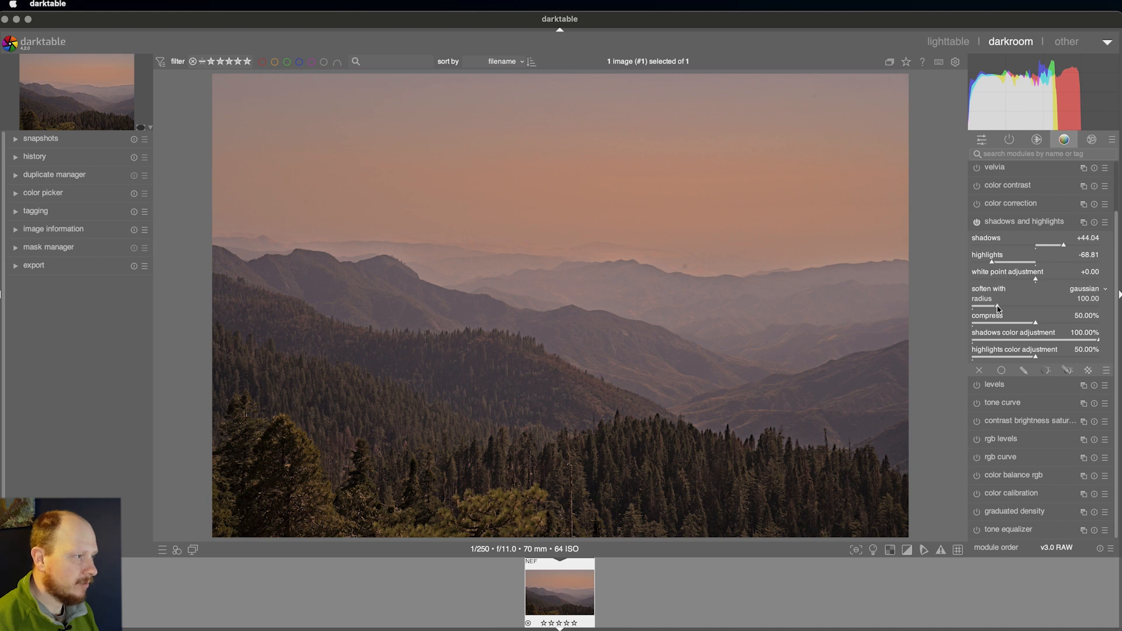
Widen the shadows and highlights softening radius to about 275
{"action": "left_click_drag", "start_coordinate": [1059, 306], "coordinate": [984, 306]}
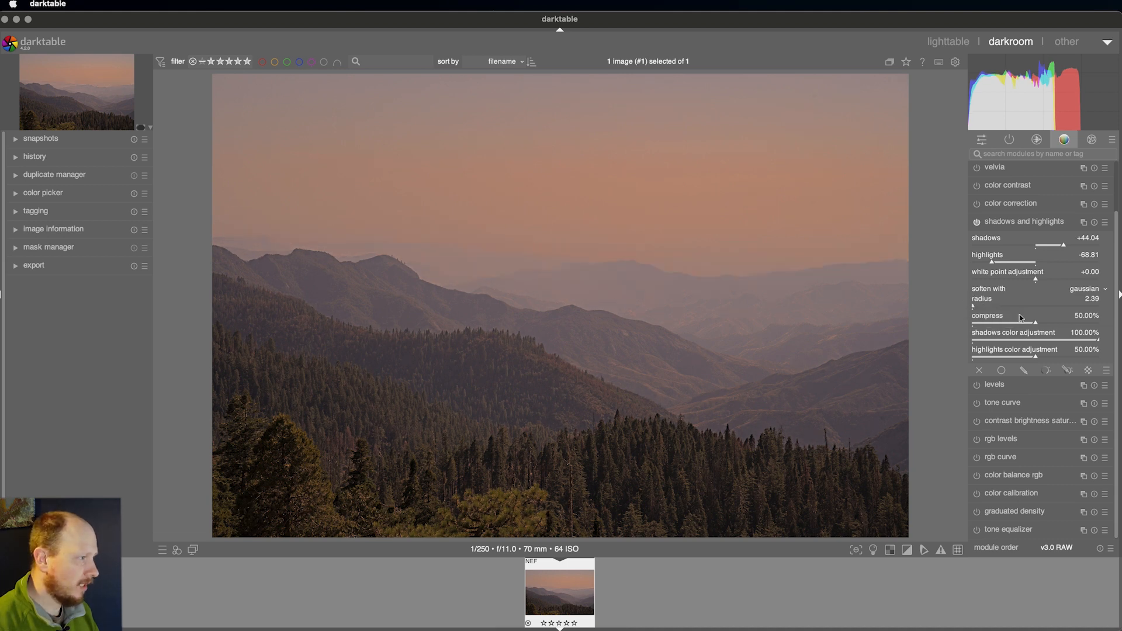
{"action": "mouse_move", "coordinate": [1006, 304]}
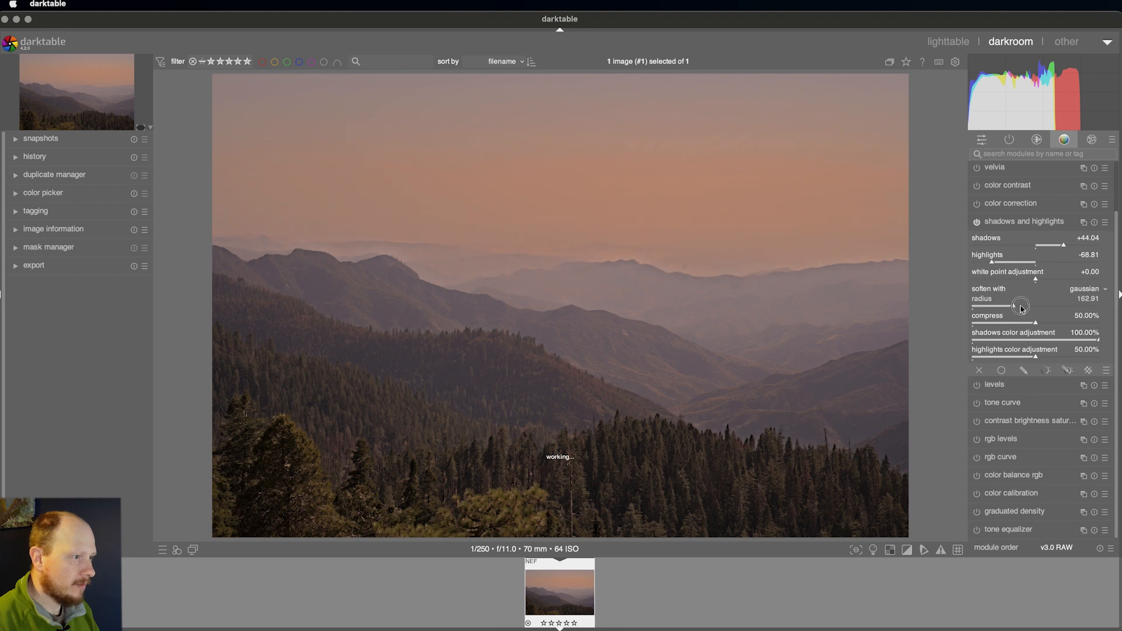
{"action": "left_click_drag", "start_coordinate": [1015, 306], "coordinate": [1034, 306]}
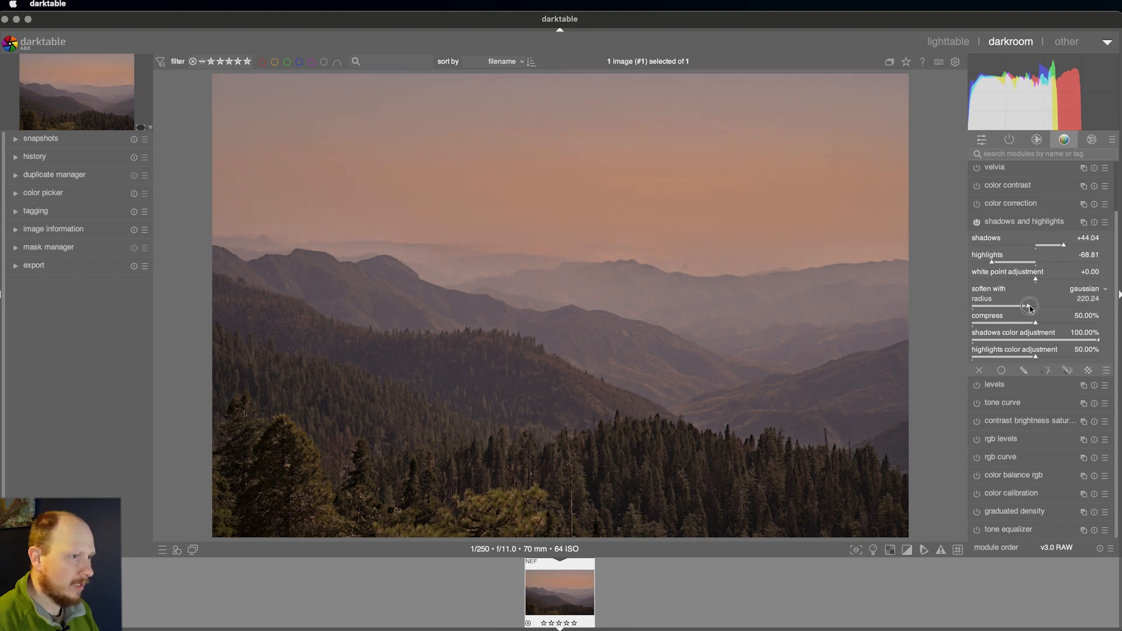
{"action": "left_click_drag", "start_coordinate": [1028, 306], "coordinate": [1044, 306]}
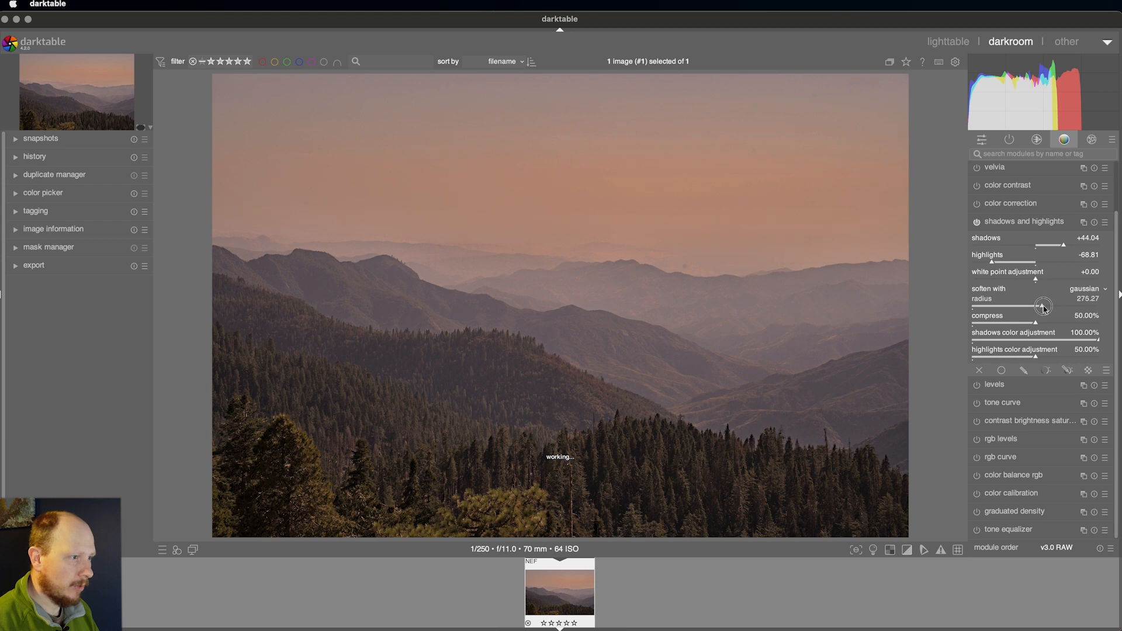
{"action": "left_click_drag", "start_coordinate": [1045, 305], "coordinate": [1041, 305]}
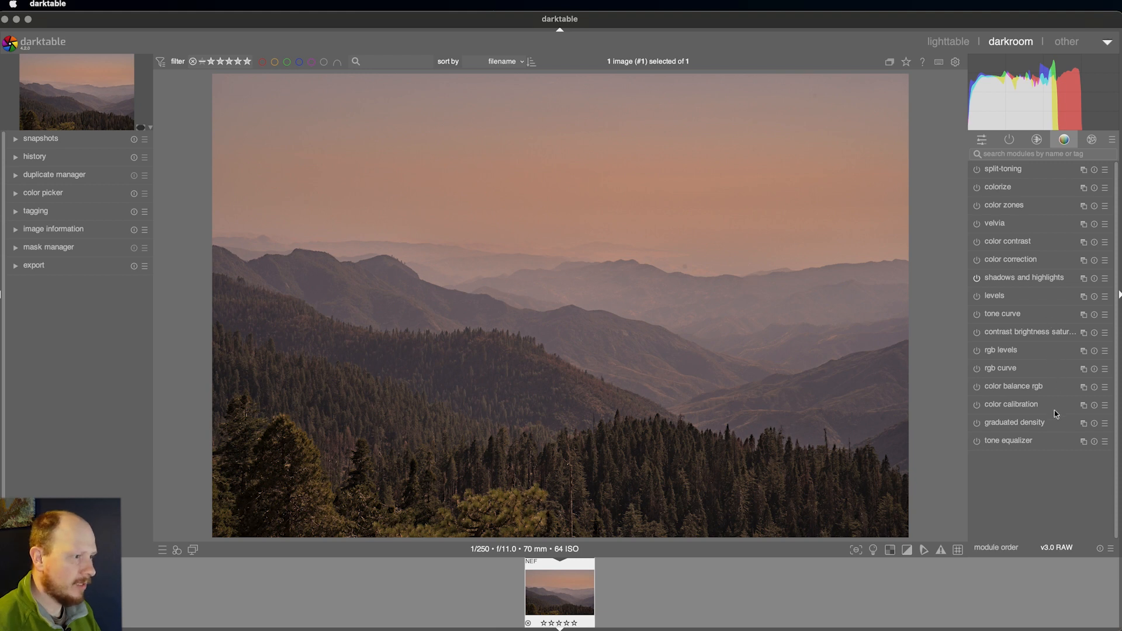
Add a graduated density filter rotated to -90° with density +4.11 EV
{"action": "left_click", "coordinate": [1016, 422]}
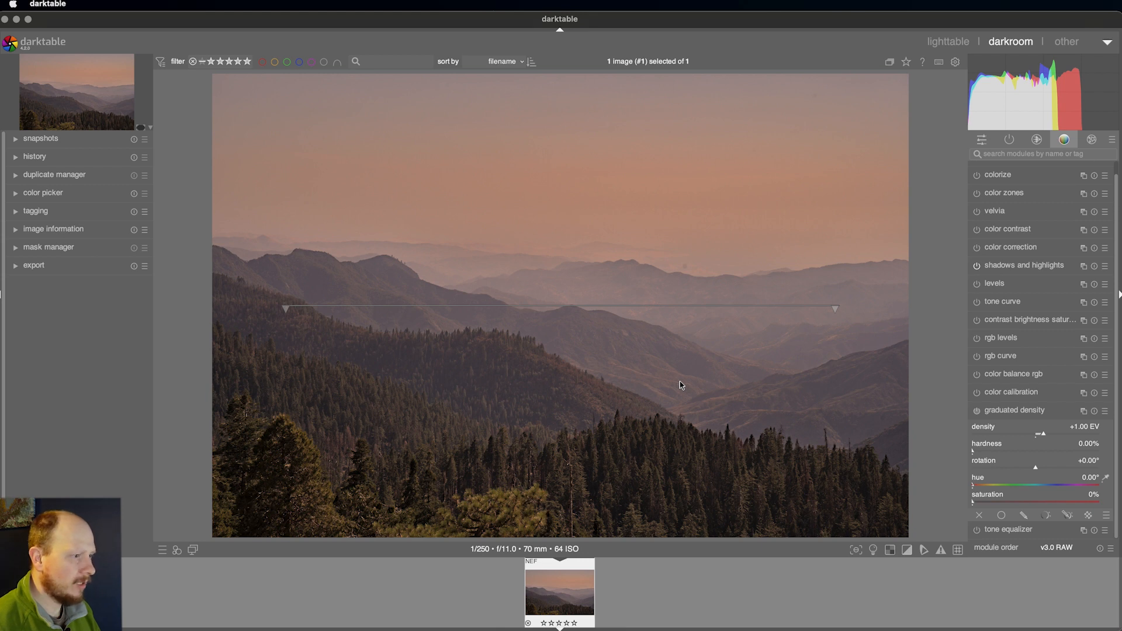
{"action": "mouse_move", "coordinate": [721, 387]}
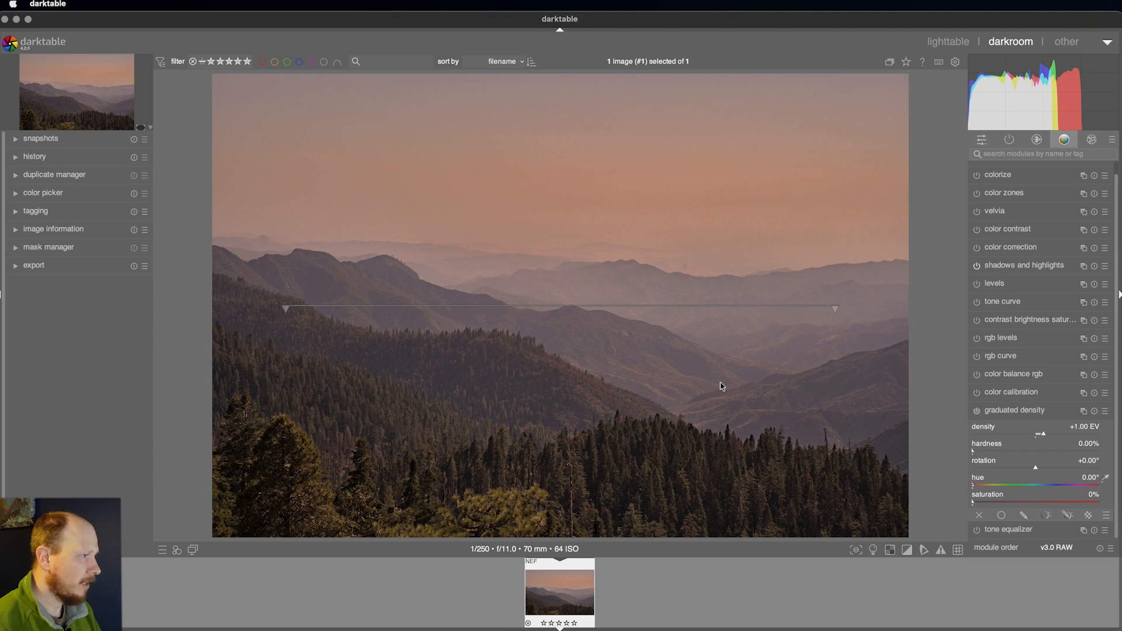
{"action": "mouse_move", "coordinate": [704, 187]}
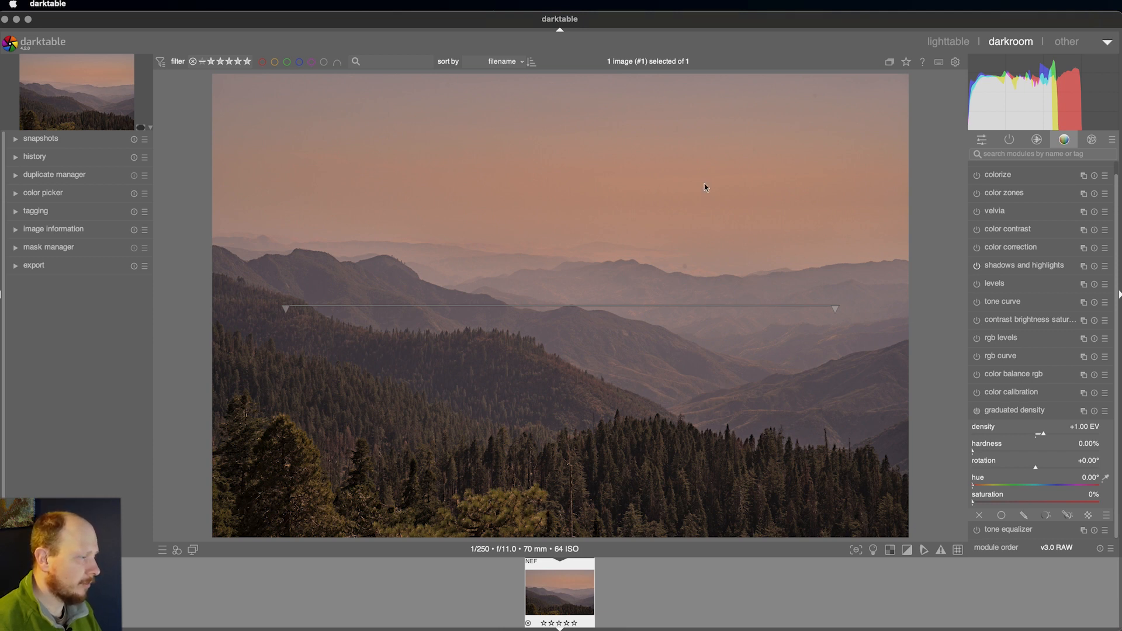
{"action": "mouse_move", "coordinate": [701, 358]}
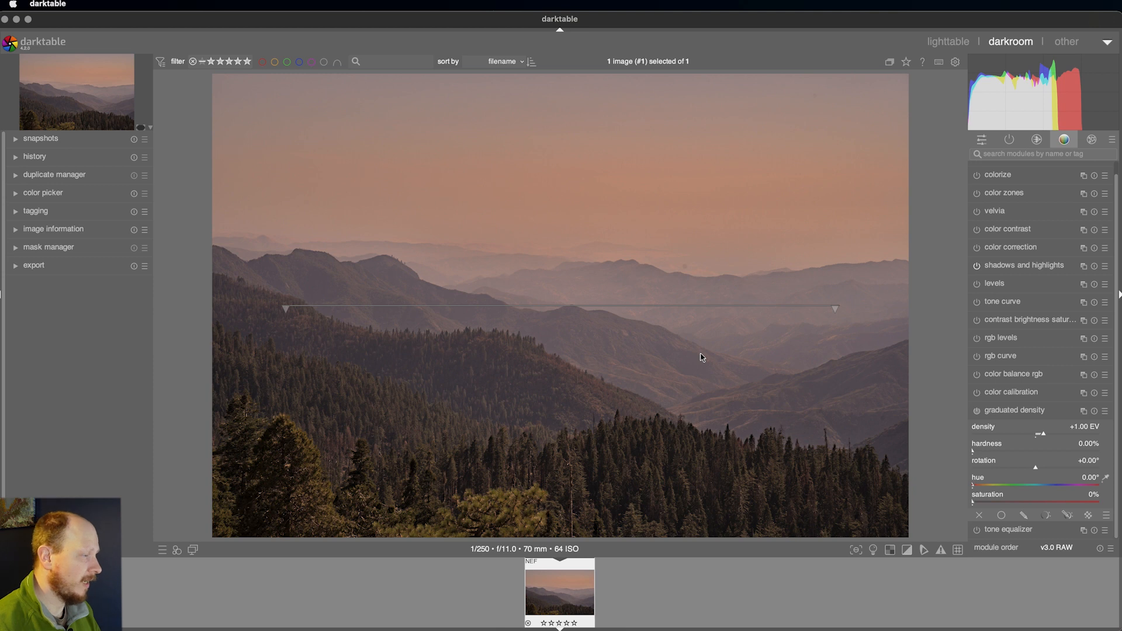
{"action": "mouse_move", "coordinate": [892, 337]}
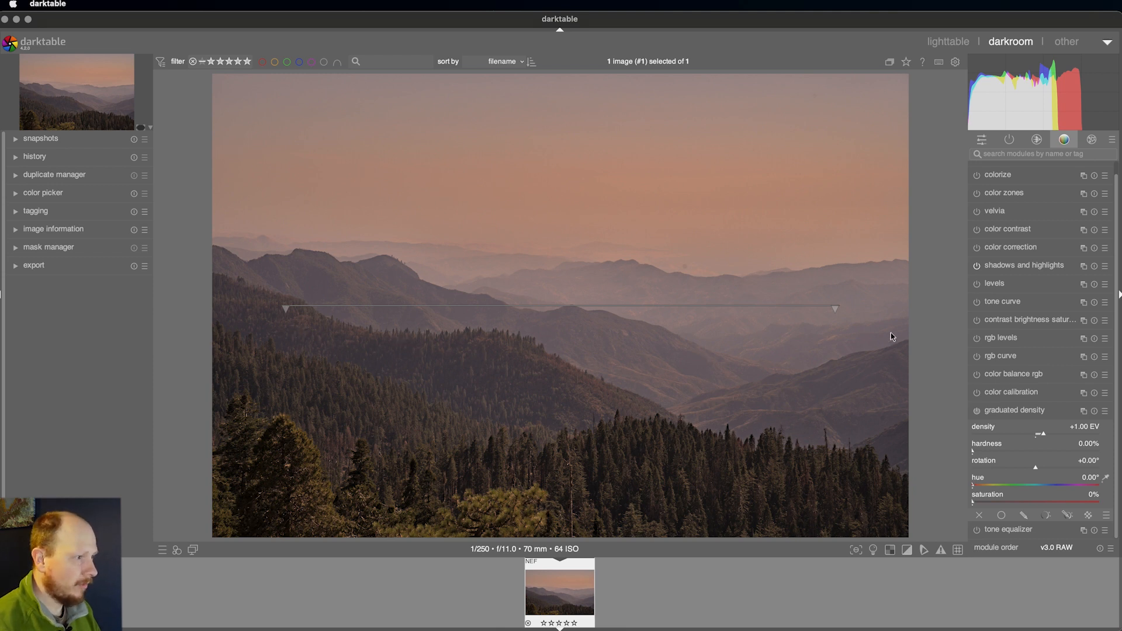
{"action": "mouse_move", "coordinate": [372, 257]}
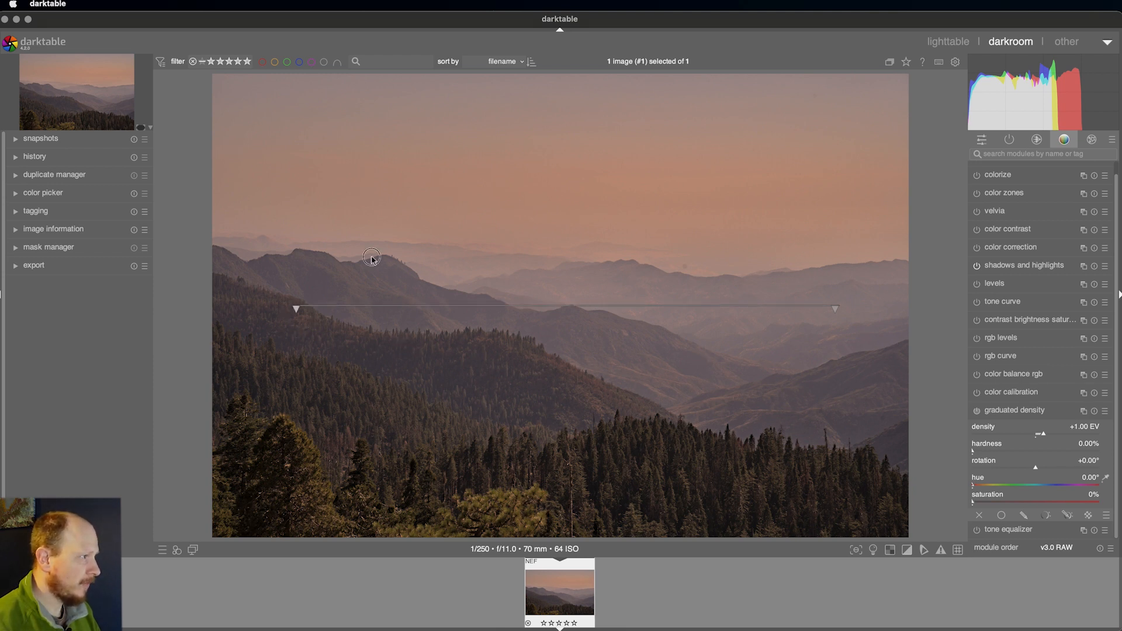
{"action": "left_click_drag", "start_coordinate": [834, 308], "coordinate": [819, 317]}
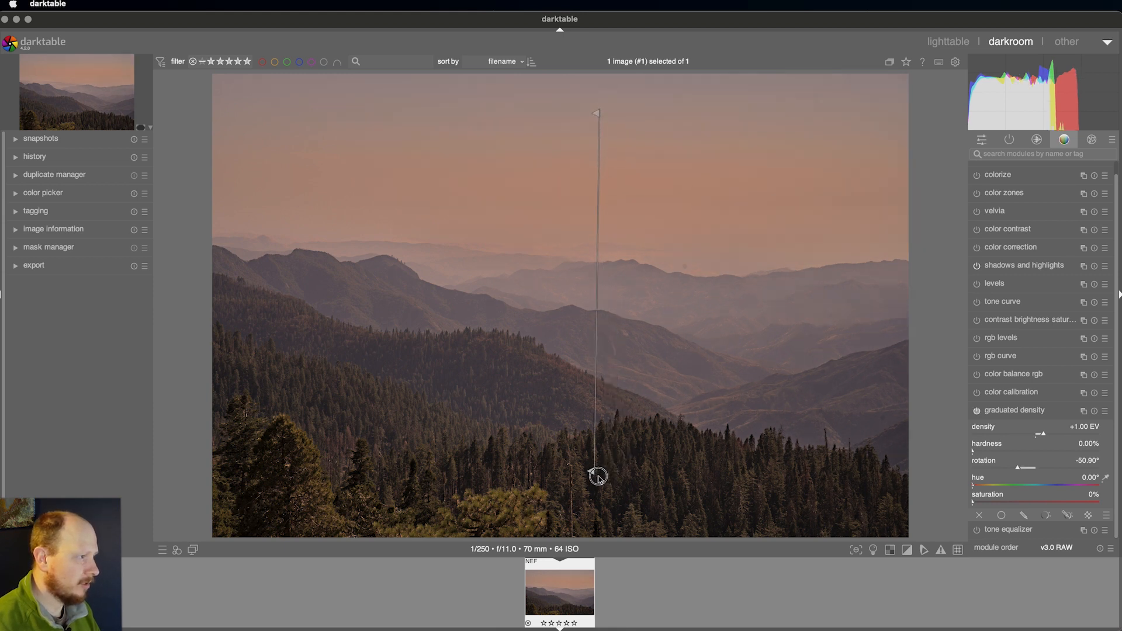
{"action": "left_click_drag", "start_coordinate": [597, 476], "coordinate": [597, 476]}
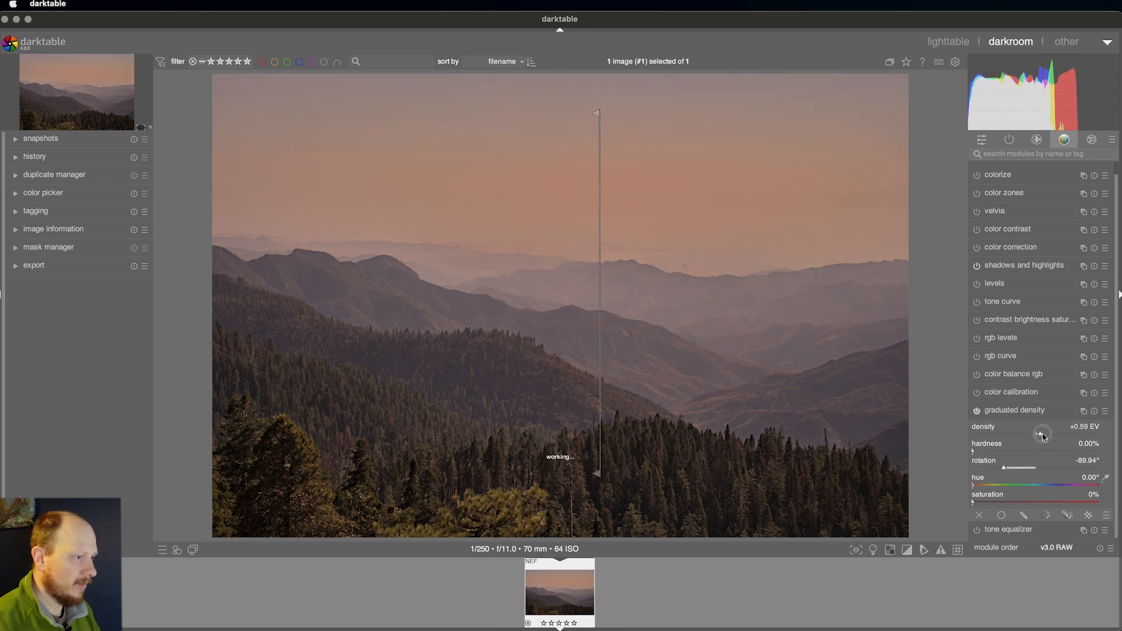
{"action": "left_click_drag", "start_coordinate": [1042, 435], "coordinate": [1045, 435]}
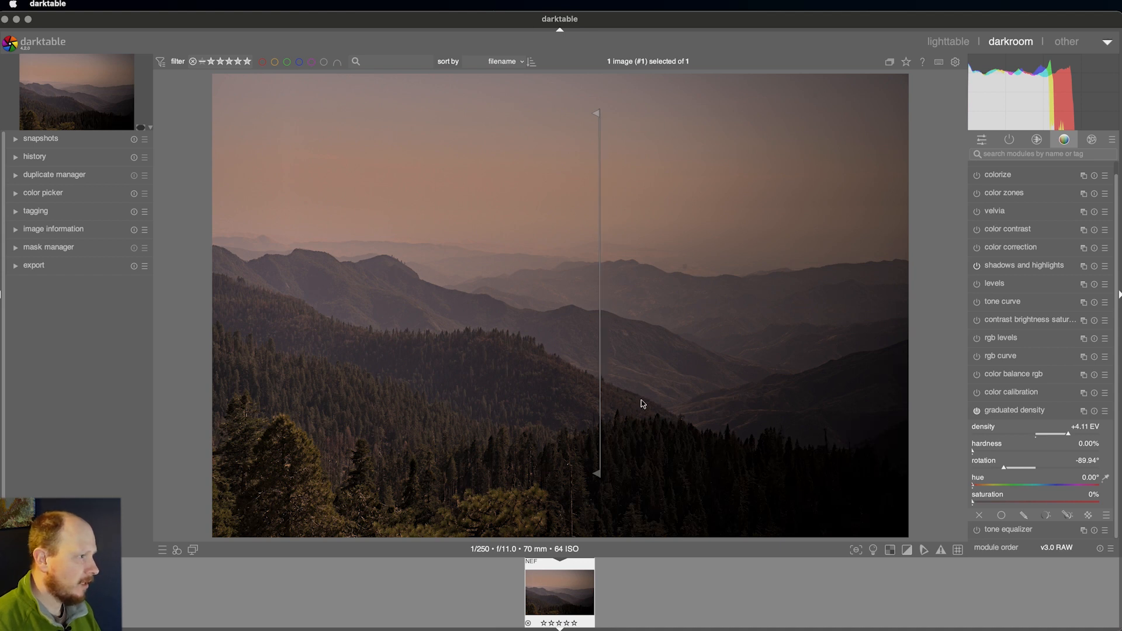
{"action": "mouse_move", "coordinate": [597, 115]}
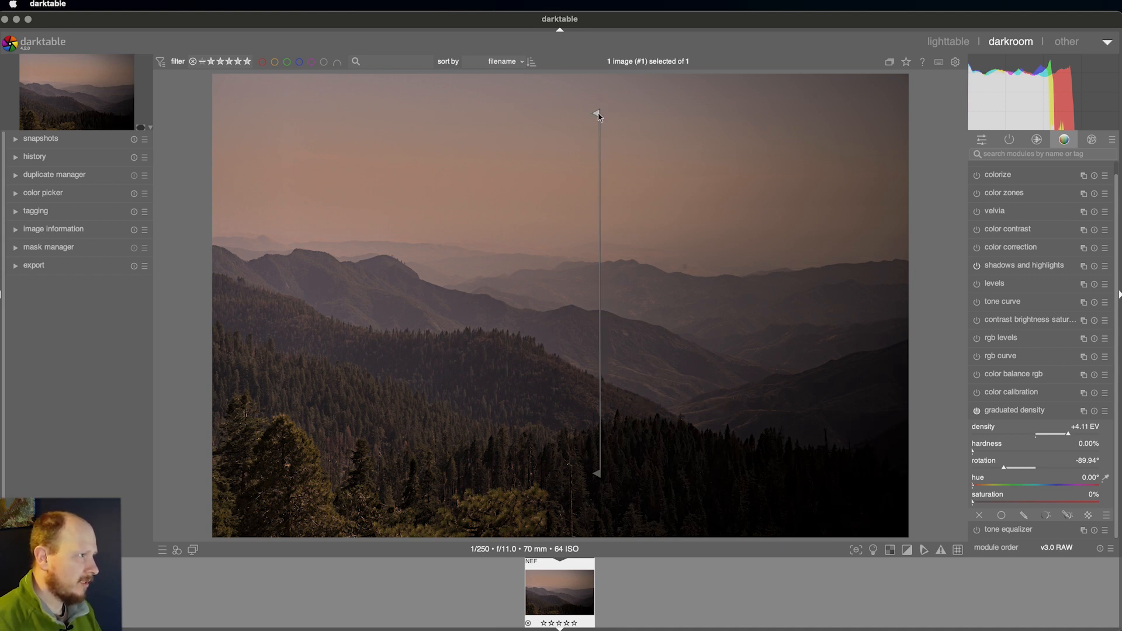
Rotate the density gradient to about -2° so it runs along the mountain horizon
{"action": "left_click_drag", "start_coordinate": [597, 115], "coordinate": [254, 254]}
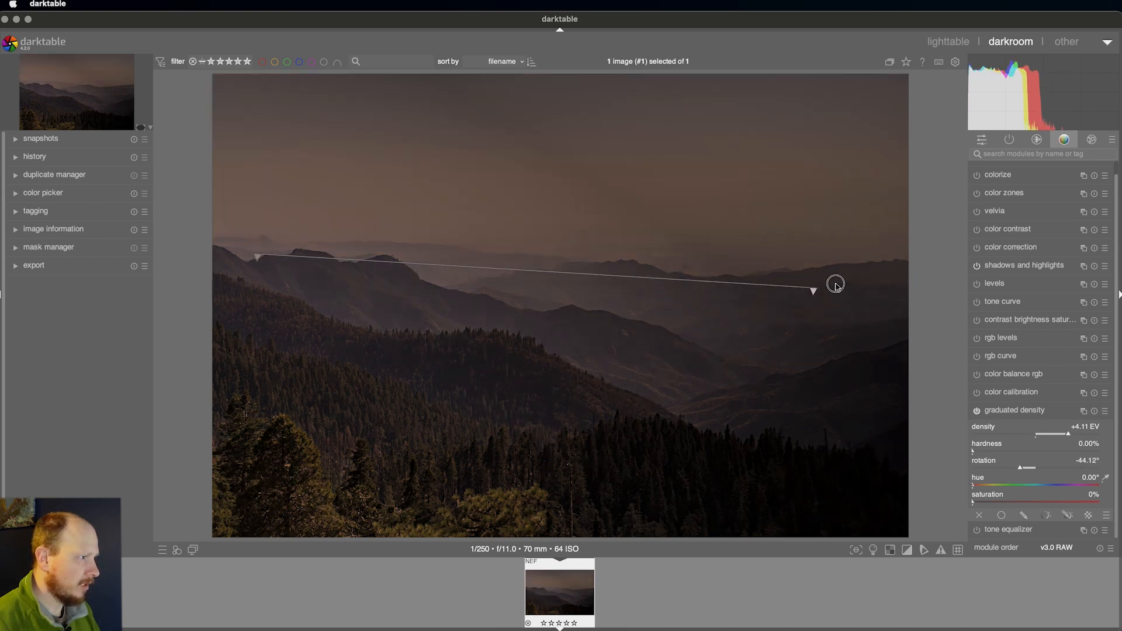
{"action": "left_click_drag", "start_coordinate": [813, 291], "coordinate": [881, 273]}
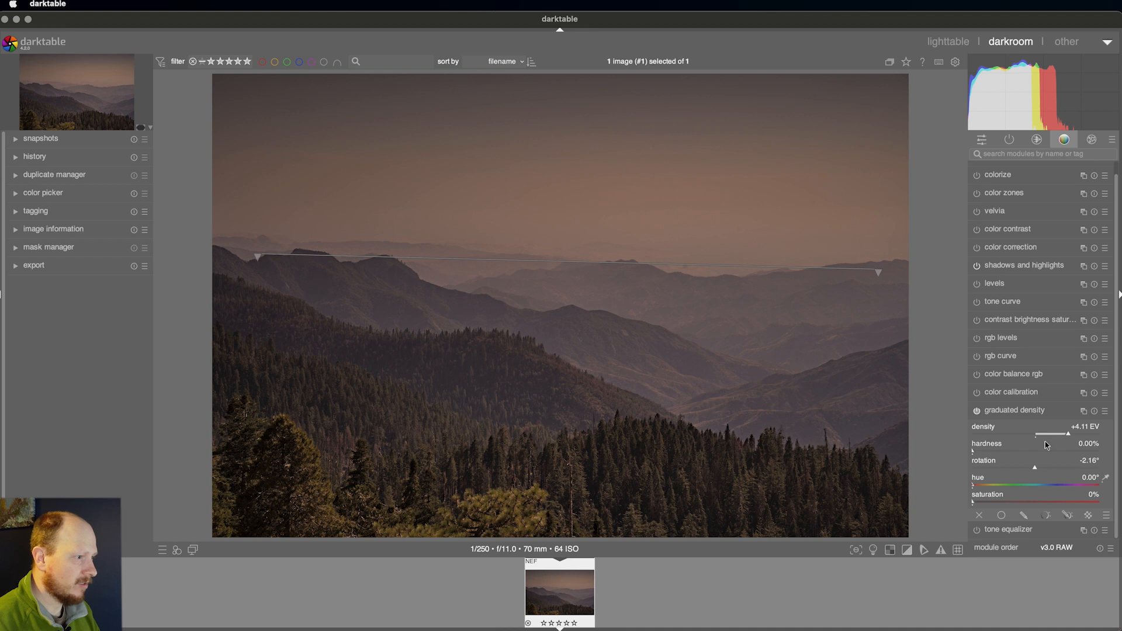
{"action": "mouse_move", "coordinate": [545, 266]}
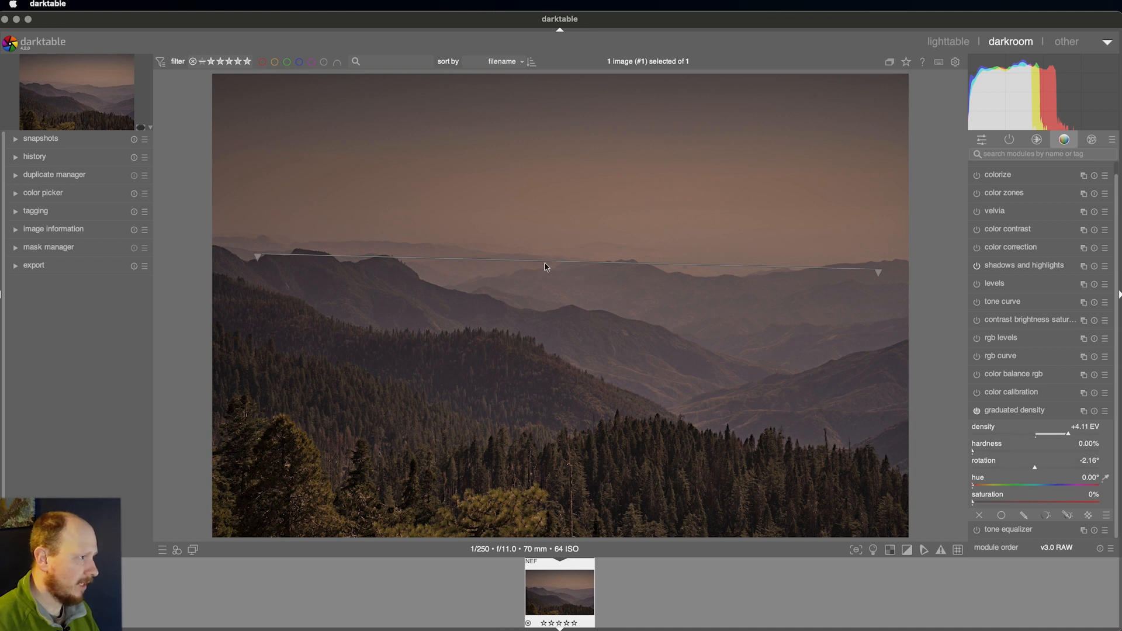
{"action": "mouse_move", "coordinate": [519, 356]}
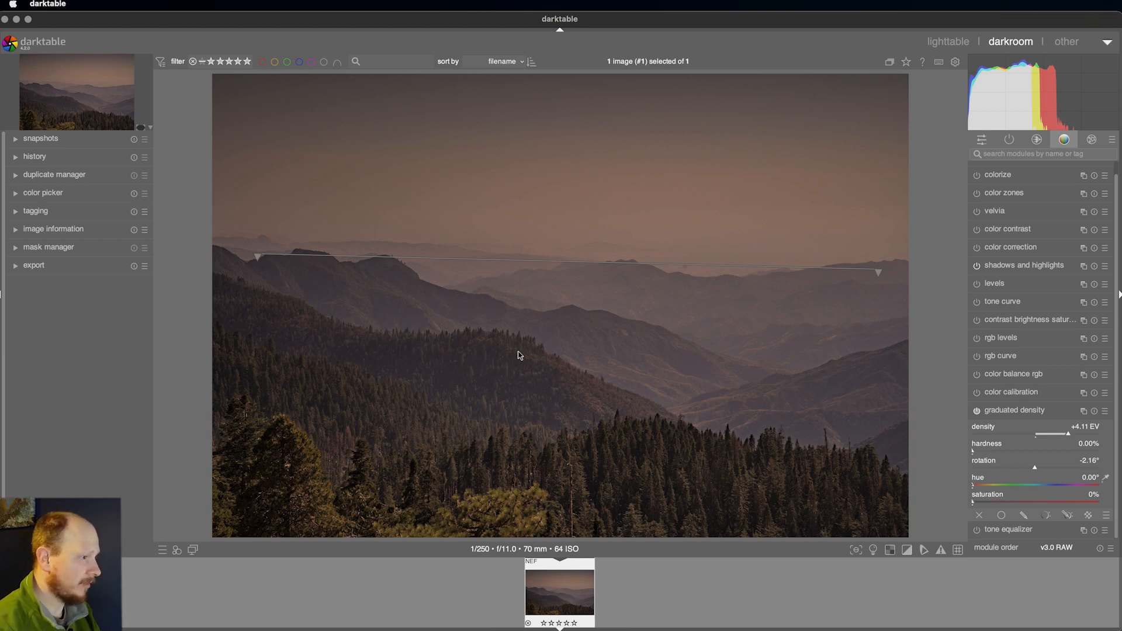
{"action": "mouse_move", "coordinate": [962, 449]}
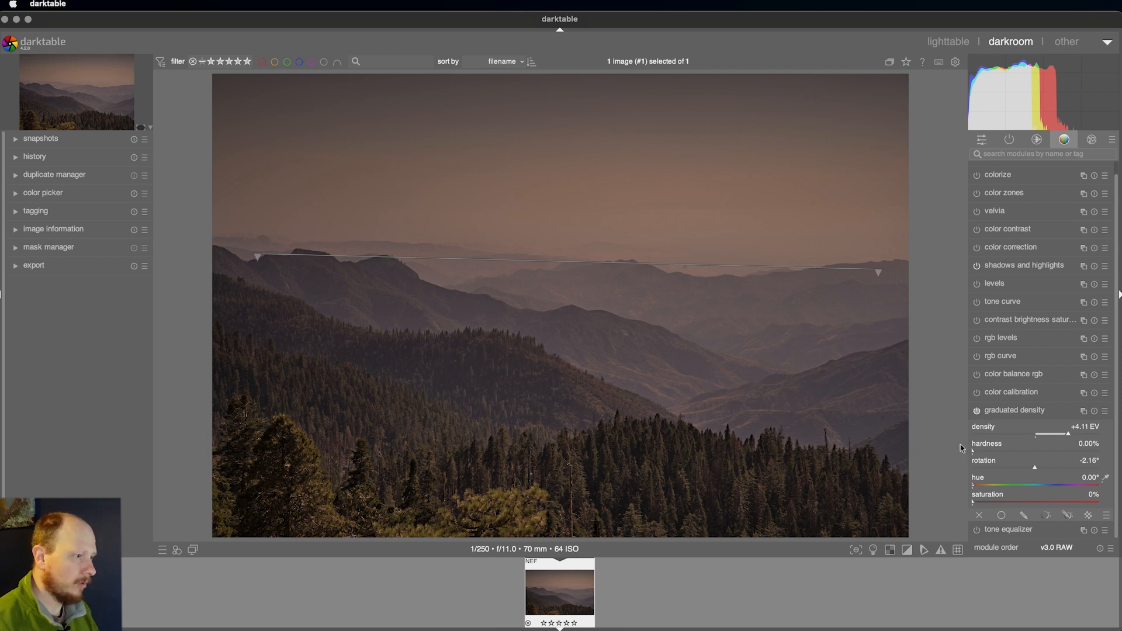
{"action": "mouse_move", "coordinate": [972, 455]}
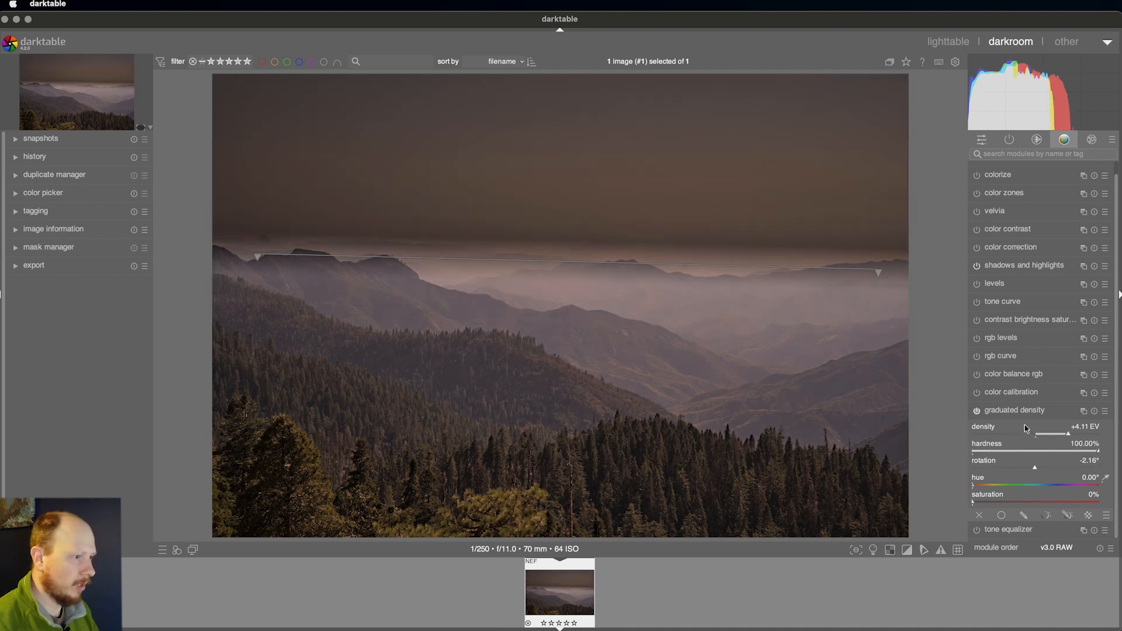
Set the gradient hardness to about 48% and ease density to +3.38 EV
{"action": "left_click_drag", "start_coordinate": [1102, 443], "coordinate": [1080, 443]}
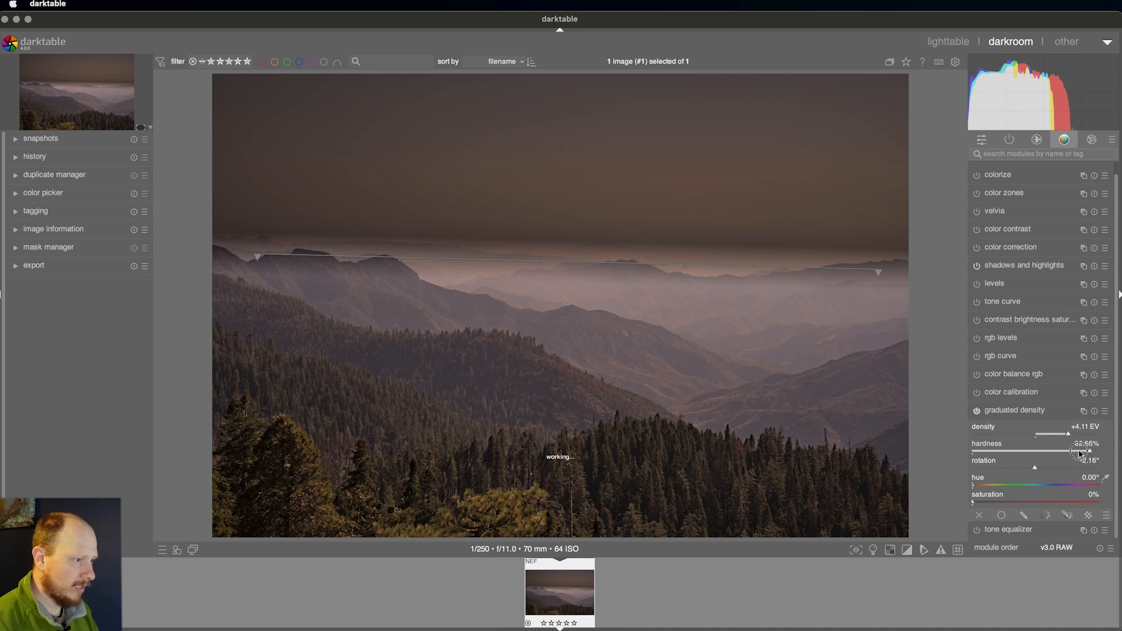
{"action": "left_click_drag", "start_coordinate": [1082, 448], "coordinate": [1036, 448]}
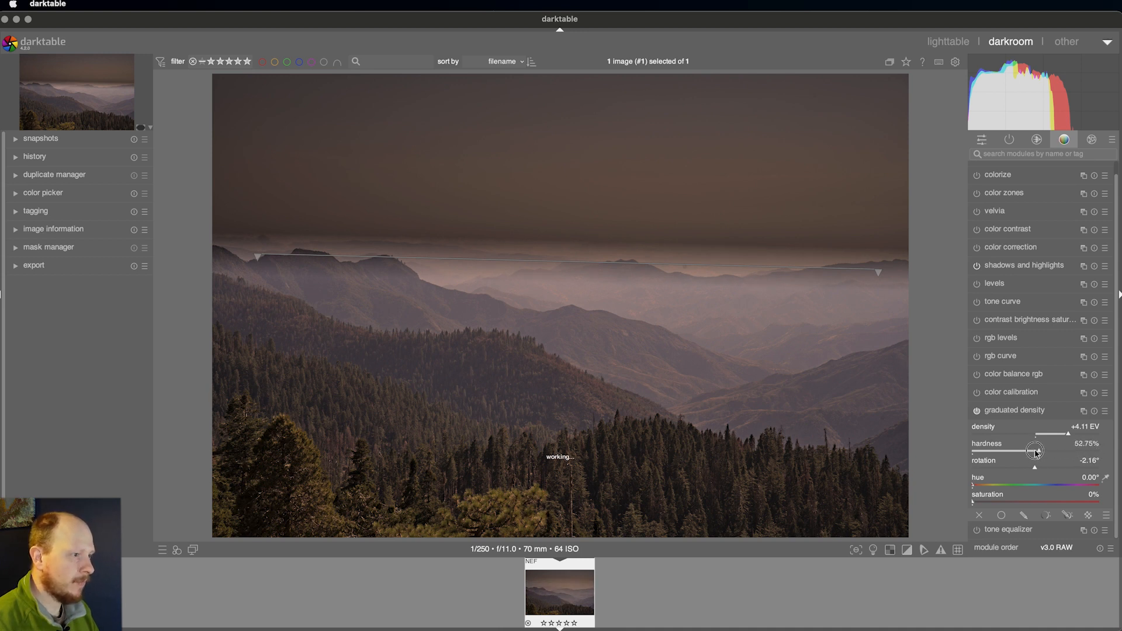
{"action": "left_click_drag", "start_coordinate": [1037, 451], "coordinate": [1031, 451]}
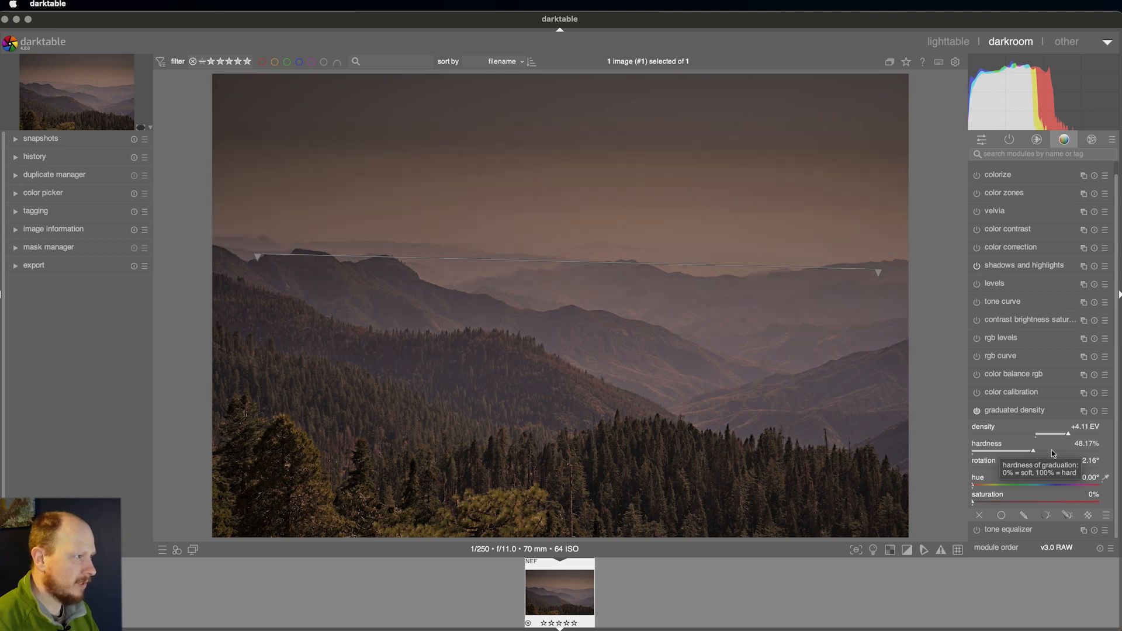
{"action": "left_click_drag", "start_coordinate": [1080, 435], "coordinate": [1065, 435]}
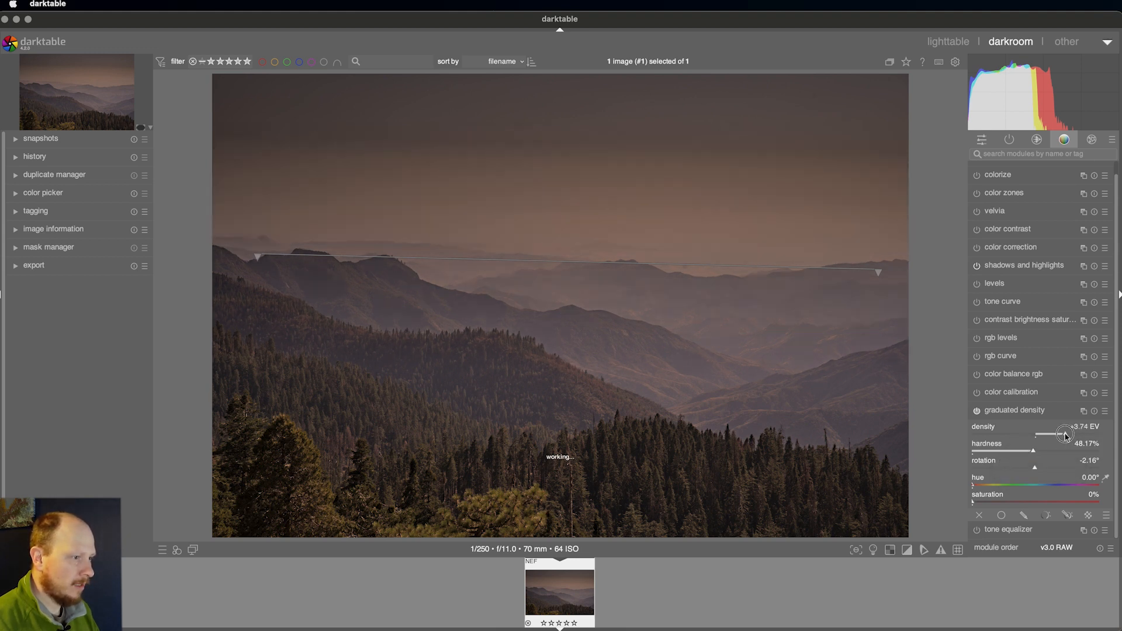
{"action": "left_click_drag", "start_coordinate": [1069, 434], "coordinate": [1062, 435]}
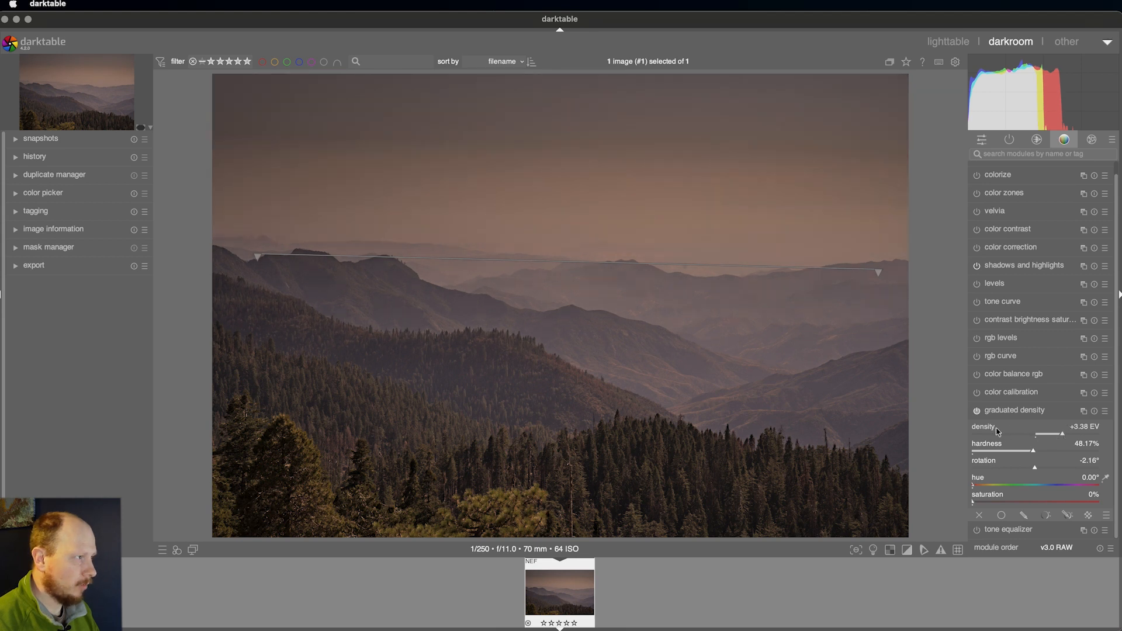
{"action": "mouse_move", "coordinate": [1066, 444]}
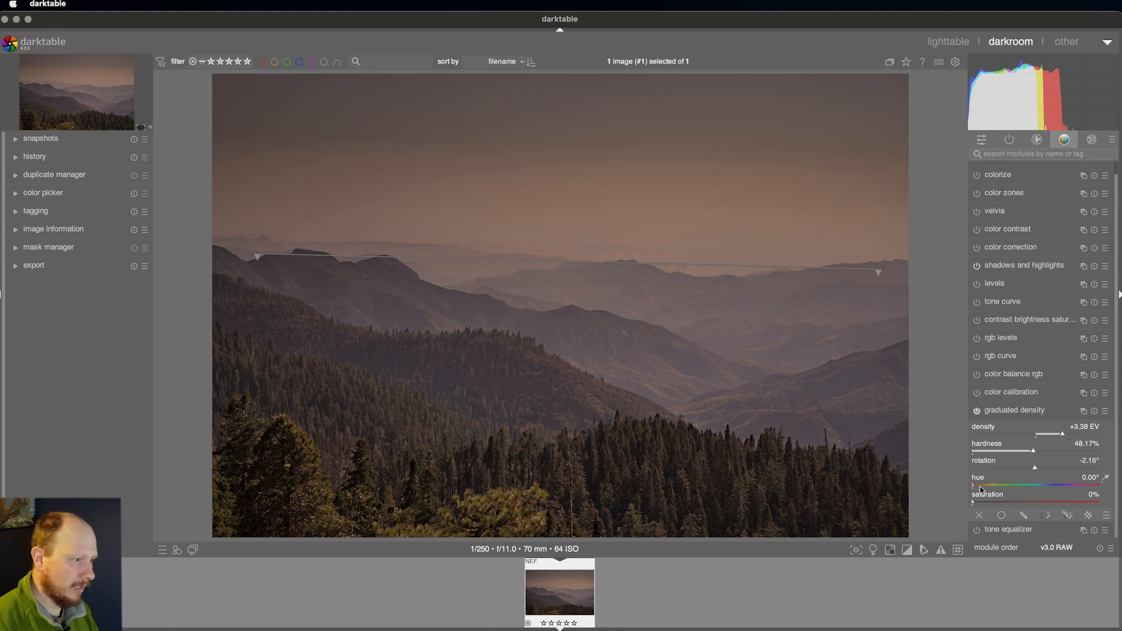
{"action": "mouse_move", "coordinate": [997, 491]}
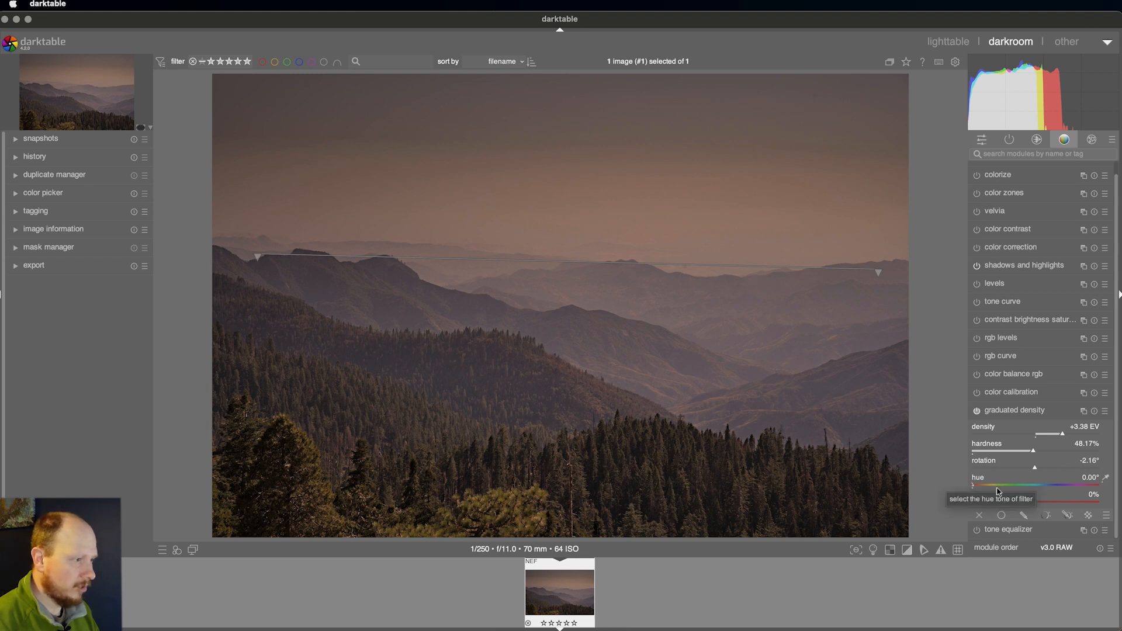
{"action": "mouse_move", "coordinate": [997, 494]}
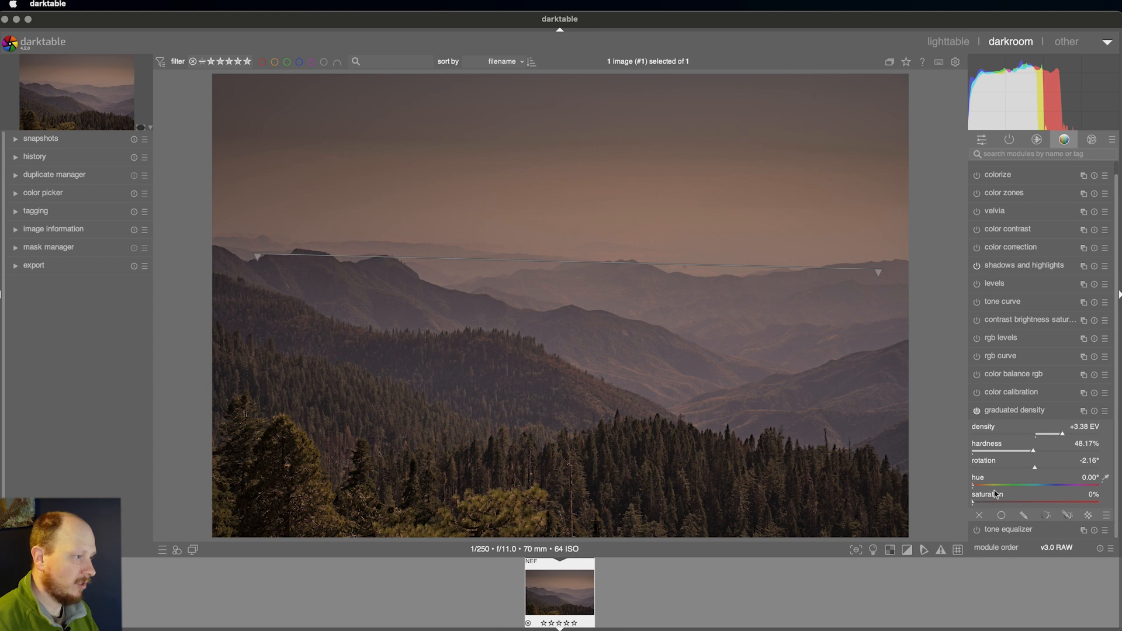
{"action": "mouse_move", "coordinate": [974, 504]}
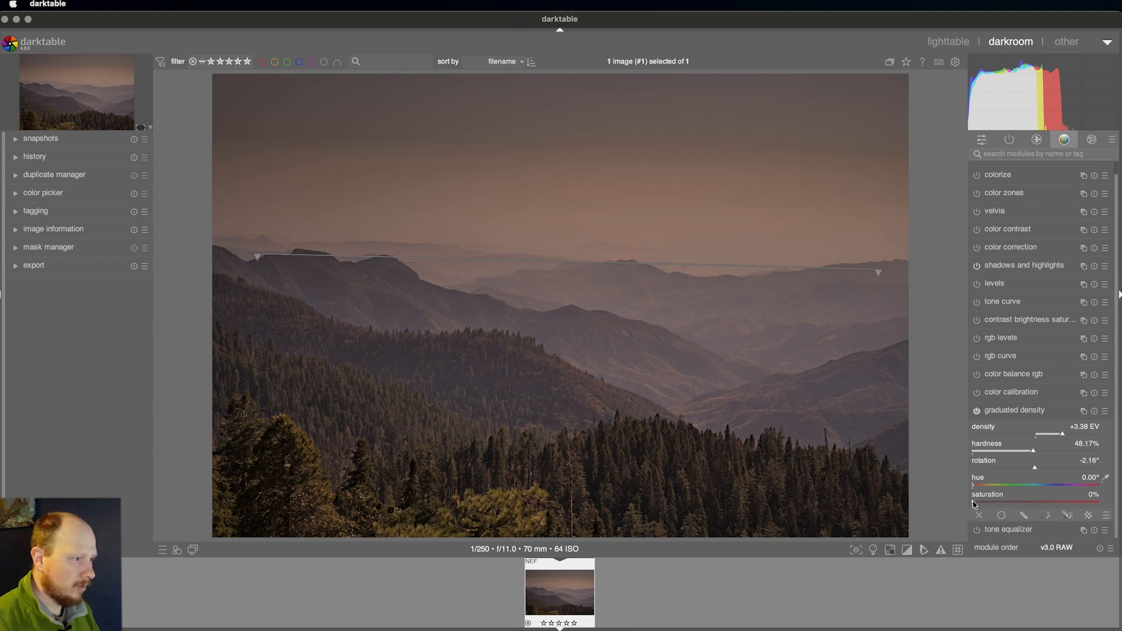
Tint the graduated density sky gradient a reddish hue near 13° with saturation eased to 11%
{"action": "left_click_drag", "start_coordinate": [973, 501], "coordinate": [1002, 502]}
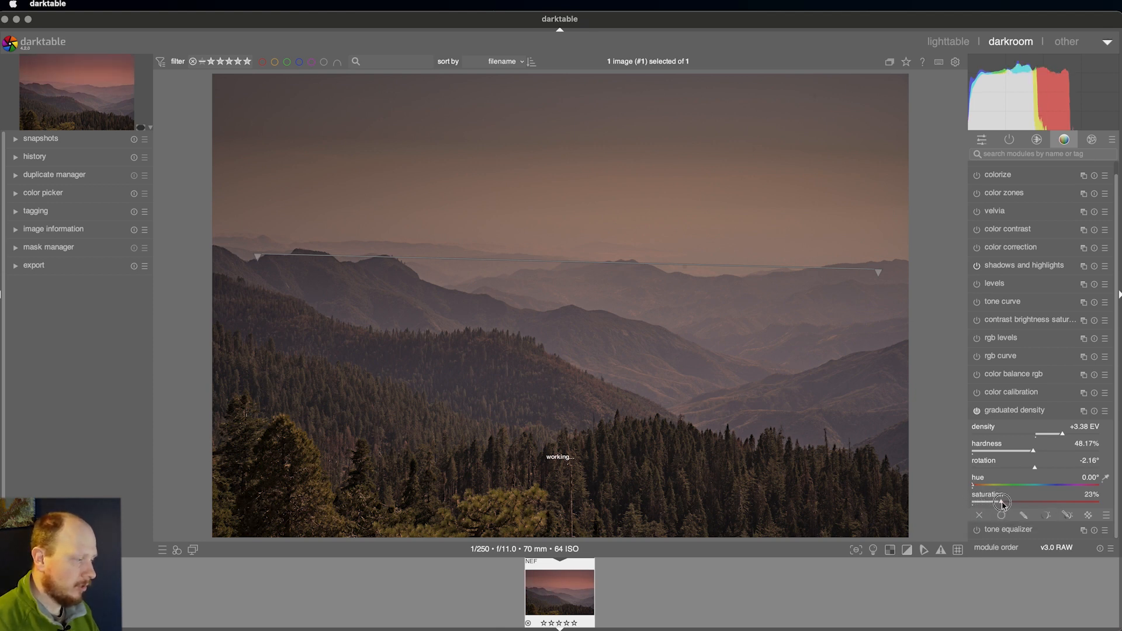
{"action": "left_click_drag", "start_coordinate": [1002, 503], "coordinate": [1025, 502]}
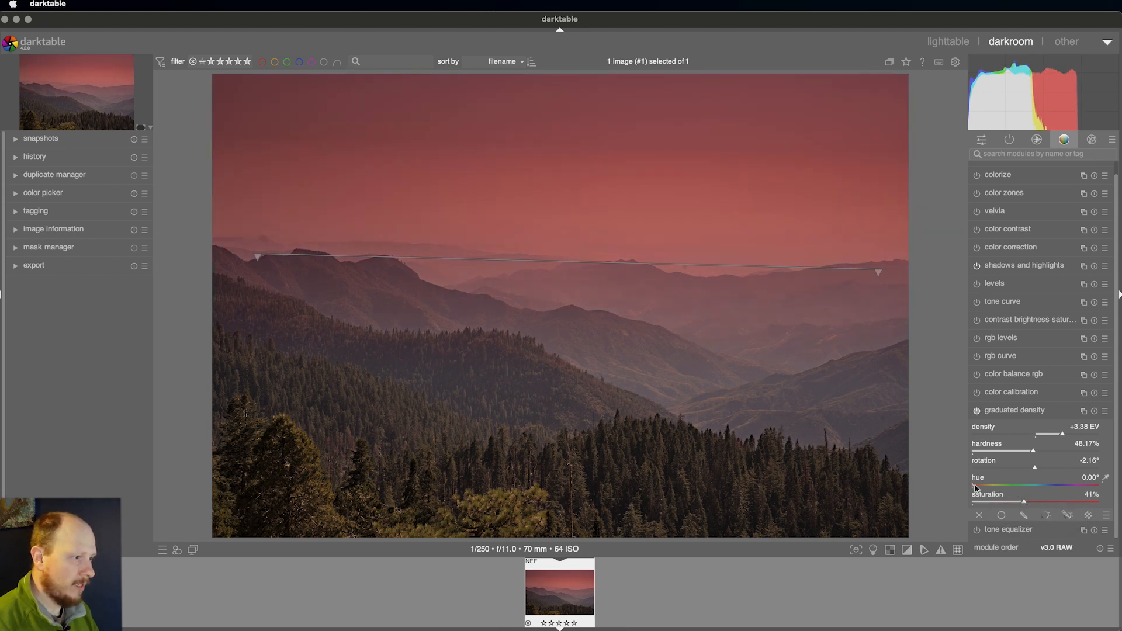
{"action": "left_click_drag", "start_coordinate": [973, 482], "coordinate": [1032, 483]}
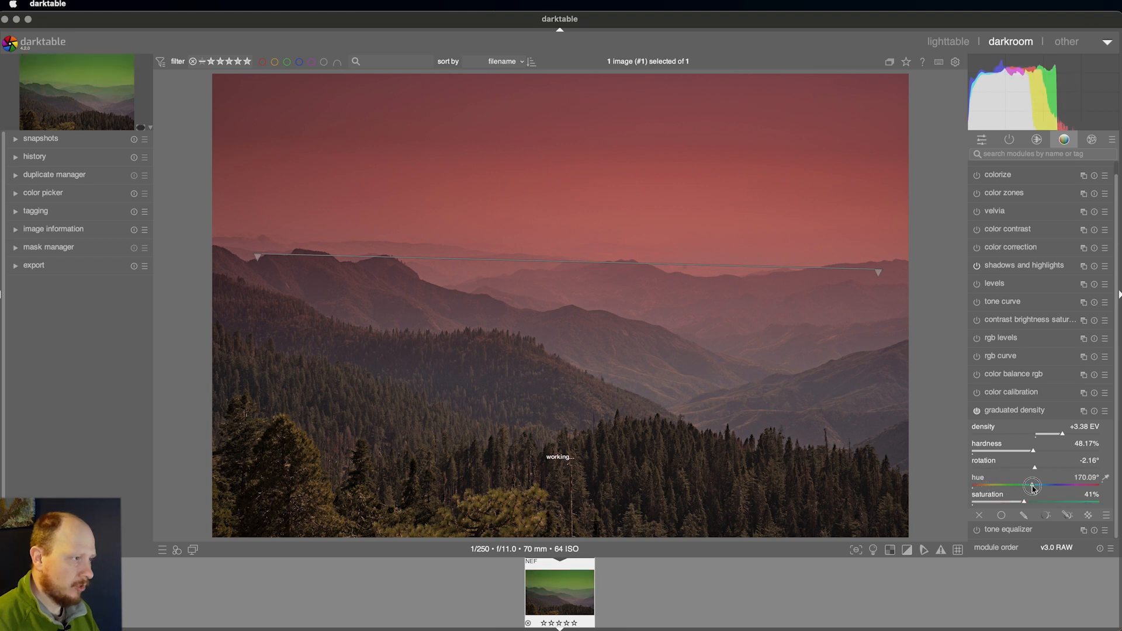
{"action": "left_click_drag", "start_coordinate": [1035, 485], "coordinate": [1031, 485]}
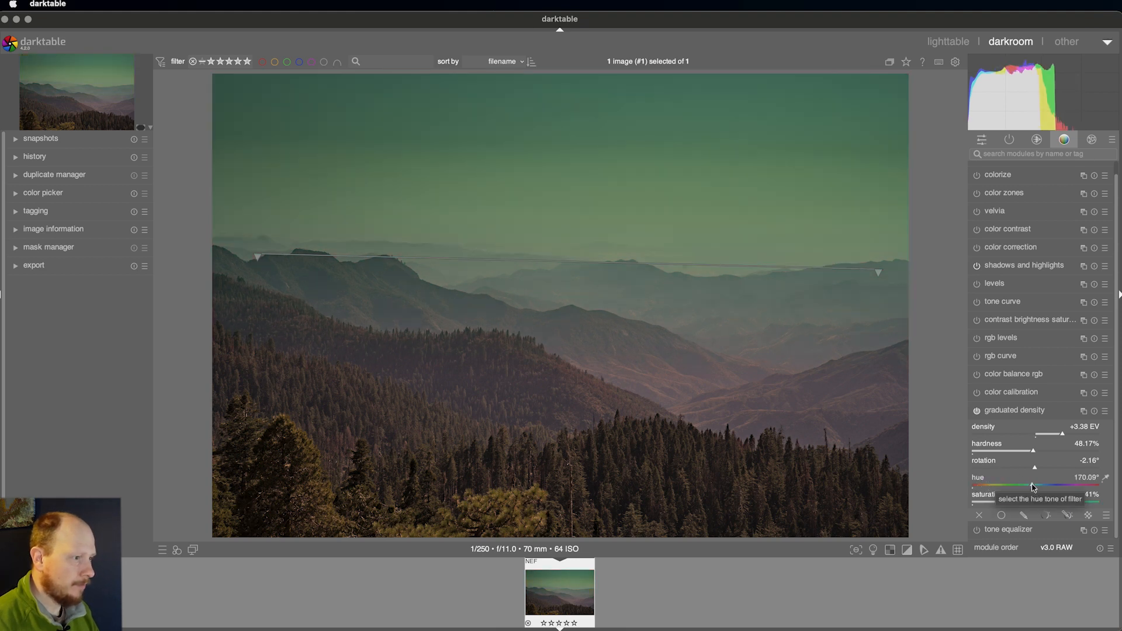
{"action": "left_click_drag", "start_coordinate": [1031, 485], "coordinate": [983, 486]}
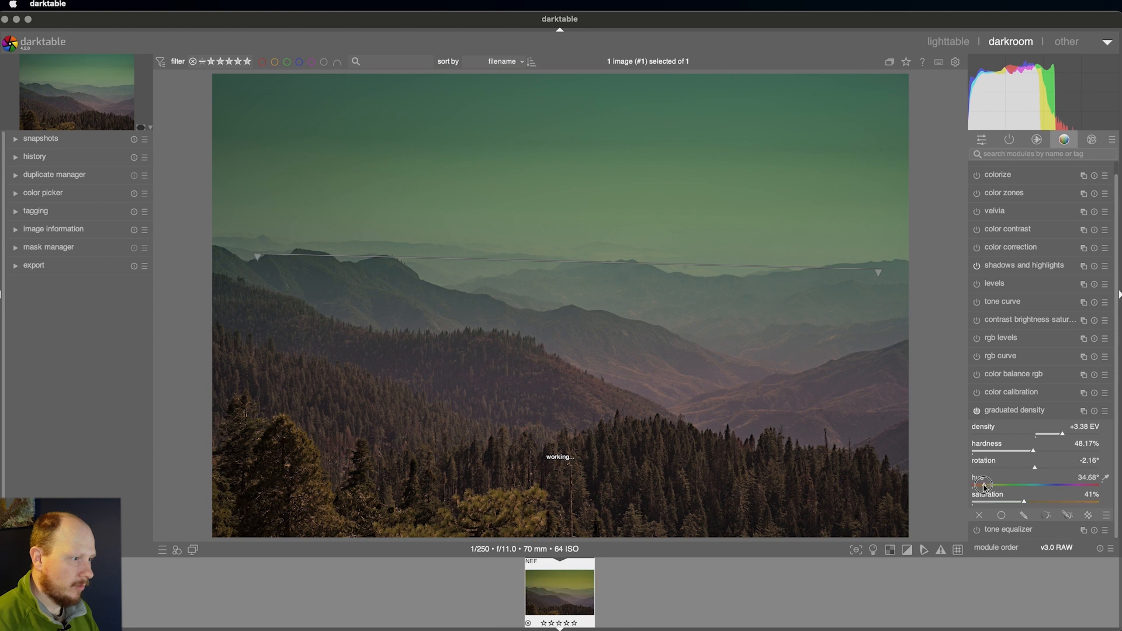
{"action": "left_click_drag", "start_coordinate": [998, 485], "coordinate": [981, 485]}
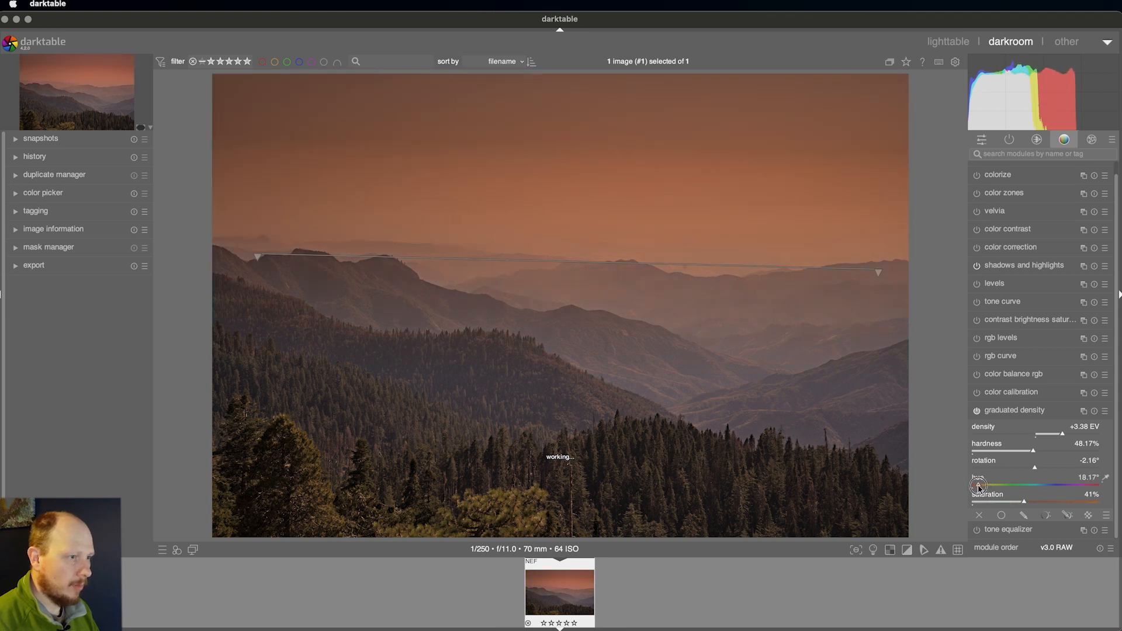
{"action": "left_click_drag", "start_coordinate": [984, 485], "coordinate": [974, 485]}
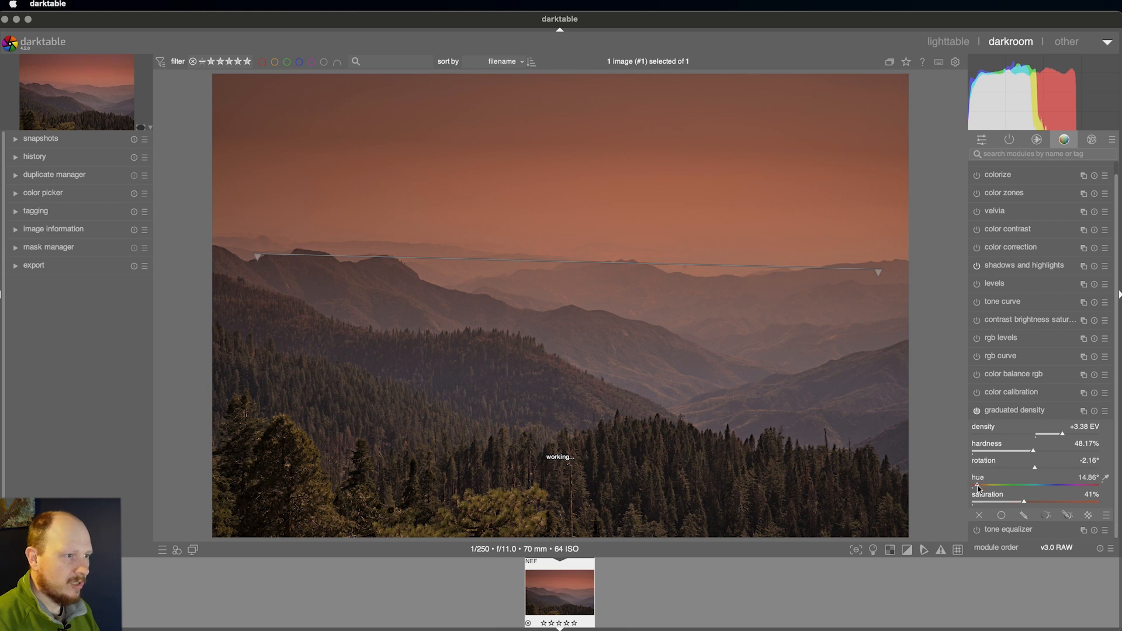
{"action": "left_click_drag", "start_coordinate": [979, 484], "coordinate": [1021, 504]}
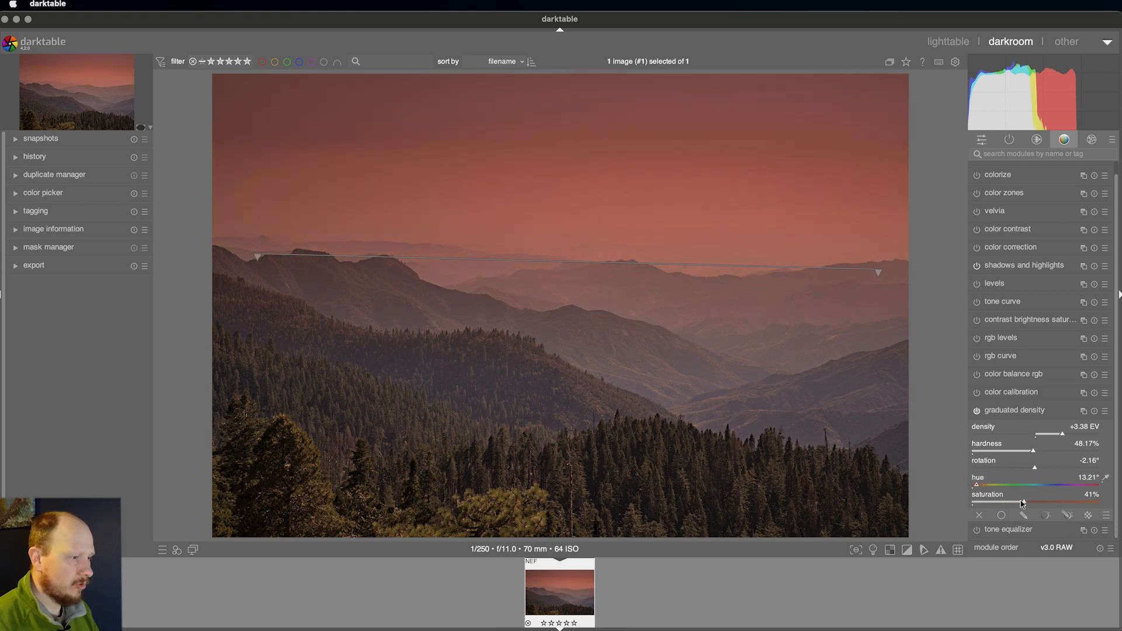
{"action": "left_click_drag", "start_coordinate": [1024, 502], "coordinate": [995, 501]}
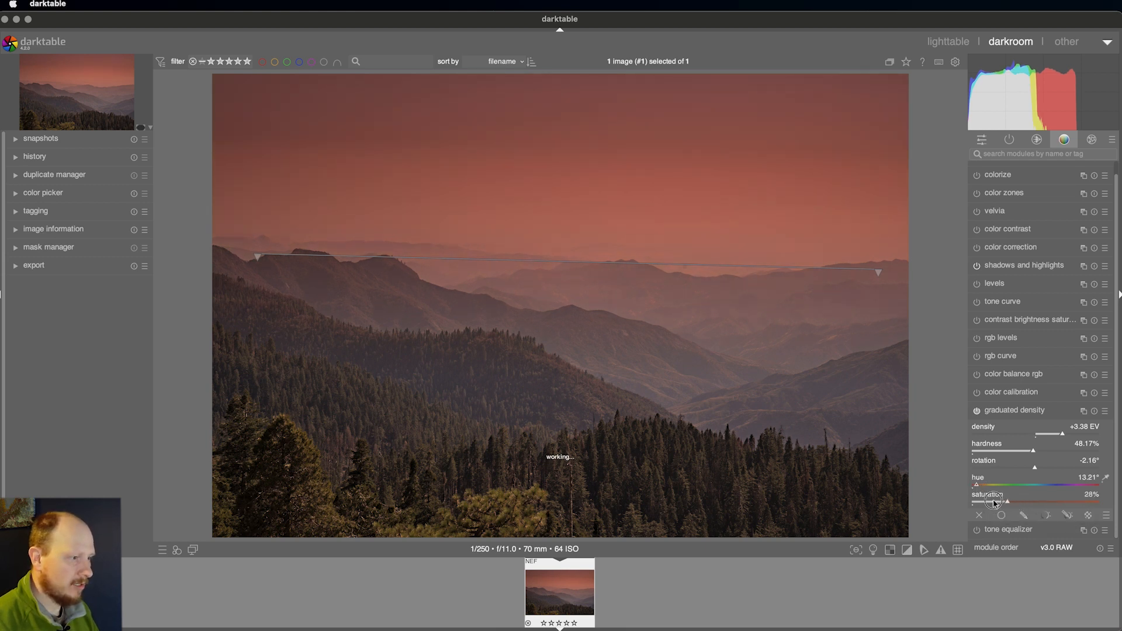
{"action": "left_click_drag", "start_coordinate": [1008, 501], "coordinate": [984, 501]}
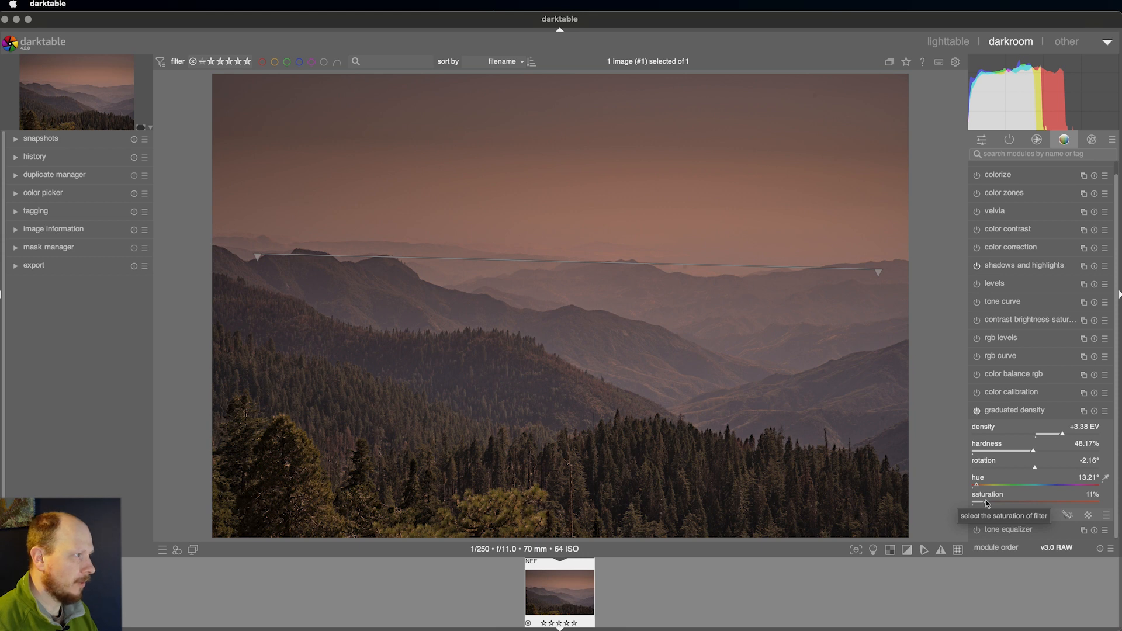
{"action": "mouse_move", "coordinate": [1057, 465]}
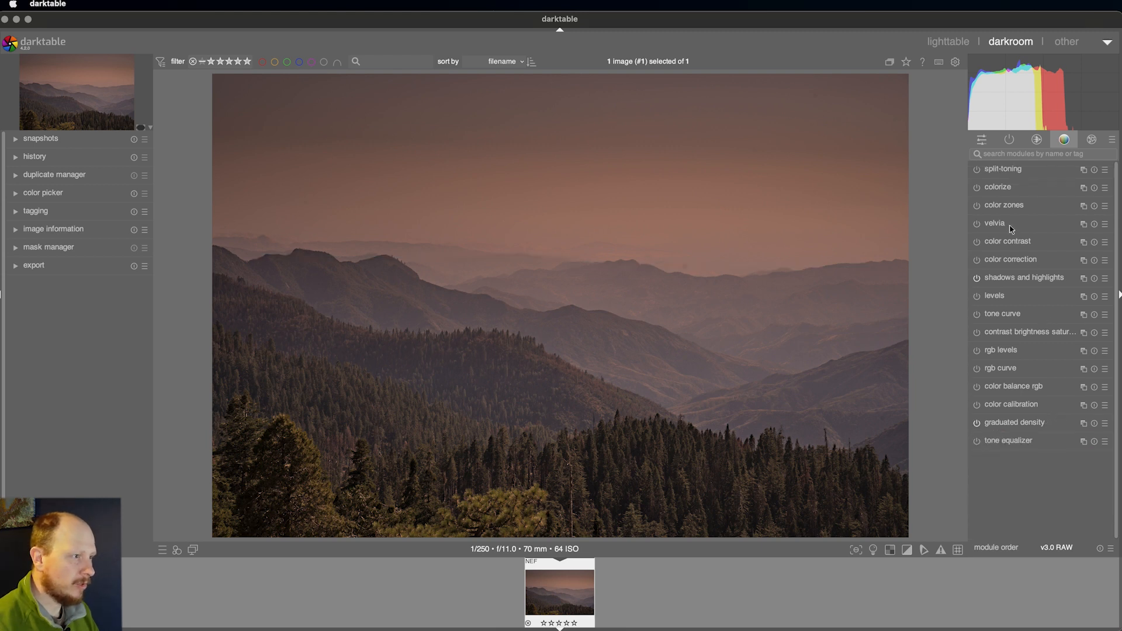
Apply the Velvia saturation boost at about 33% strength
{"action": "left_click", "coordinate": [993, 222]}
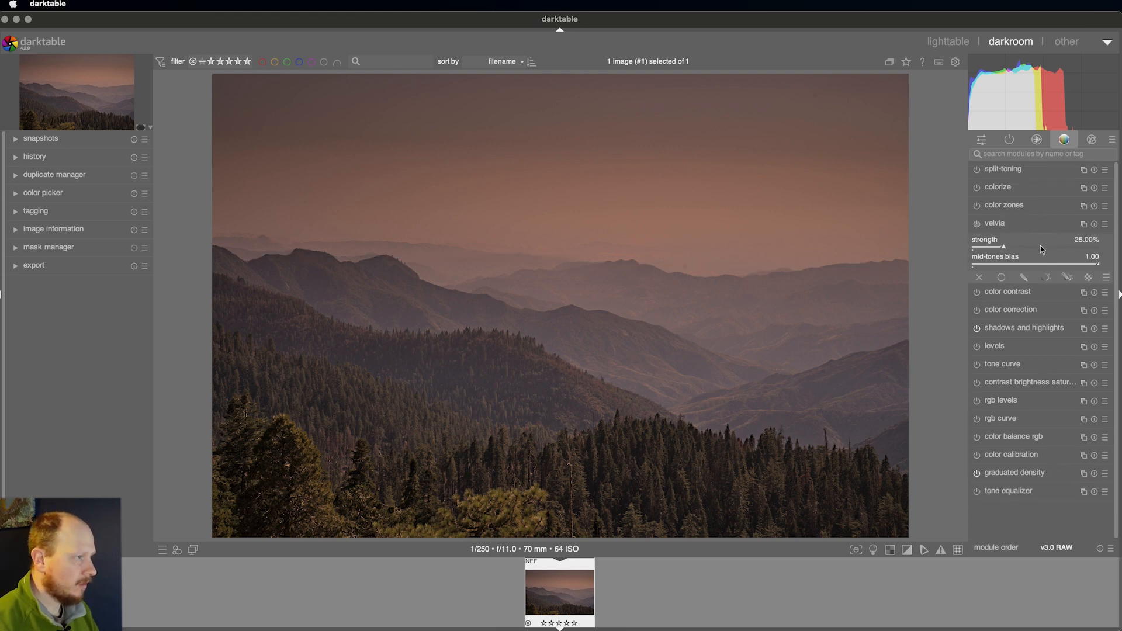
{"action": "left_click_drag", "start_coordinate": [1016, 245], "coordinate": [1002, 245]}
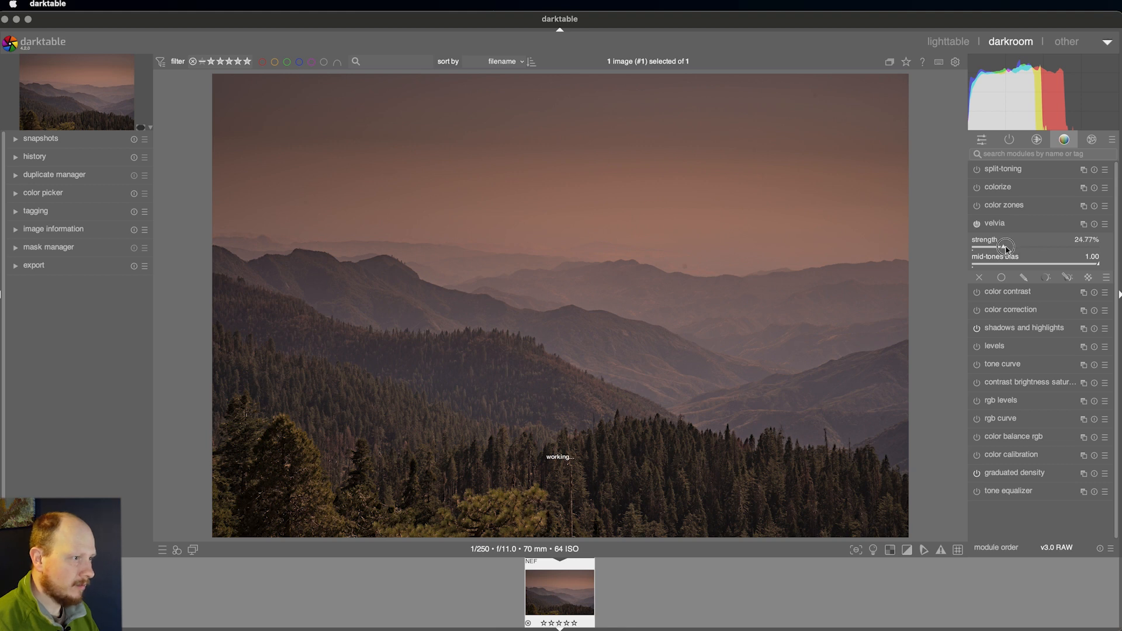
{"action": "left_click_drag", "start_coordinate": [1005, 247], "coordinate": [1024, 247]}
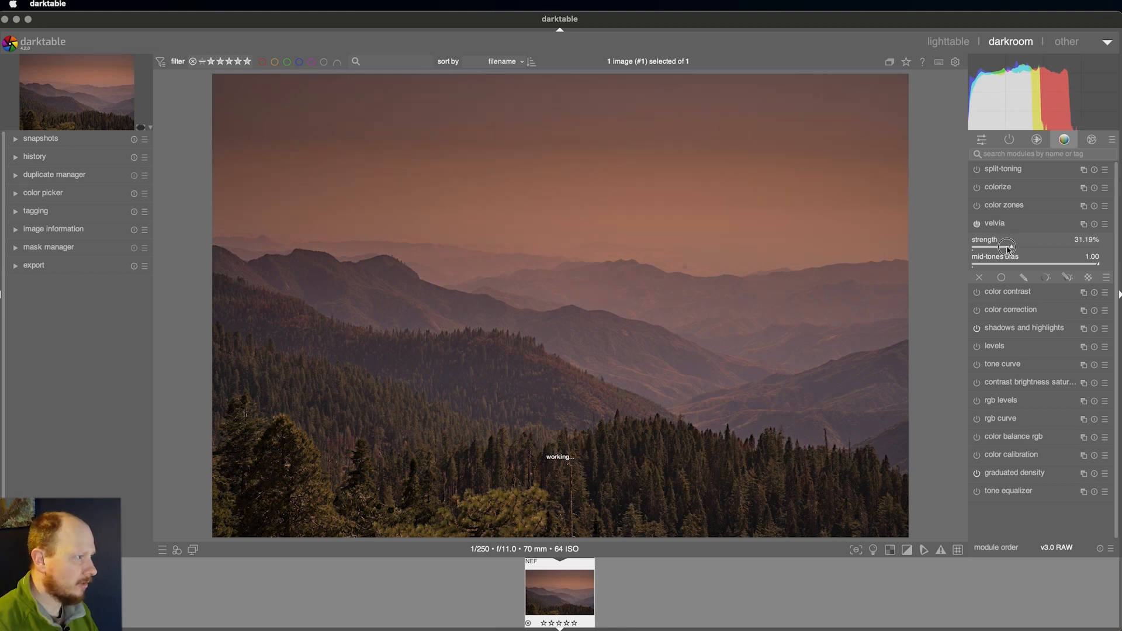
{"action": "left_click_drag", "start_coordinate": [1008, 247], "coordinate": [1033, 246]}
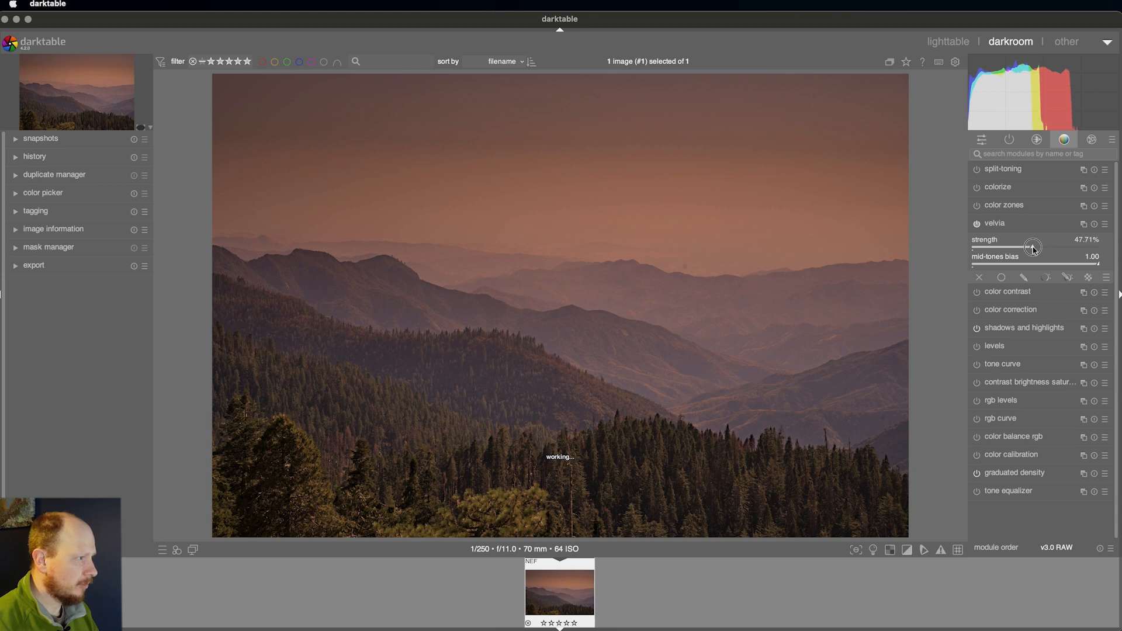
{"action": "left_click_drag", "start_coordinate": [1038, 238], "coordinate": [1032, 238]}
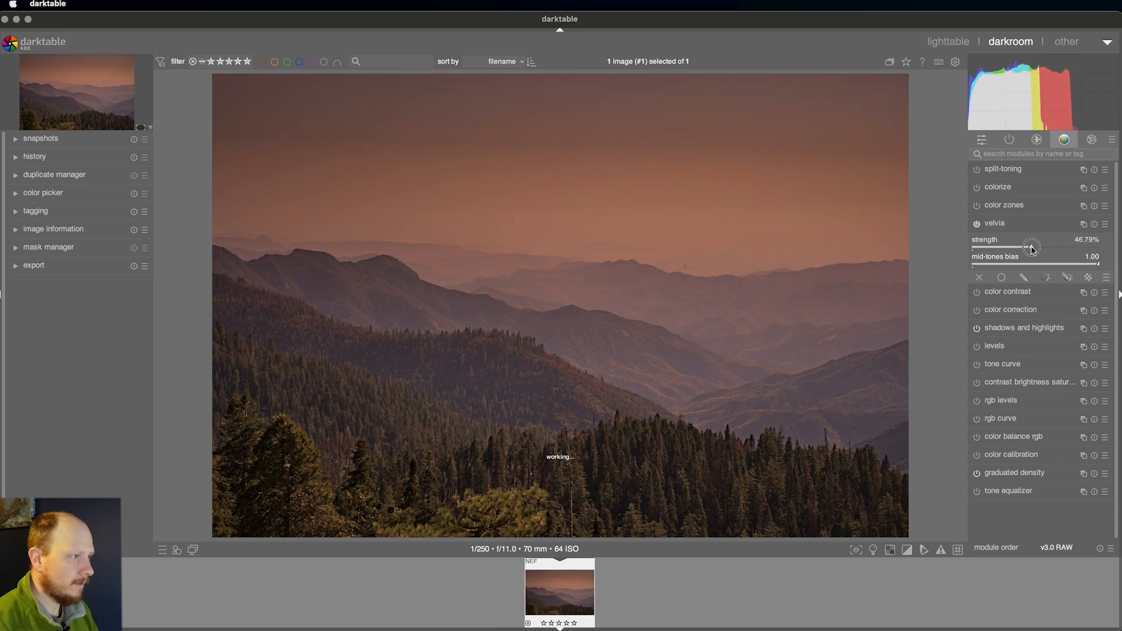
{"action": "left_click_drag", "start_coordinate": [1032, 247], "coordinate": [1005, 248]}
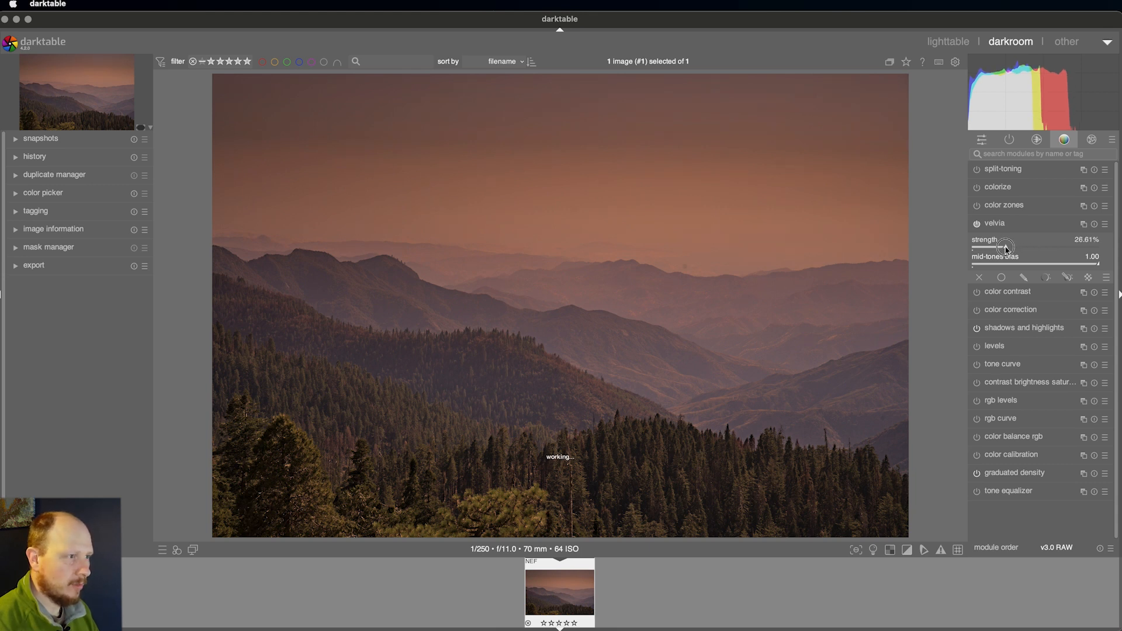
{"action": "left_click_drag", "start_coordinate": [1007, 246], "coordinate": [1001, 247]}
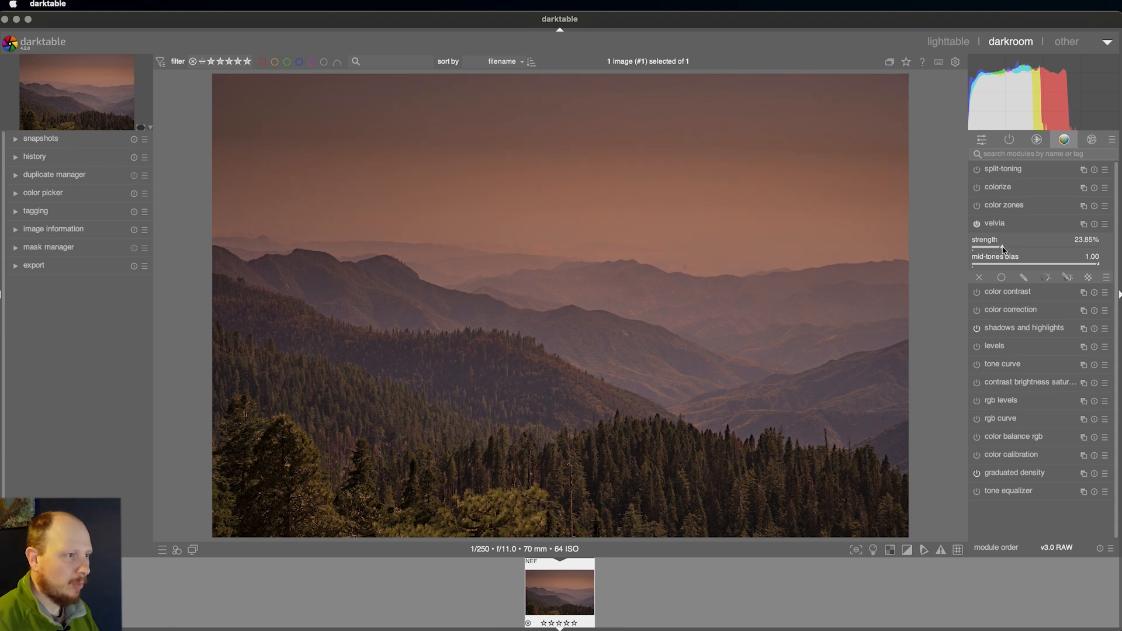
{"action": "left_click_drag", "start_coordinate": [1002, 247], "coordinate": [1005, 246]}
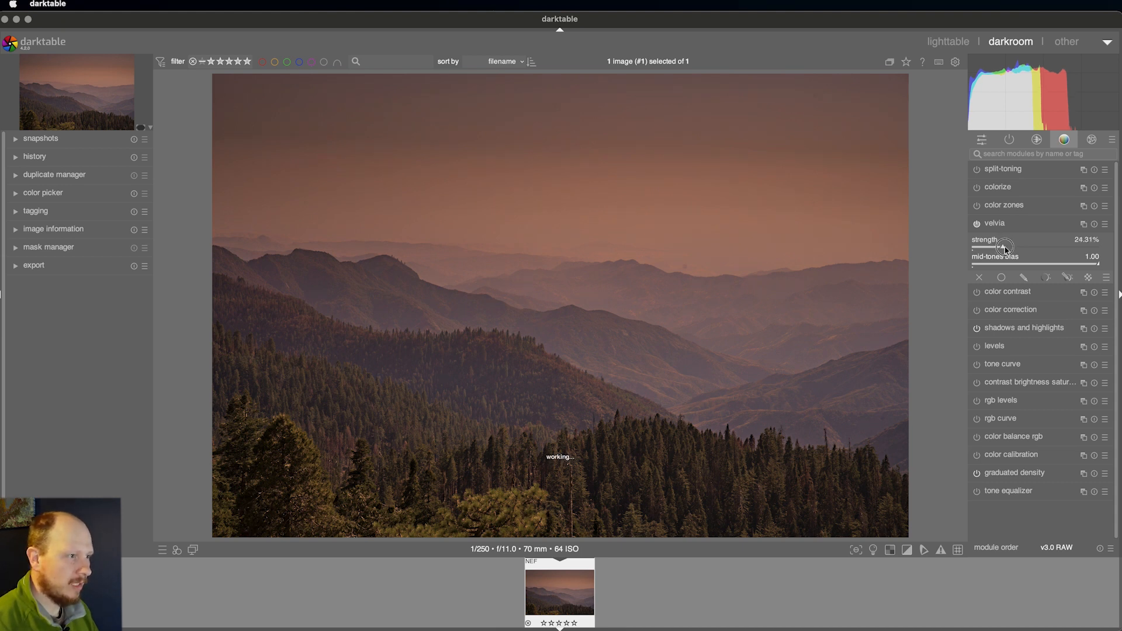
{"action": "left_click_drag", "start_coordinate": [1002, 248], "coordinate": [1014, 248]}
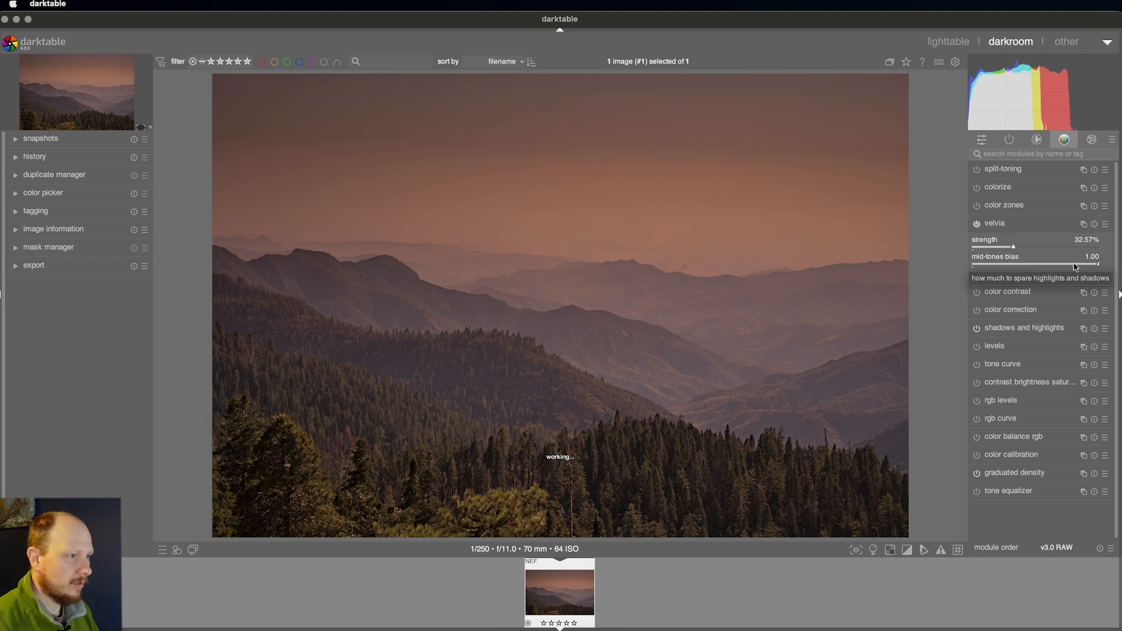
Try a lower Velvia mid-tones bias, return it to 1.00 and collapse the module
{"action": "left_click_drag", "start_coordinate": [1088, 265], "coordinate": [1020, 266]}
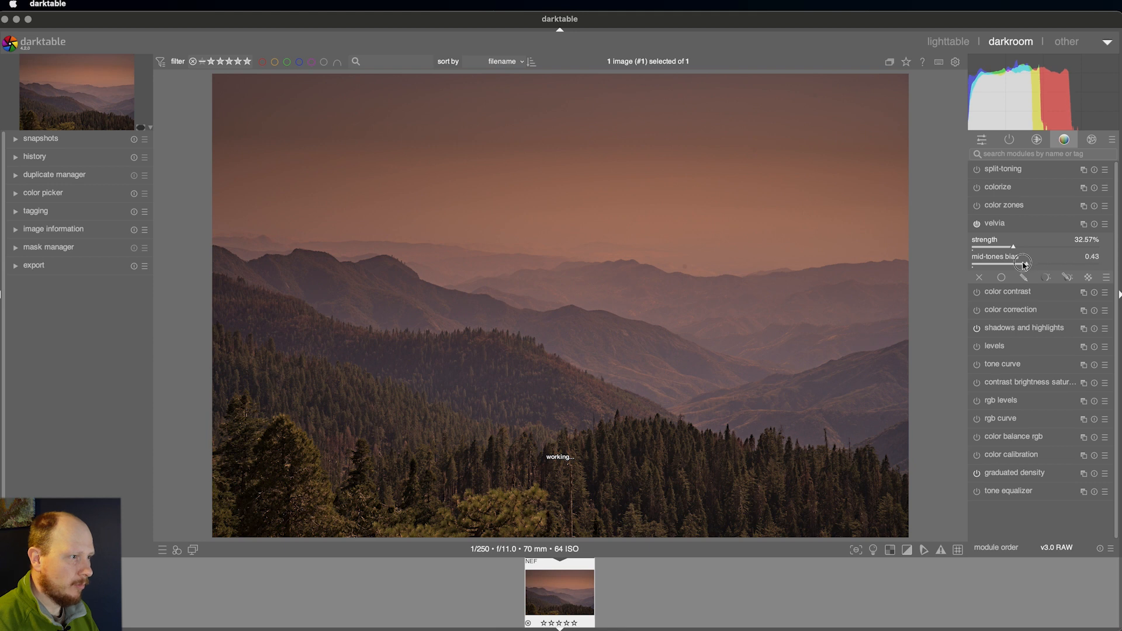
{"action": "left_click_drag", "start_coordinate": [1038, 265], "coordinate": [1019, 265]}
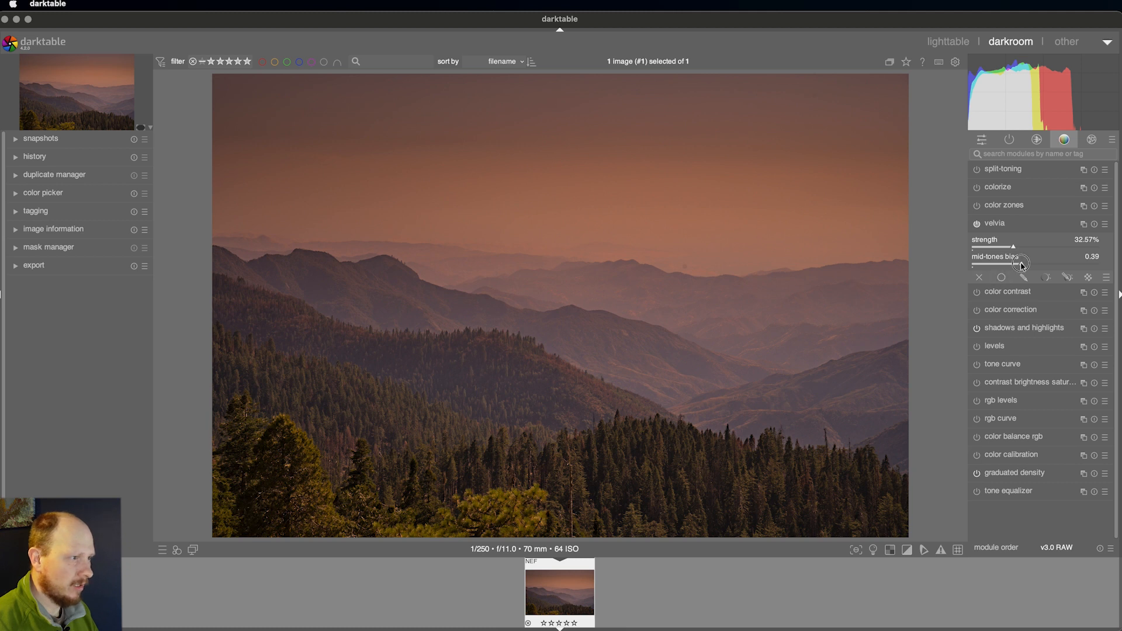
{"action": "left_click_drag", "start_coordinate": [1019, 263], "coordinate": [1113, 267]}
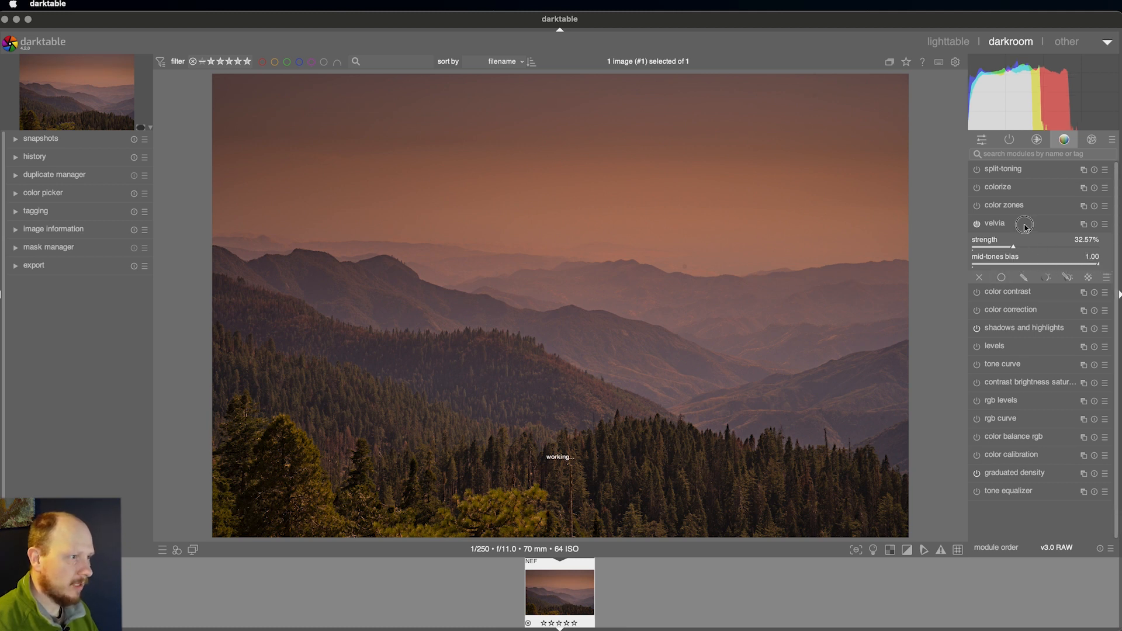
{"action": "left_click", "coordinate": [994, 222]}
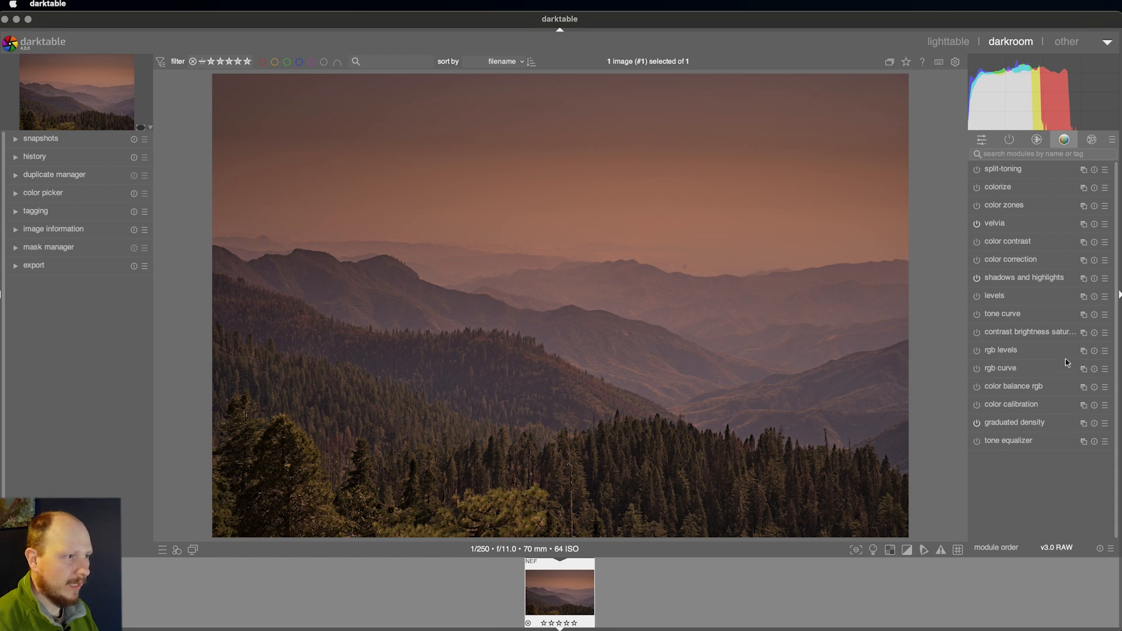
{"action": "mouse_move", "coordinate": [1045, 342]}
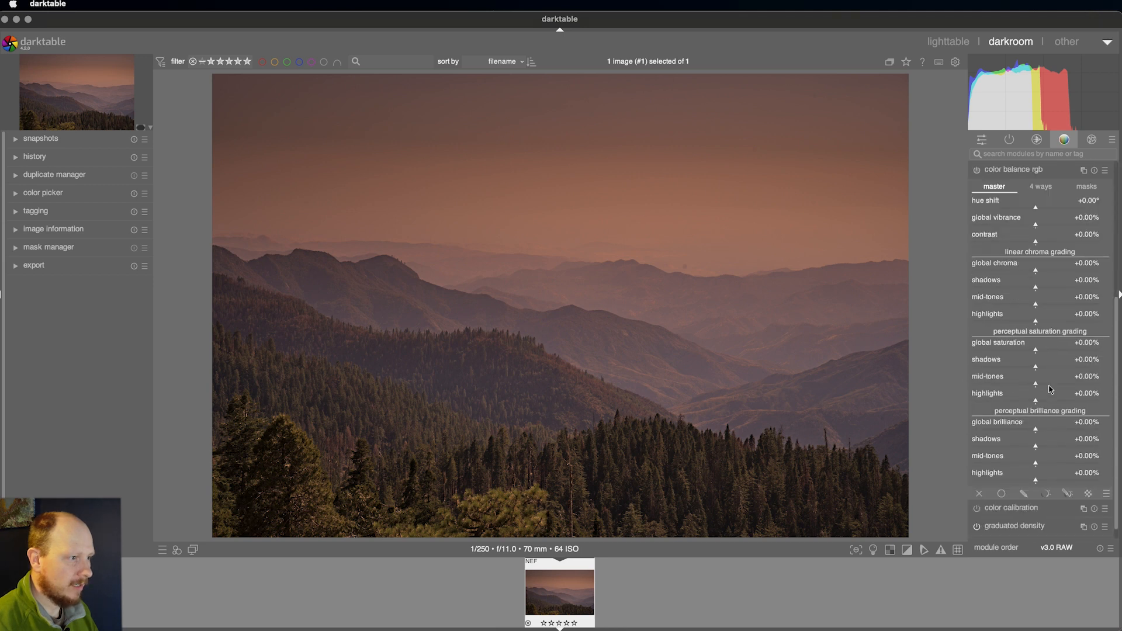
{"action": "mouse_move", "coordinate": [1021, 320]}
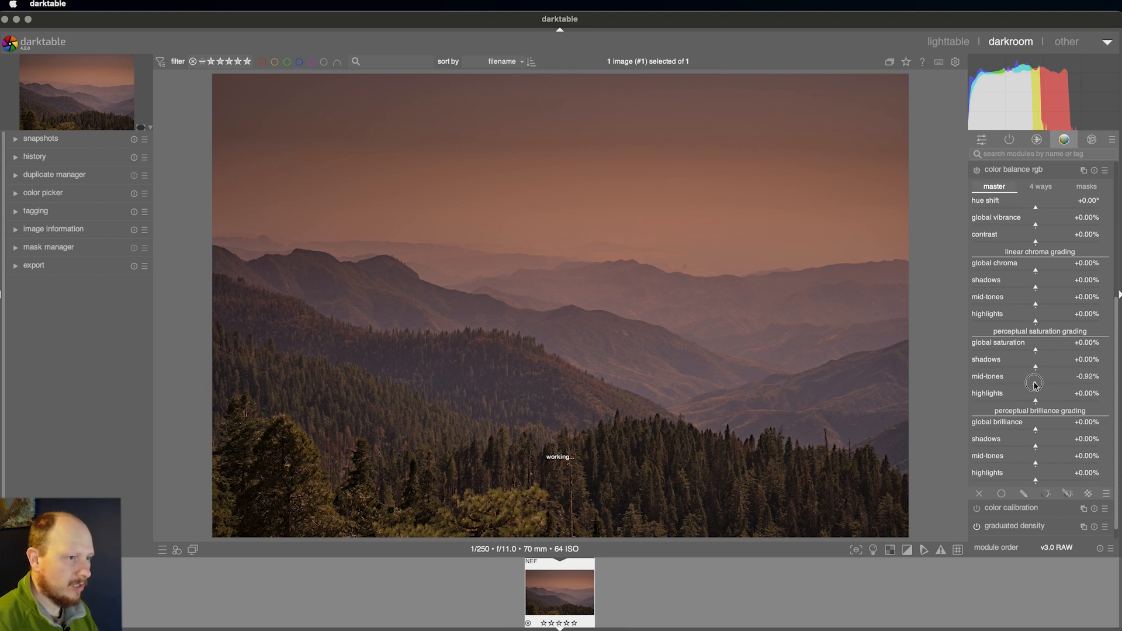
In color balance rgb, cut perceptual saturation to -33% mid-tones and -13% shadows, toggling to compare
{"action": "left_click_drag", "start_coordinate": [1034, 381], "coordinate": [1025, 381]}
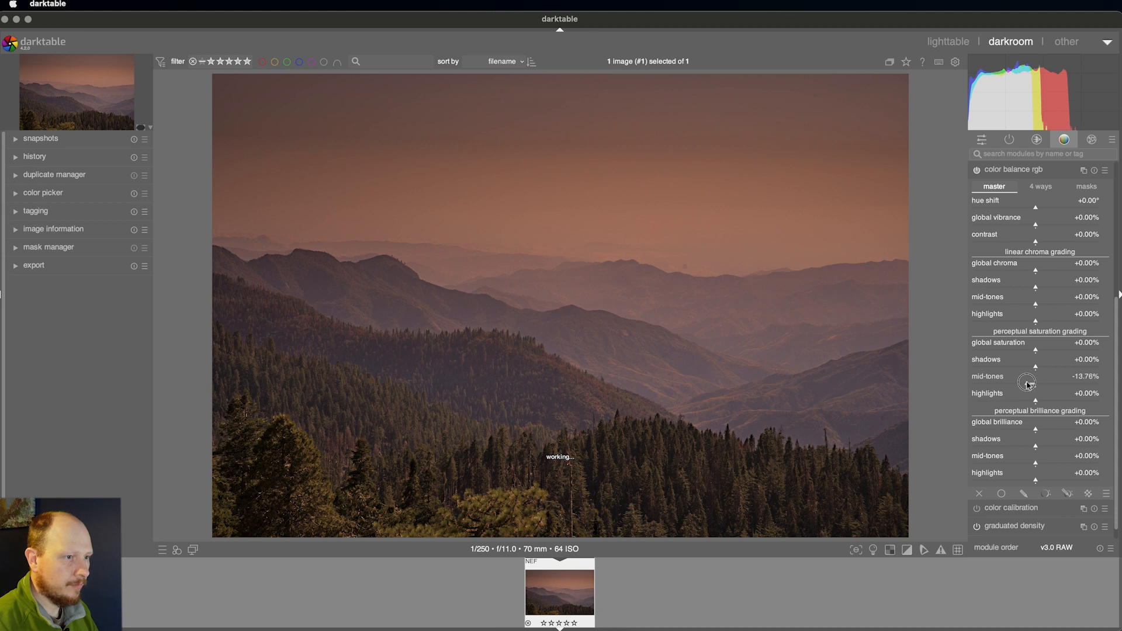
{"action": "left_click_drag", "start_coordinate": [1027, 381], "coordinate": [1018, 381]}
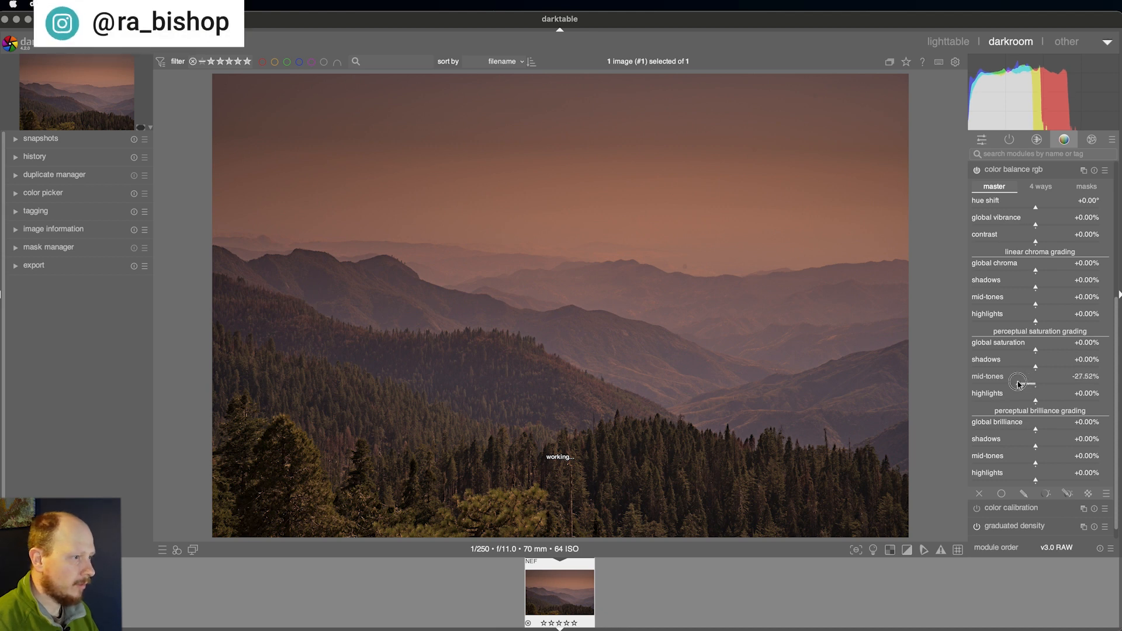
{"action": "left_click_drag", "start_coordinate": [1035, 385], "coordinate": [1016, 385]}
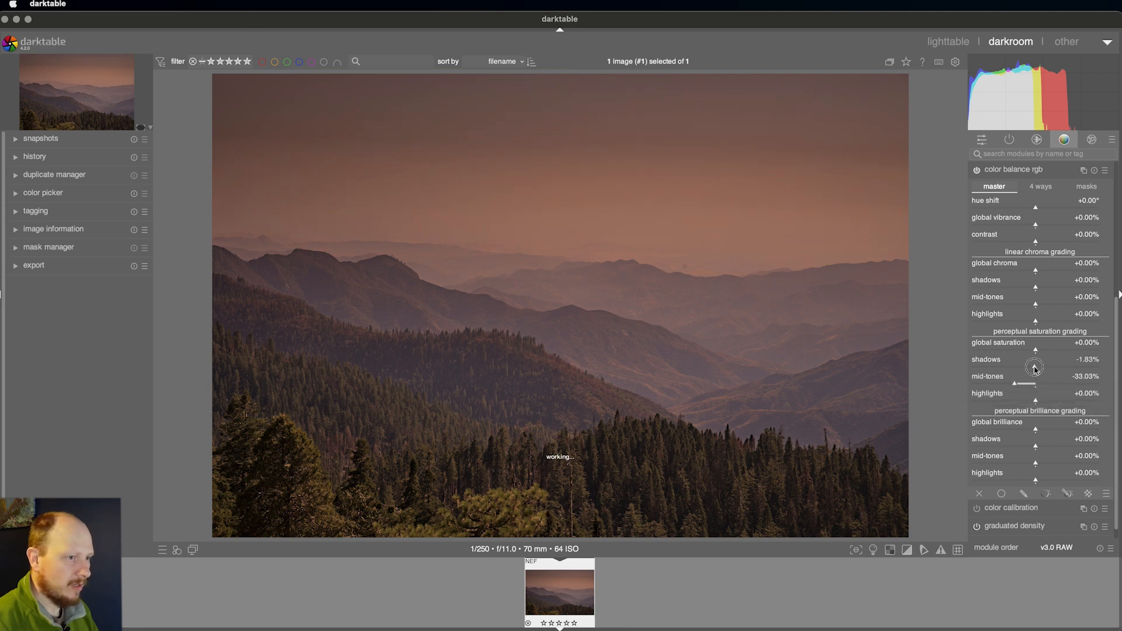
{"action": "left_click_drag", "start_coordinate": [1035, 368], "coordinate": [1029, 368]}
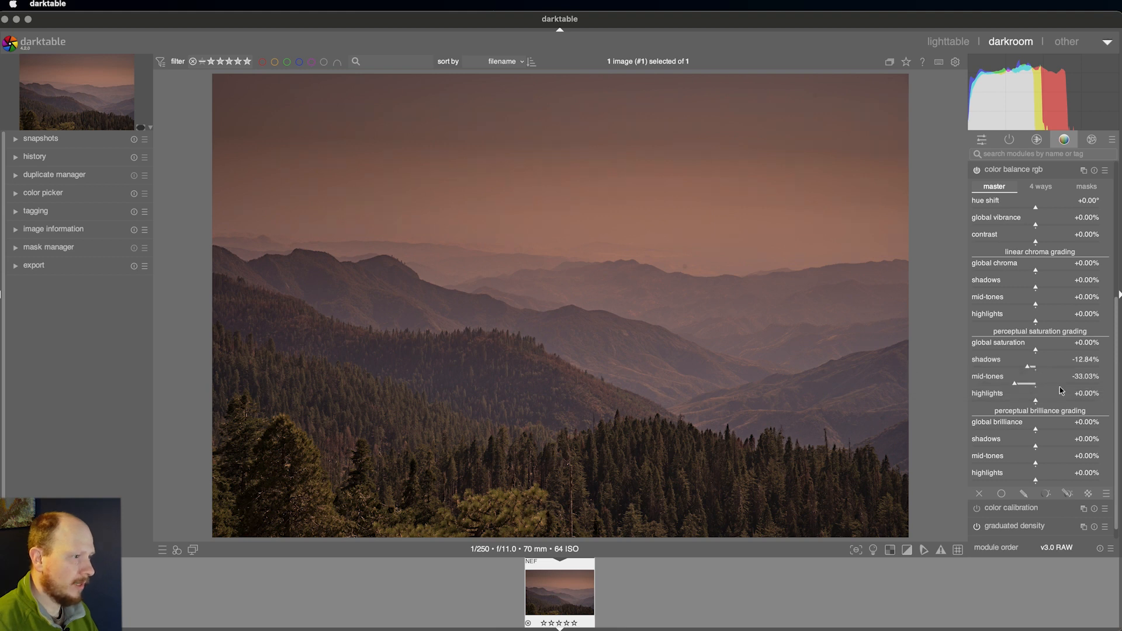
{"action": "mouse_move", "coordinate": [984, 176]}
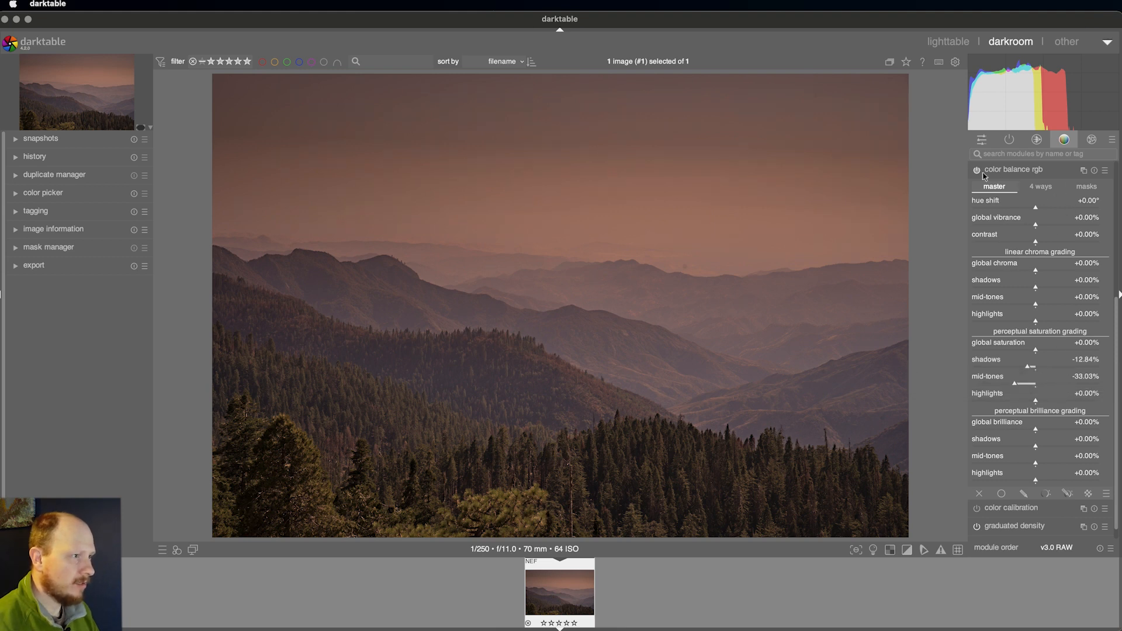
{"action": "left_click", "coordinate": [976, 170]}
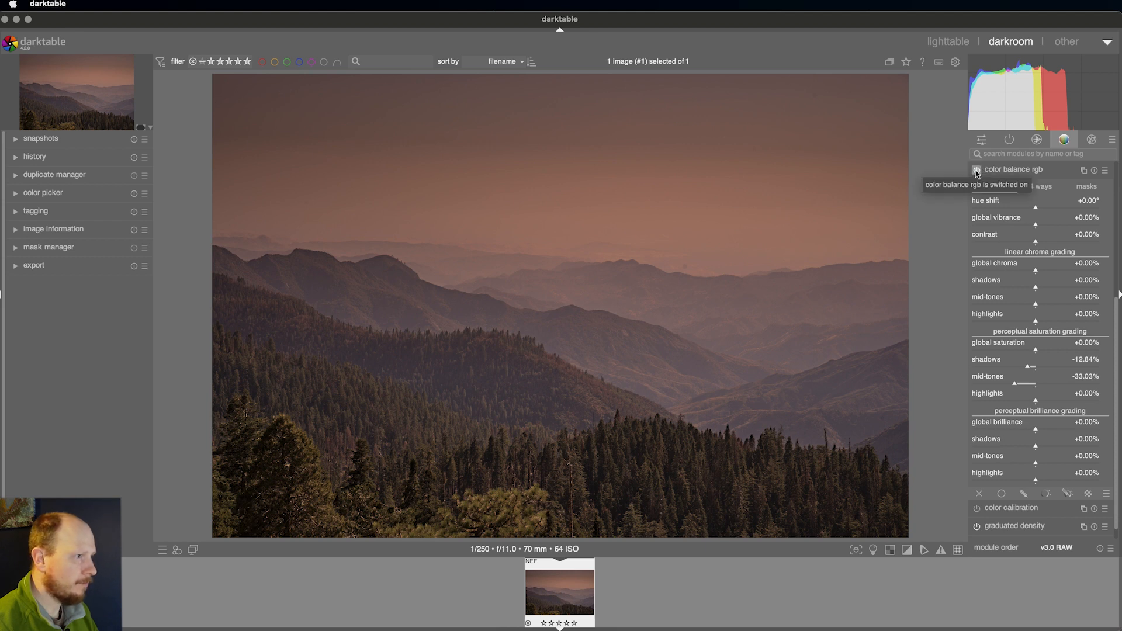
{"action": "left_click", "coordinate": [976, 171]}
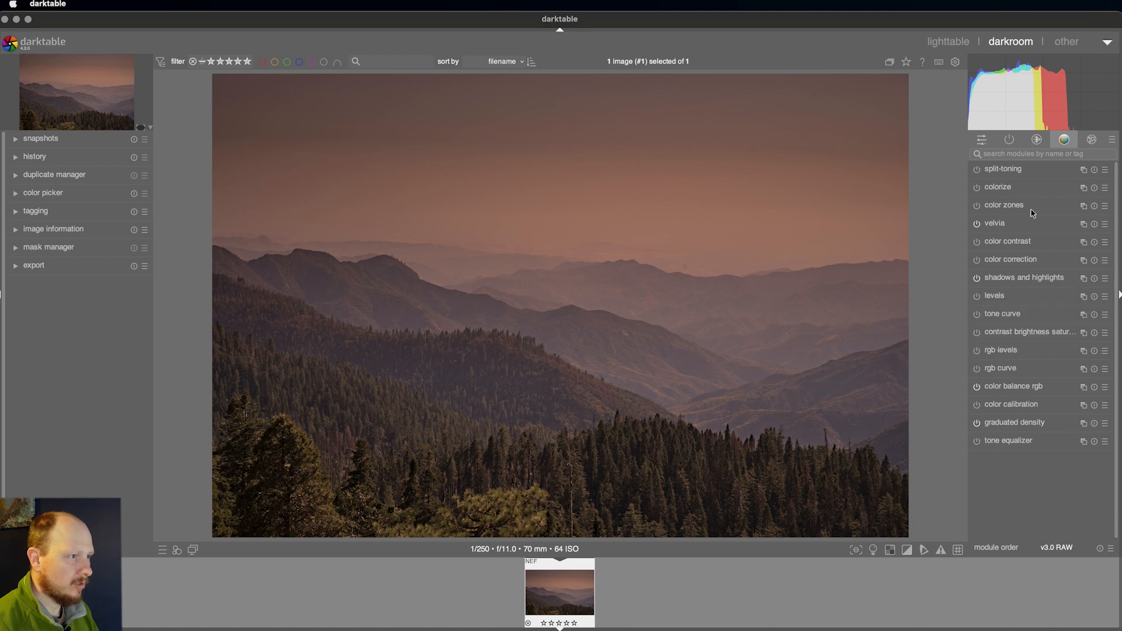
Reshape the color zones hue curve so the sky's warm orange hues shift toward pink
{"action": "left_click", "coordinate": [1004, 204]}
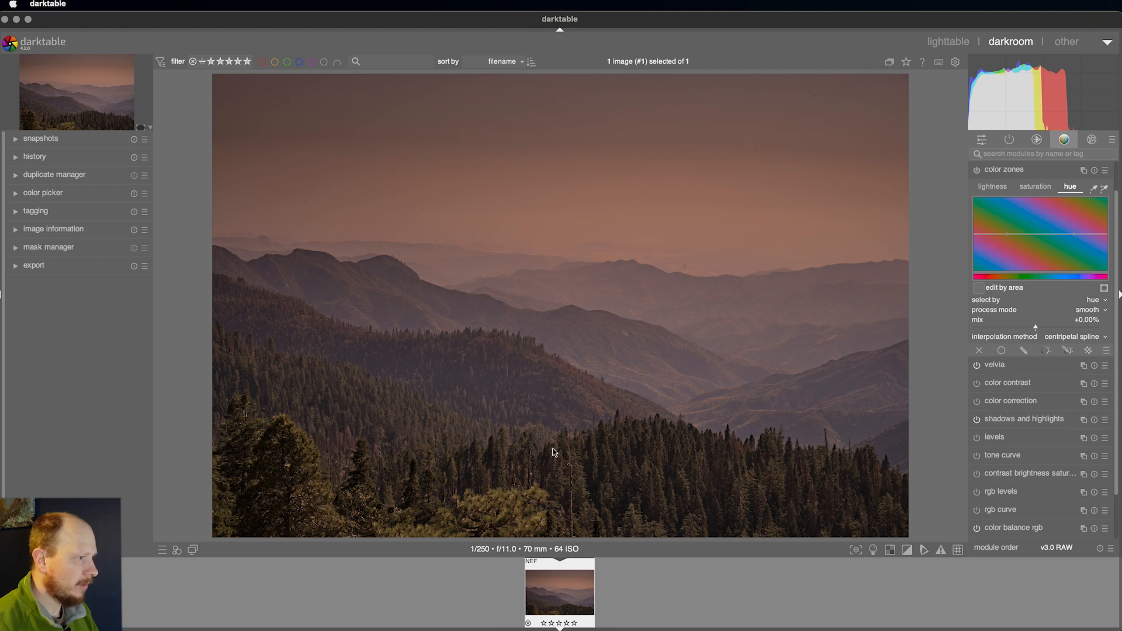
{"action": "mouse_move", "coordinate": [293, 443]}
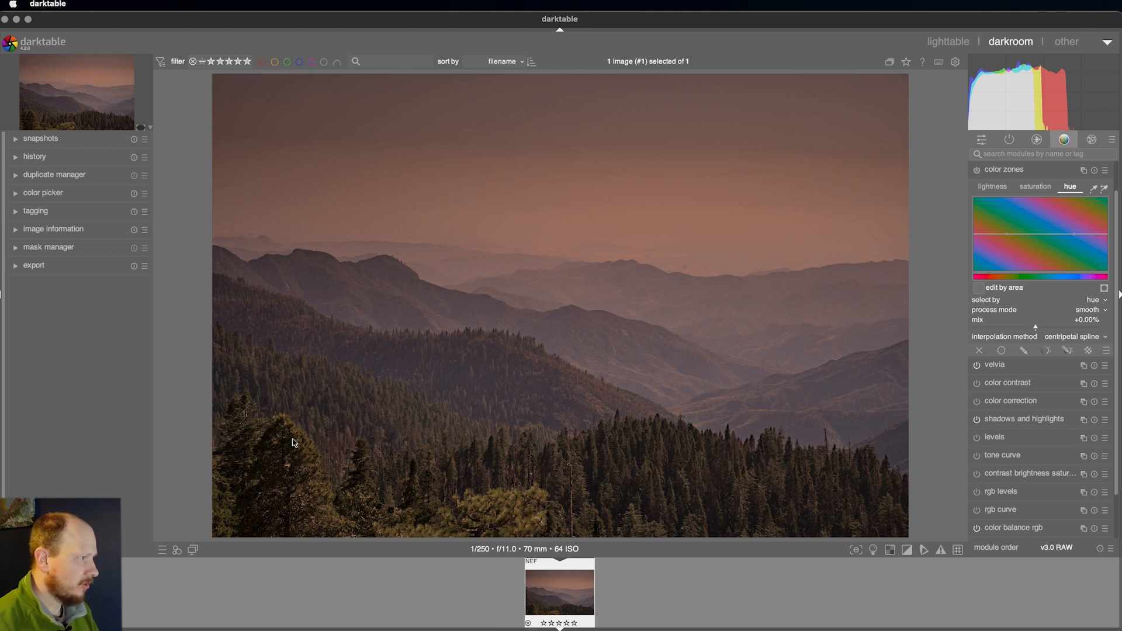
{"action": "mouse_move", "coordinate": [722, 461]}
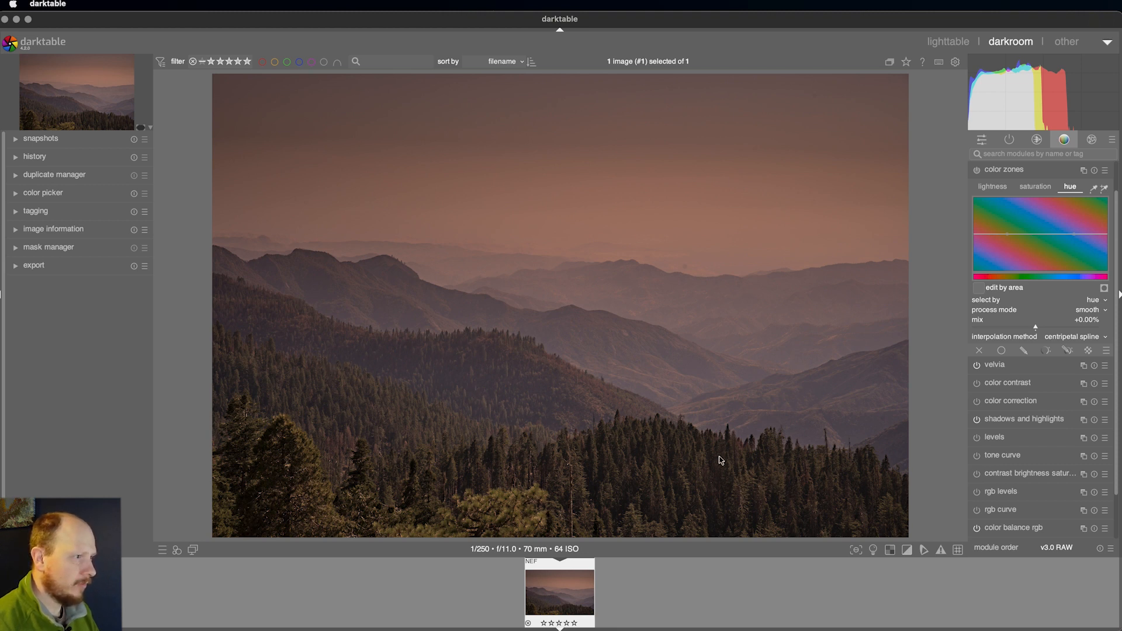
{"action": "mouse_move", "coordinate": [739, 415]}
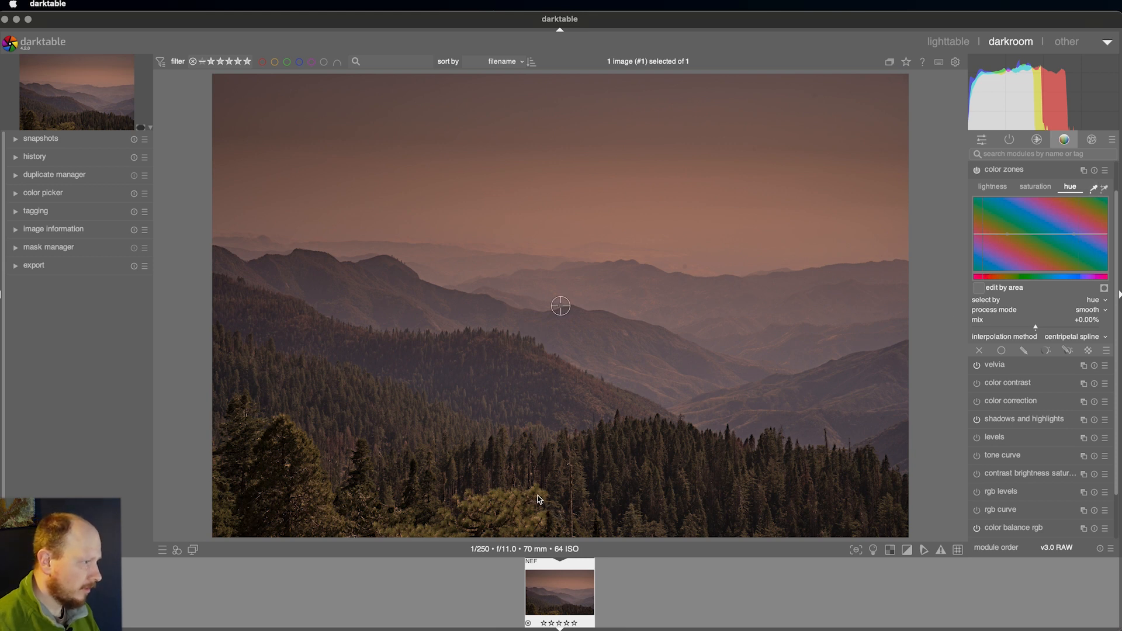
{"action": "mouse_move", "coordinate": [537, 493]}
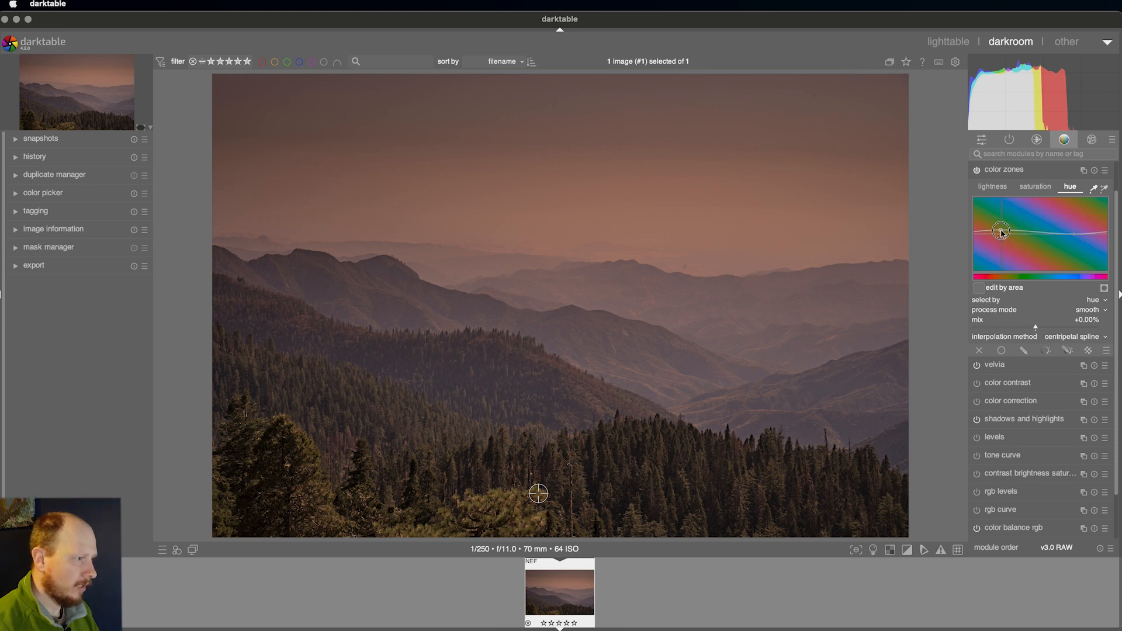
{"action": "left_click_drag", "start_coordinate": [1001, 231], "coordinate": [993, 253]}
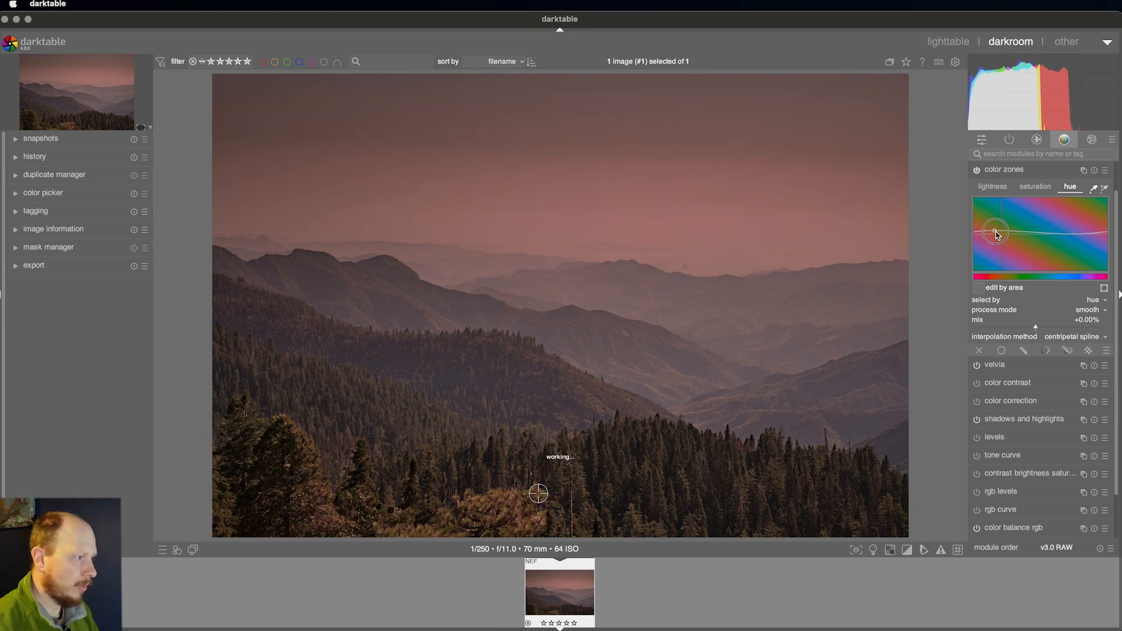
{"action": "left_click_drag", "start_coordinate": [994, 235], "coordinate": [1082, 218]}
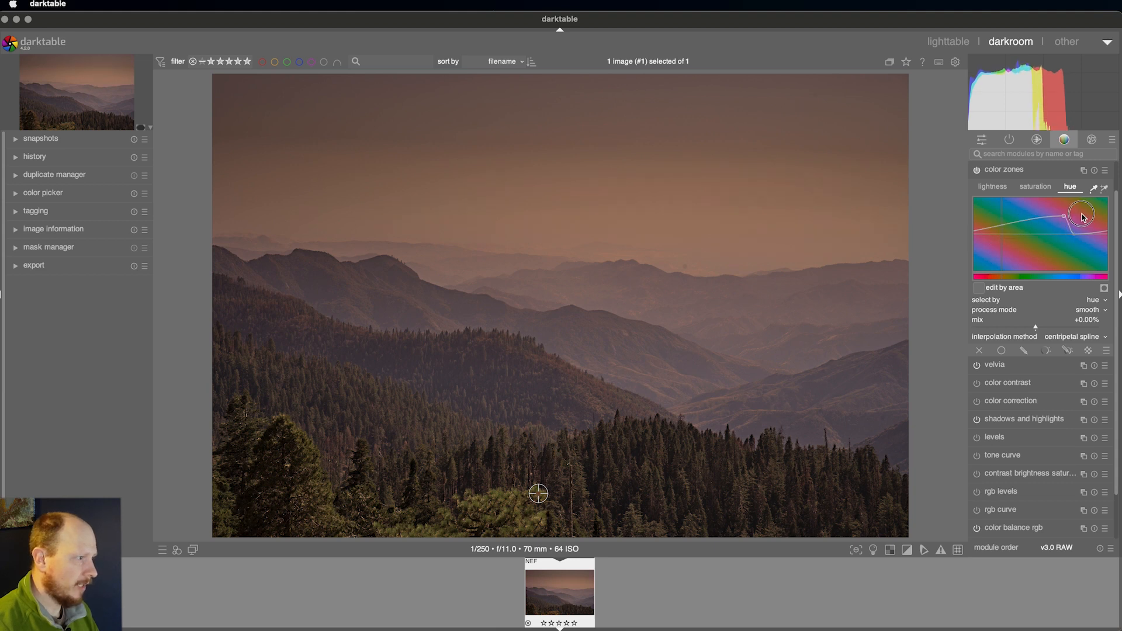
{"action": "mouse_move", "coordinate": [1064, 219]}
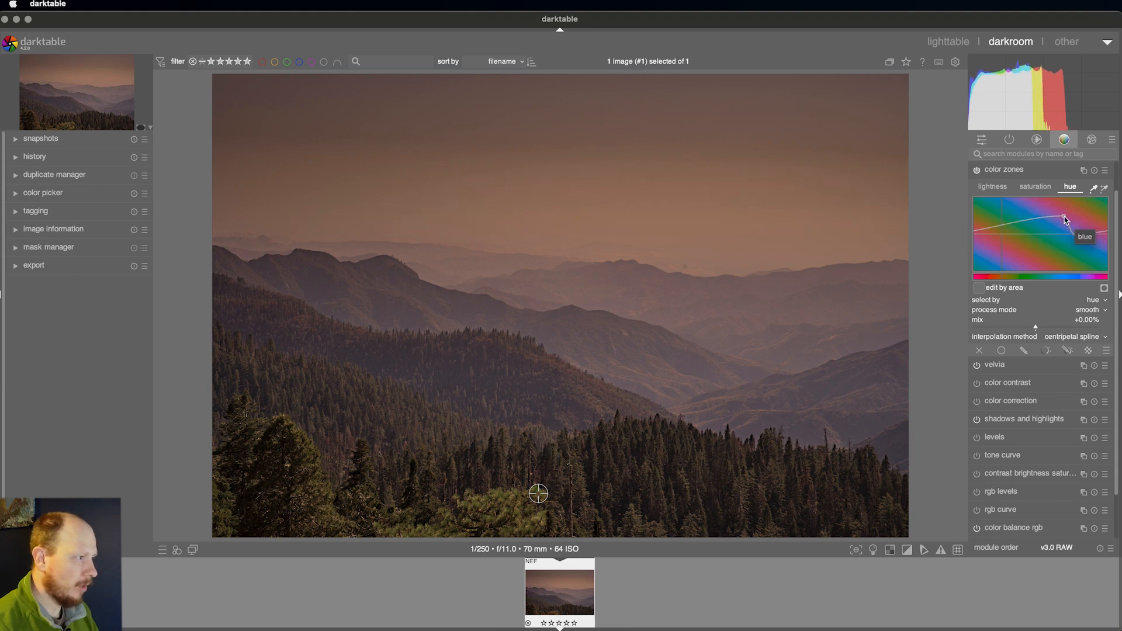
{"action": "left_click_drag", "start_coordinate": [1064, 218], "coordinate": [994, 230]}
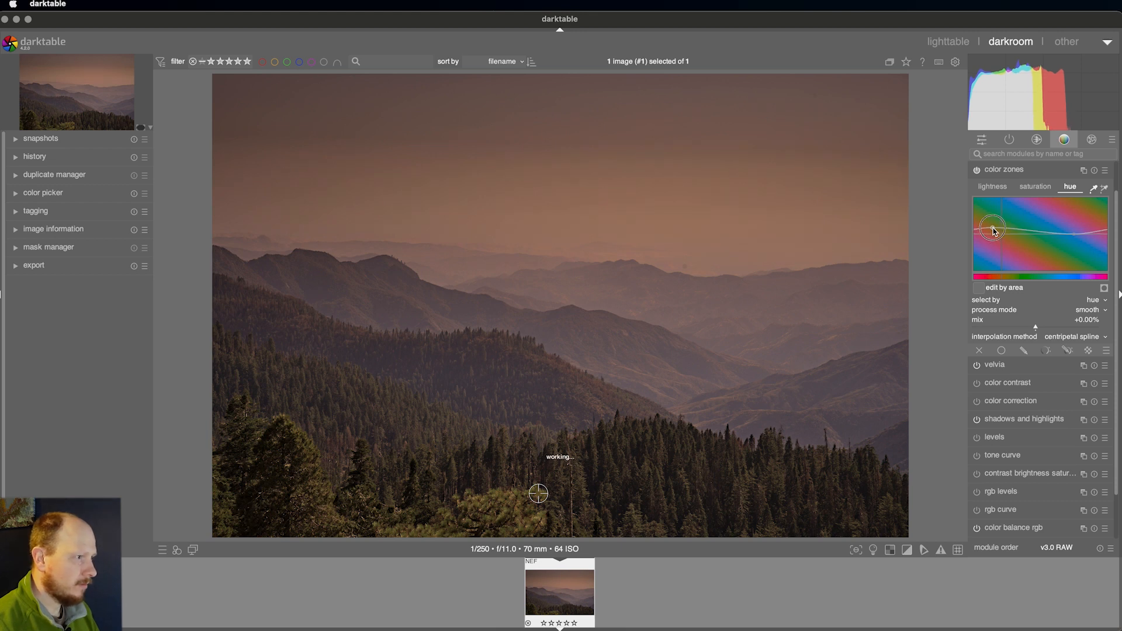
{"action": "left_click_drag", "start_coordinate": [992, 228], "coordinate": [1002, 247]}
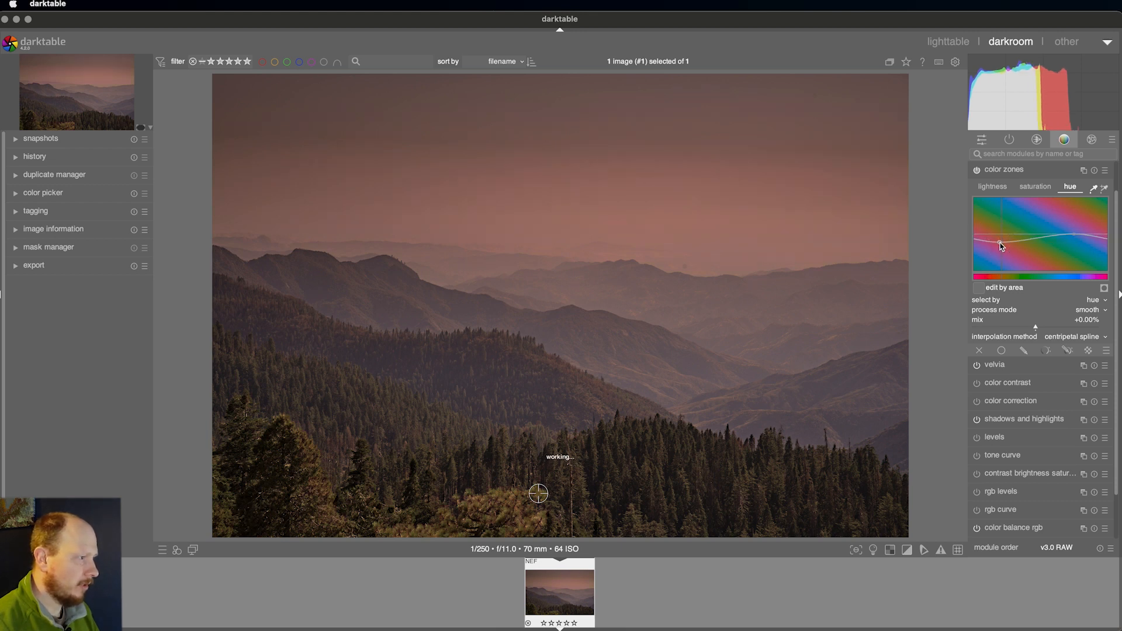
{"action": "left_click_drag", "start_coordinate": [1001, 247], "coordinate": [1003, 257]}
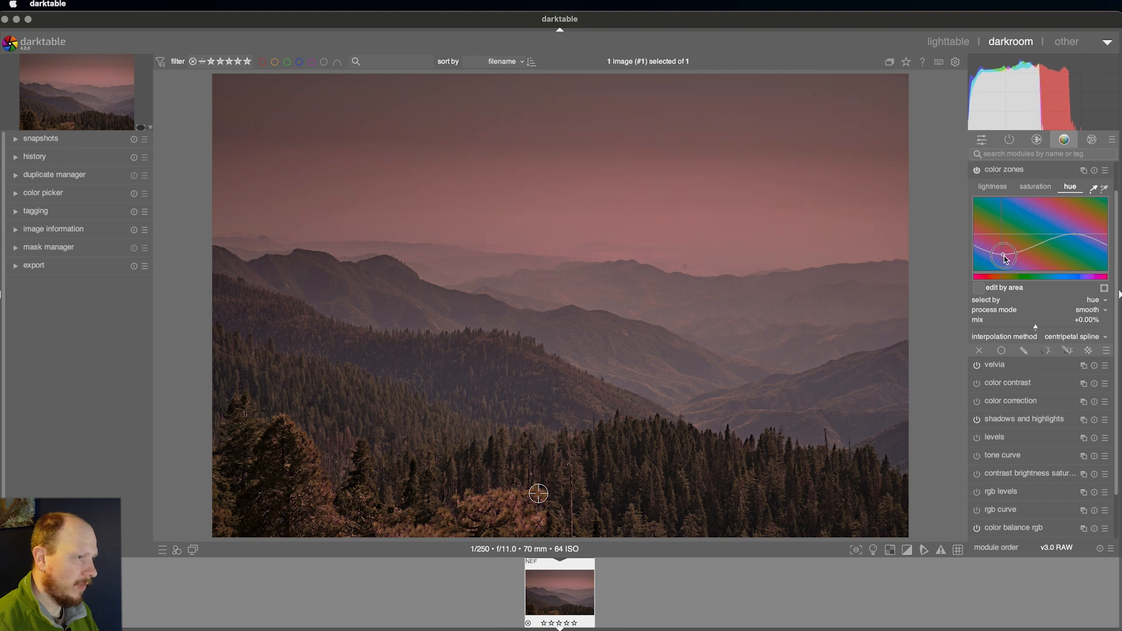
{"action": "left_click_drag", "start_coordinate": [1004, 257], "coordinate": [1001, 246]}
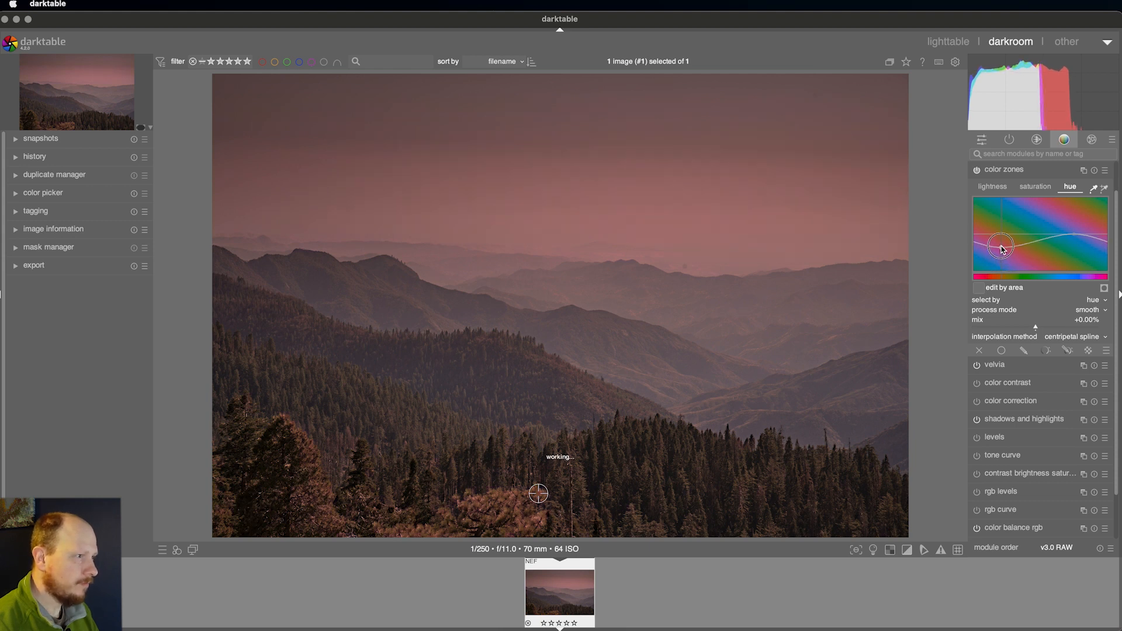
{"action": "left_click_drag", "start_coordinate": [1002, 246], "coordinate": [1002, 240]}
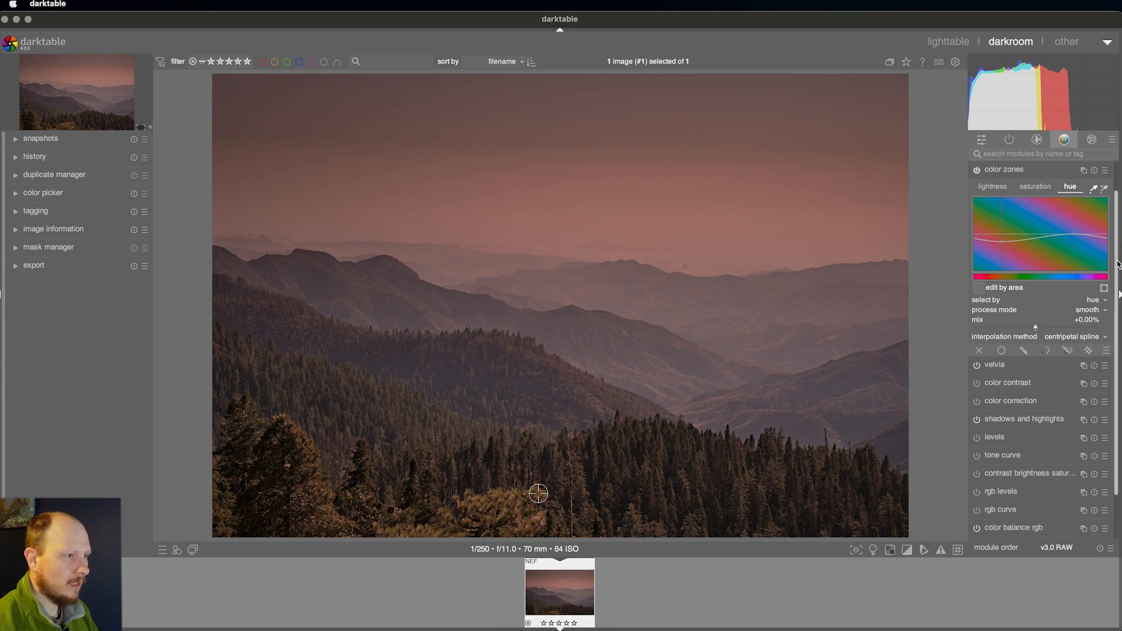
{"action": "mouse_move", "coordinate": [1038, 175]}
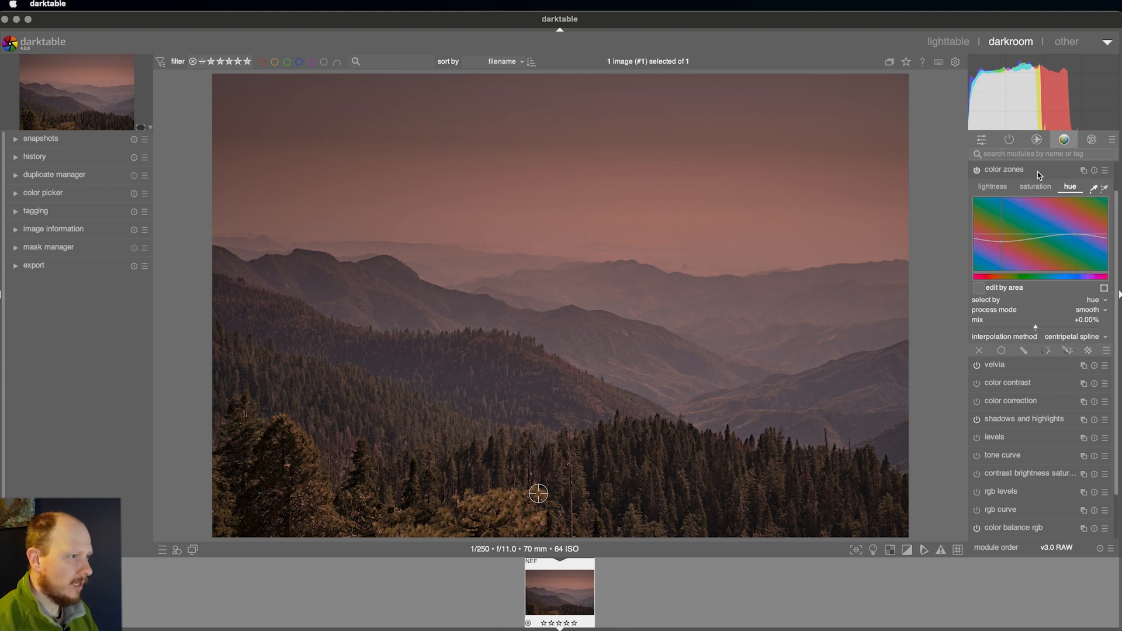
In split-toning, sweep the shadow tint through the hues and settle on blue at 225°
{"action": "left_click", "coordinate": [1002, 169]}
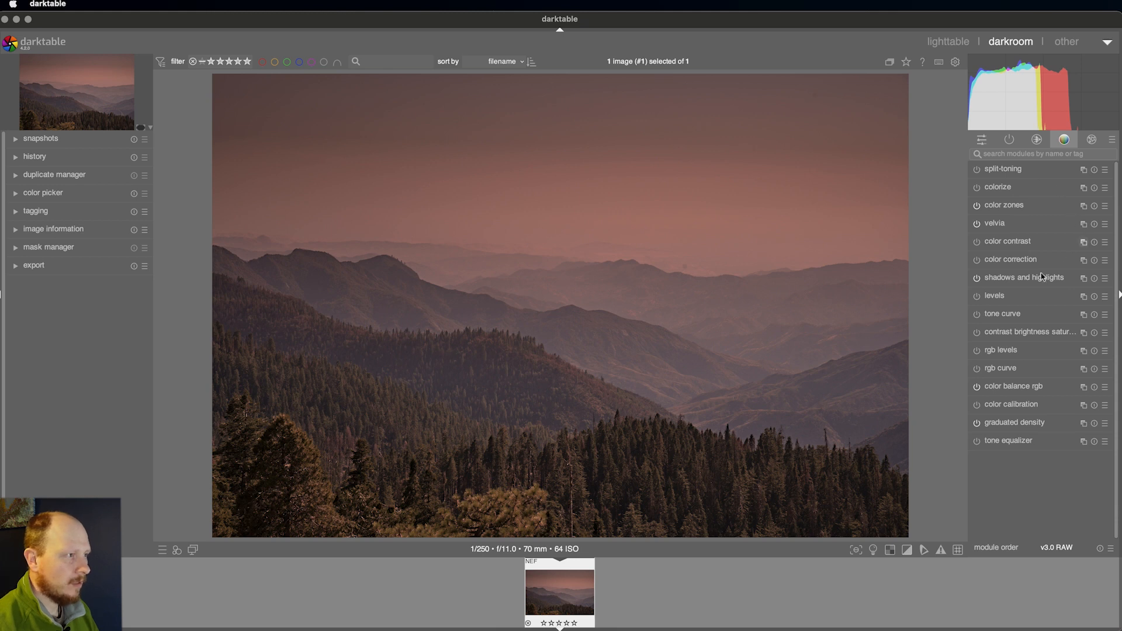
{"action": "mouse_move", "coordinate": [1000, 253]}
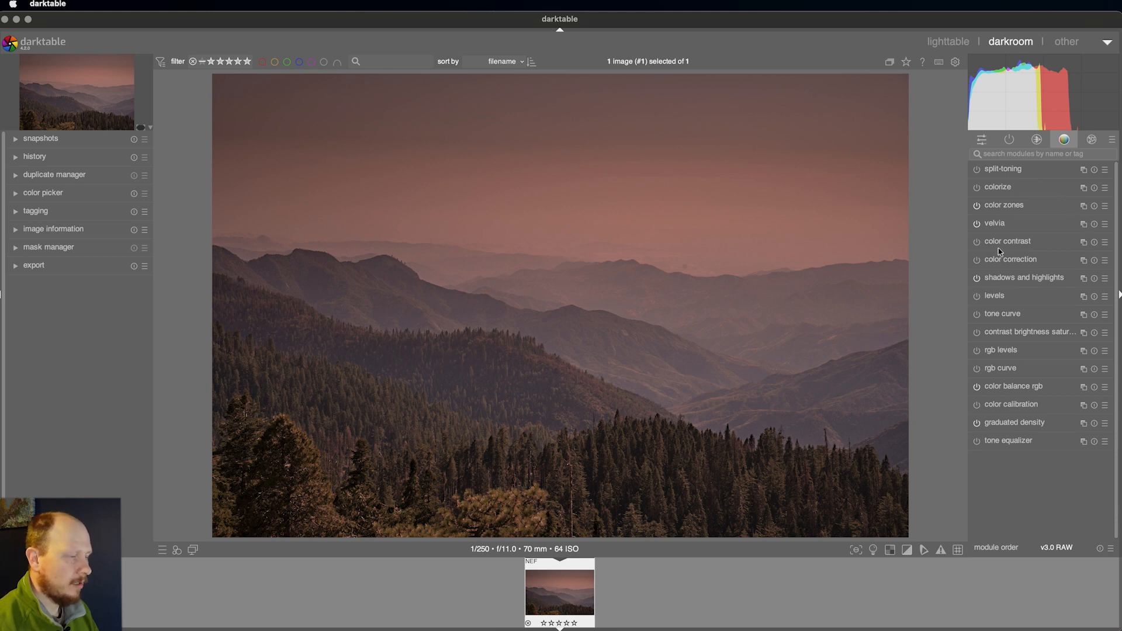
{"action": "mouse_move", "coordinate": [1032, 169]}
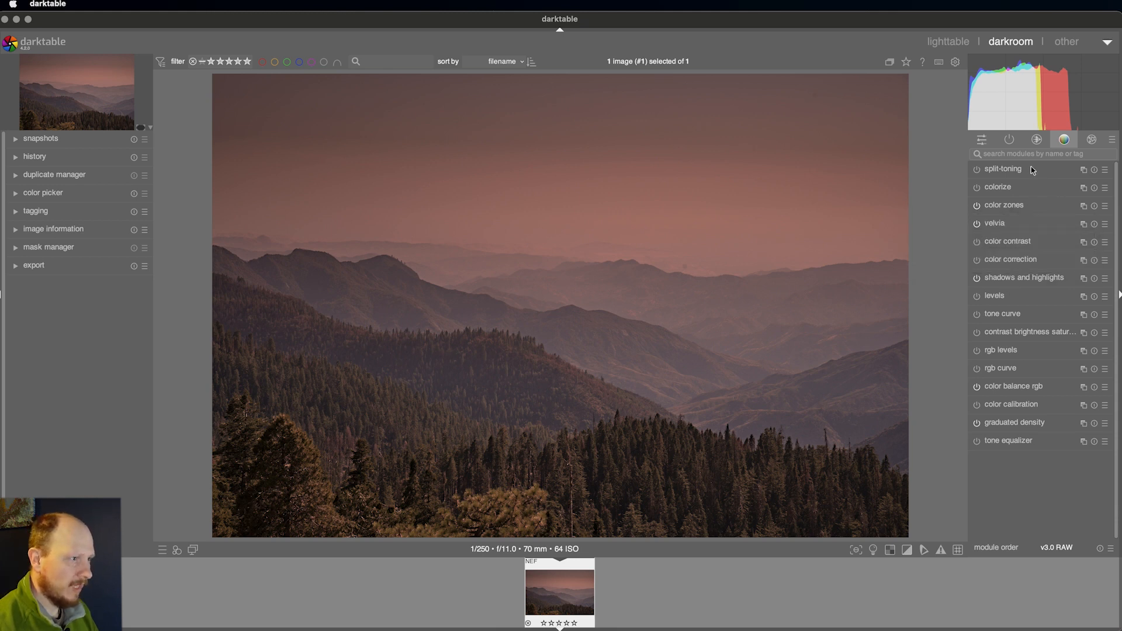
{"action": "left_click", "coordinate": [1002, 169]}
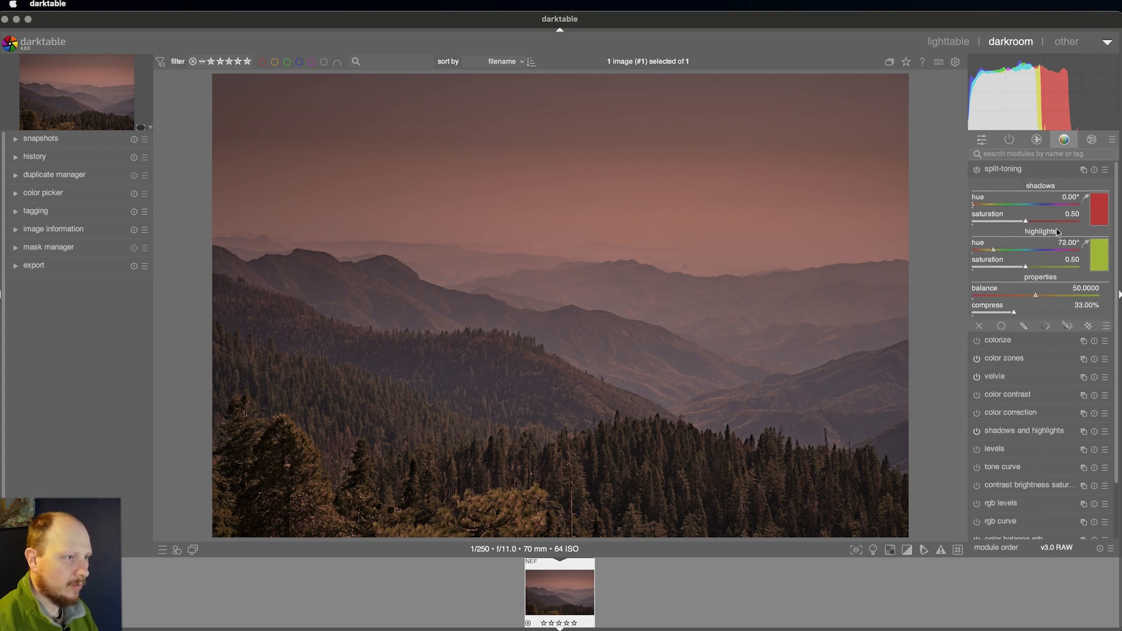
{"action": "left_click_drag", "start_coordinate": [974, 203], "coordinate": [991, 203]}
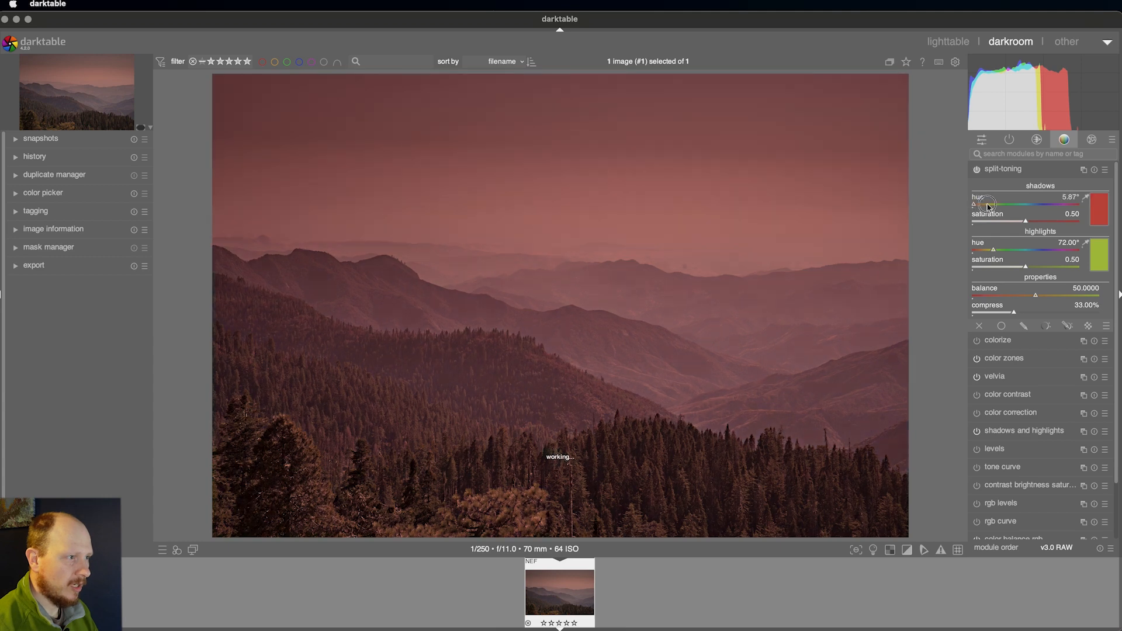
{"action": "left_click_drag", "start_coordinate": [989, 203], "coordinate": [1022, 203]}
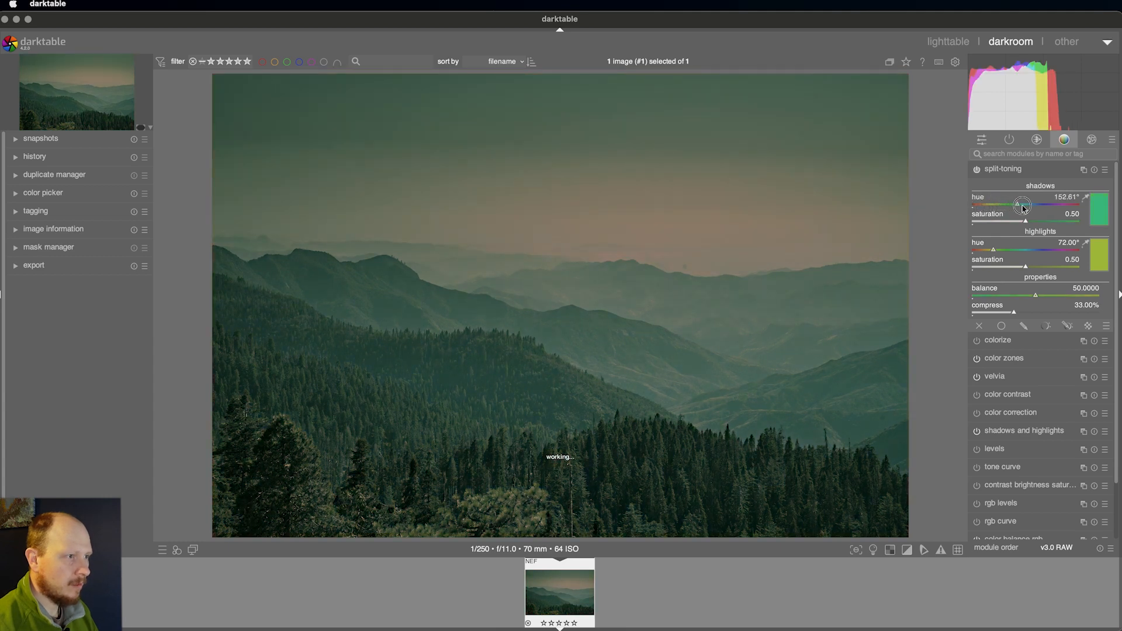
{"action": "left_click_drag", "start_coordinate": [1022, 204], "coordinate": [1032, 203]}
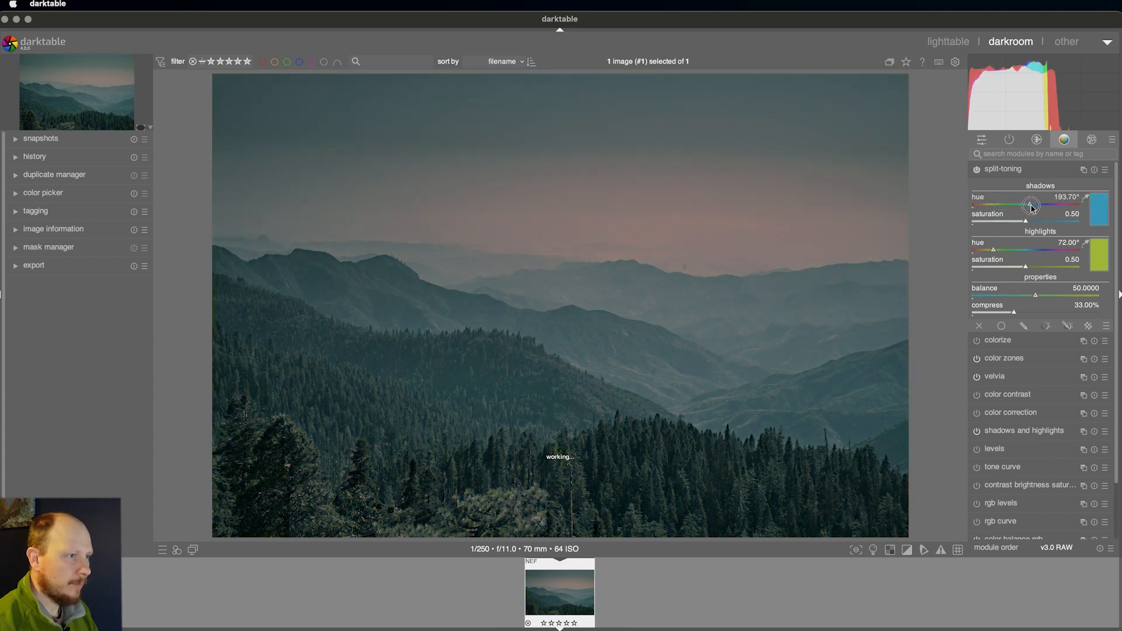
{"action": "left_click_drag", "start_coordinate": [1031, 204], "coordinate": [1037, 205]}
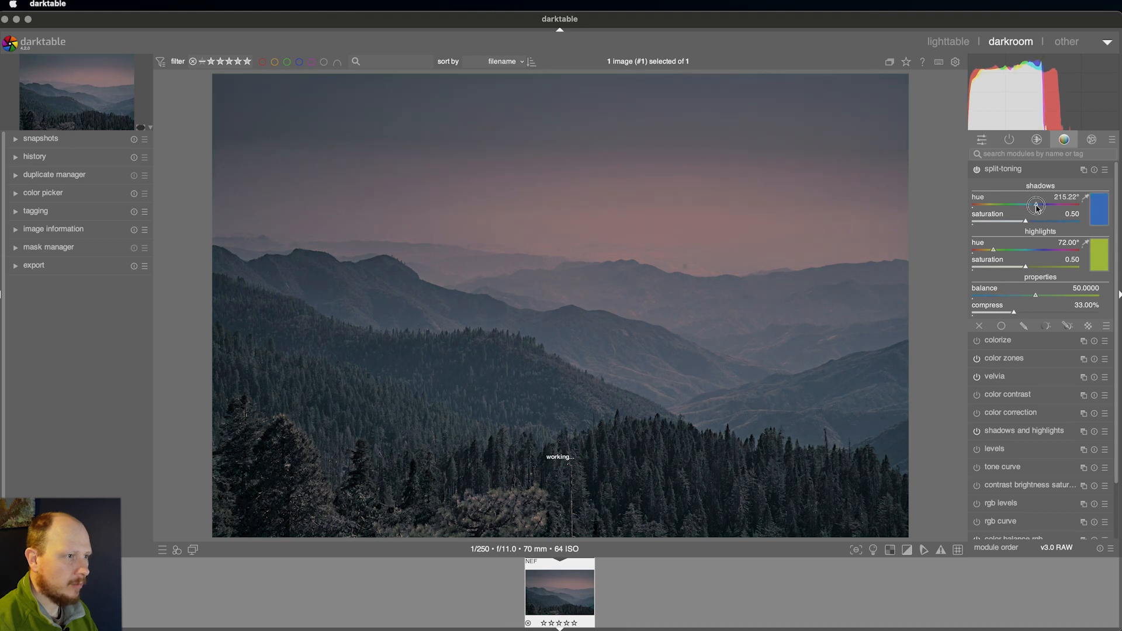
{"action": "left_click_drag", "start_coordinate": [1036, 205], "coordinate": [1040, 206]}
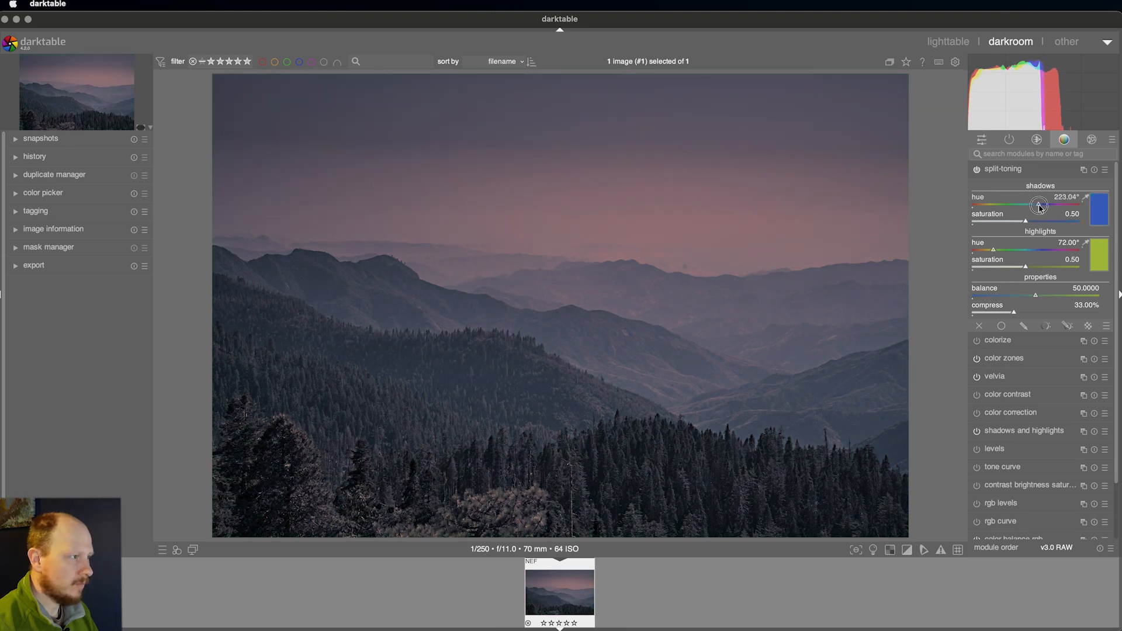
{"action": "left_click_drag", "start_coordinate": [1038, 205], "coordinate": [1041, 206]}
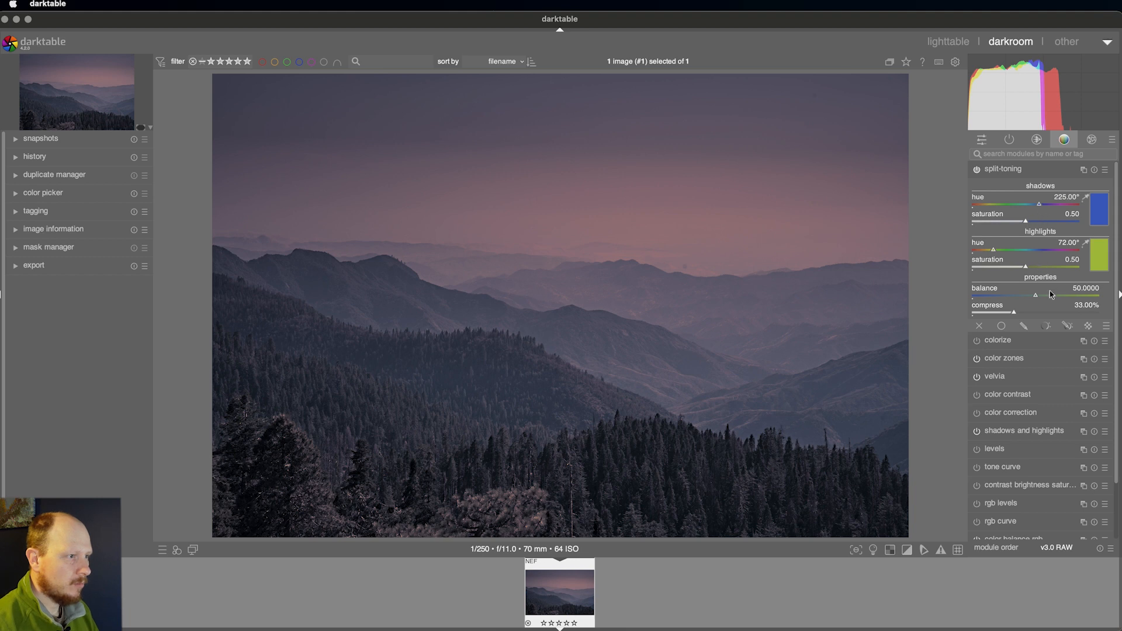
{"action": "mouse_move", "coordinate": [993, 253]}
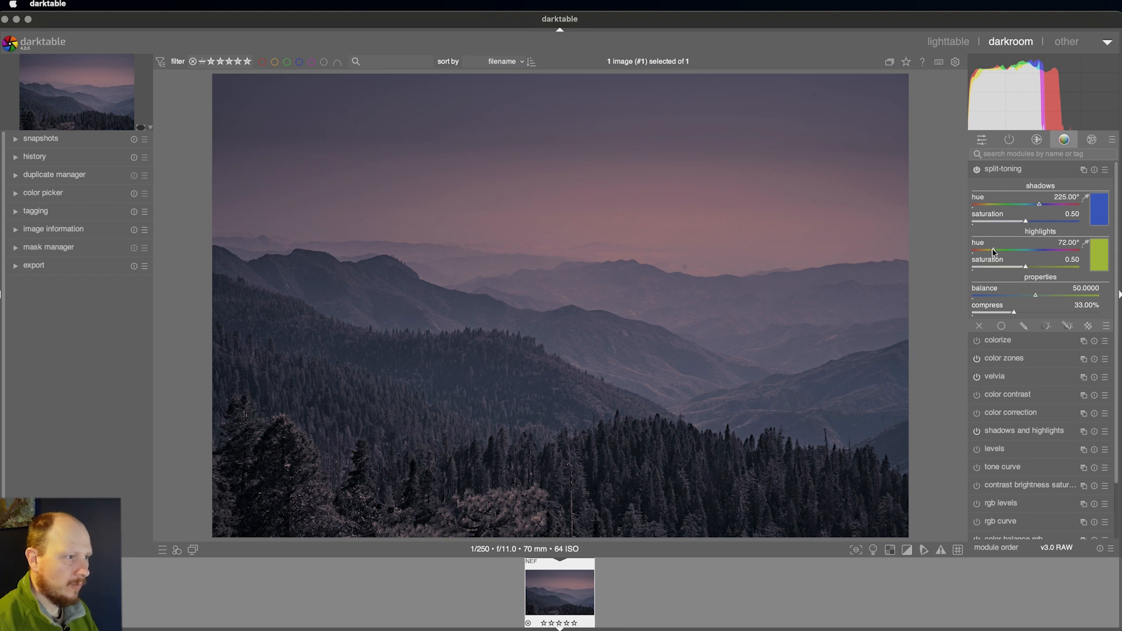
Set the highlight tint to golden yellow near 51° and the balance to about 58
{"action": "left_click_drag", "start_coordinate": [998, 250], "coordinate": [986, 250]}
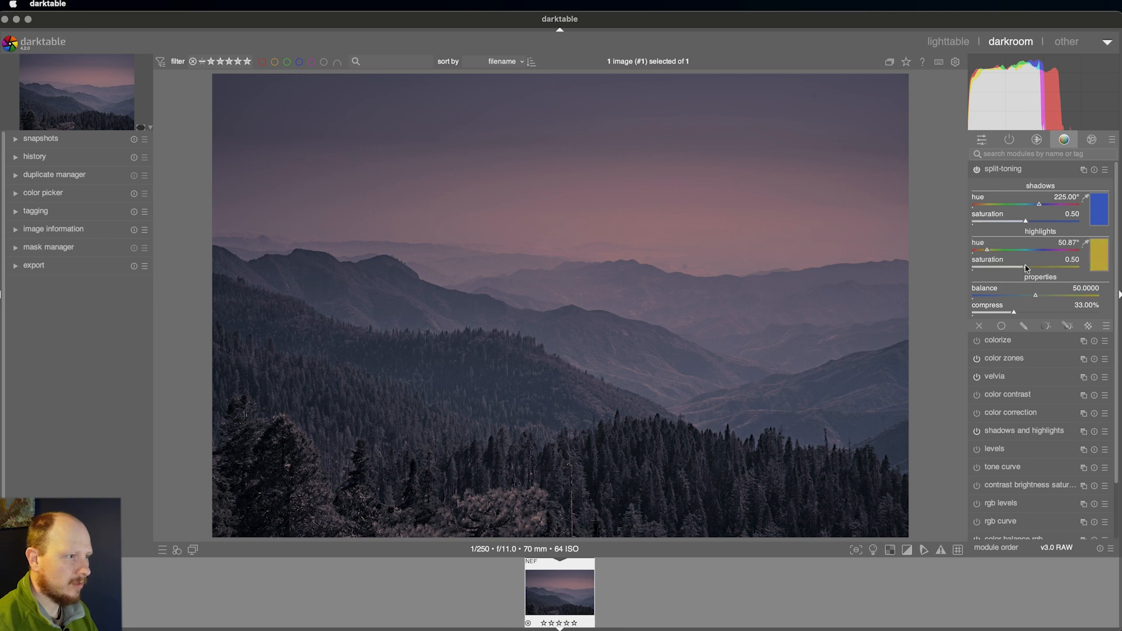
{"action": "mouse_move", "coordinate": [1025, 269]}
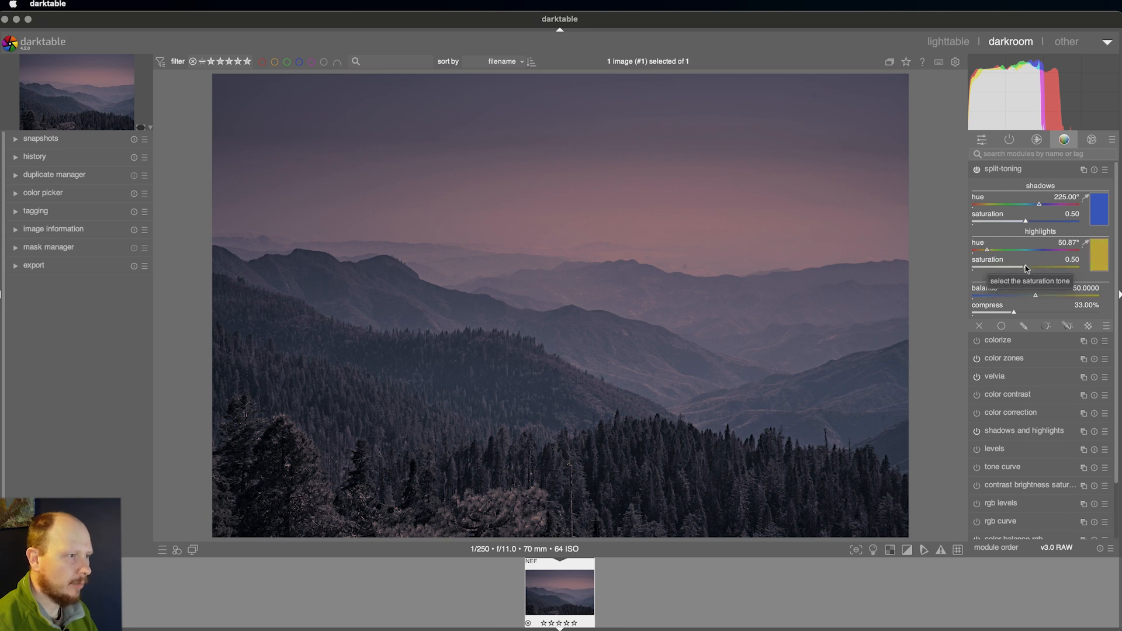
{"action": "mouse_move", "coordinate": [665, 216]}
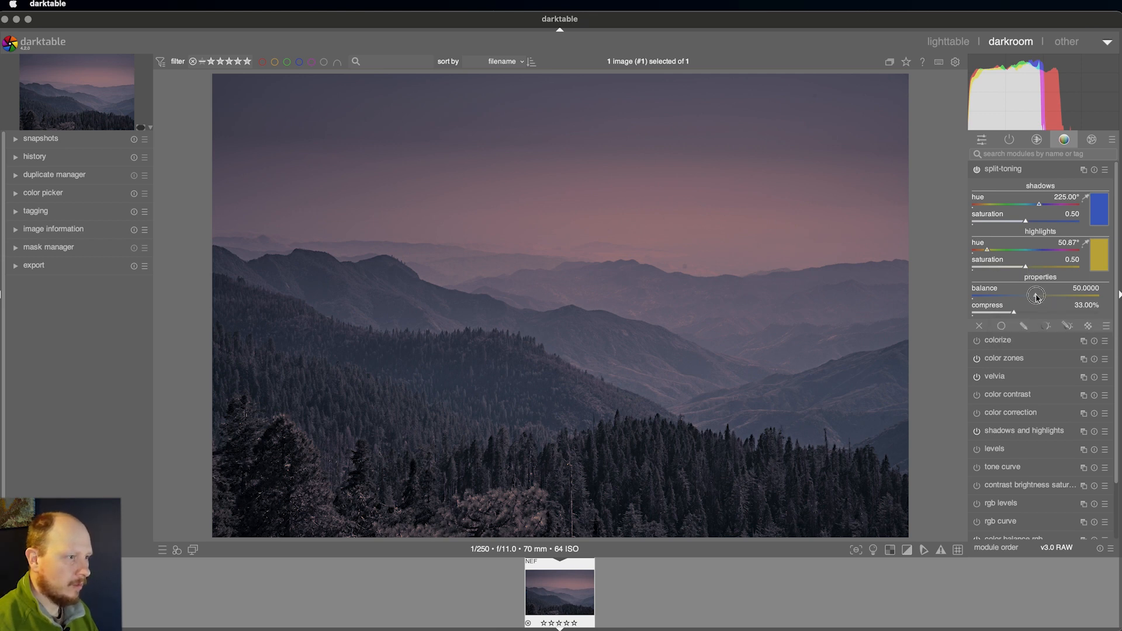
{"action": "left_click_drag", "start_coordinate": [1036, 295], "coordinate": [1045, 296]}
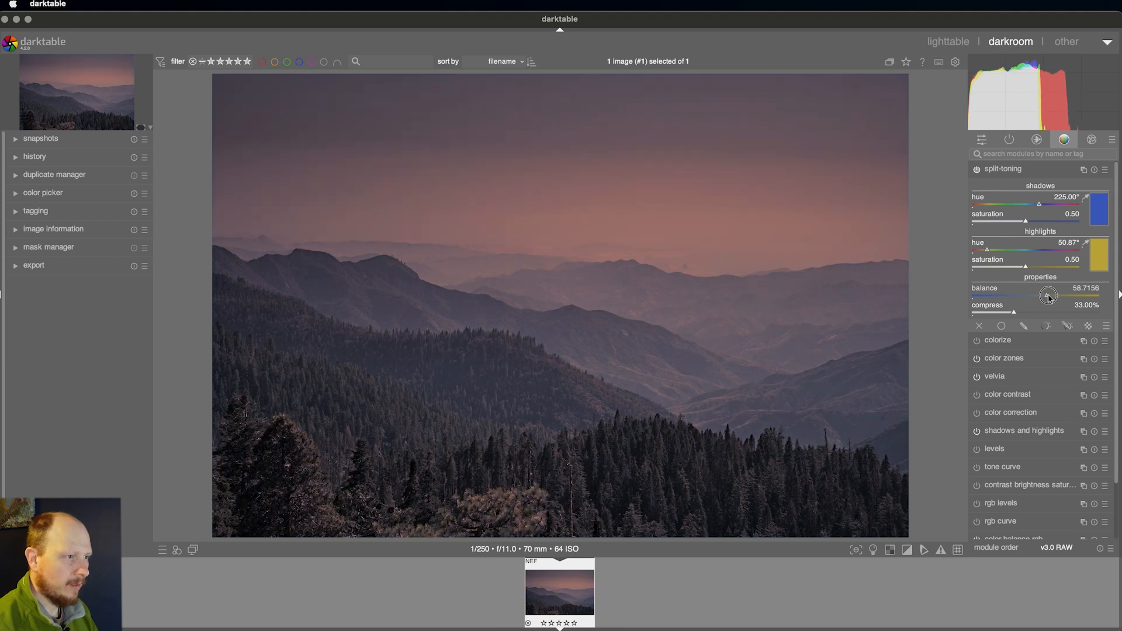
{"action": "left_click_drag", "start_coordinate": [1046, 294], "coordinate": [1051, 295]}
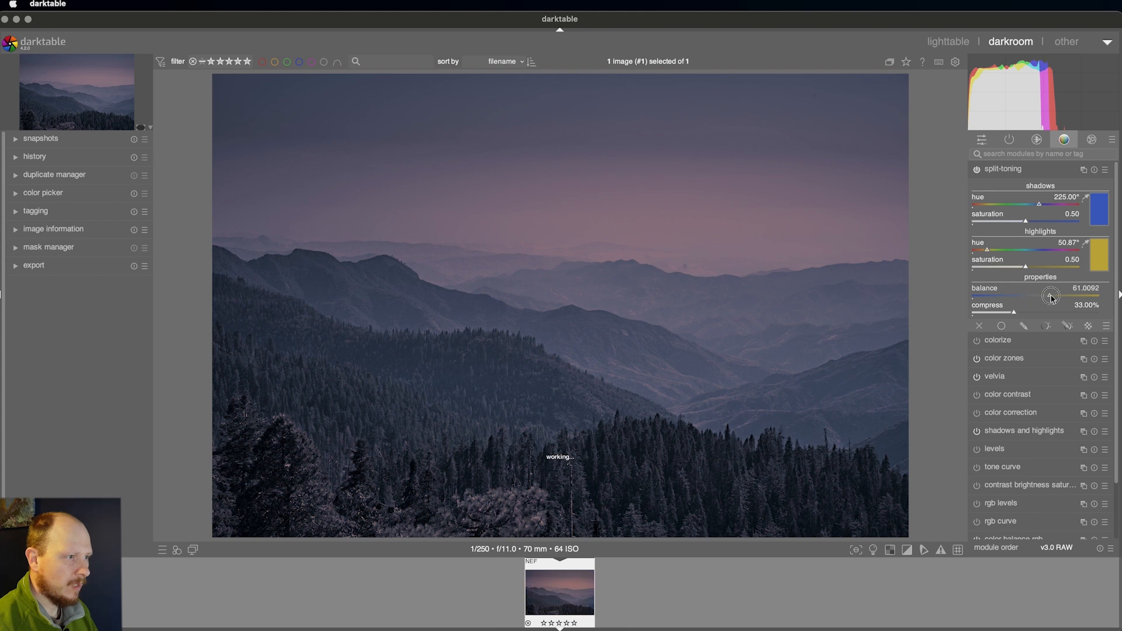
{"action": "left_click_drag", "start_coordinate": [1047, 296], "coordinate": [1052, 296]}
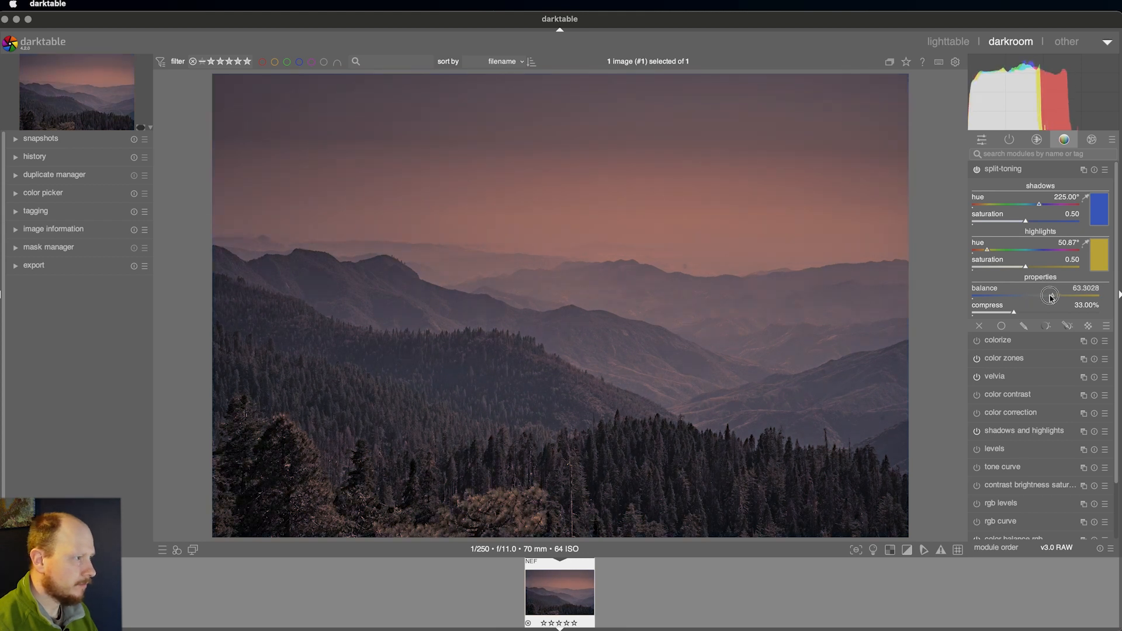
{"action": "left_click_drag", "start_coordinate": [1052, 296], "coordinate": [1047, 296]}
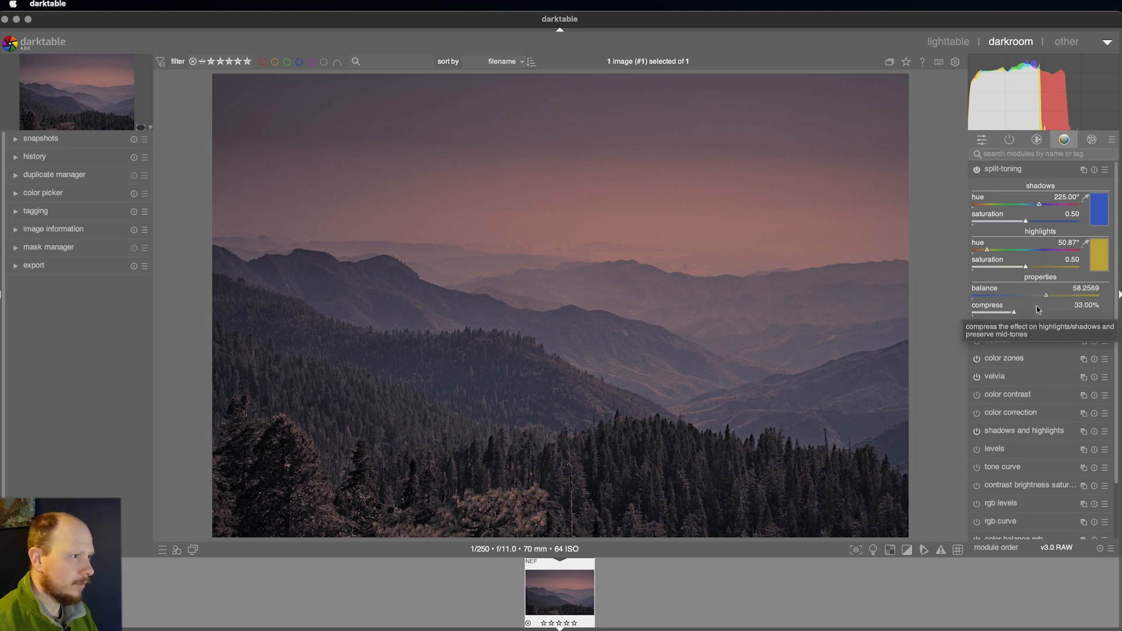
Compare split-toning off and on, keep it enabled and collapse its controls
{"action": "left_click", "coordinate": [975, 170]}
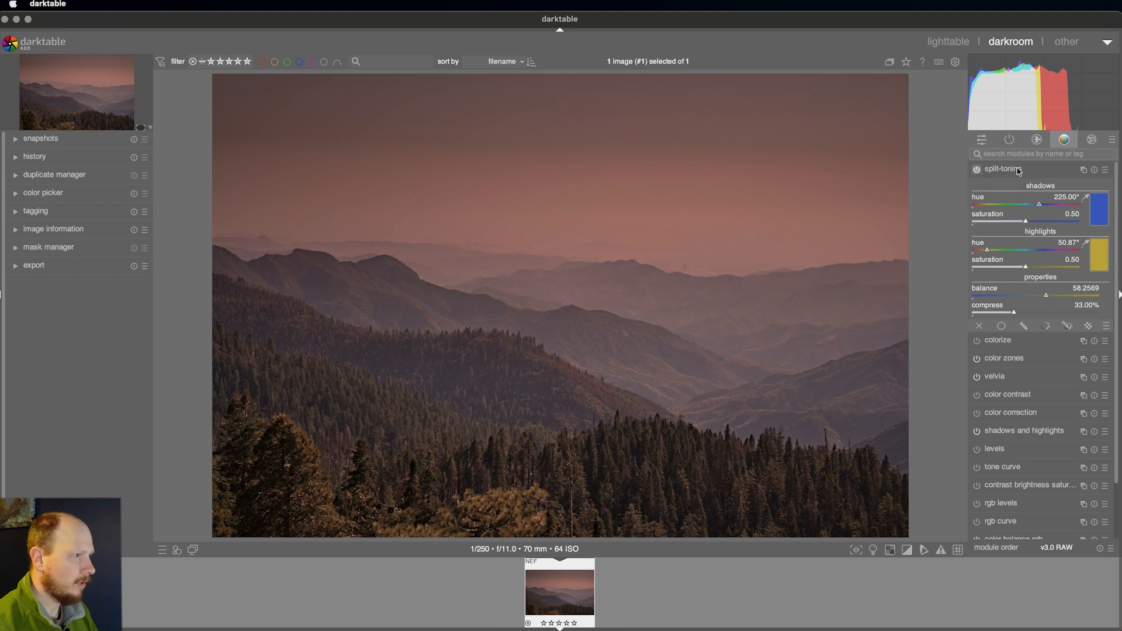
{"action": "left_click", "coordinate": [976, 169]}
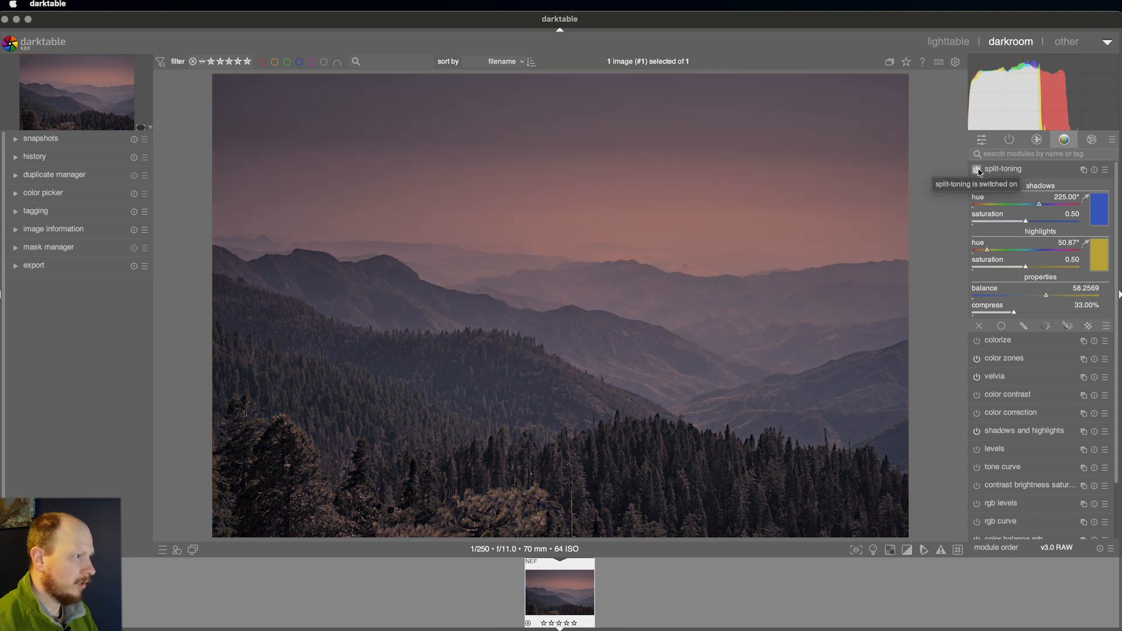
{"action": "left_click", "coordinate": [1003, 169]}
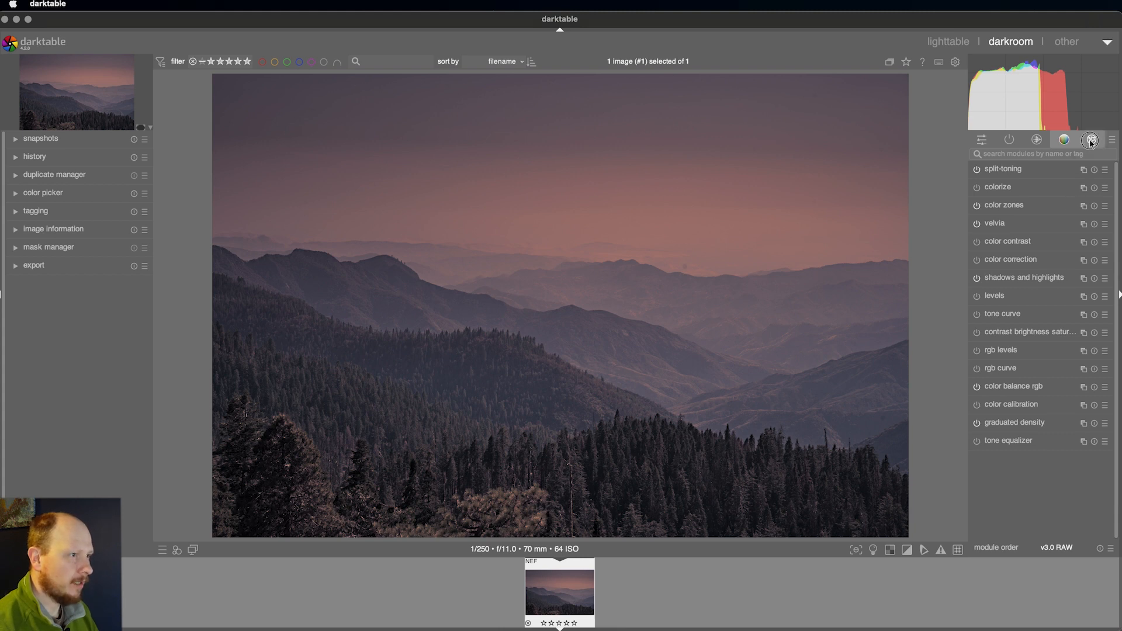
Show the effects module group (watermark, vignetting, grain, local contrast)
{"action": "left_click", "coordinate": [1092, 139]}
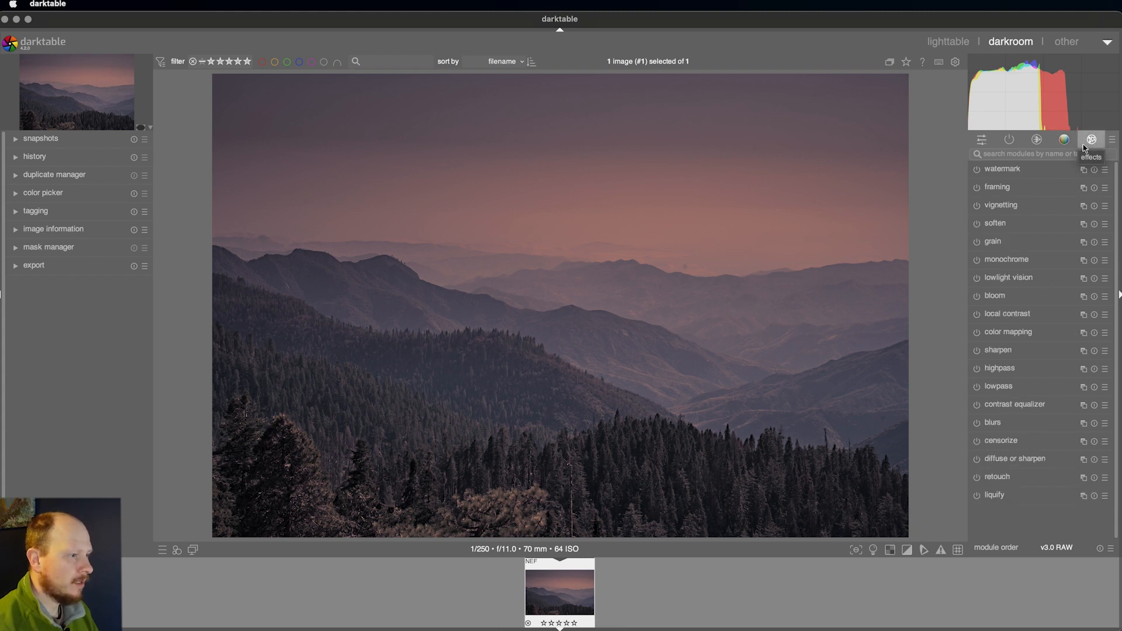
{"action": "mouse_move", "coordinate": [1019, 479]}
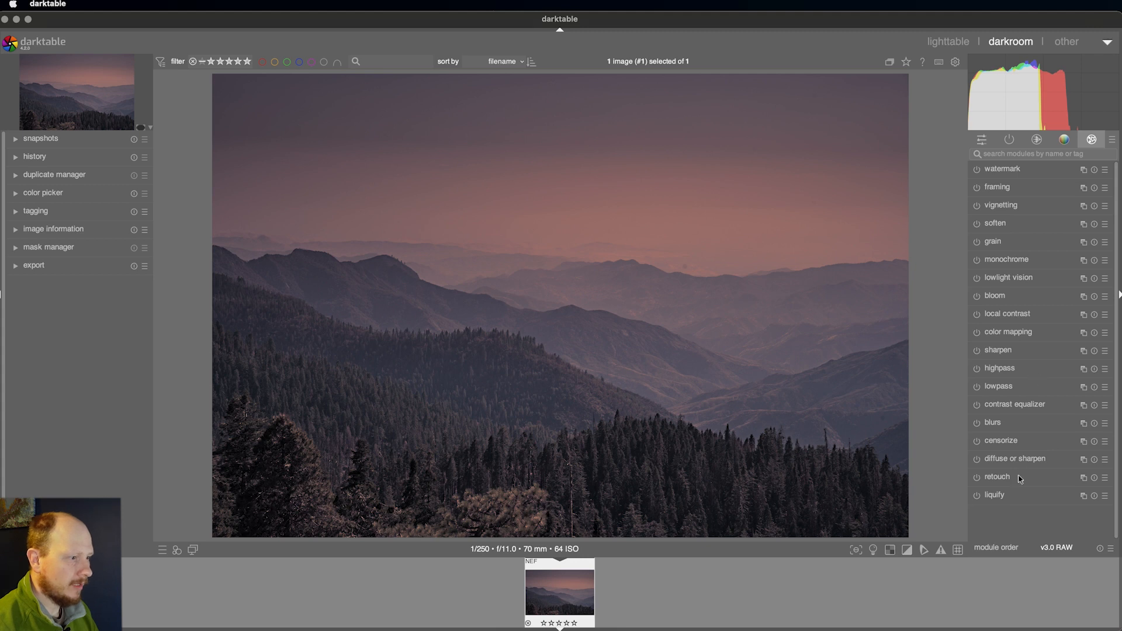
{"action": "mouse_move", "coordinate": [1025, 482]}
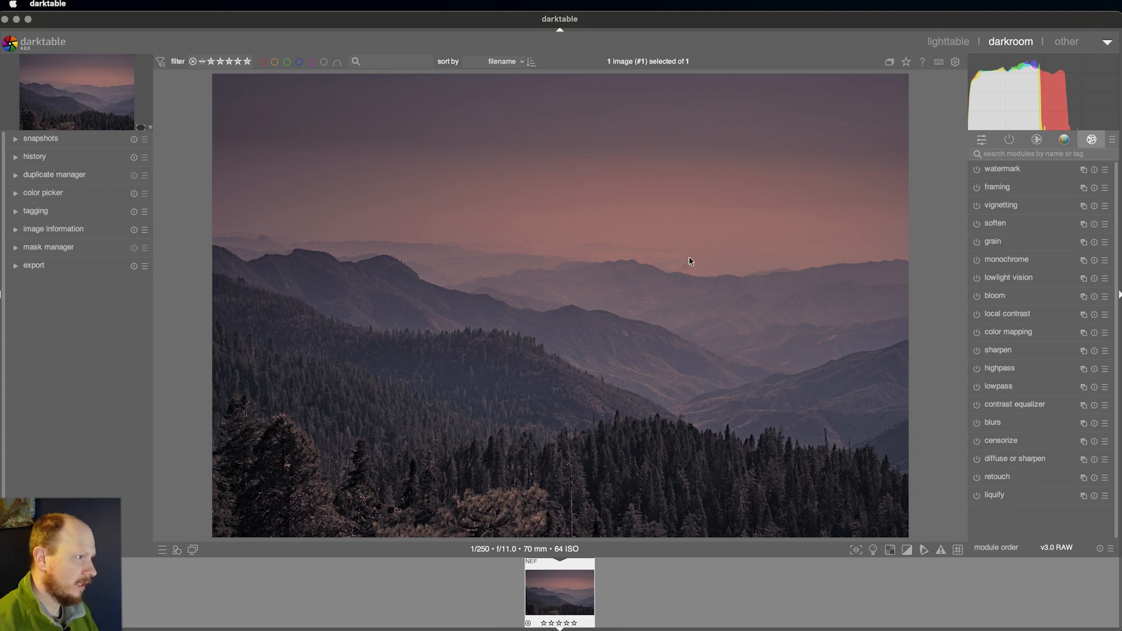
{"action": "mouse_move", "coordinate": [787, 188]}
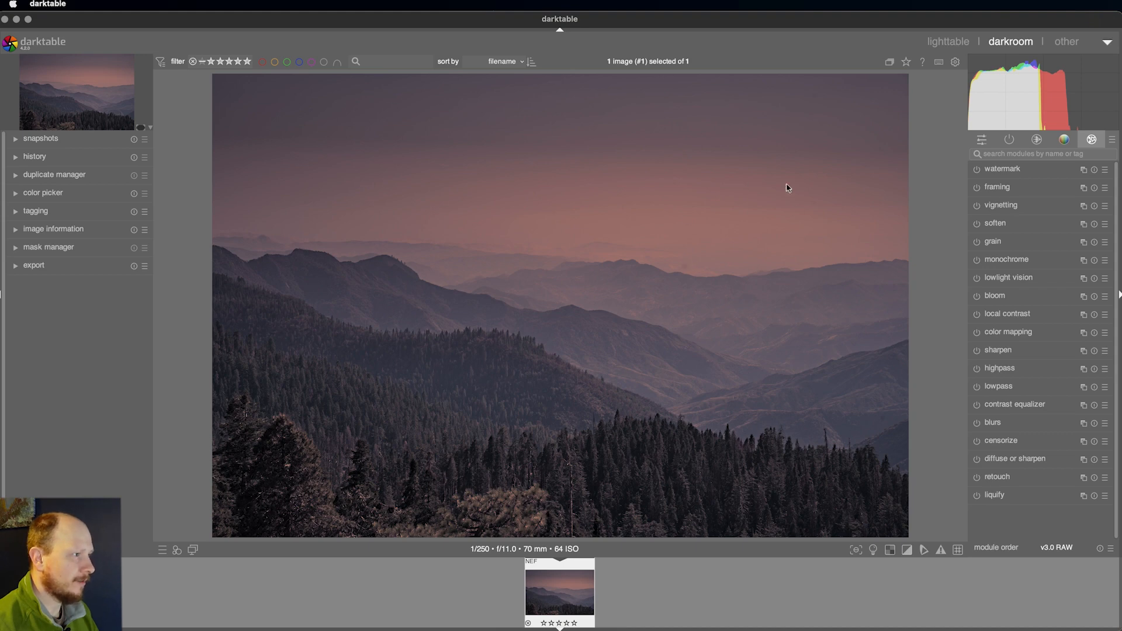
{"action": "mouse_move", "coordinate": [685, 273]}
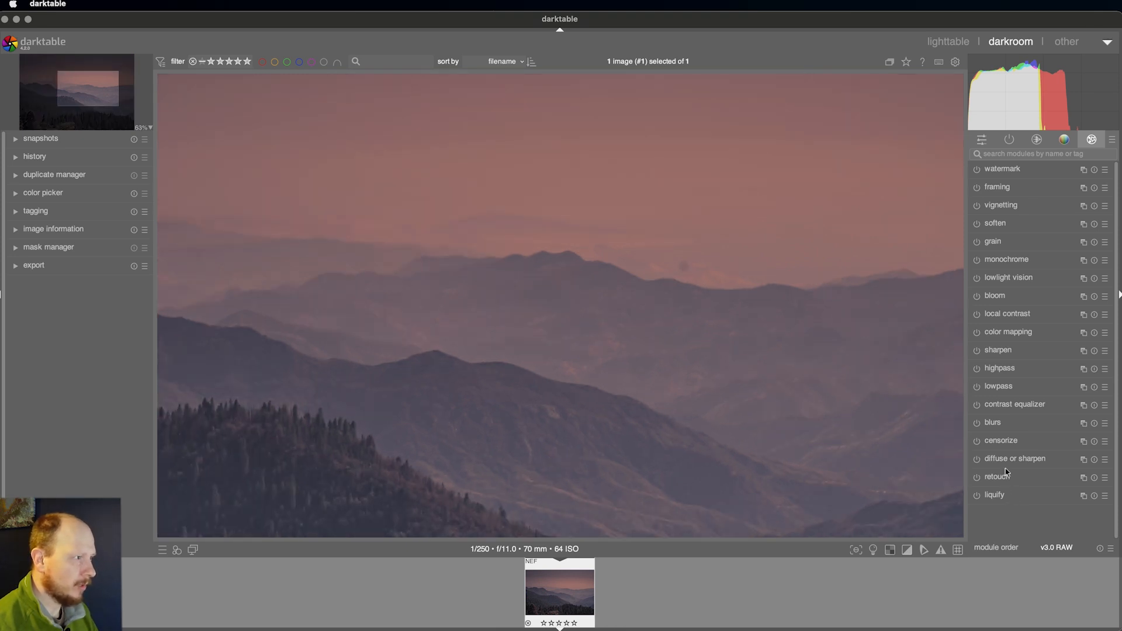
In retouch, size a healing circle and place it over the dust spot above the ridge
{"action": "left_click", "coordinate": [996, 477]}
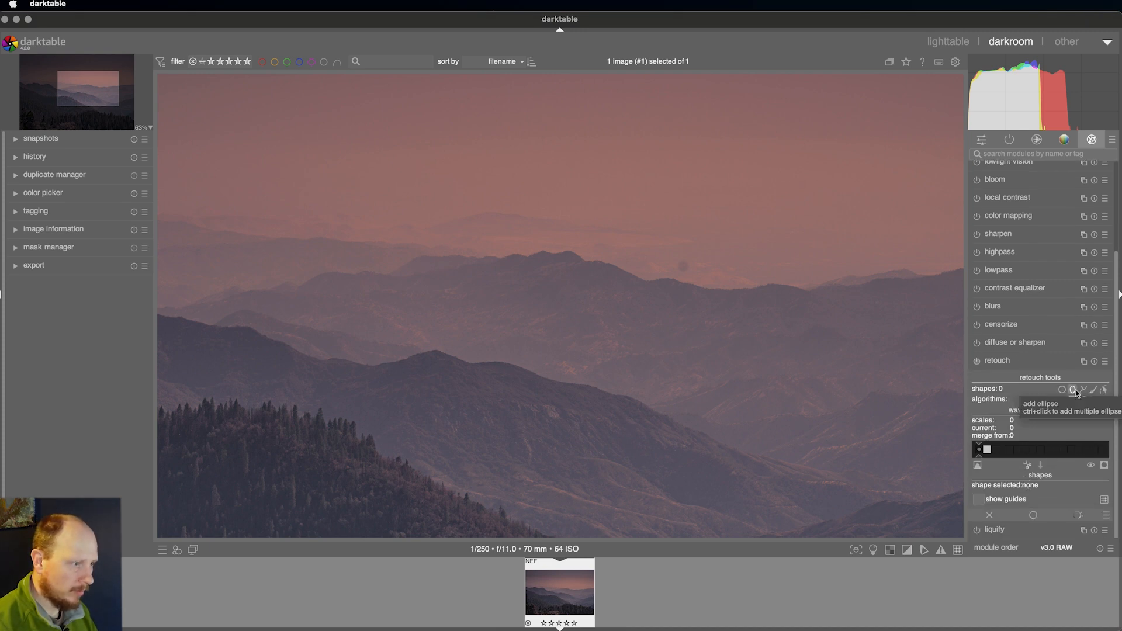
{"action": "mouse_move", "coordinate": [1085, 390]}
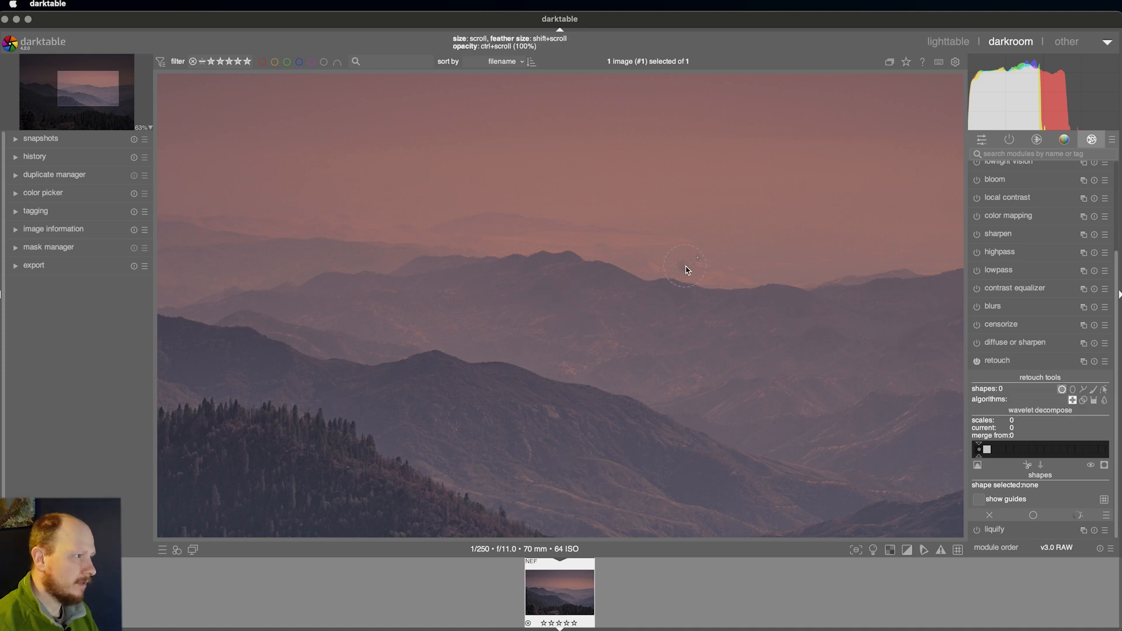
{"action": "mouse_move", "coordinate": [698, 270]}
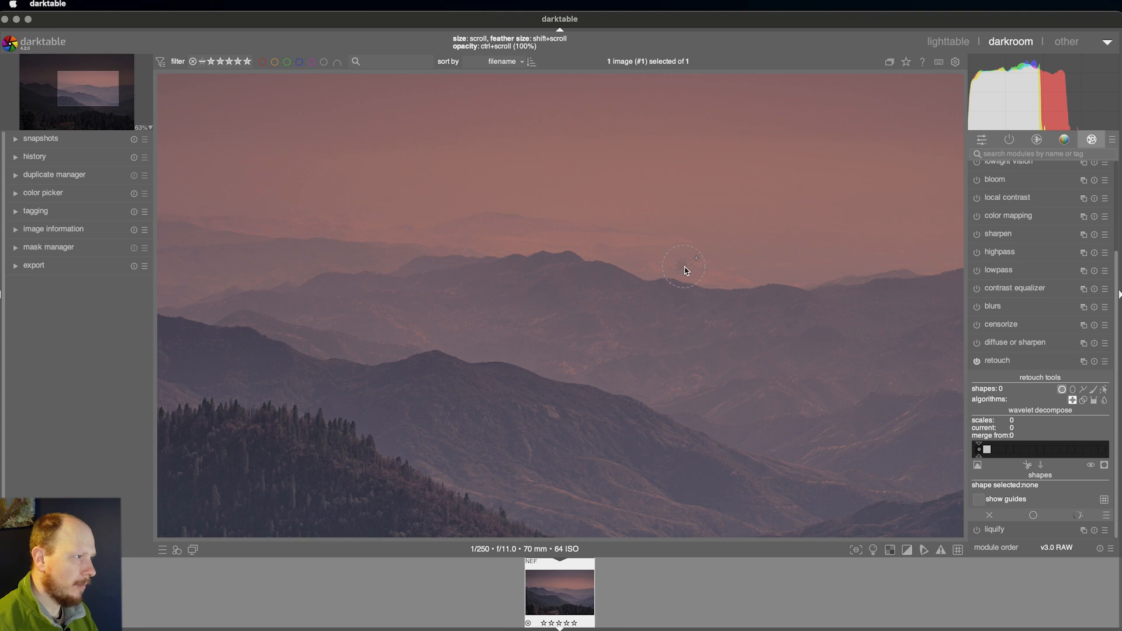
{"action": "scroll", "scroll_direction": "down", "scroll_amount": 3}
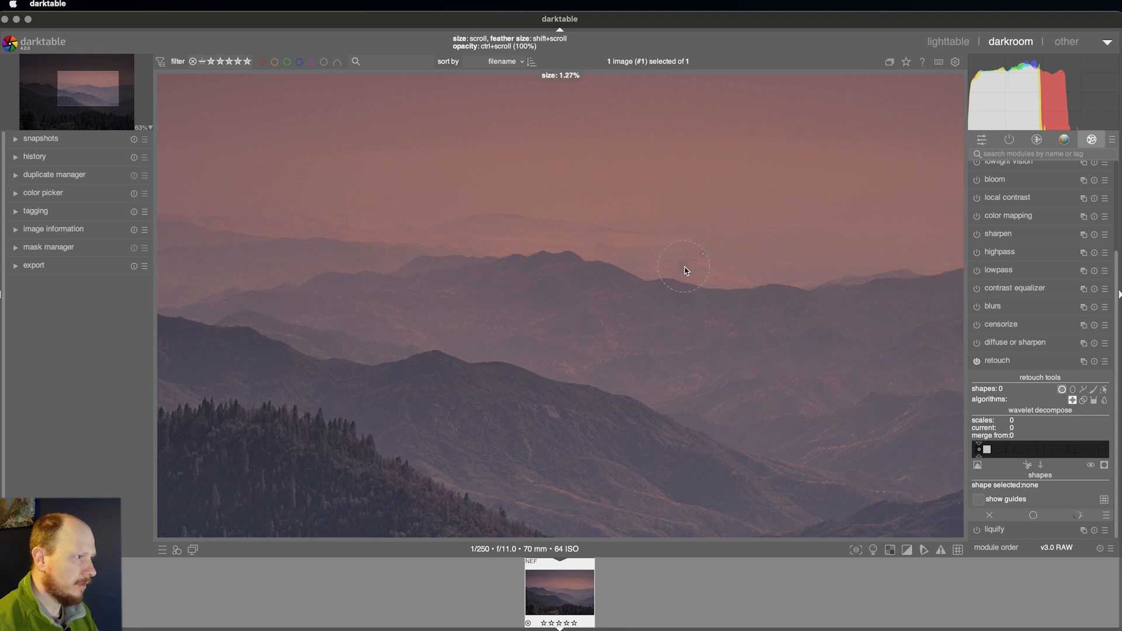
{"action": "scroll", "scroll_direction": "up", "scroll_amount": 3}
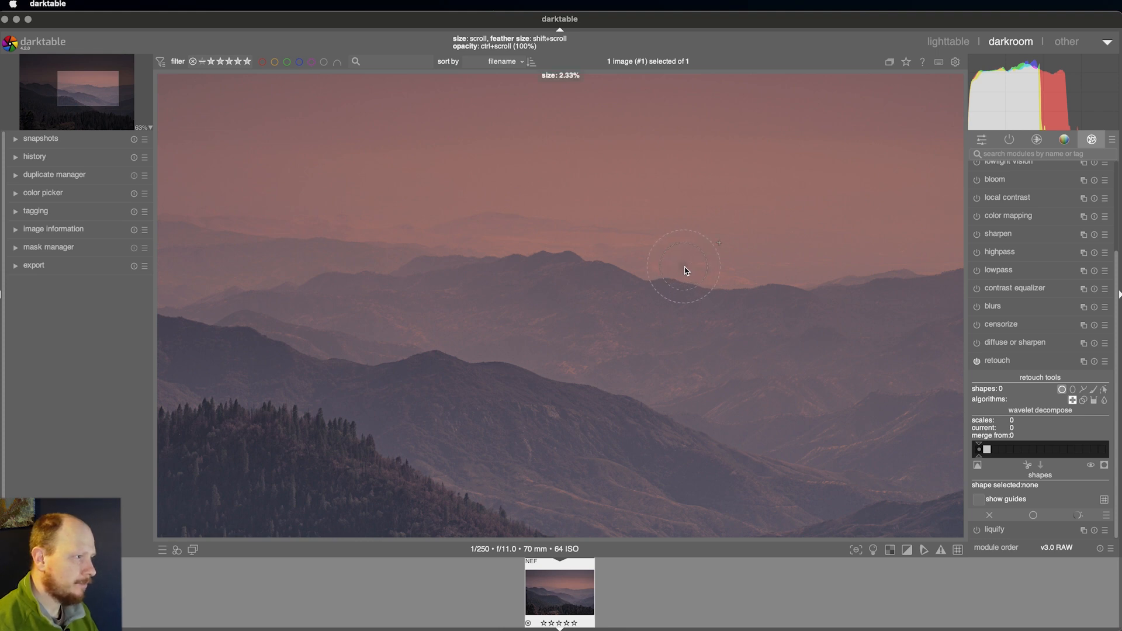
{"action": "scroll", "scroll_direction": "down", "scroll_amount": 3}
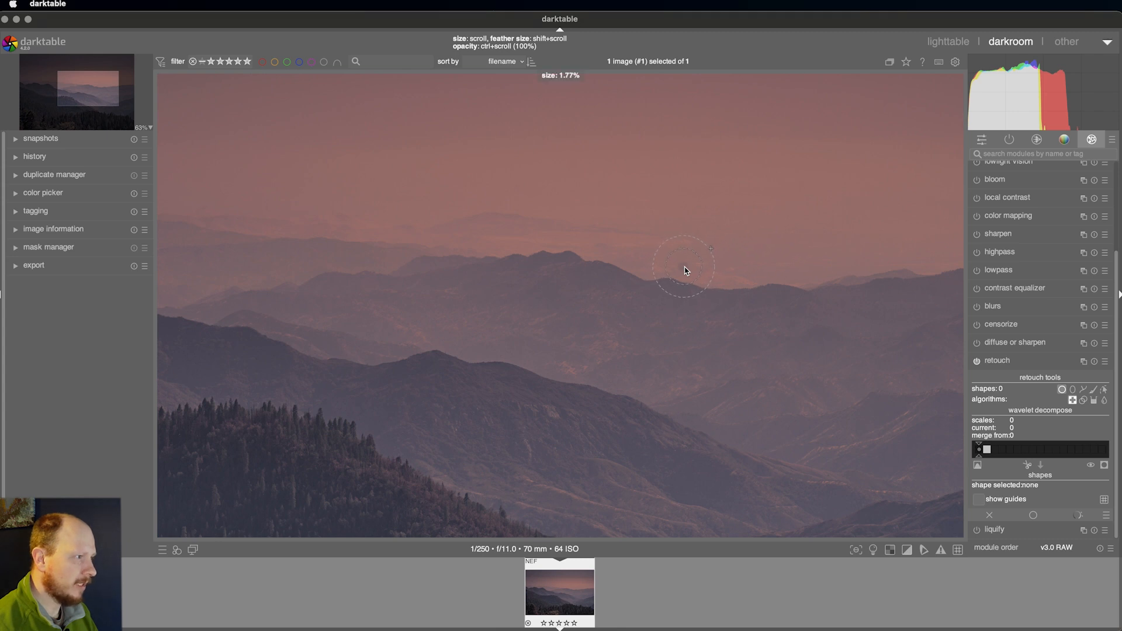
{"action": "scroll", "scroll_direction": "down", "scroll_amount": 3}
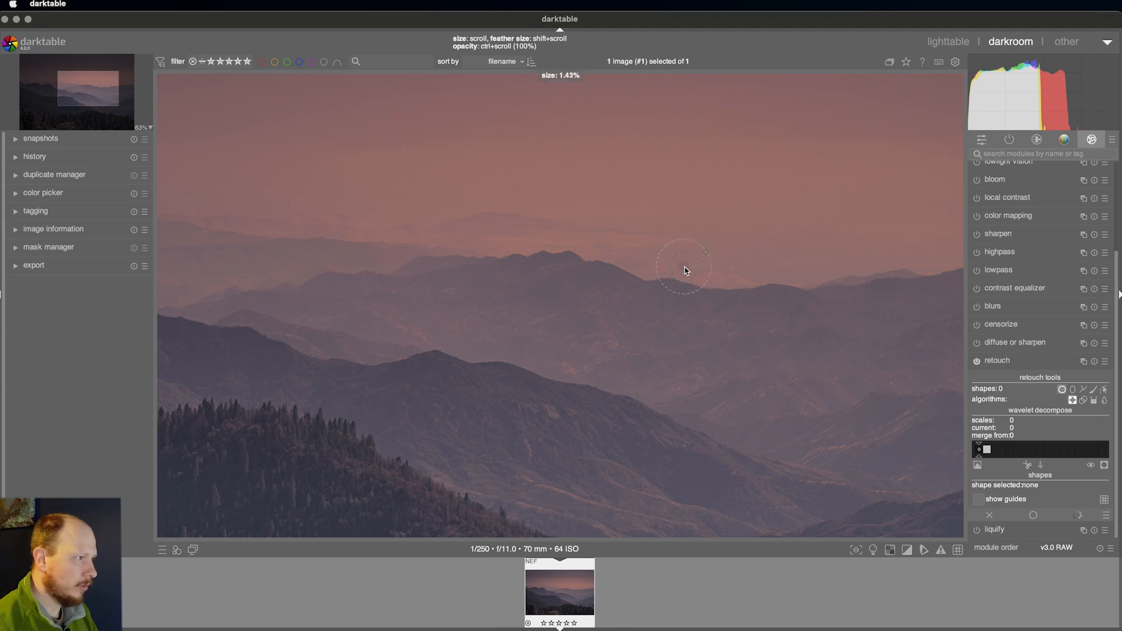
{"action": "scroll", "scroll_direction": "down", "scroll_amount": 3}
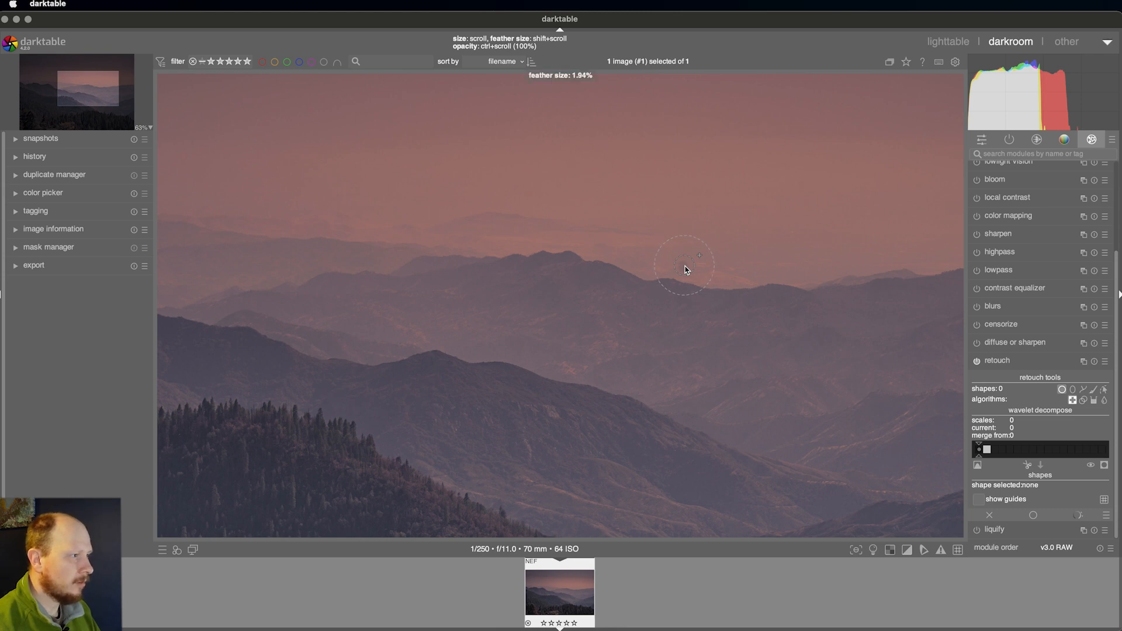
{"action": "scroll", "scroll_direction": "down", "scroll_amount": 3}
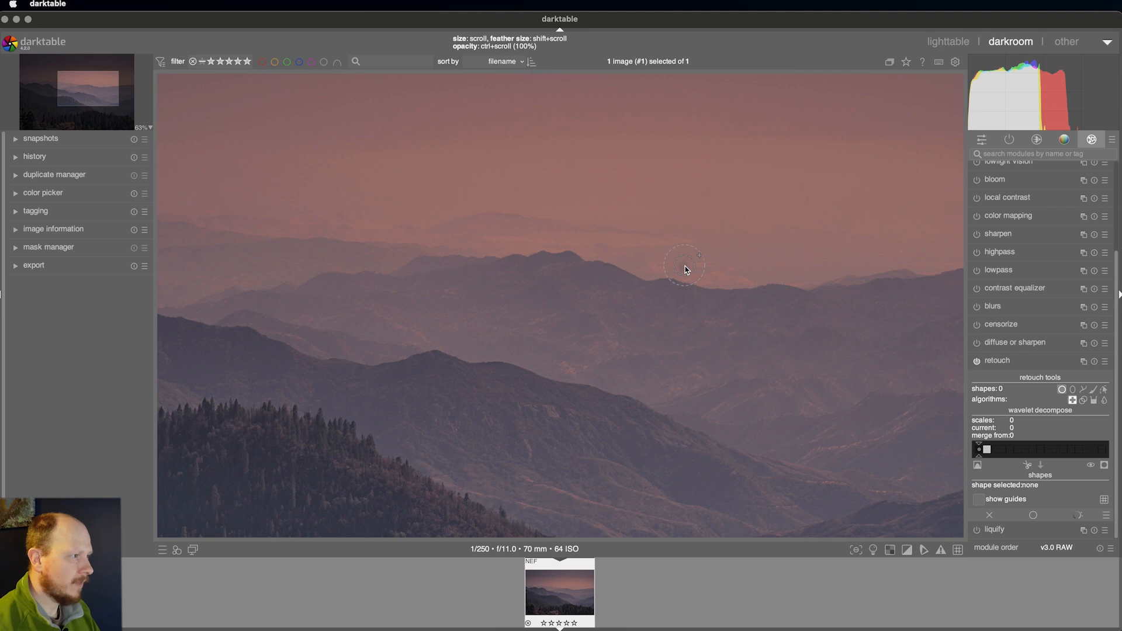
{"action": "left_click", "coordinate": [684, 263]}
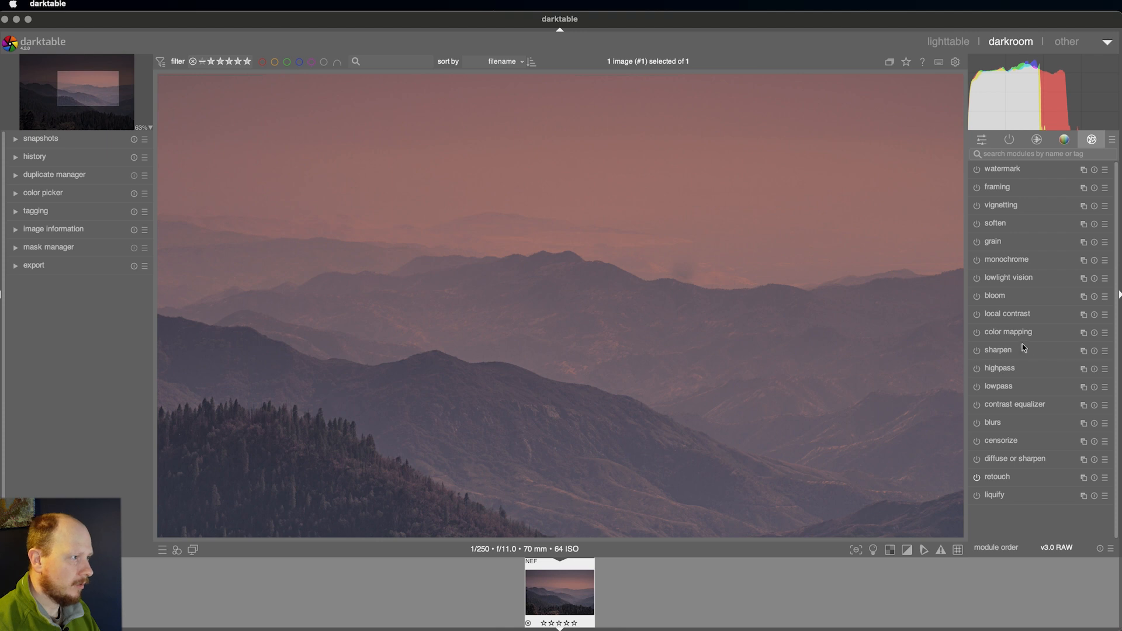
{"action": "mouse_move", "coordinate": [691, 283]}
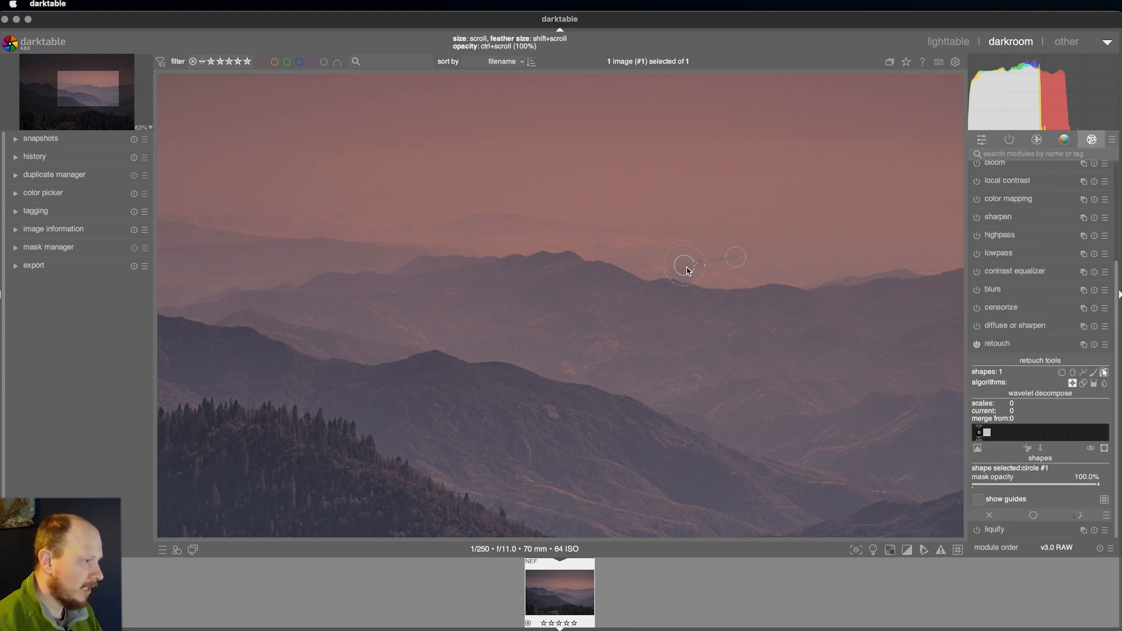
Reduce the healing circle's feather, then compare retouch off and on to confirm the spot is gone
{"action": "scroll", "scroll_direction": "down", "scroll_amount": 3}
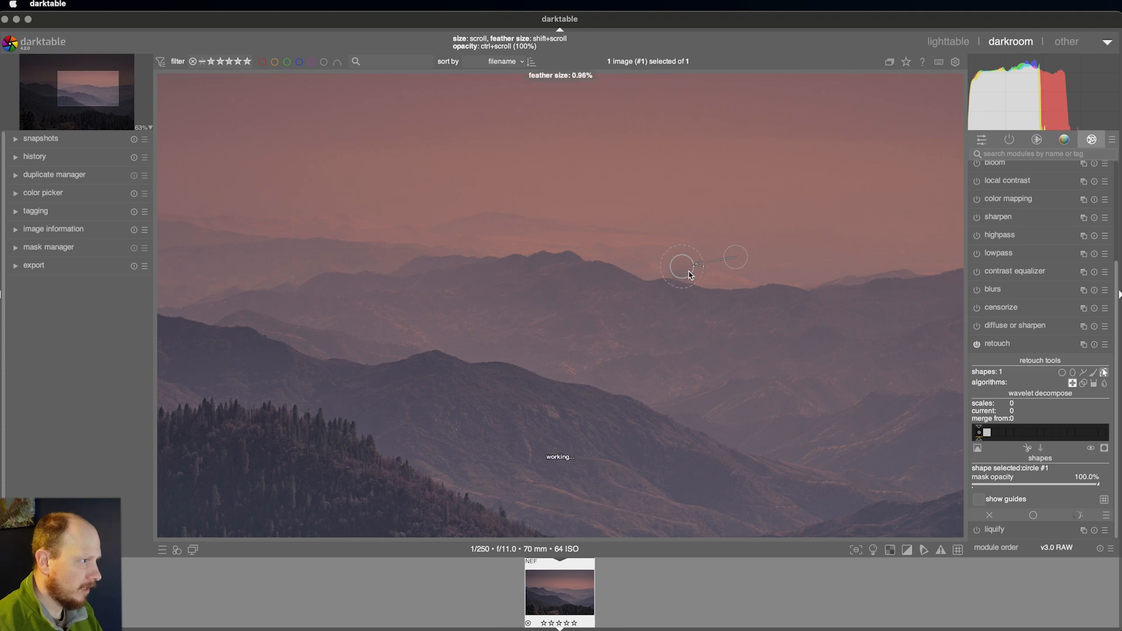
{"action": "scroll", "scroll_direction": "down", "scroll_amount": 3}
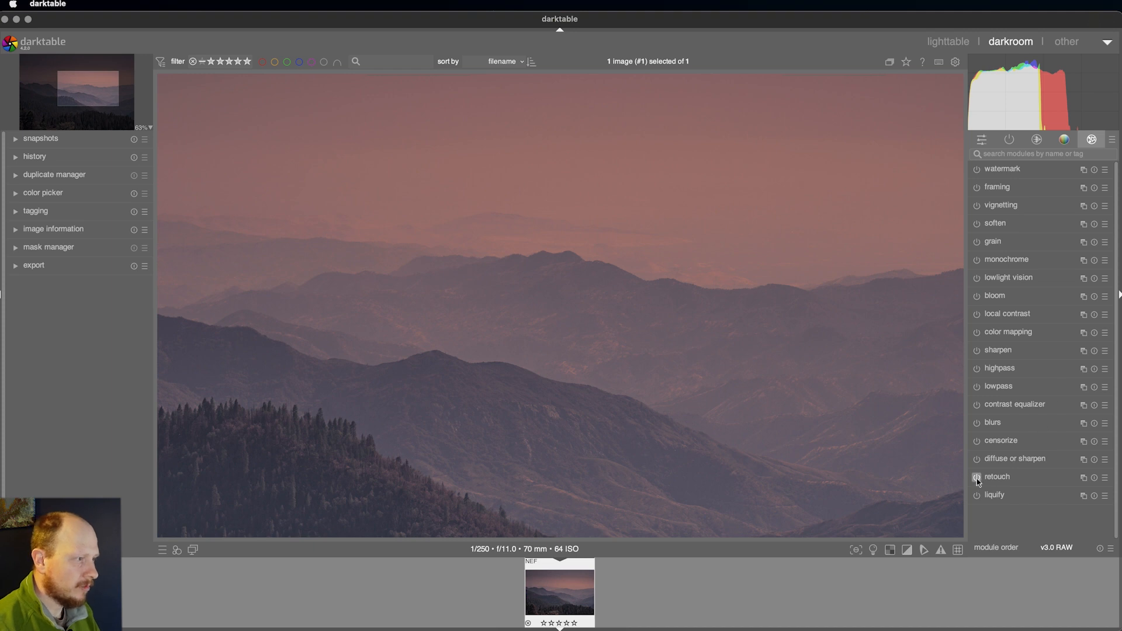
{"action": "left_click", "coordinate": [976, 477]}
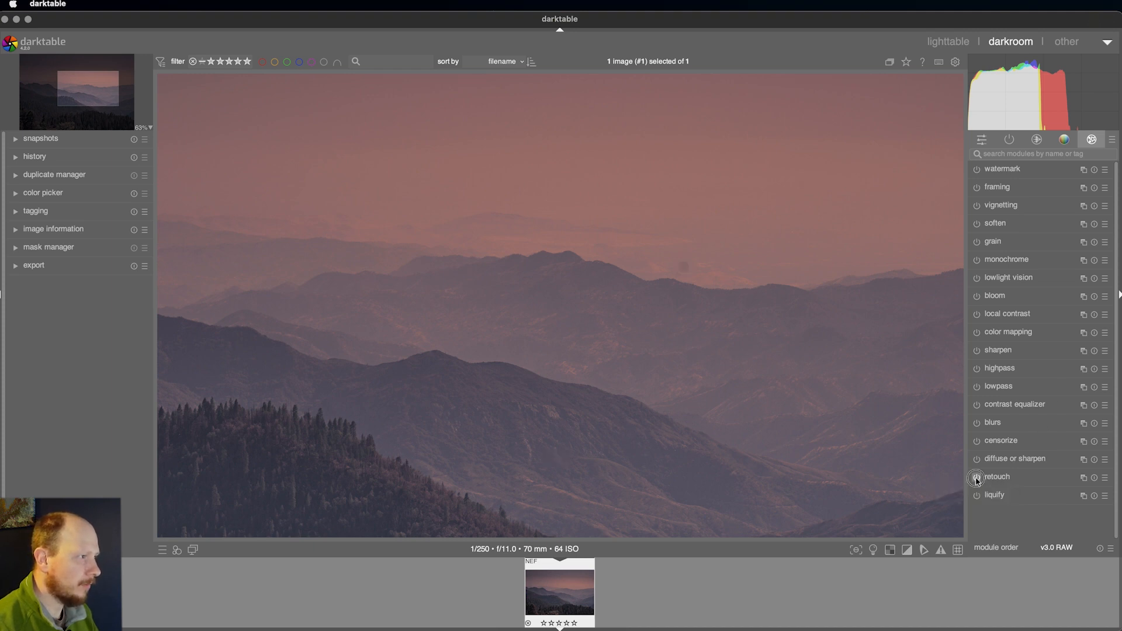
{"action": "left_click", "coordinate": [997, 477]}
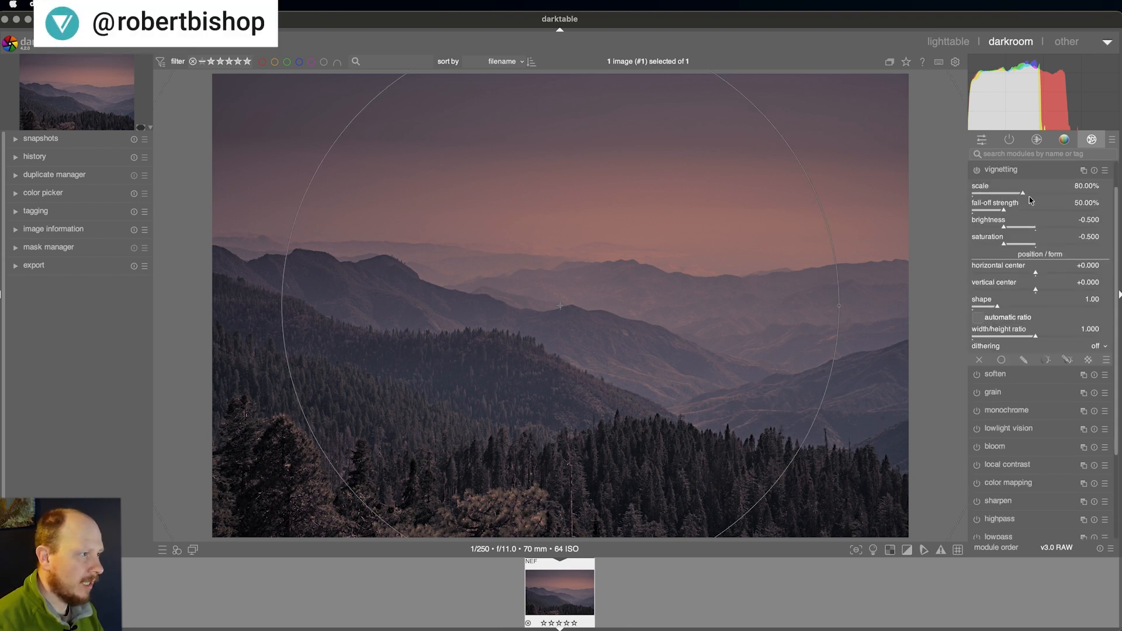
{"action": "mouse_move", "coordinate": [1045, 222]}
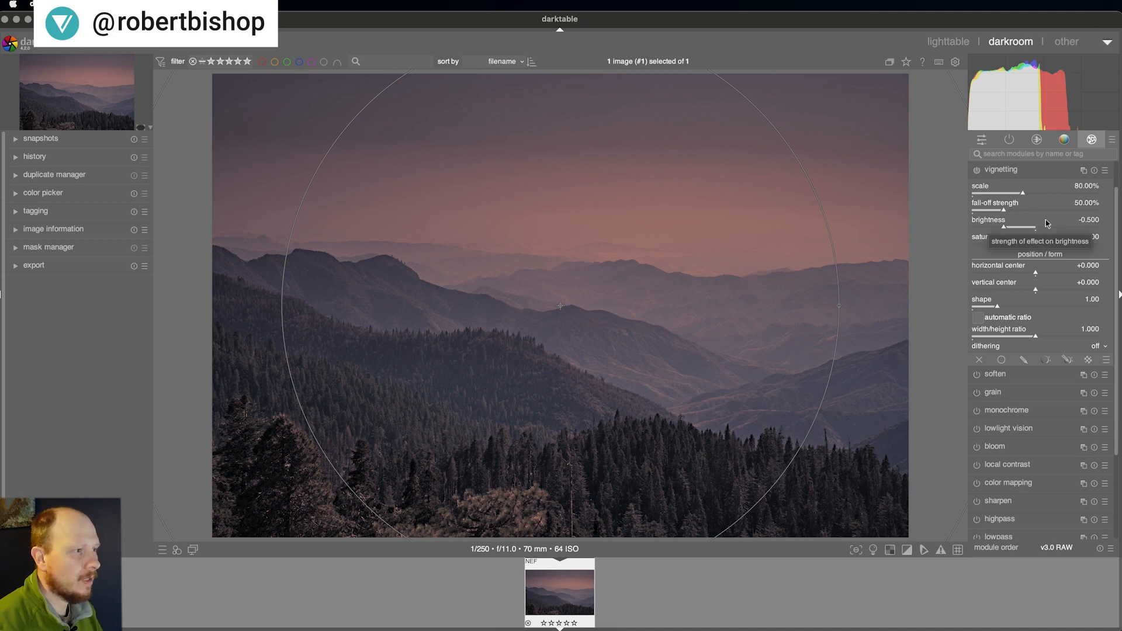
Shrink the vignette to about 14.7% scale with 64% fall-off
{"action": "left_click_drag", "start_coordinate": [1024, 193], "coordinate": [1002, 193]}
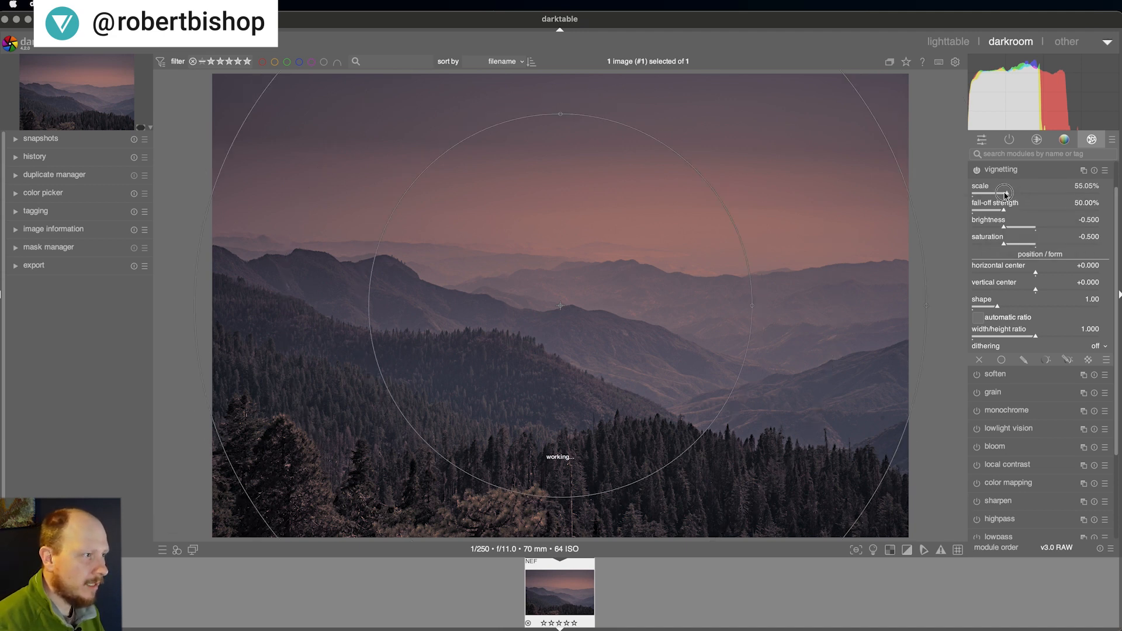
{"action": "left_click_drag", "start_coordinate": [1038, 194], "coordinate": [1001, 194]}
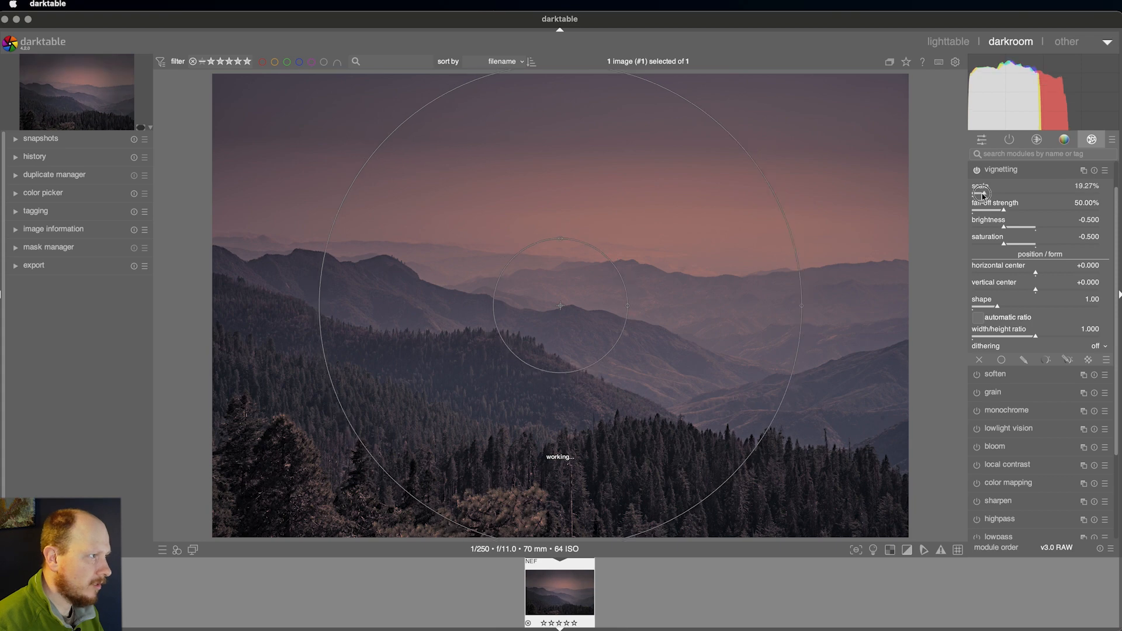
{"action": "left_click_drag", "start_coordinate": [988, 193], "coordinate": [980, 193]}
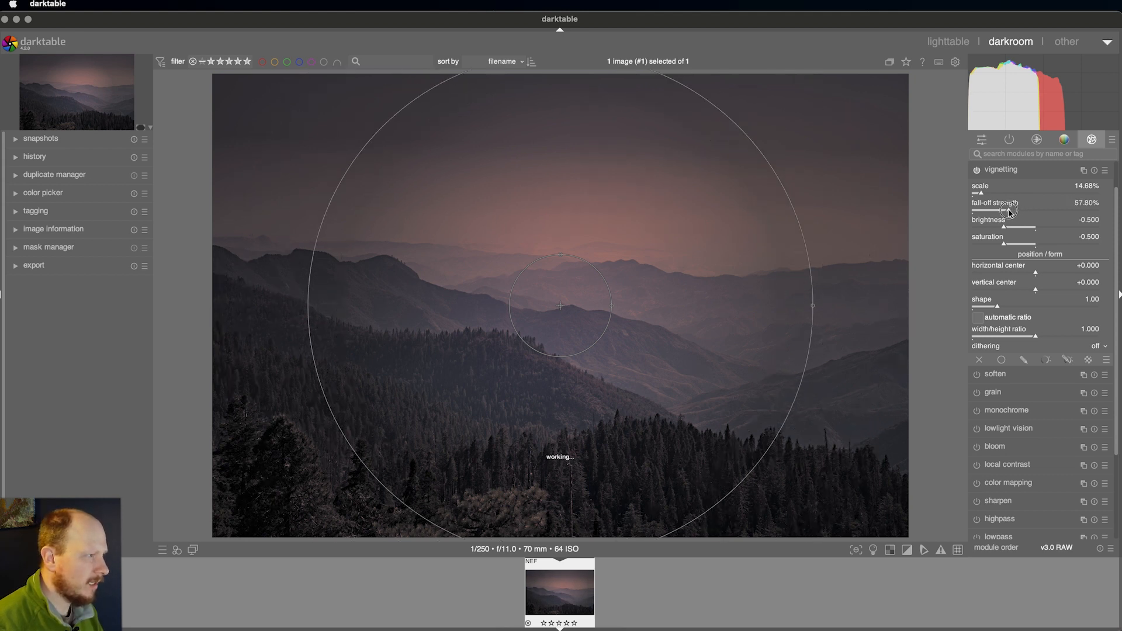
Darken the vignette edges to a brightness of about -0.66
{"action": "left_click_drag", "start_coordinate": [994, 212], "coordinate": [1024, 212]}
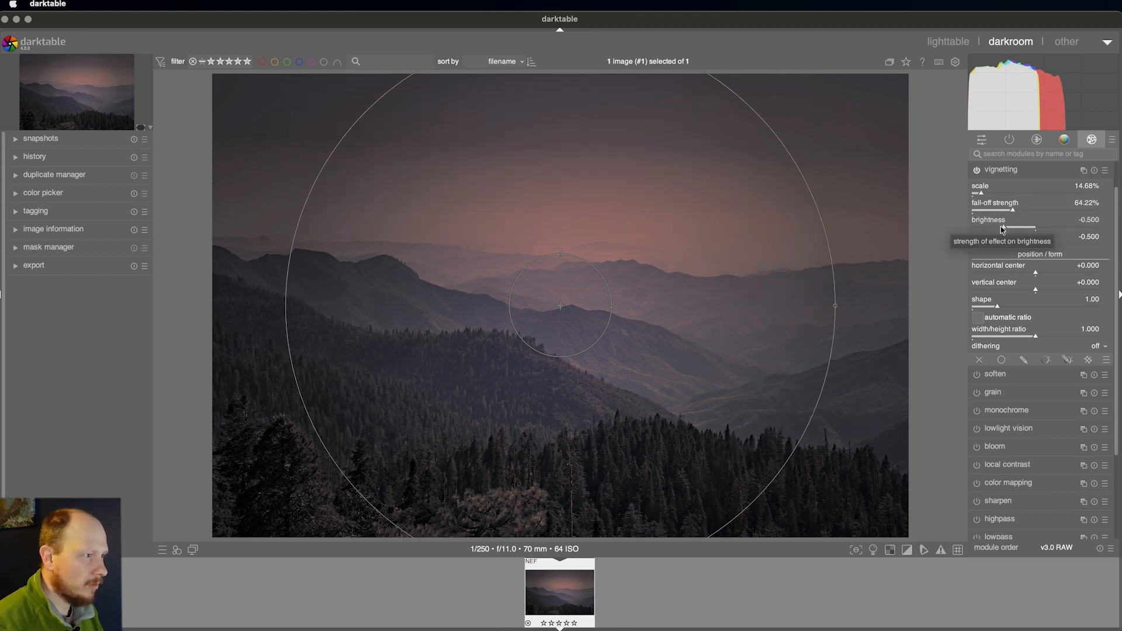
{"action": "left_click_drag", "start_coordinate": [1024, 229], "coordinate": [1009, 230]}
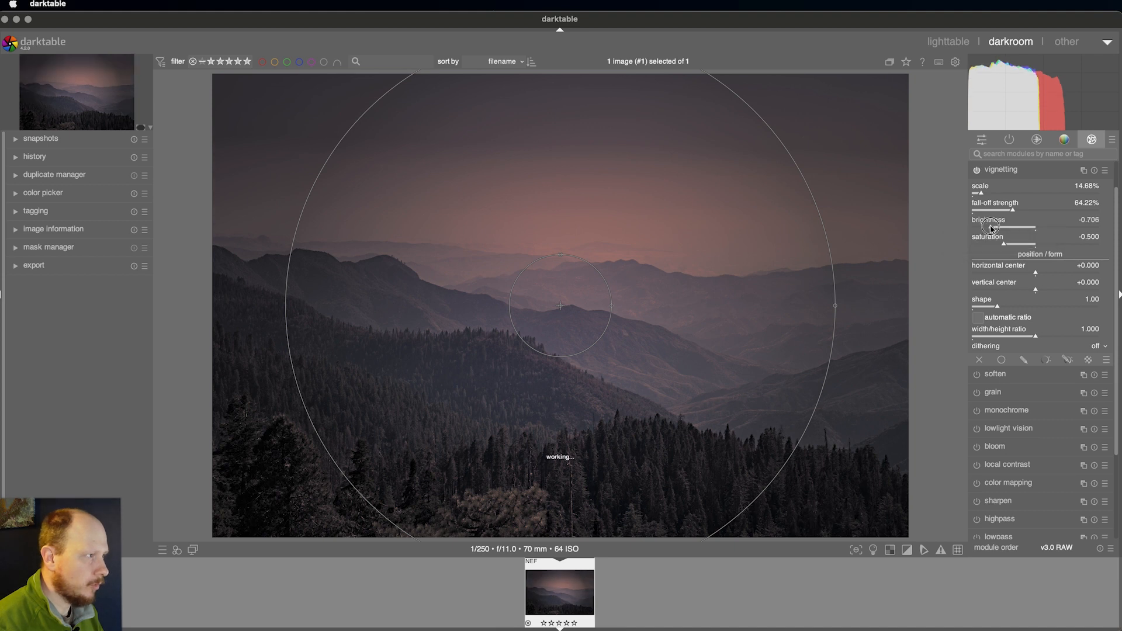
{"action": "left_click_drag", "start_coordinate": [998, 227], "coordinate": [1016, 227]}
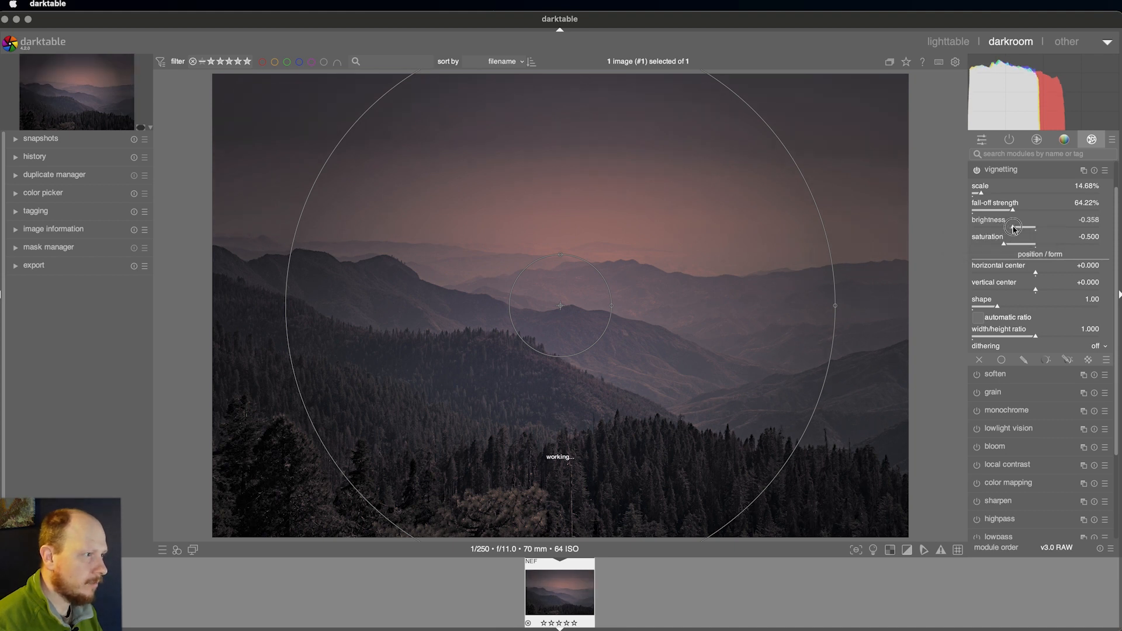
{"action": "left_click_drag", "start_coordinate": [1015, 228], "coordinate": [994, 228]}
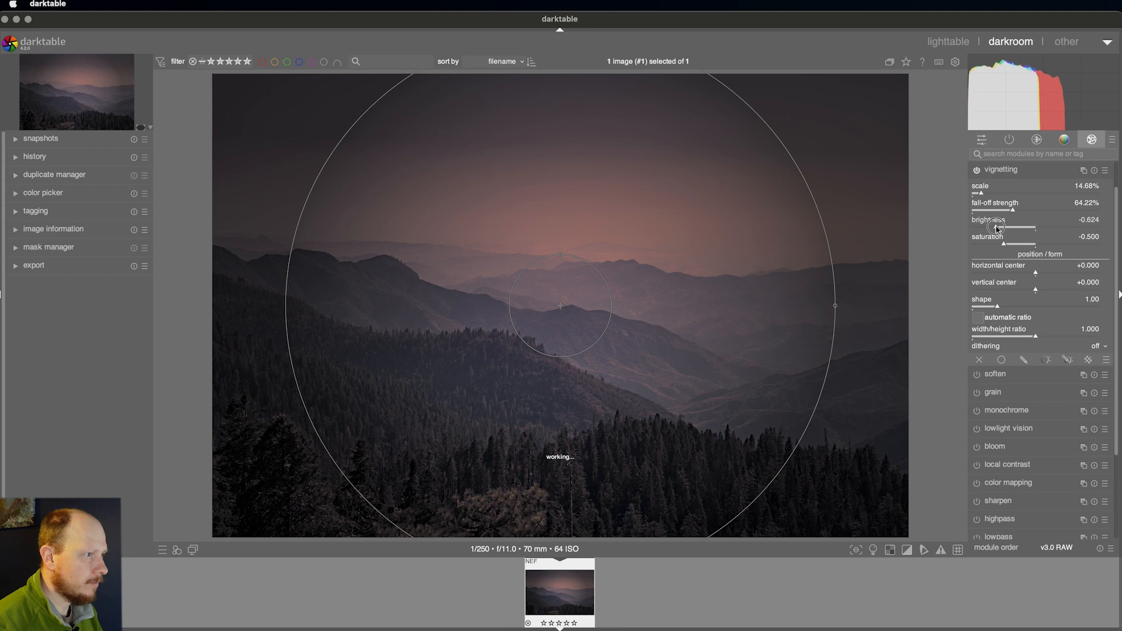
{"action": "left_click_drag", "start_coordinate": [1002, 228], "coordinate": [1002, 229]}
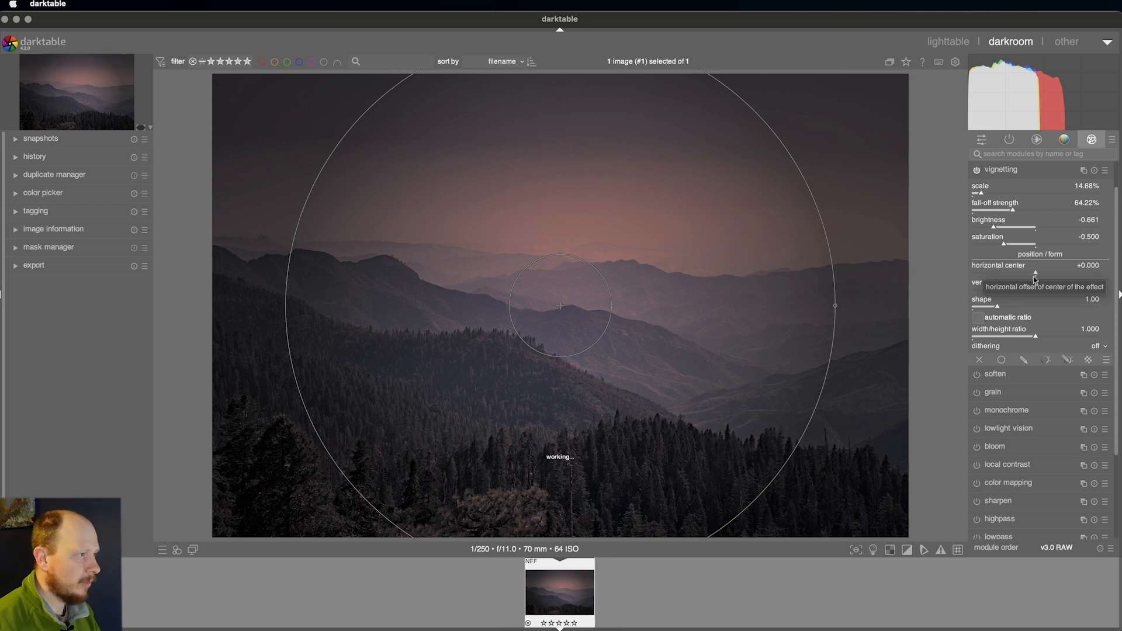
{"action": "mouse_move", "coordinate": [1035, 337]}
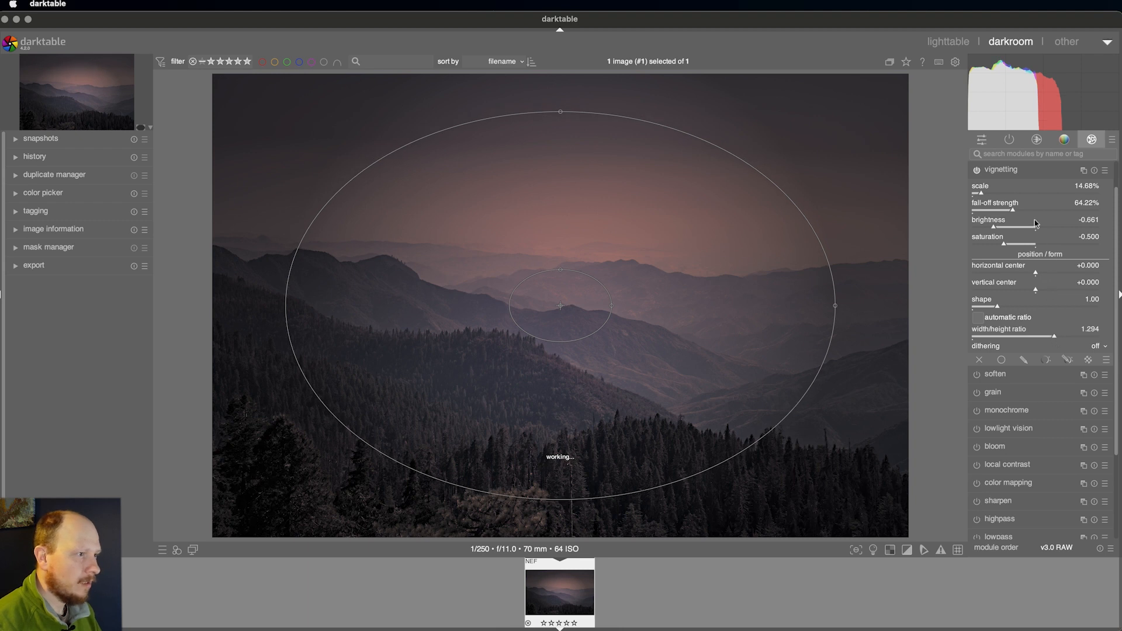
Set vignette width/height ratio 1.294, fall-off strength ~70.6% and brightness -0.183 for lighter edges
{"action": "left_click_drag", "start_coordinate": [1015, 212], "coordinate": [1027, 212]}
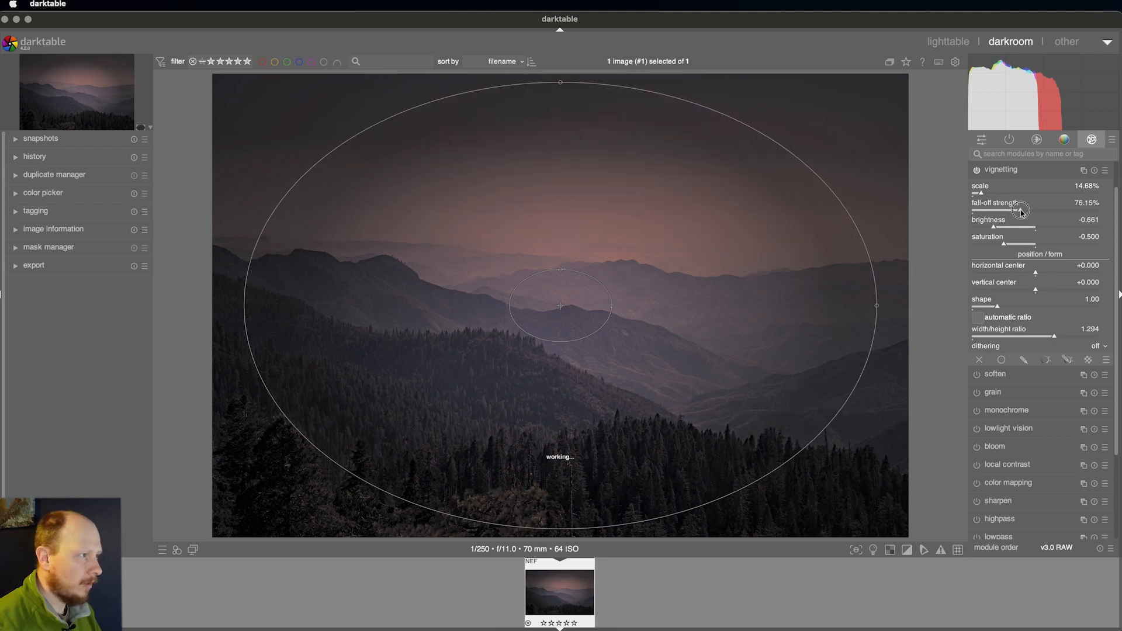
{"action": "left_click_drag", "start_coordinate": [1031, 212], "coordinate": [1012, 212]}
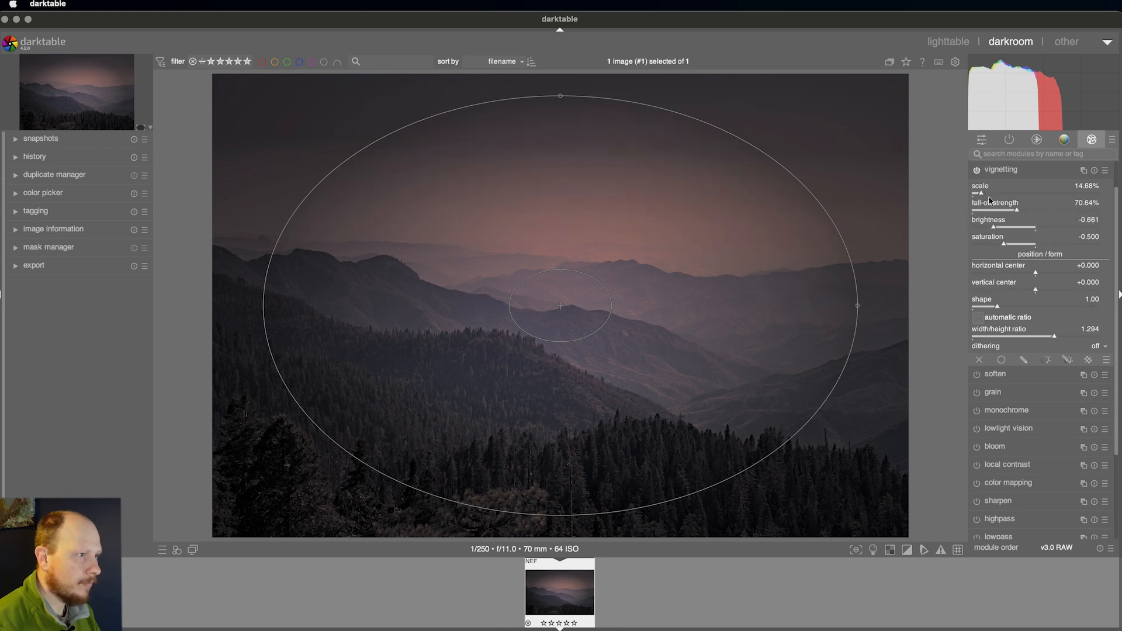
{"action": "left_click_drag", "start_coordinate": [1024, 228], "coordinate": [1037, 228]}
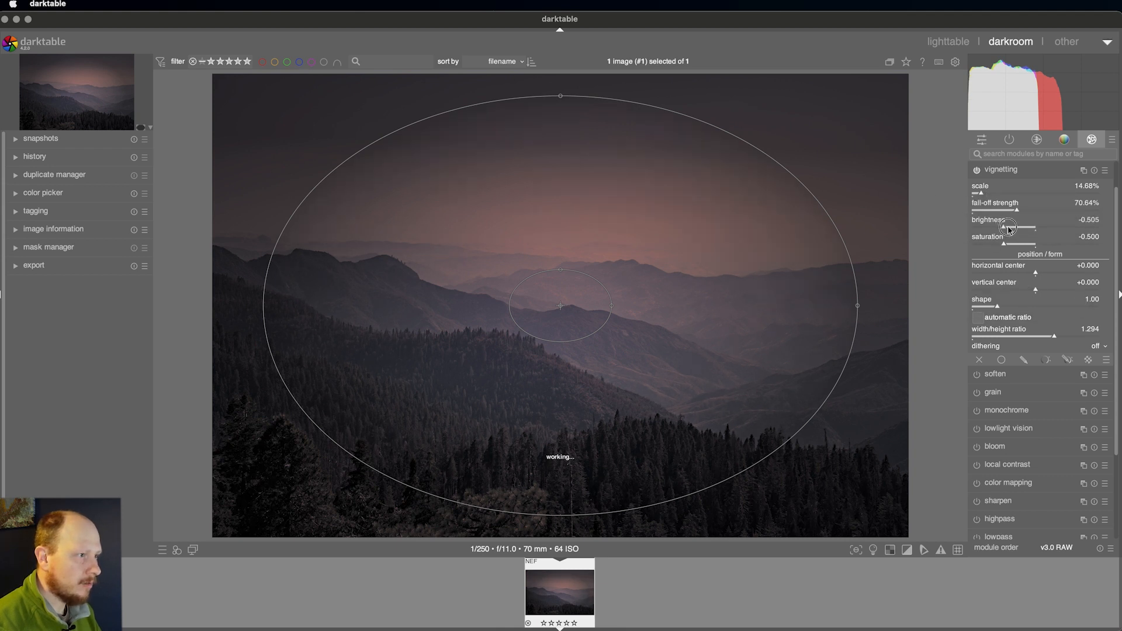
{"action": "left_click_drag", "start_coordinate": [1005, 230], "coordinate": [1016, 229]}
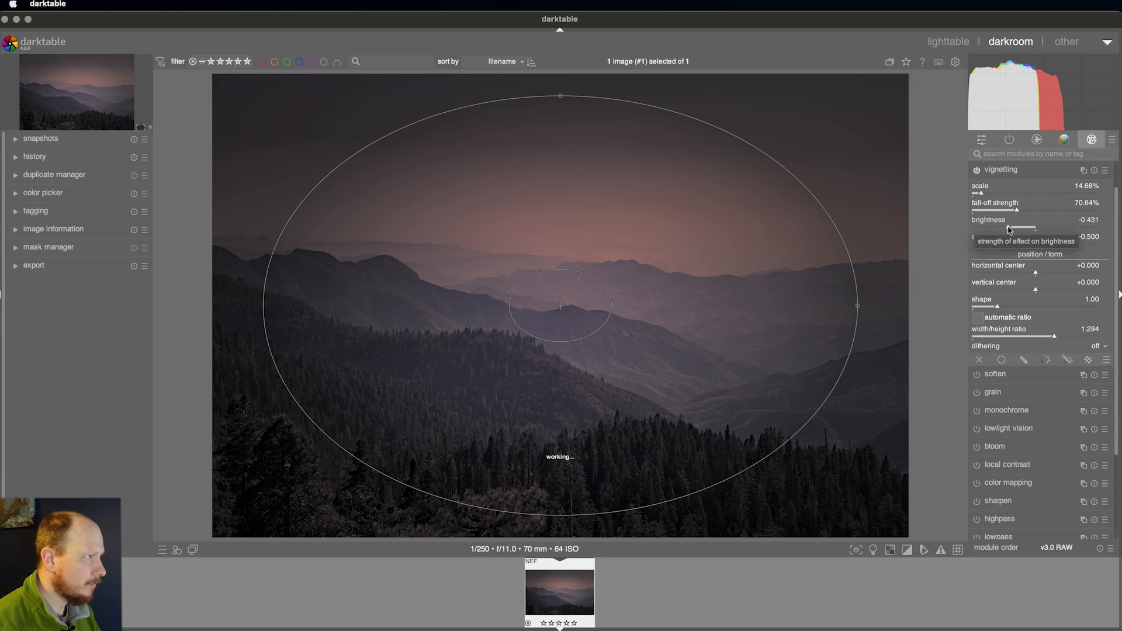
{"action": "left_click_drag", "start_coordinate": [1016, 228], "coordinate": [1028, 228]}
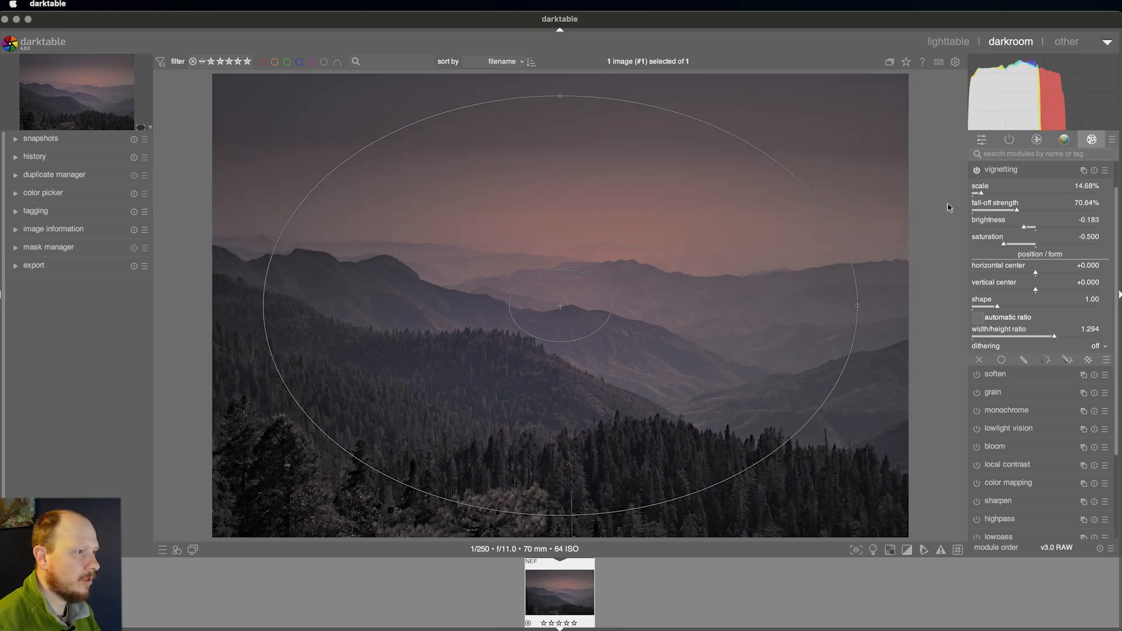
{"action": "mouse_move", "coordinate": [993, 229]}
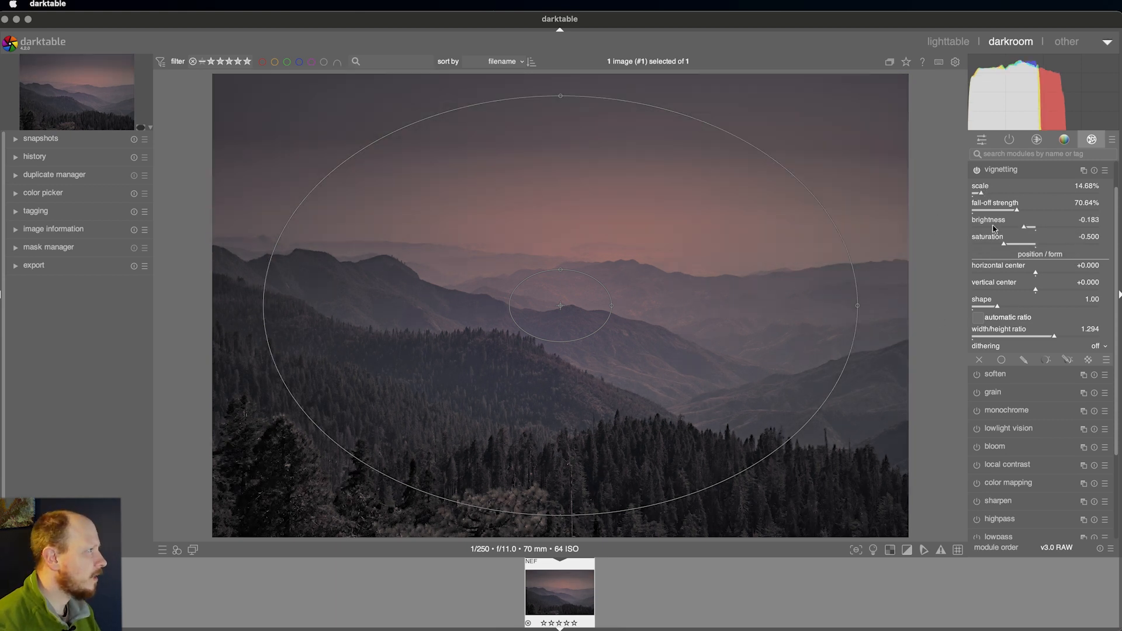
Toggle the vignetting module off and on twice to compare, leaving it enabled
{"action": "left_click", "coordinate": [976, 170]}
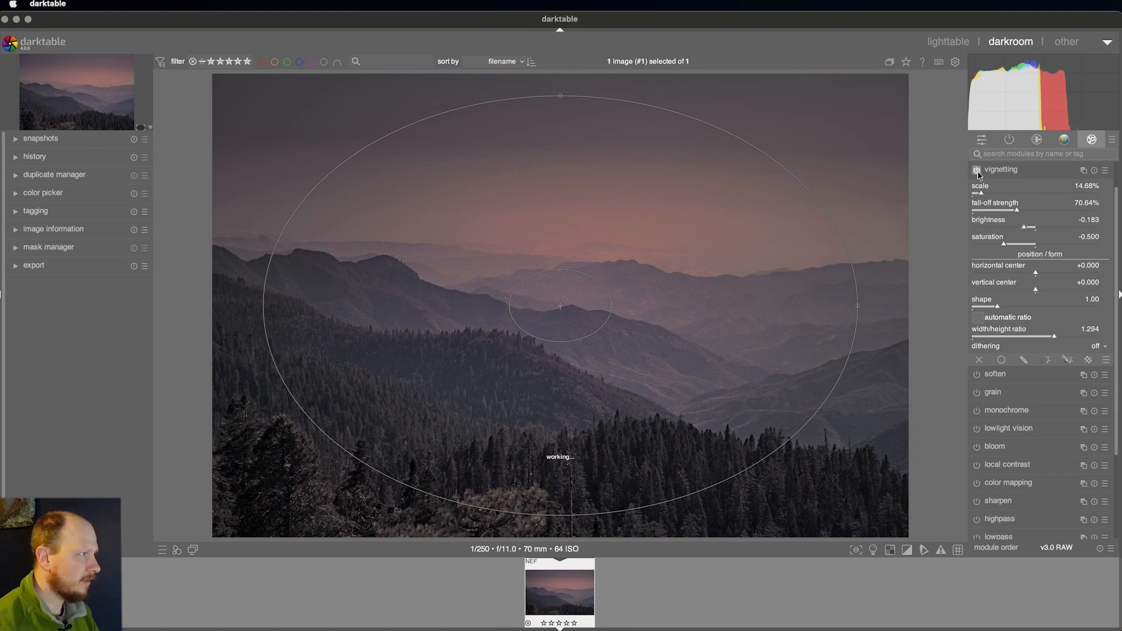
{"action": "left_click", "coordinate": [976, 170]}
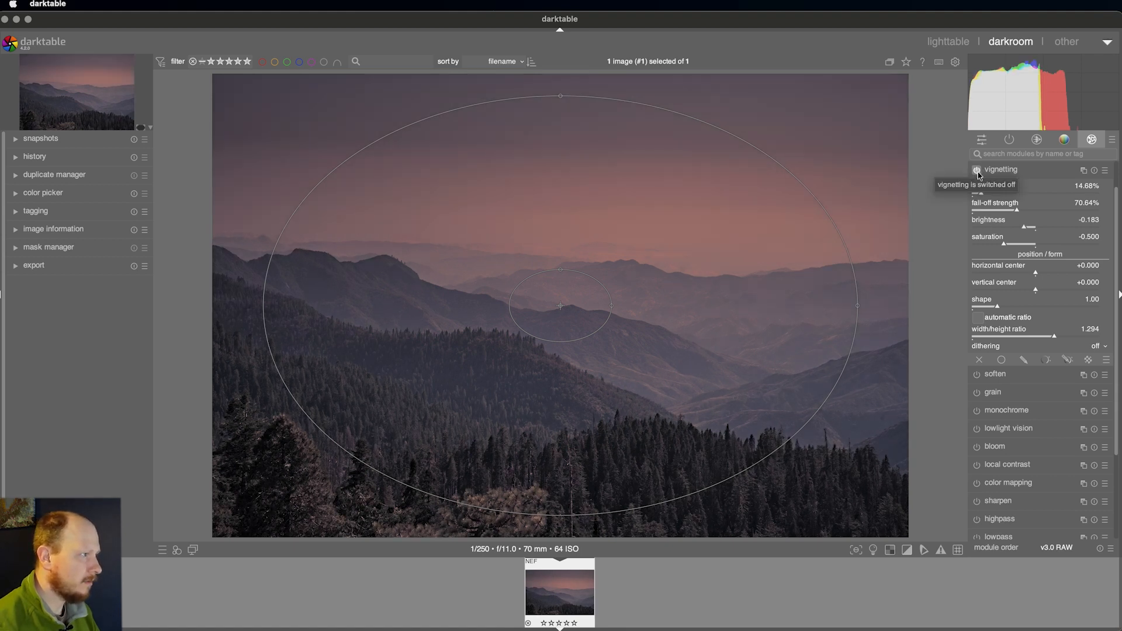
{"action": "left_click", "coordinate": [976, 170]}
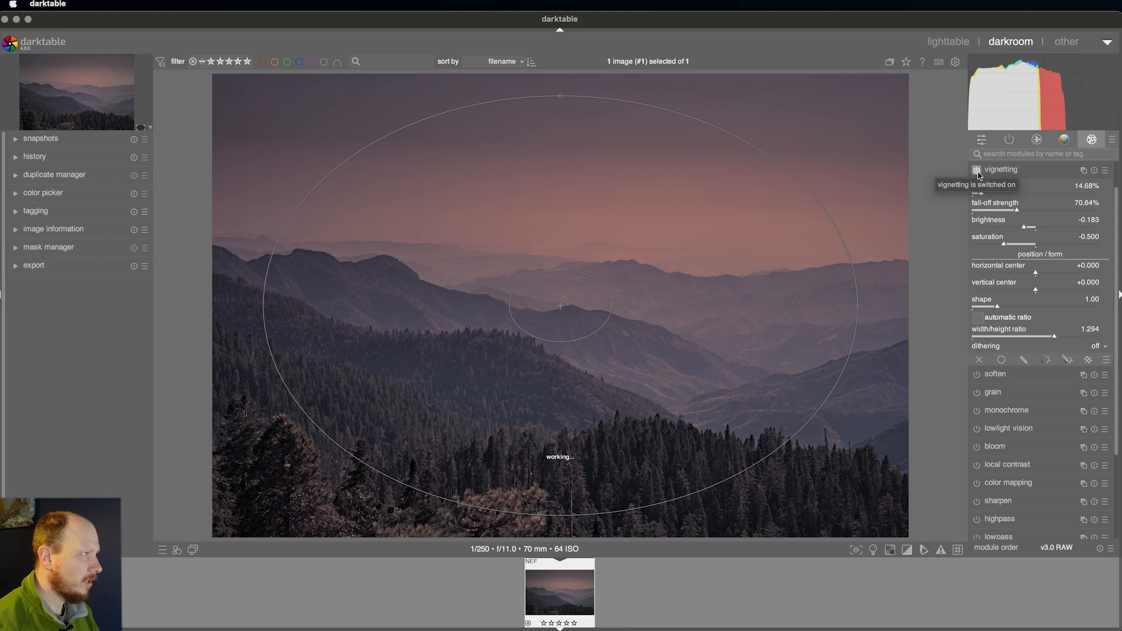
{"action": "left_click", "coordinate": [1001, 168]}
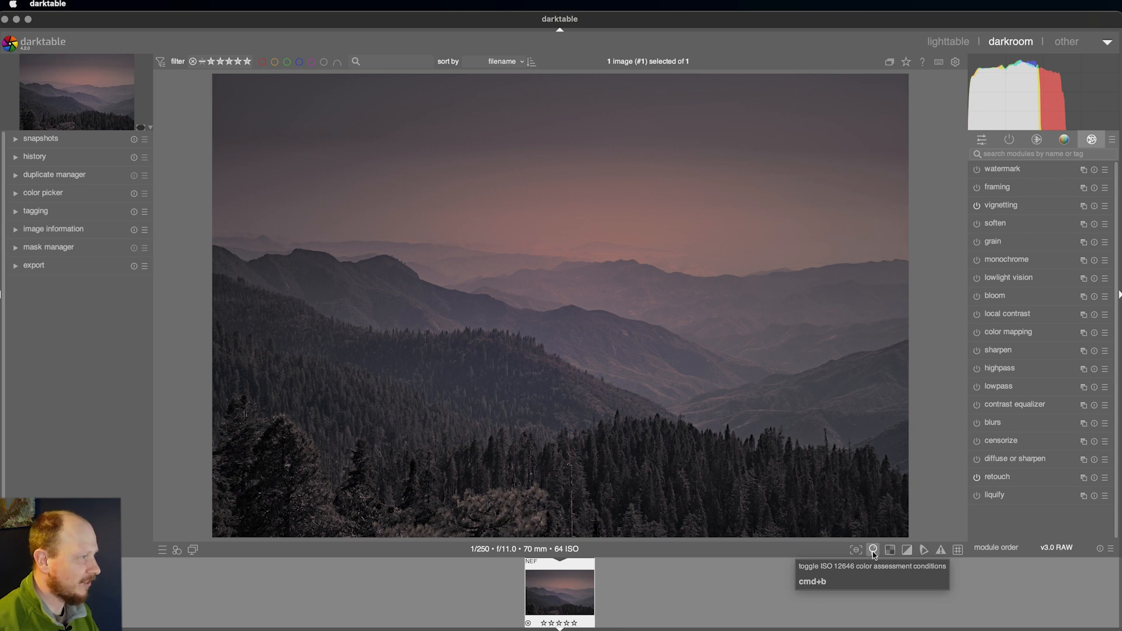
Enable ISO 12646 color assessment, show active modules, and raise exposure to about +0.821 EV
{"action": "left_click", "coordinate": [873, 549]}
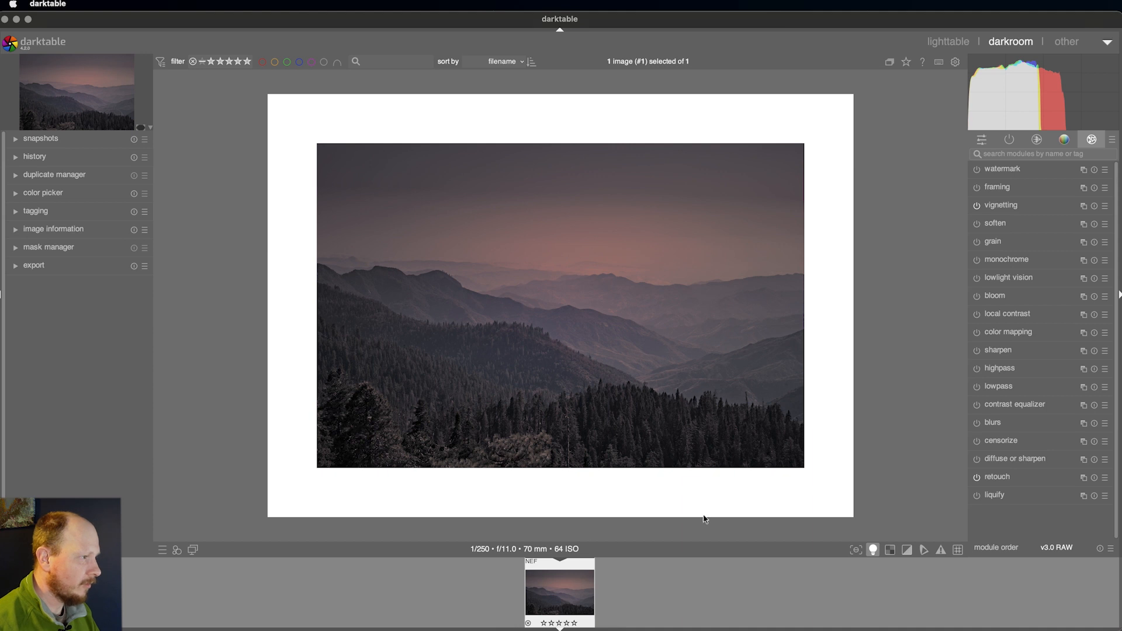
{"action": "mouse_move", "coordinate": [649, 301]}
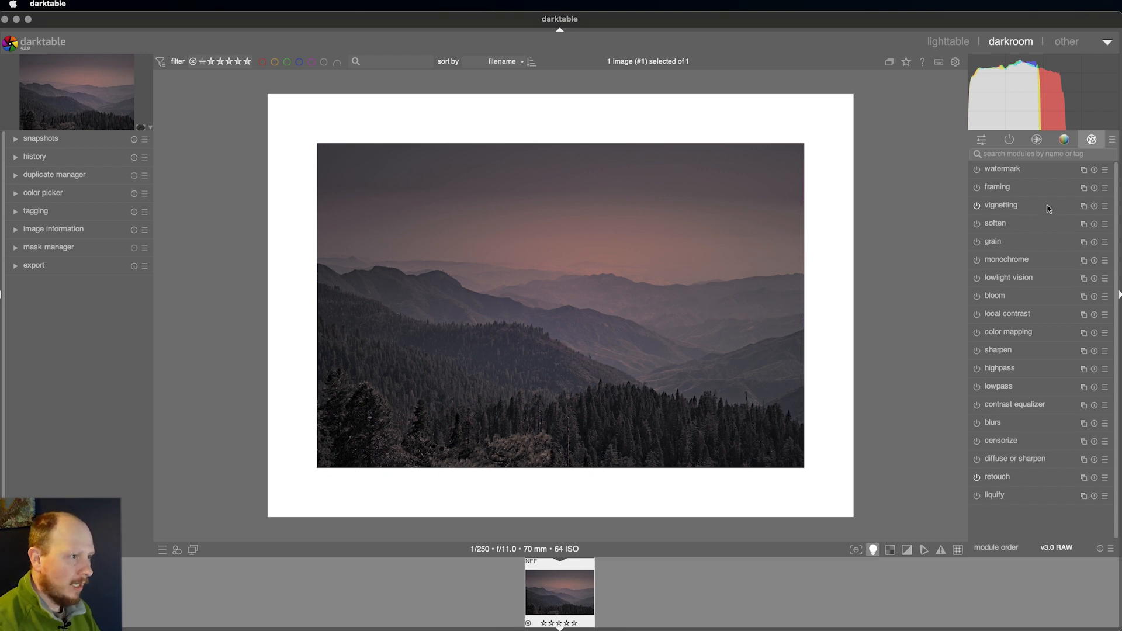
{"action": "left_click", "coordinate": [1009, 139]}
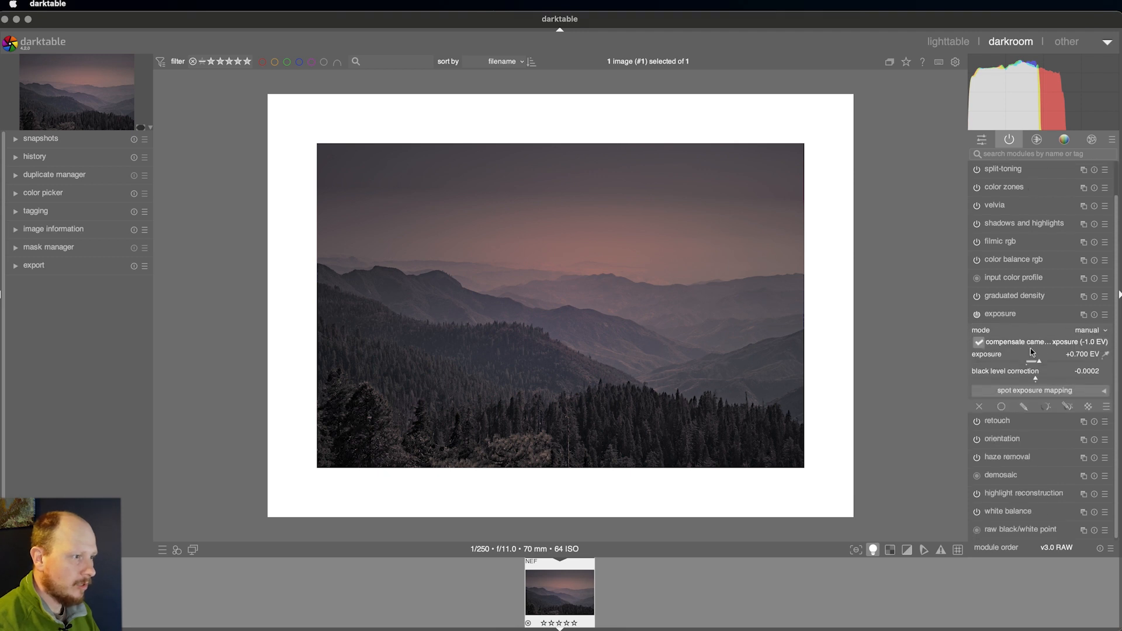
{"action": "left_click_drag", "start_coordinate": [1035, 361], "coordinate": [1042, 361]}
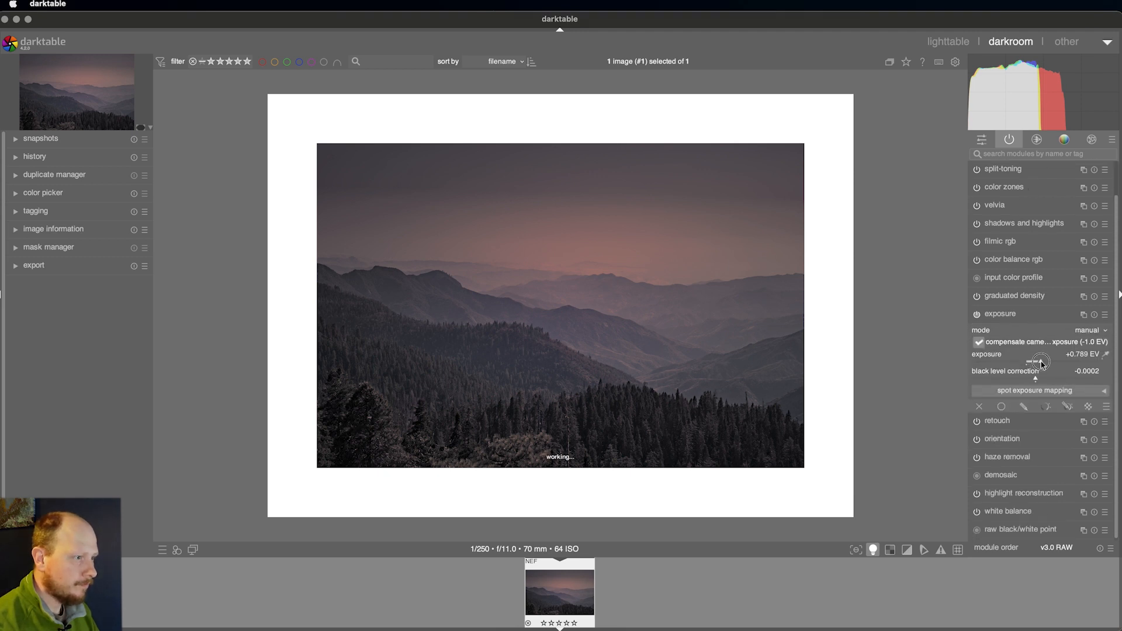
{"action": "left_click_drag", "start_coordinate": [1038, 361], "coordinate": [1045, 361]}
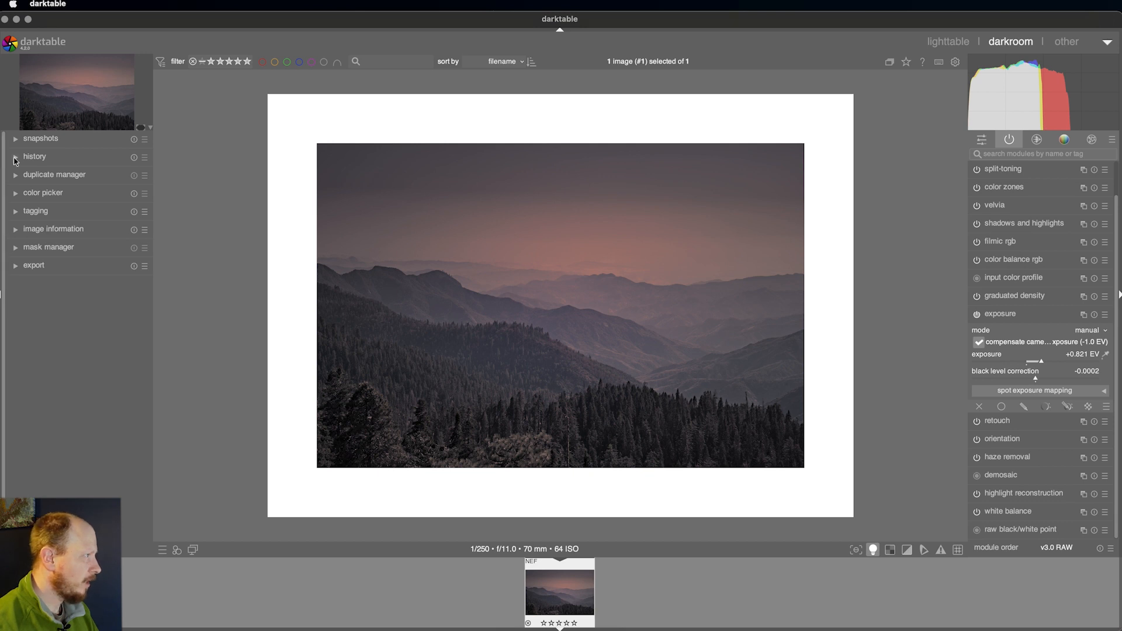
Compare against the 'original' history entry, then return to the fully edited top entry
{"action": "left_click", "coordinate": [34, 155]}
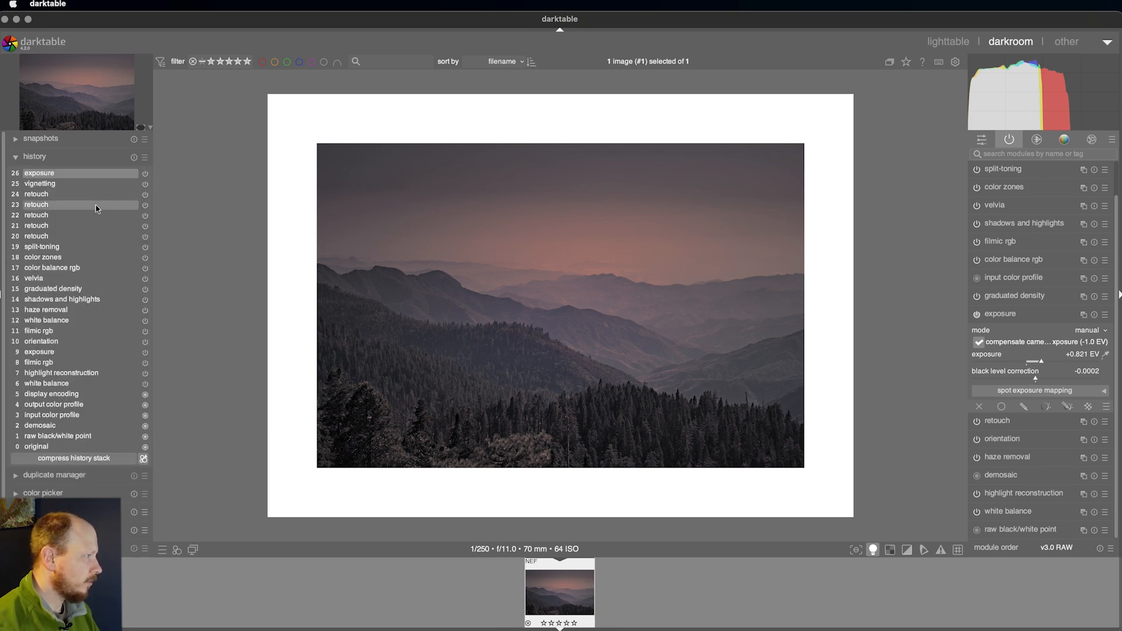
{"action": "left_click", "coordinate": [37, 447]}
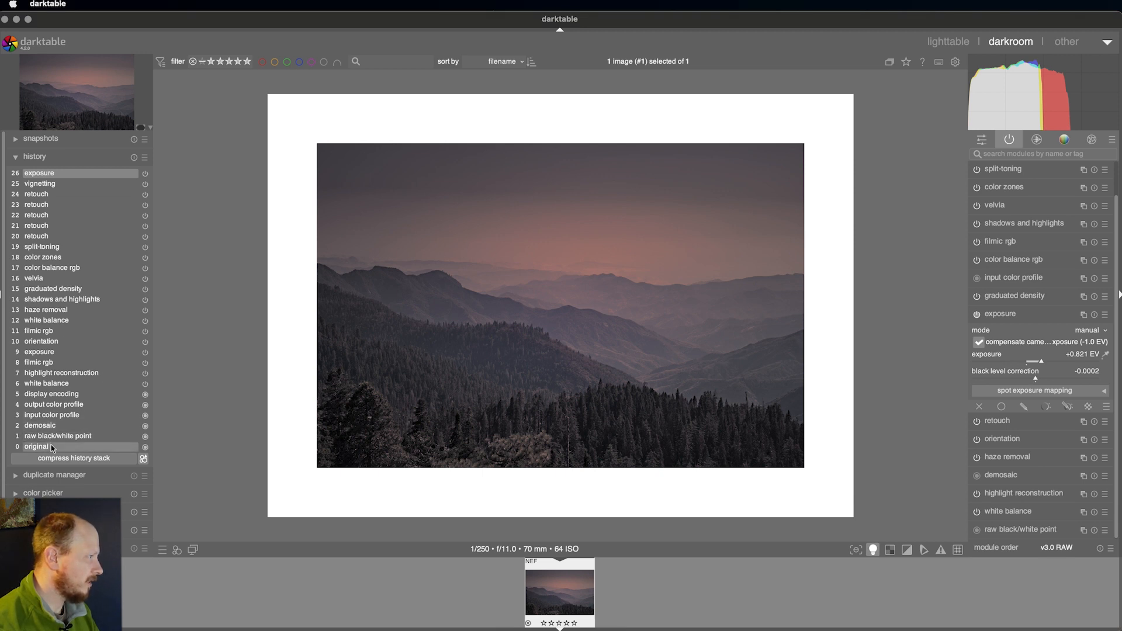
{"action": "left_click", "coordinate": [37, 447]}
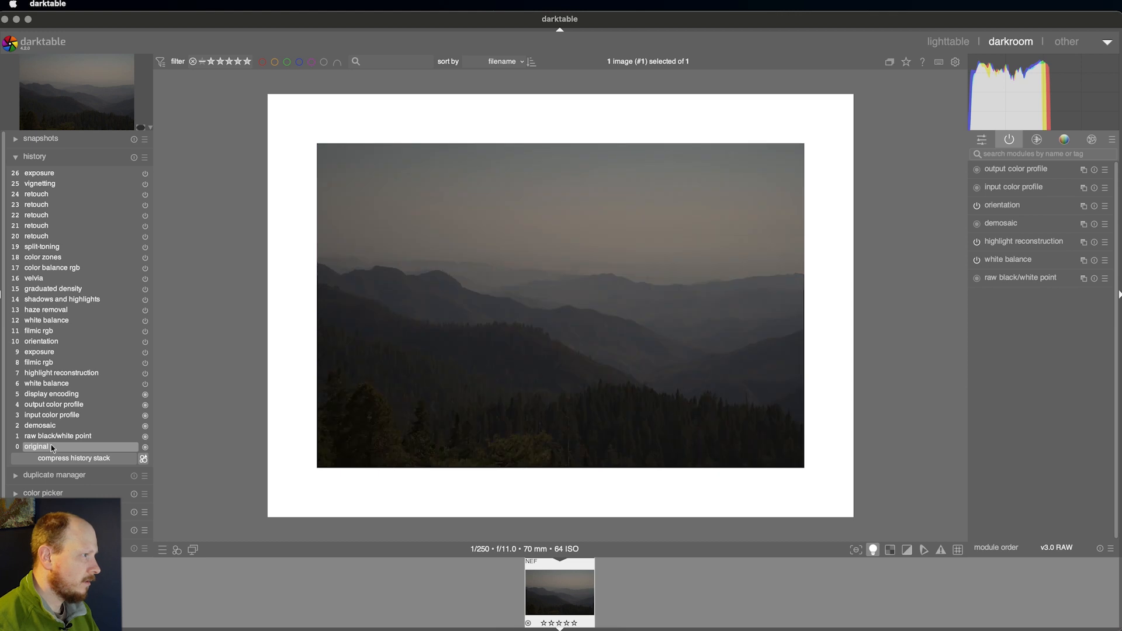
{"action": "mouse_move", "coordinate": [51, 394]}
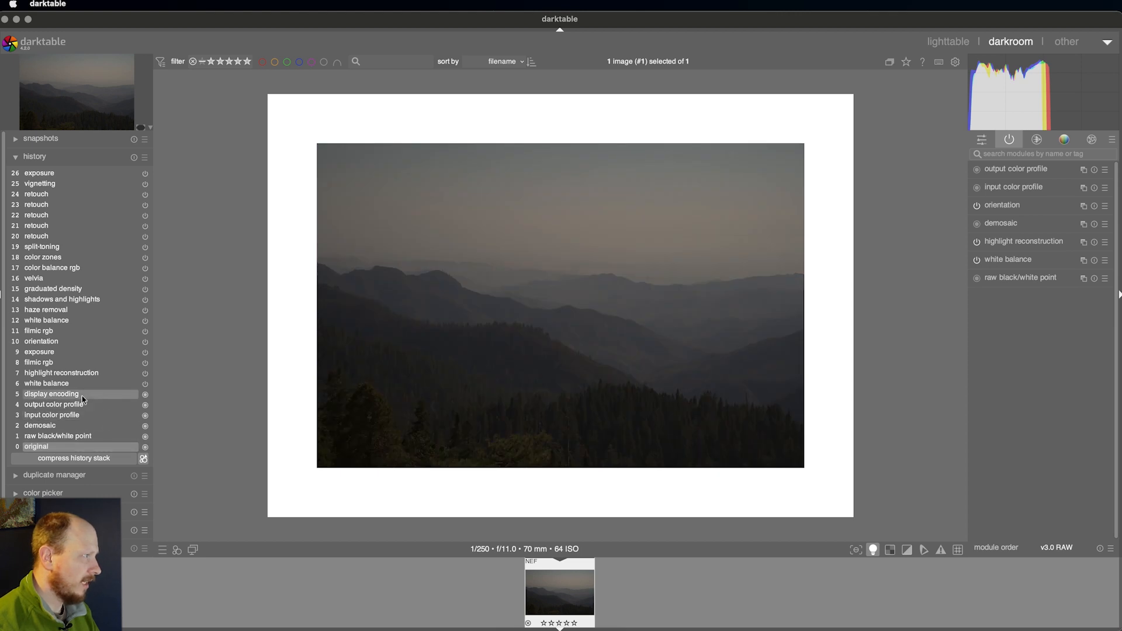
{"action": "left_click", "coordinate": [38, 173]}
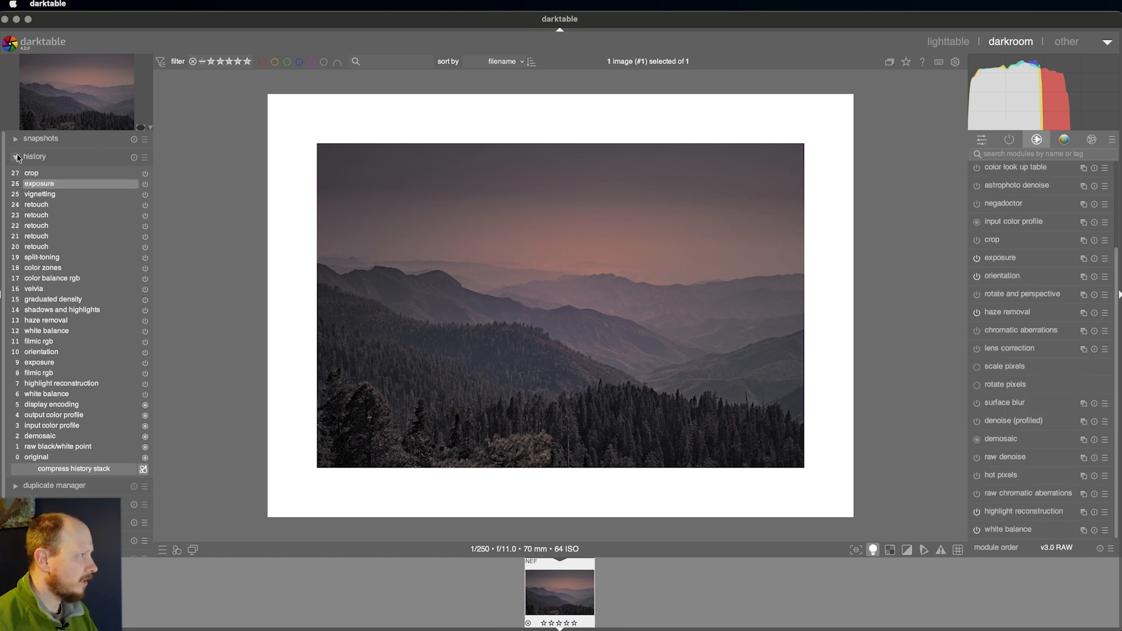
Expand the export module showing JPEG at quality 95
{"action": "left_click", "coordinate": [32, 265]}
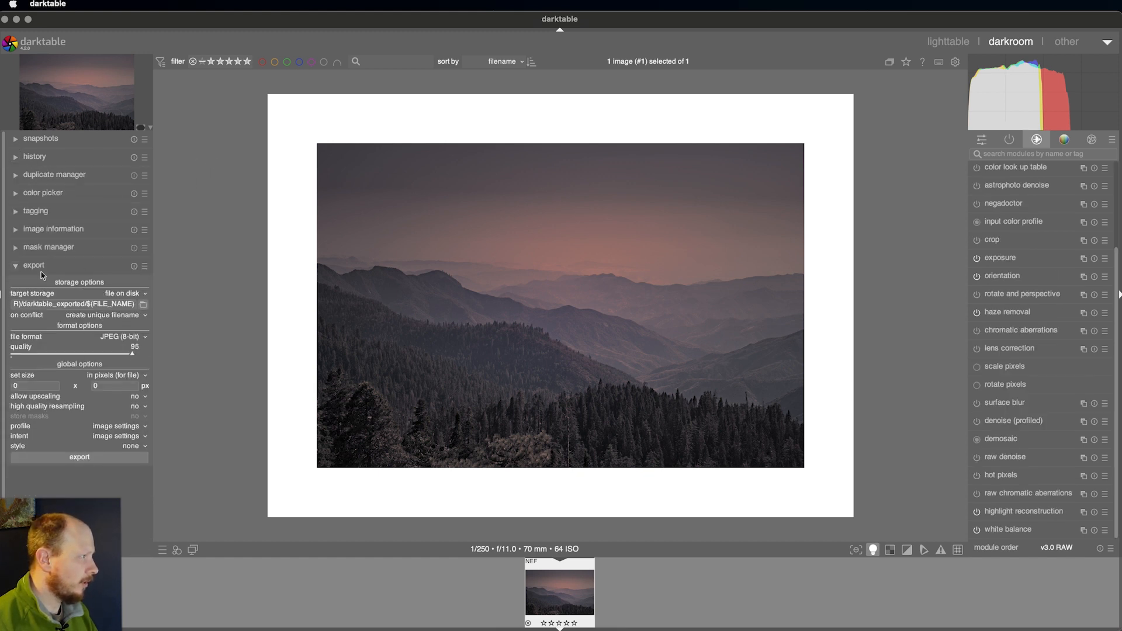